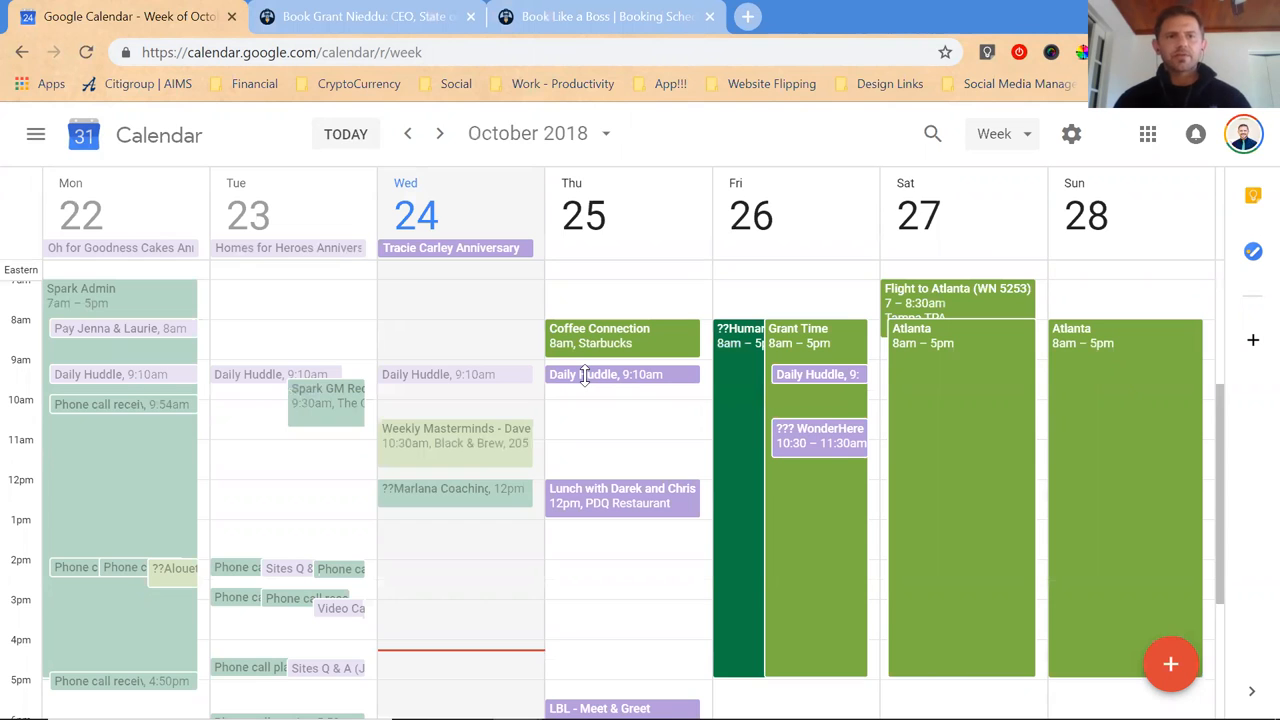
{"action": "mouse_move", "coordinate": [1148, 136]}
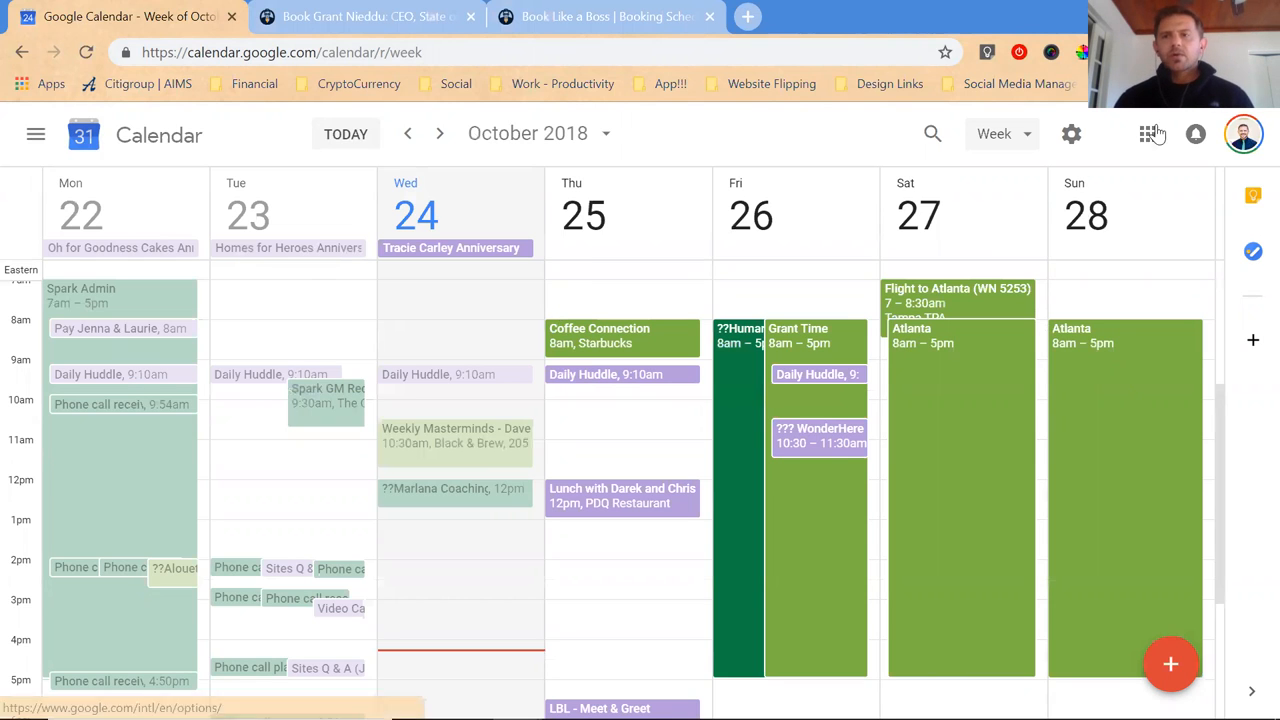
{"action": "mouse_move", "coordinate": [84, 140]}
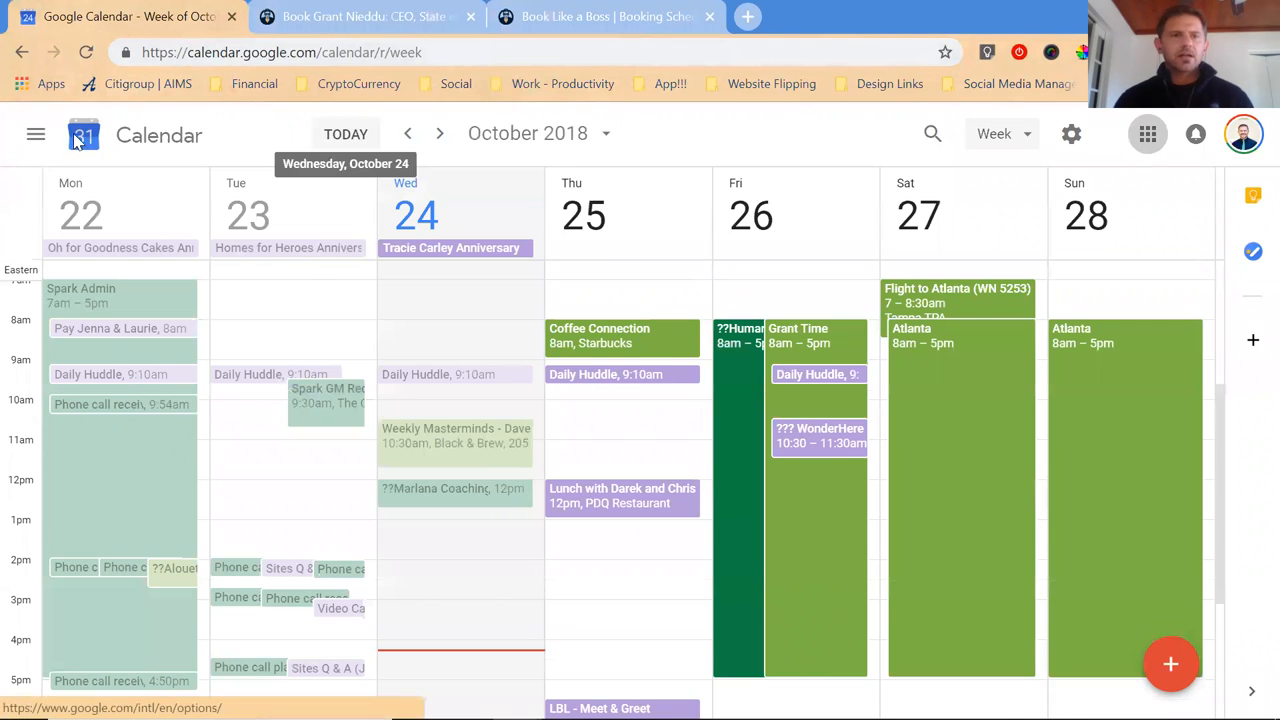
Show the calendar list panel and scroll through My calendars and Other calendars.
{"action": "left_click", "coordinate": [36, 136]}
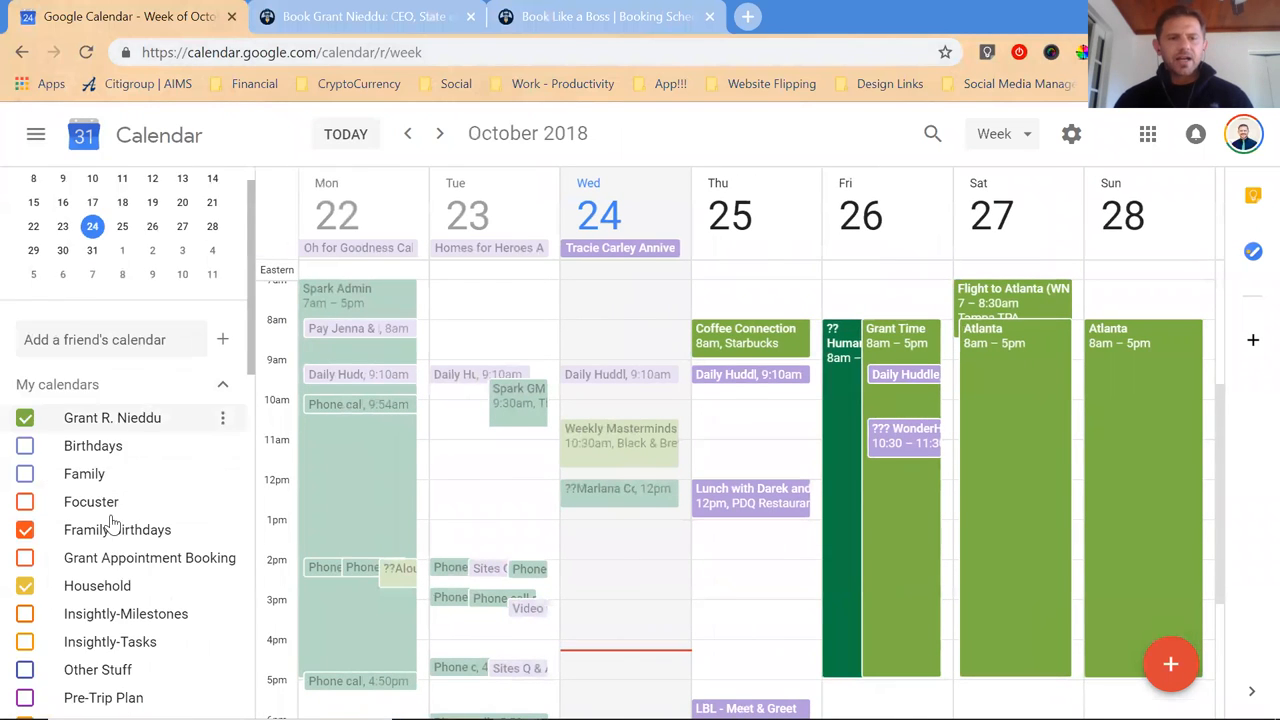
{"action": "scroll", "scroll_direction": "down", "scroll_amount": 3}
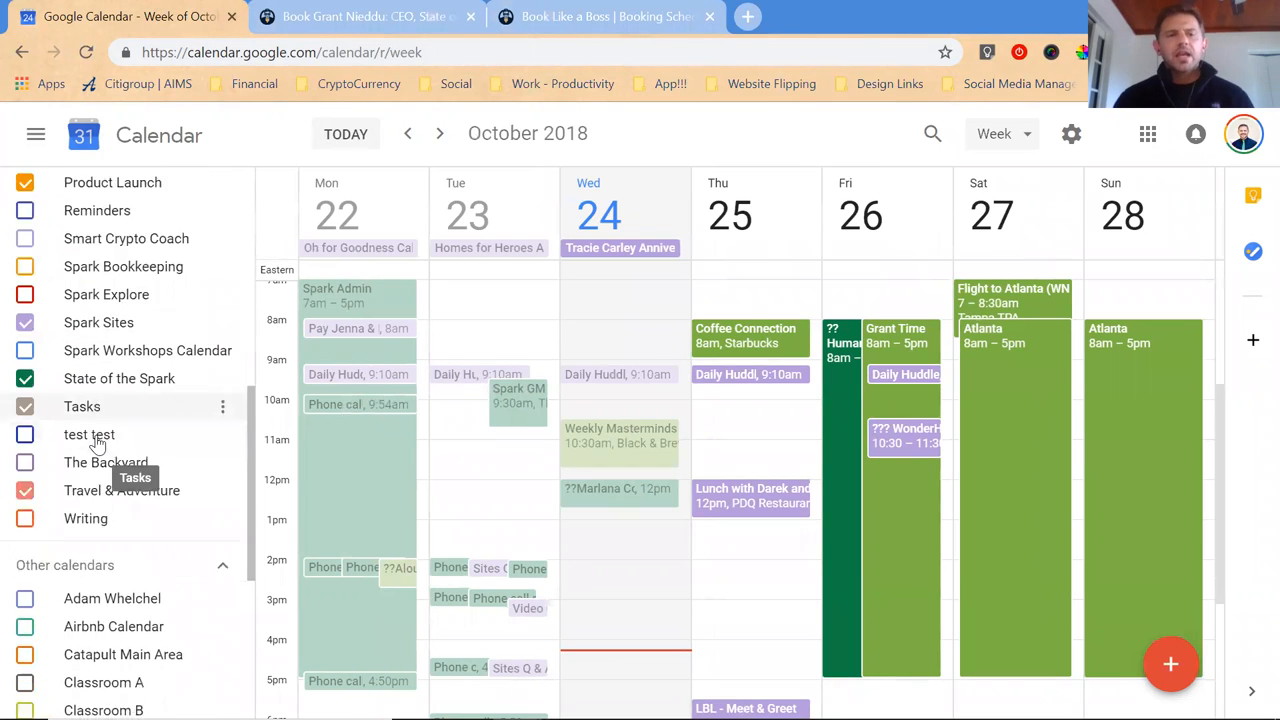
{"action": "scroll", "scroll_direction": "down", "scroll_amount": 3}
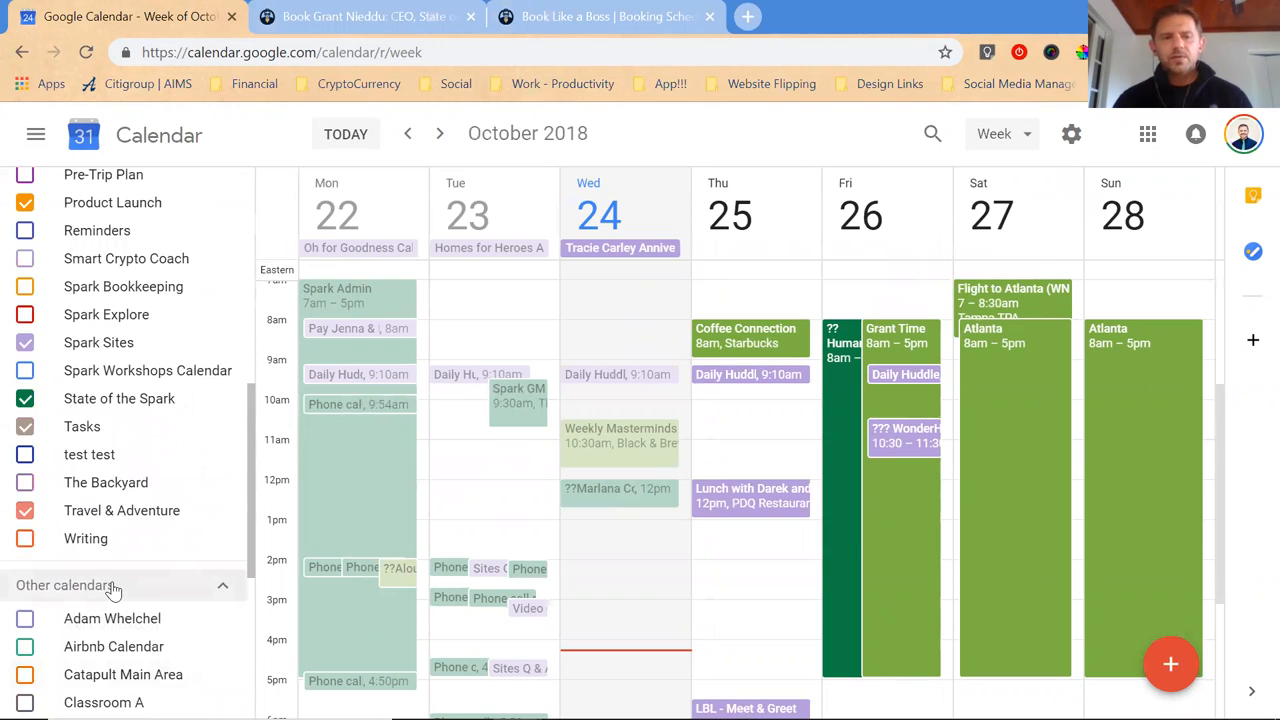
{"action": "scroll", "scroll_direction": "down", "scroll_amount": 3}
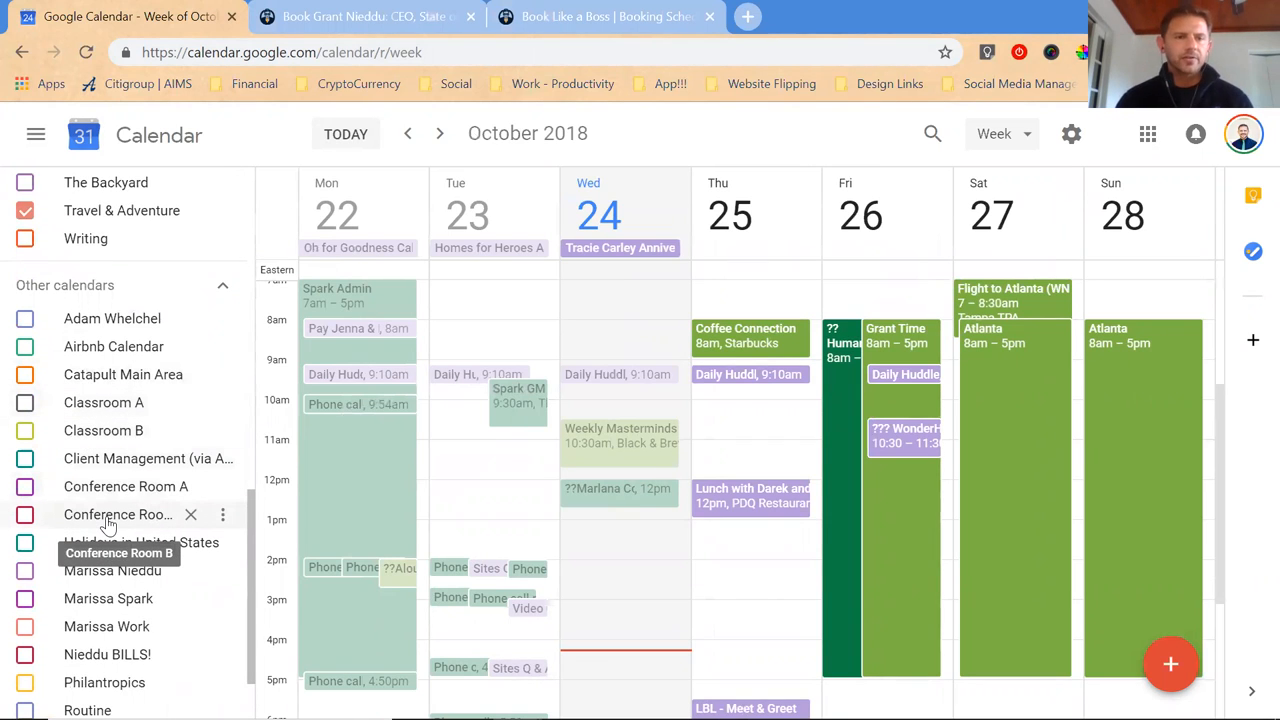
{"action": "scroll", "scroll_direction": "down", "scroll_amount": 3}
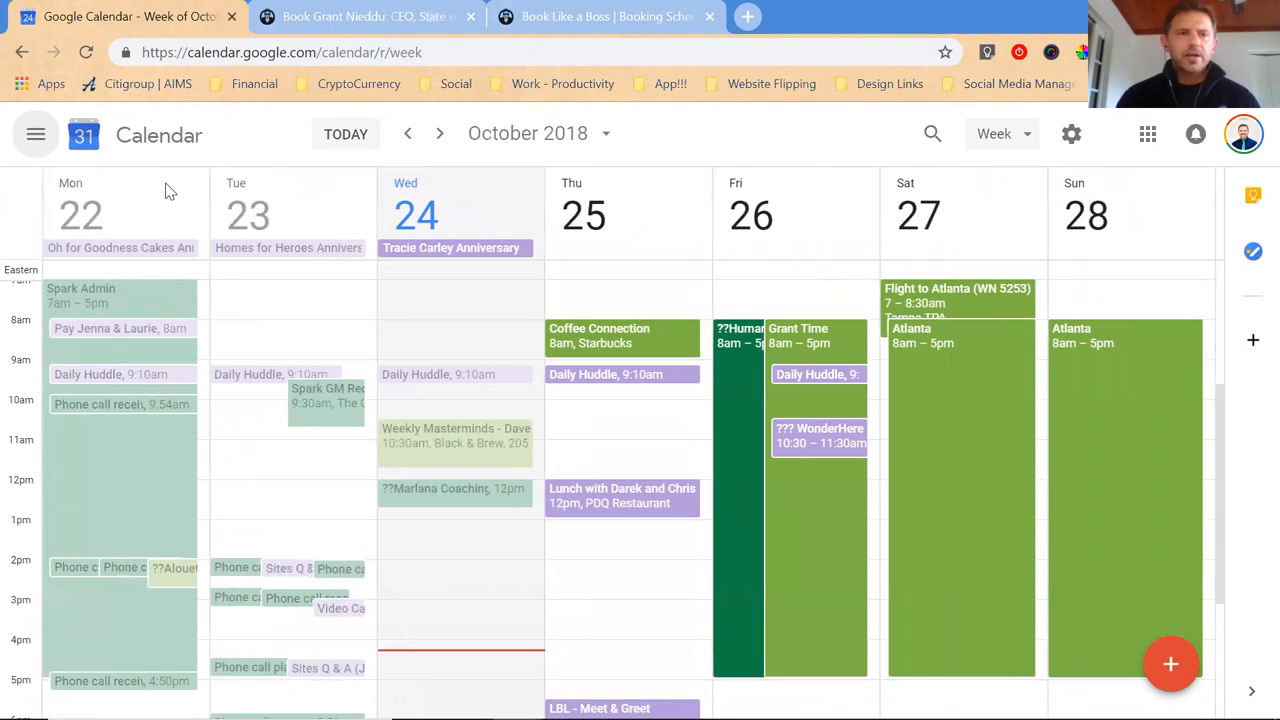
Bring the calendar list back and review the remaining Other calendars entries.
{"action": "left_click", "coordinate": [36, 136]}
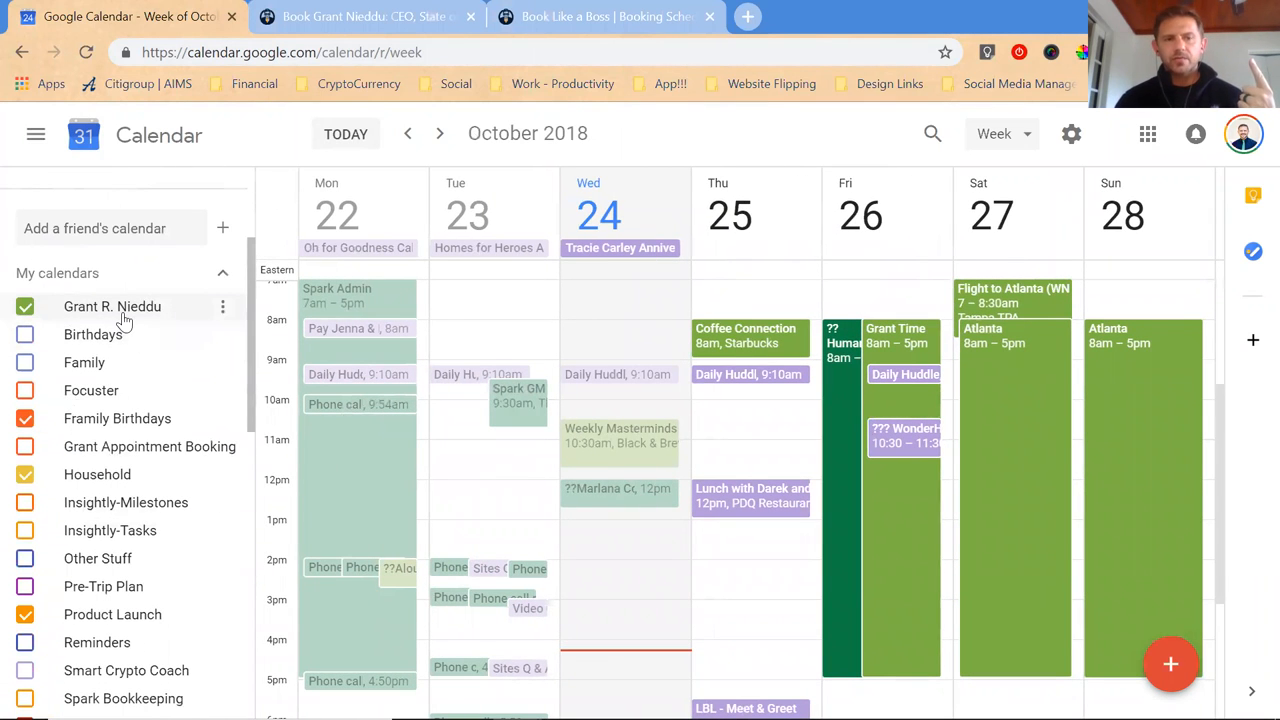
{"action": "scroll", "scroll_direction": "down", "scroll_amount": 3}
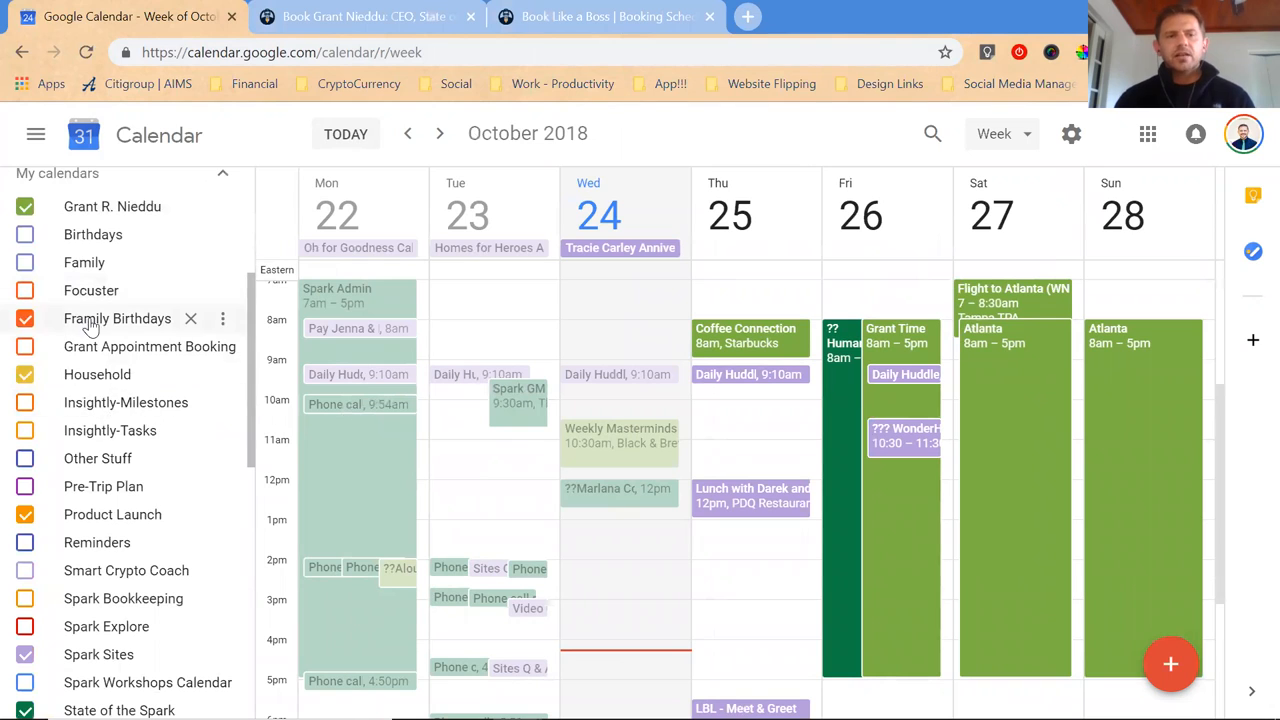
{"action": "scroll", "scroll_direction": "down", "scroll_amount": 3}
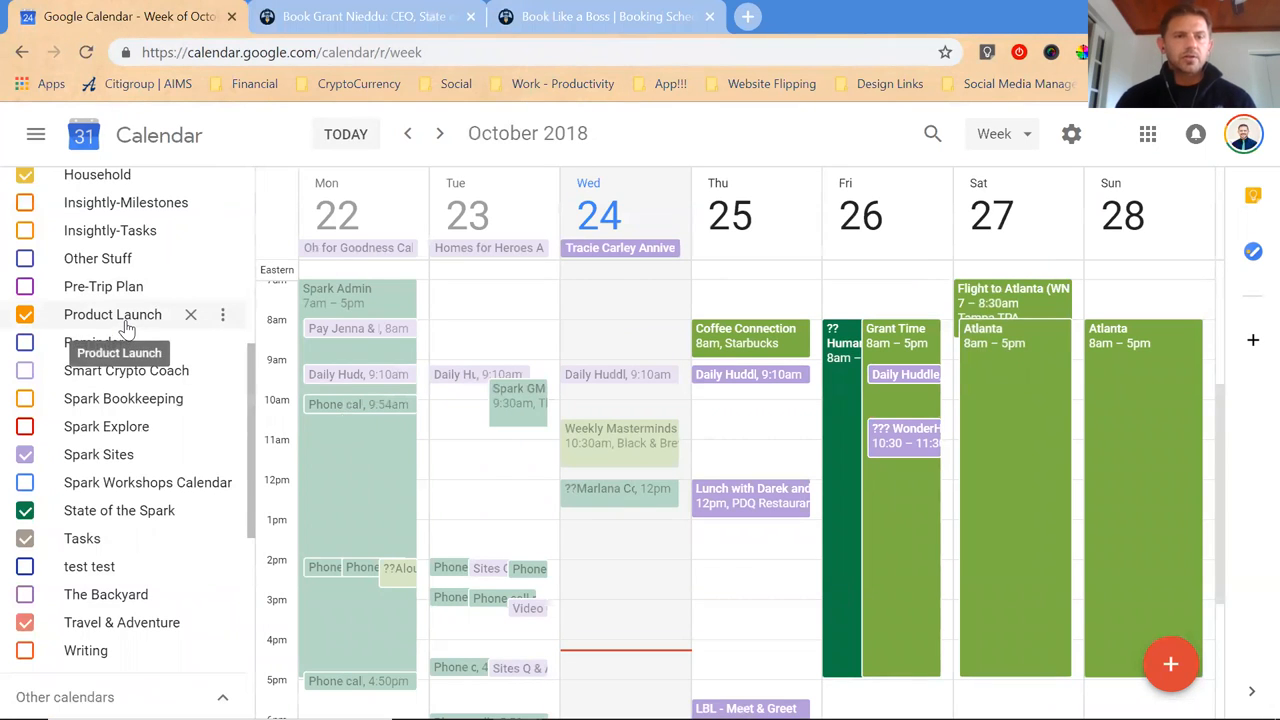
{"action": "scroll", "scroll_direction": "down", "scroll_amount": 3}
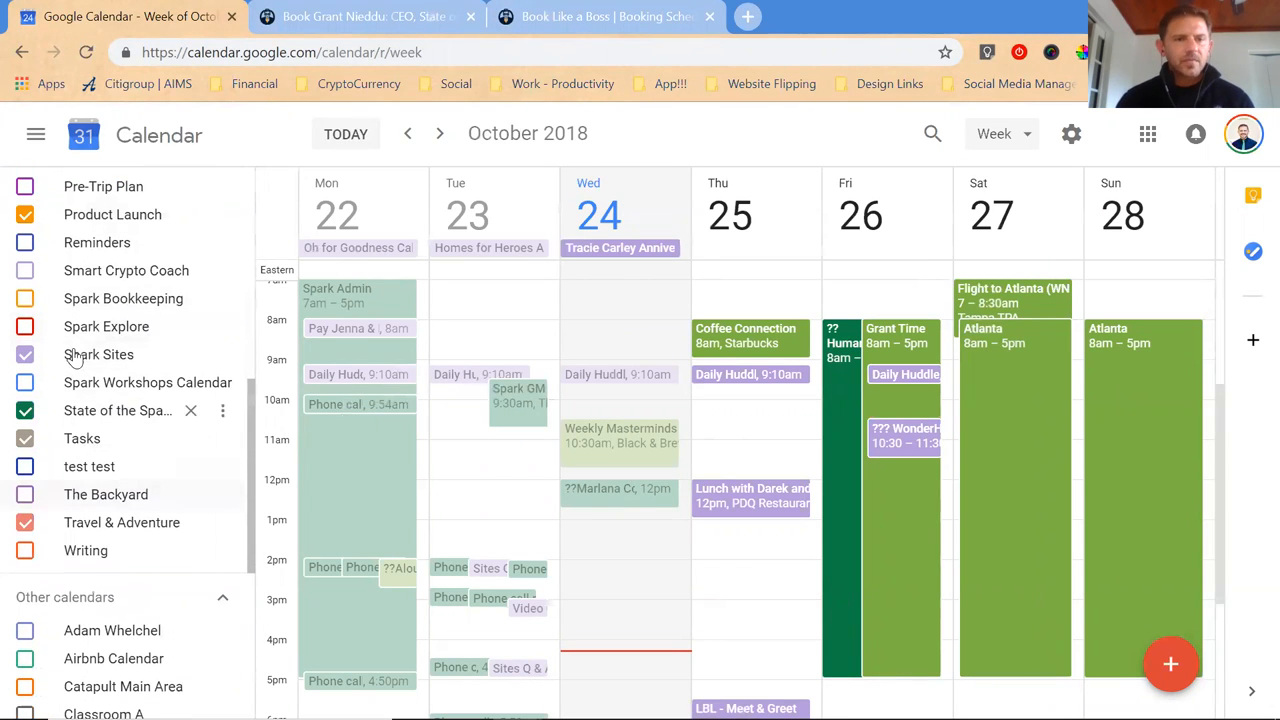
{"action": "mouse_move", "coordinate": [100, 356]}
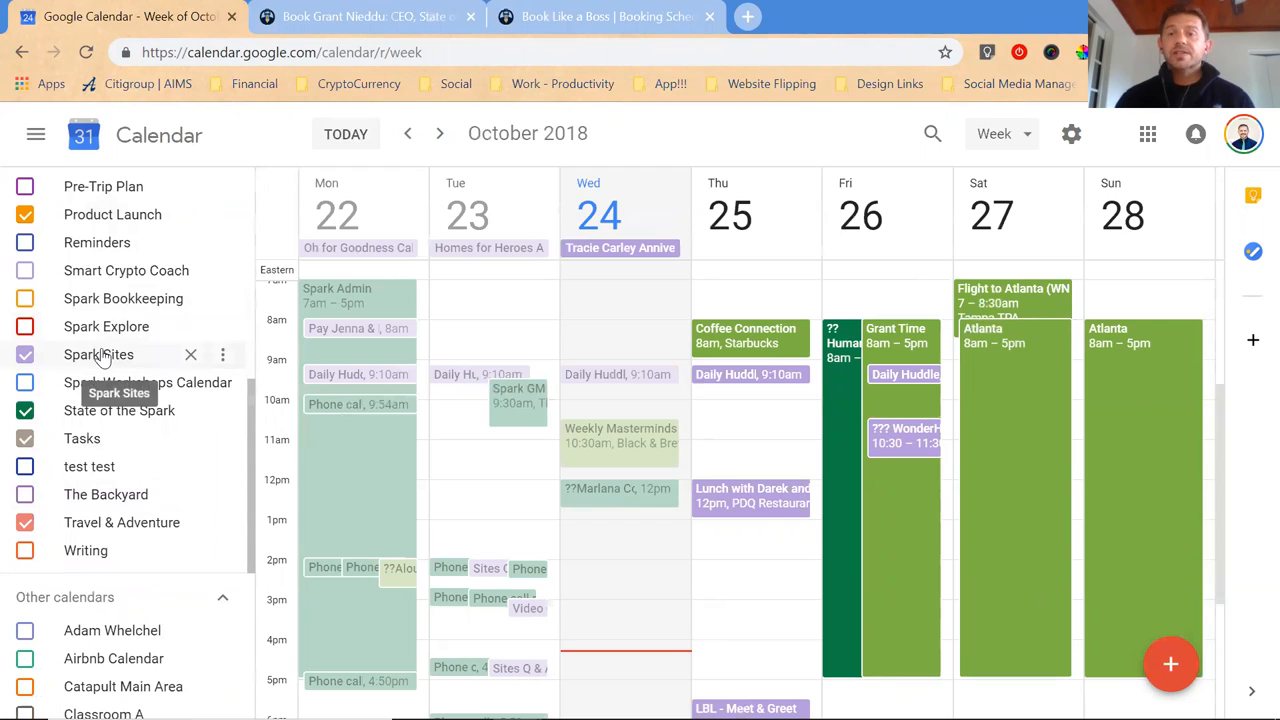
{"action": "mouse_move", "coordinate": [118, 410]}
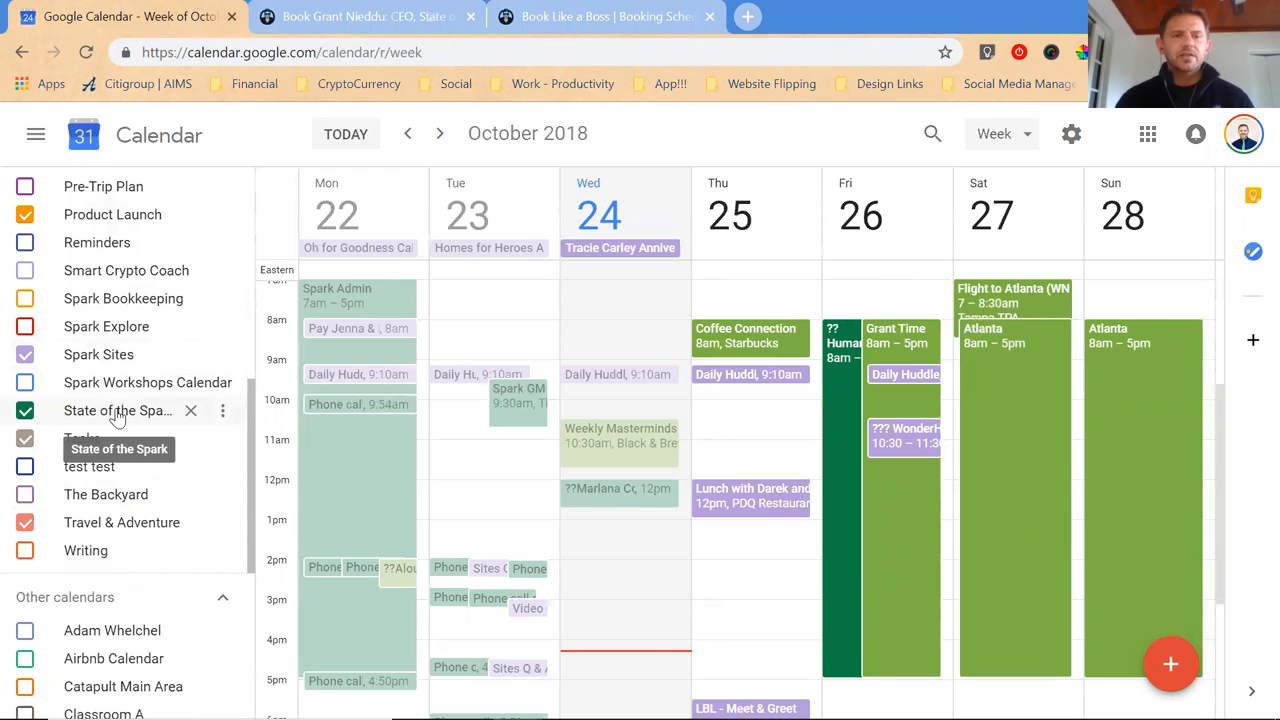
{"action": "mouse_move", "coordinate": [104, 494]}
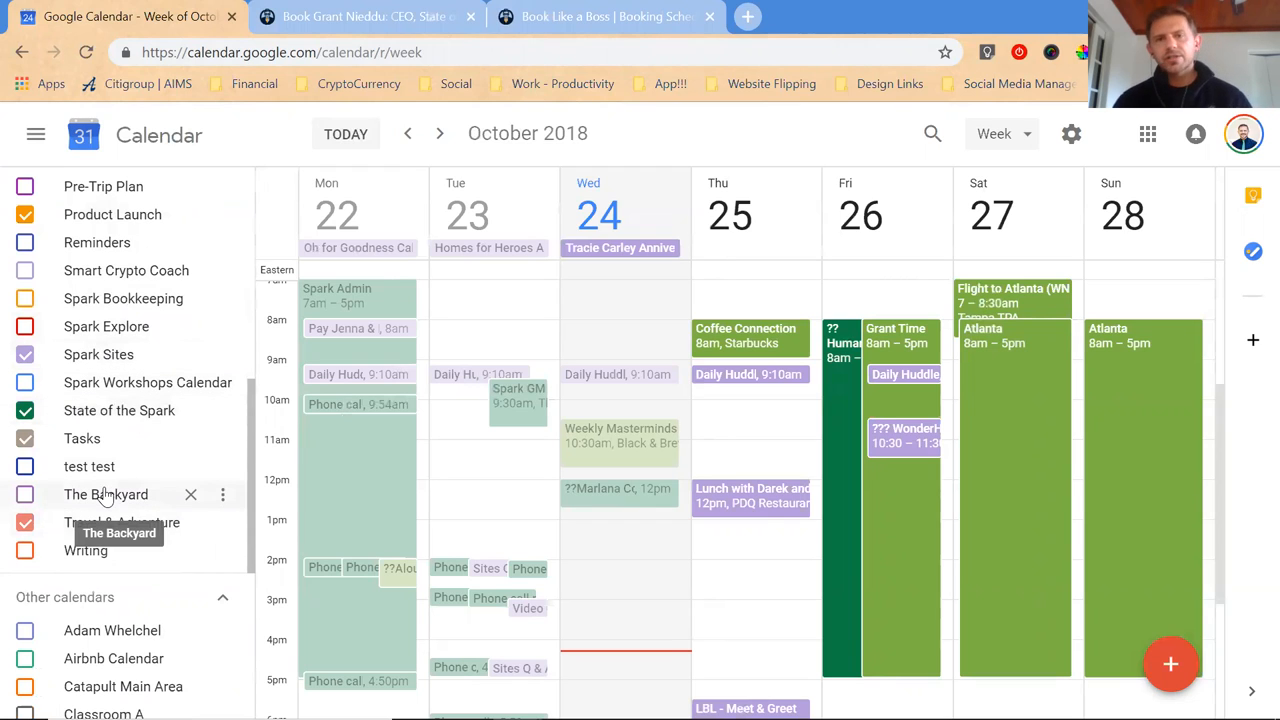
{"action": "mouse_move", "coordinate": [116, 524]}
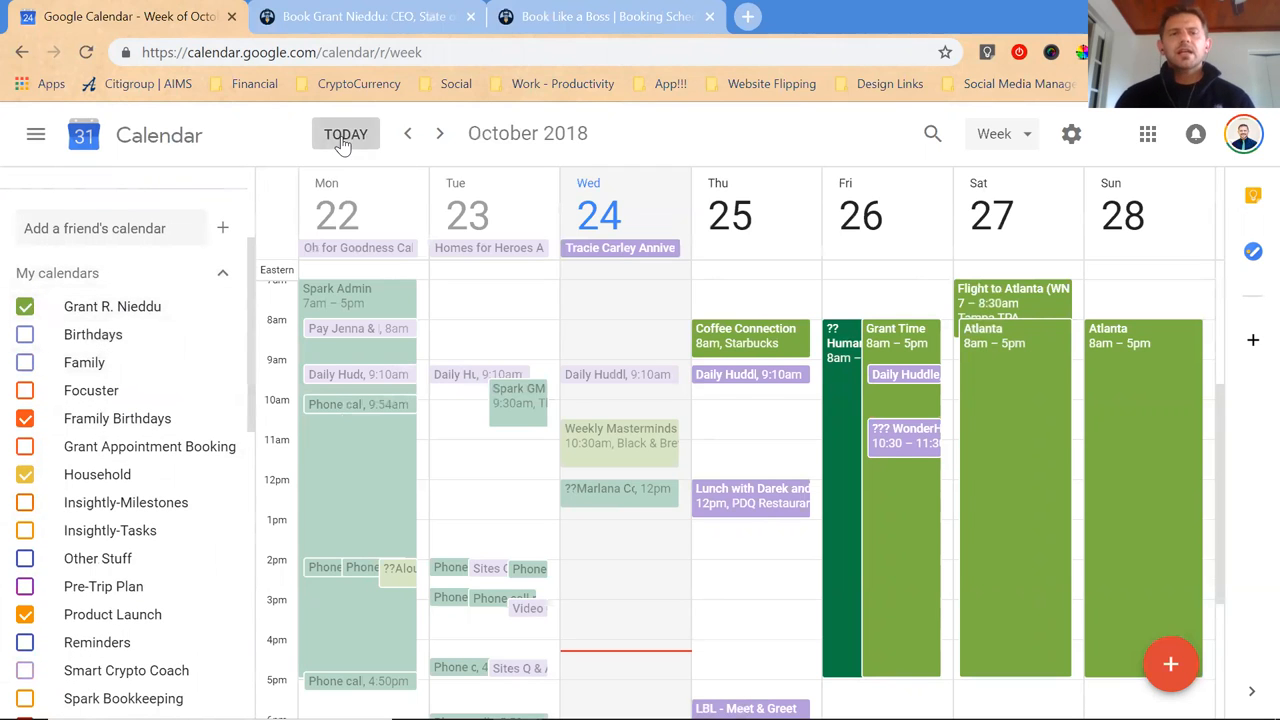
Toggle the personal calendar off and back on under My calendars.
{"action": "left_click", "coordinate": [36, 136]}
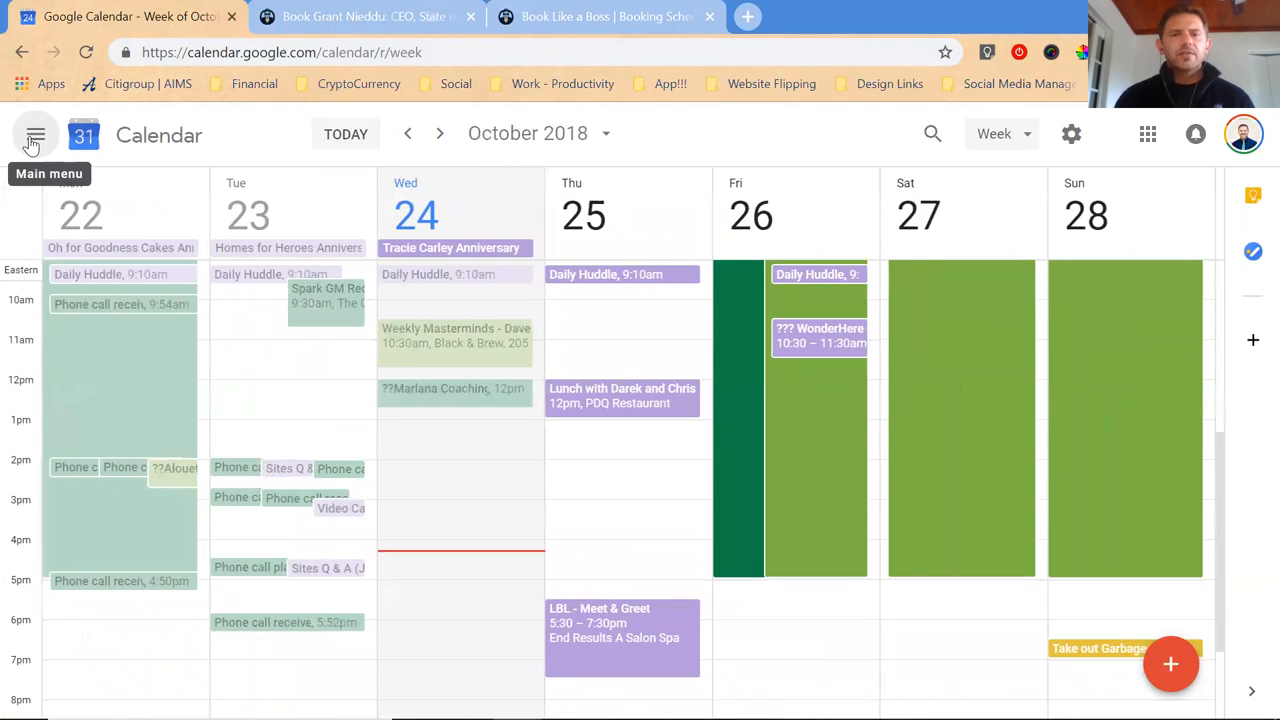
{"action": "left_click", "coordinate": [36, 136]}
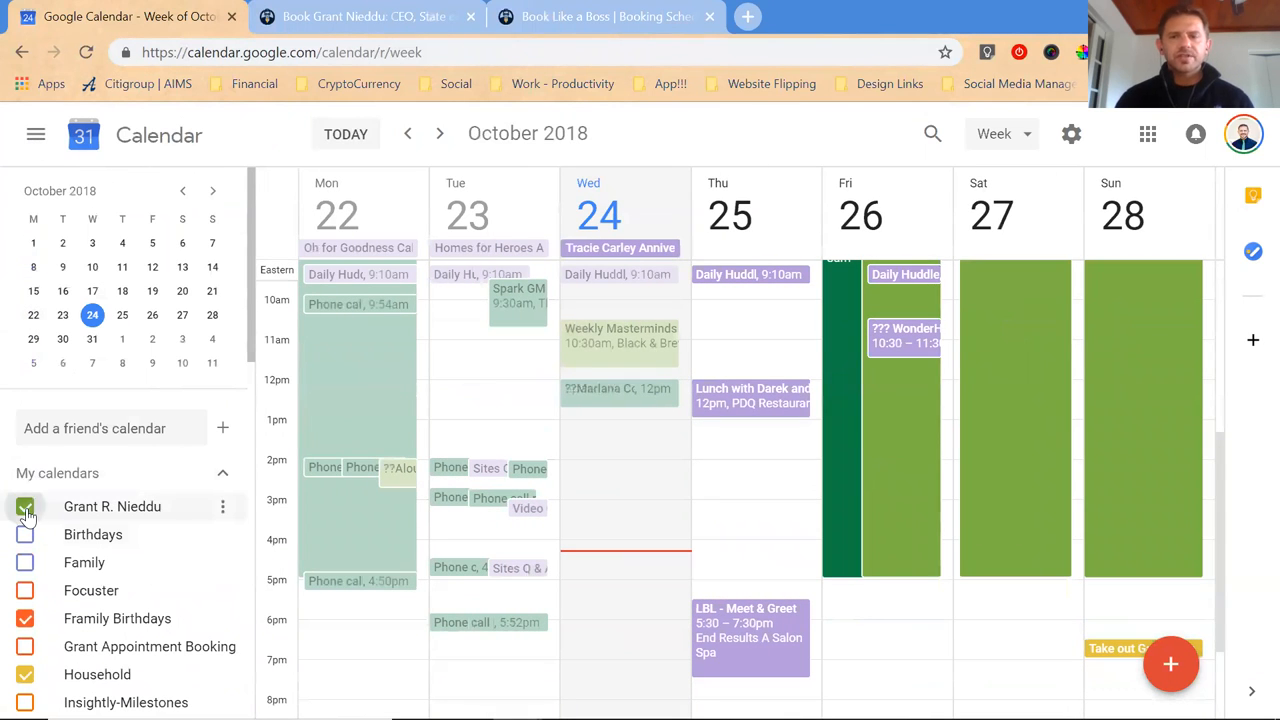
{"action": "left_click", "coordinate": [24, 506]}
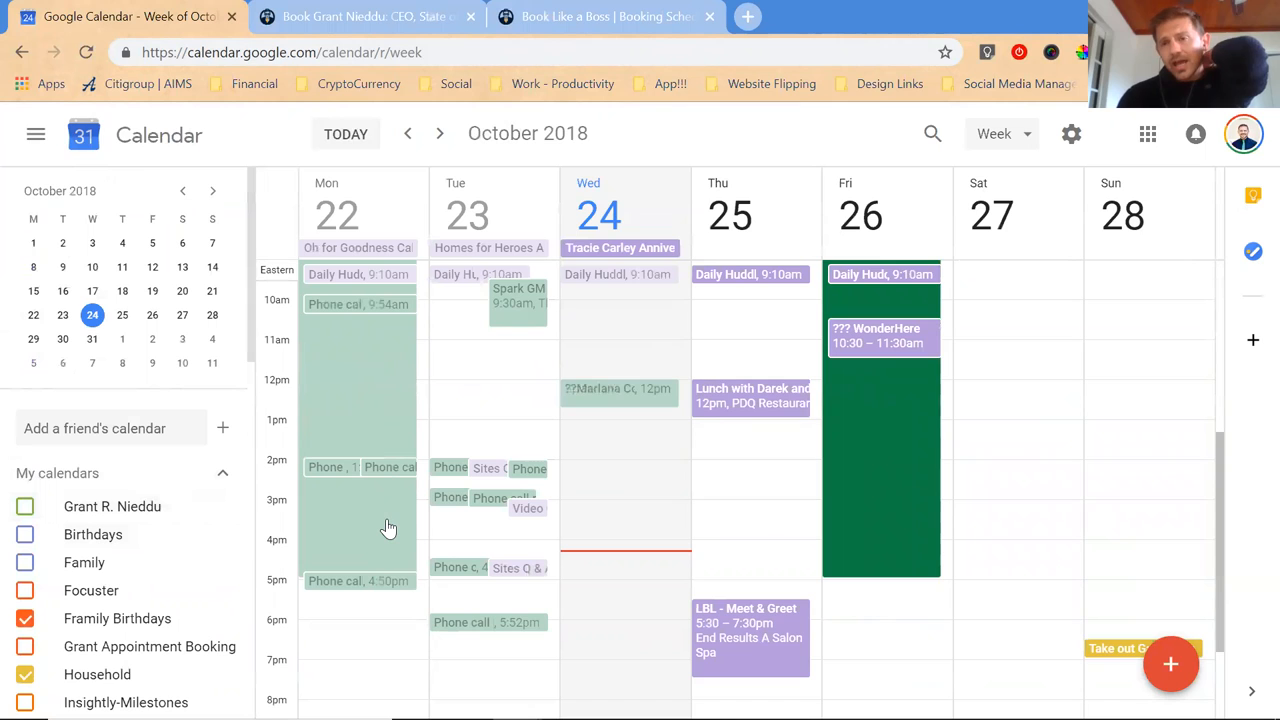
{"action": "mouse_move", "coordinate": [234, 610]}
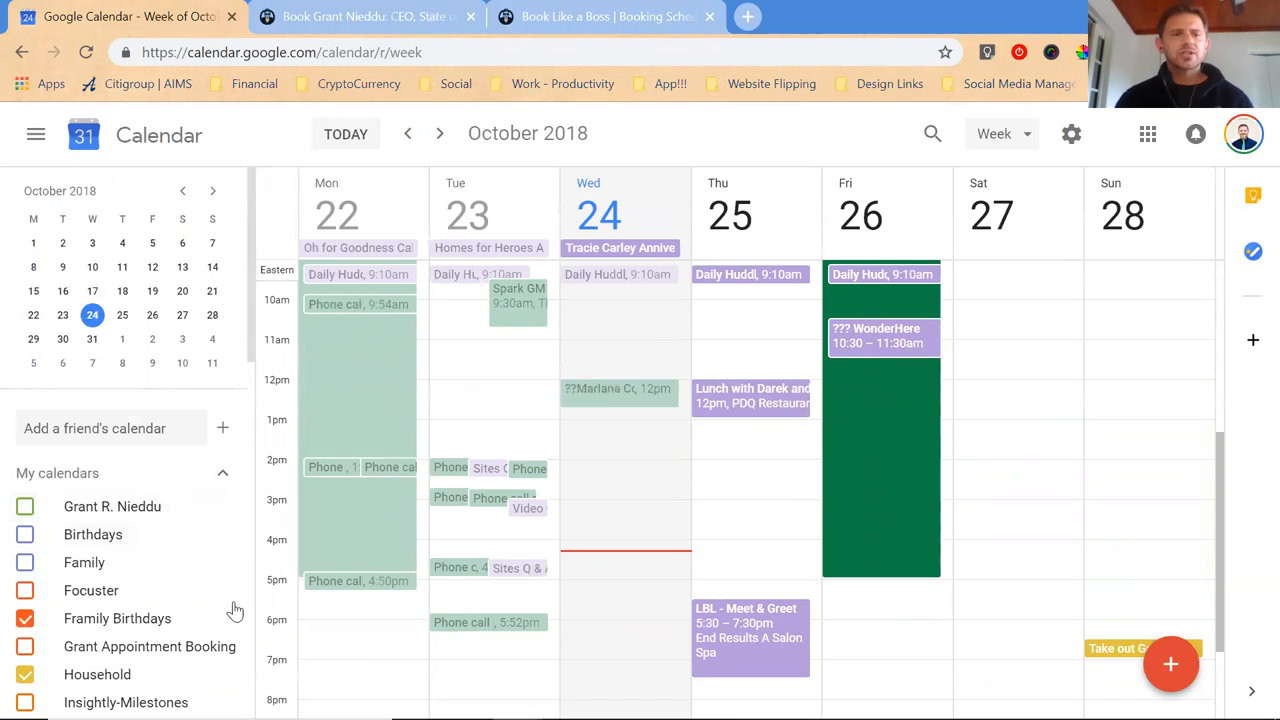
{"action": "left_click", "coordinate": [26, 506]}
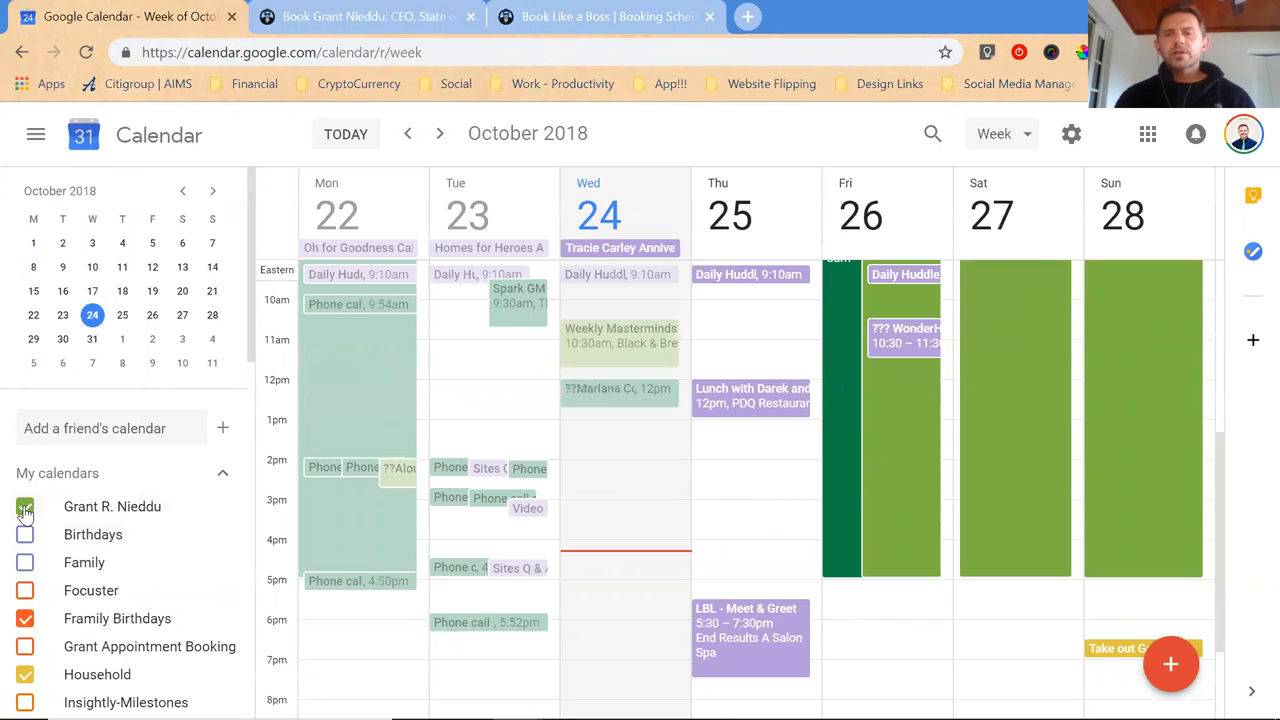
Hide the calendar list so the October 22–28 week fills the page.
{"action": "left_click", "coordinate": [36, 136]}
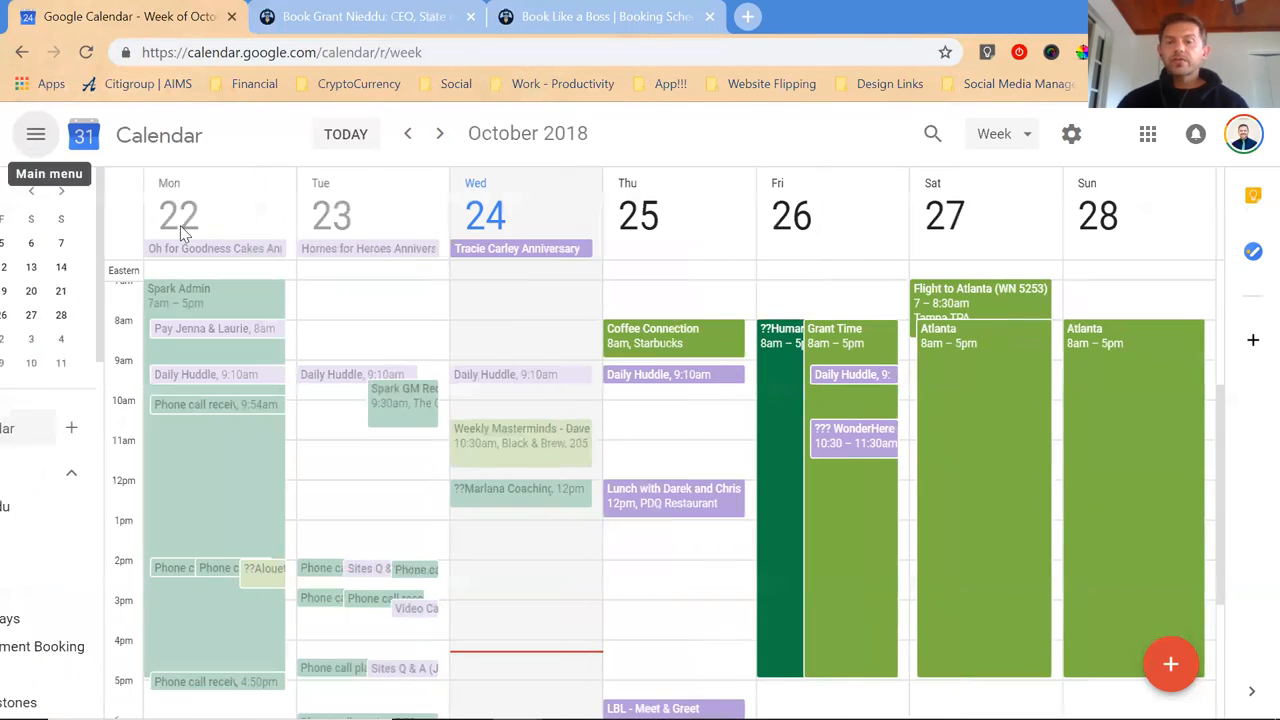
{"action": "left_click", "coordinate": [36, 136]}
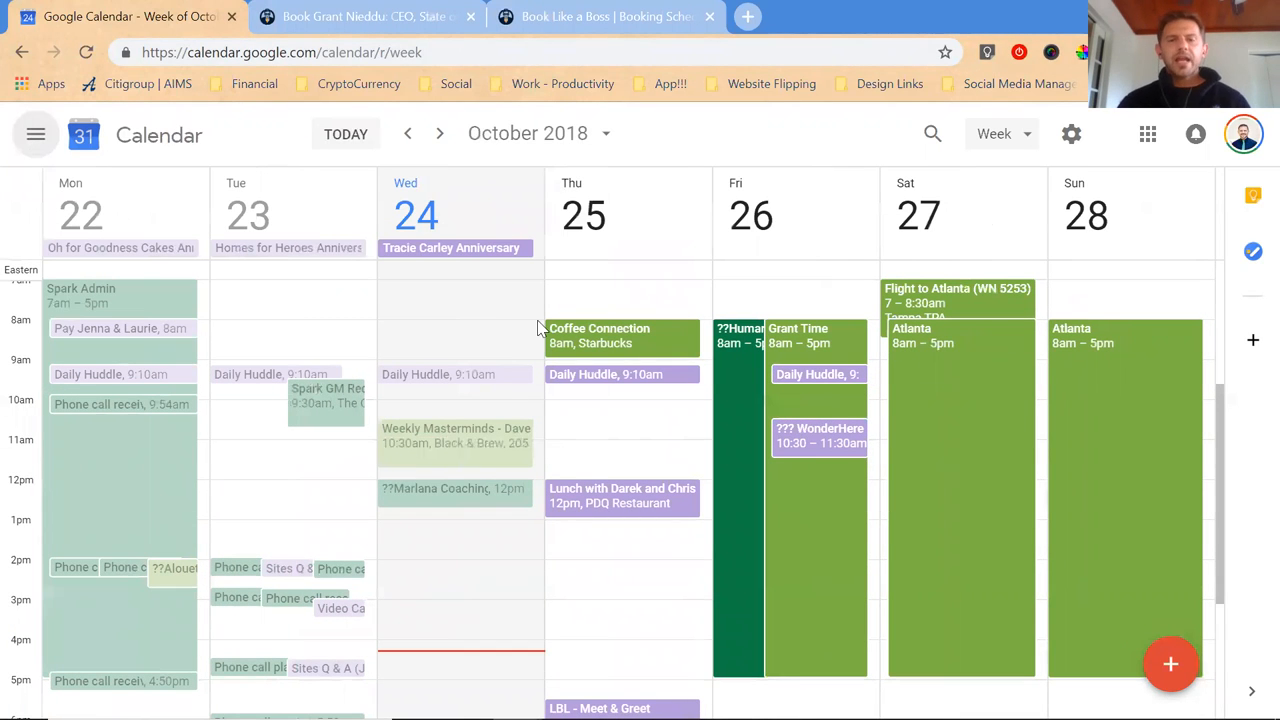
{"action": "mouse_move", "coordinate": [604, 428]}
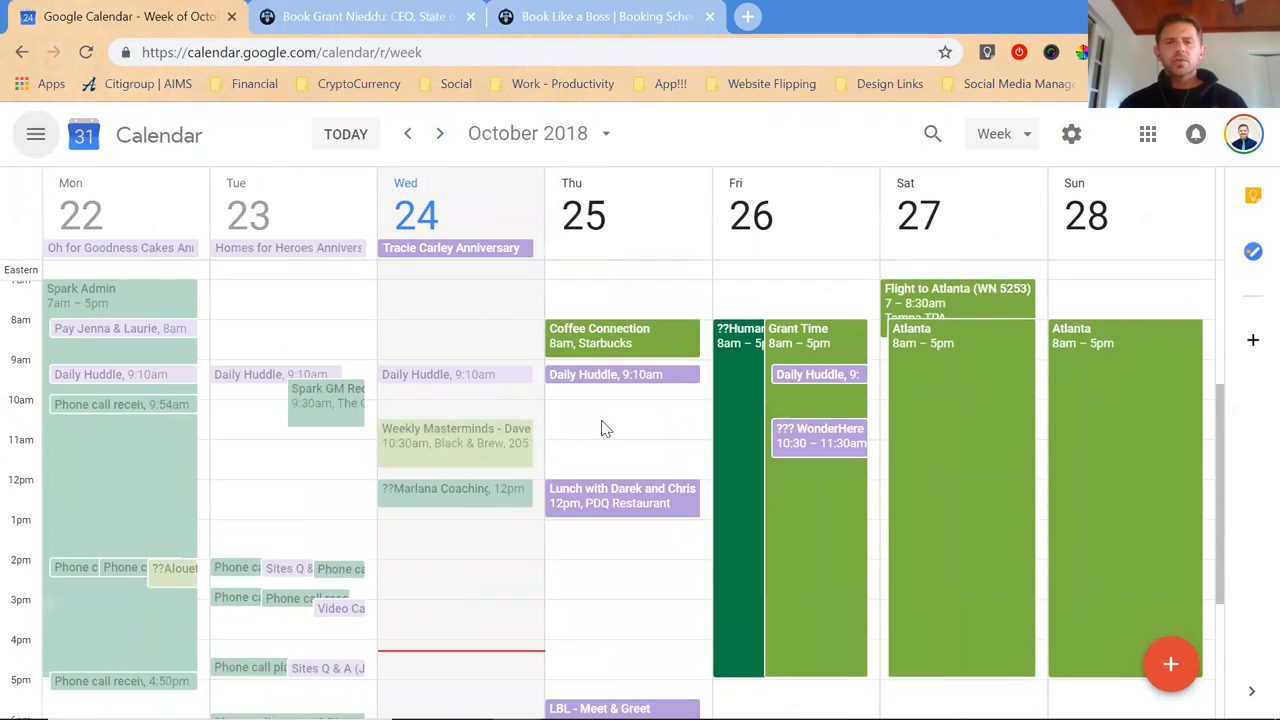
{"action": "scroll", "scroll_direction": "down", "scroll_amount": 3}
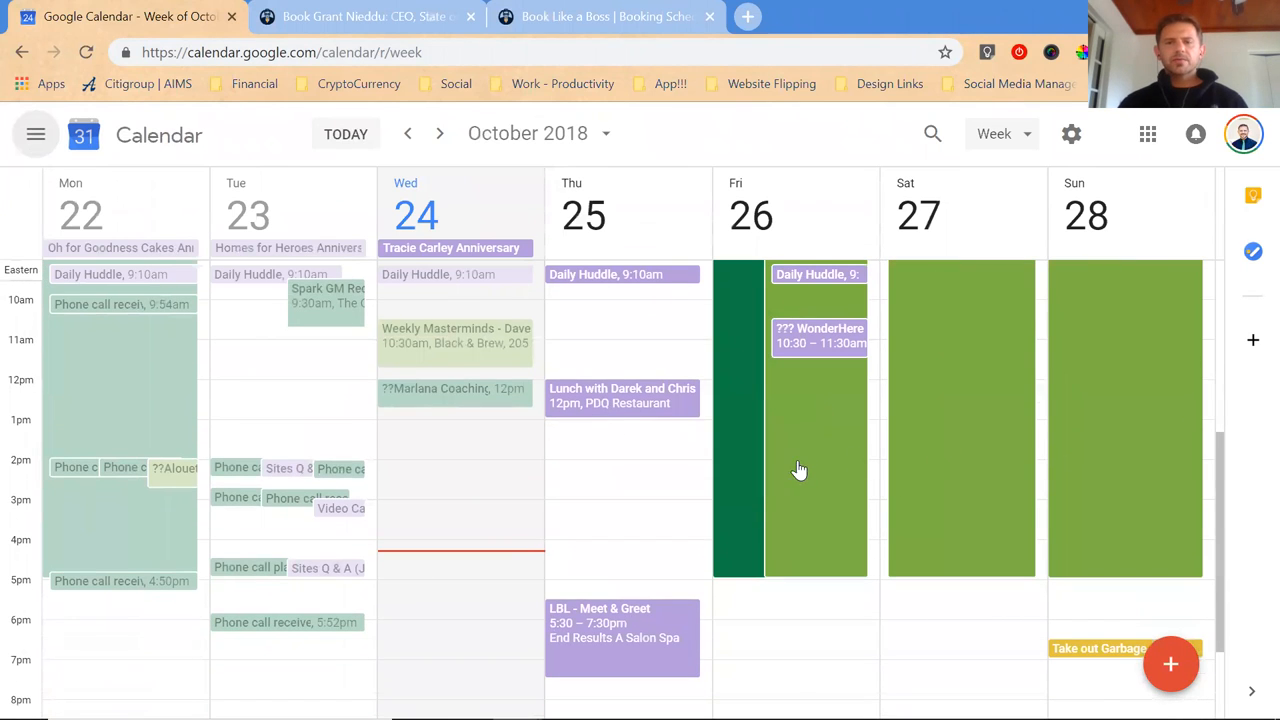
{"action": "mouse_move", "coordinate": [360, 616]}
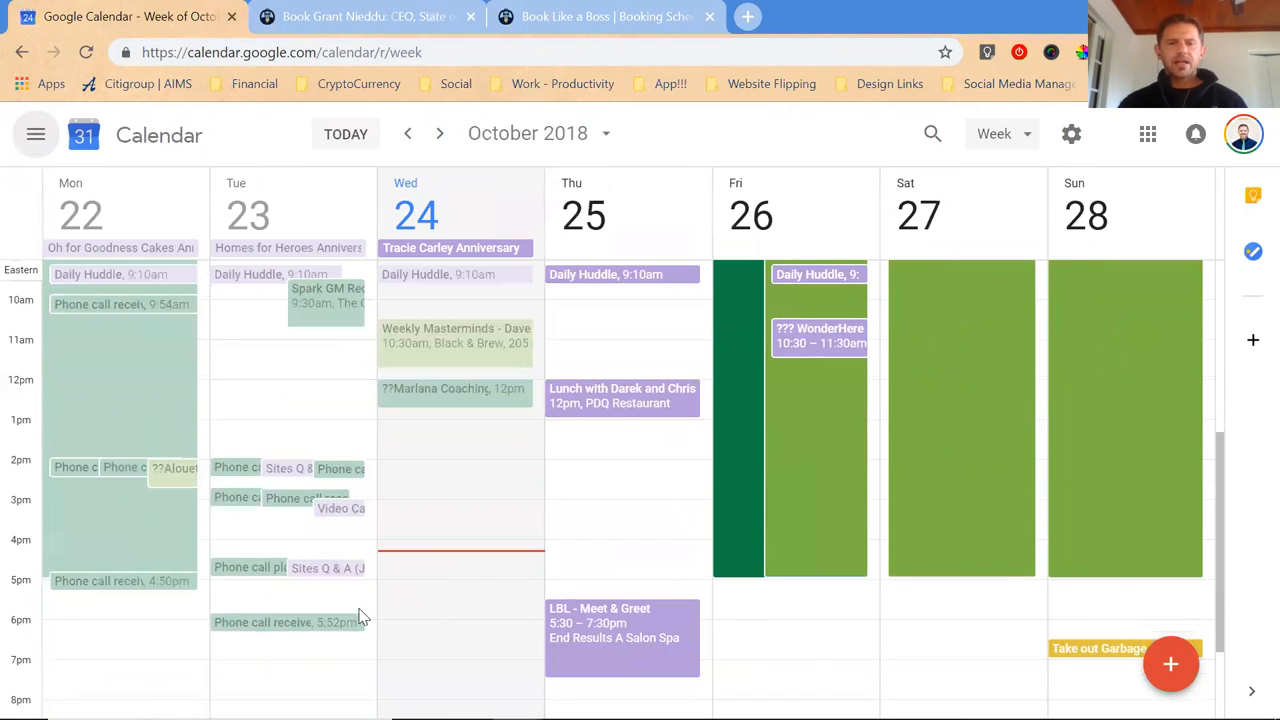
{"action": "mouse_move", "coordinate": [576, 406]}
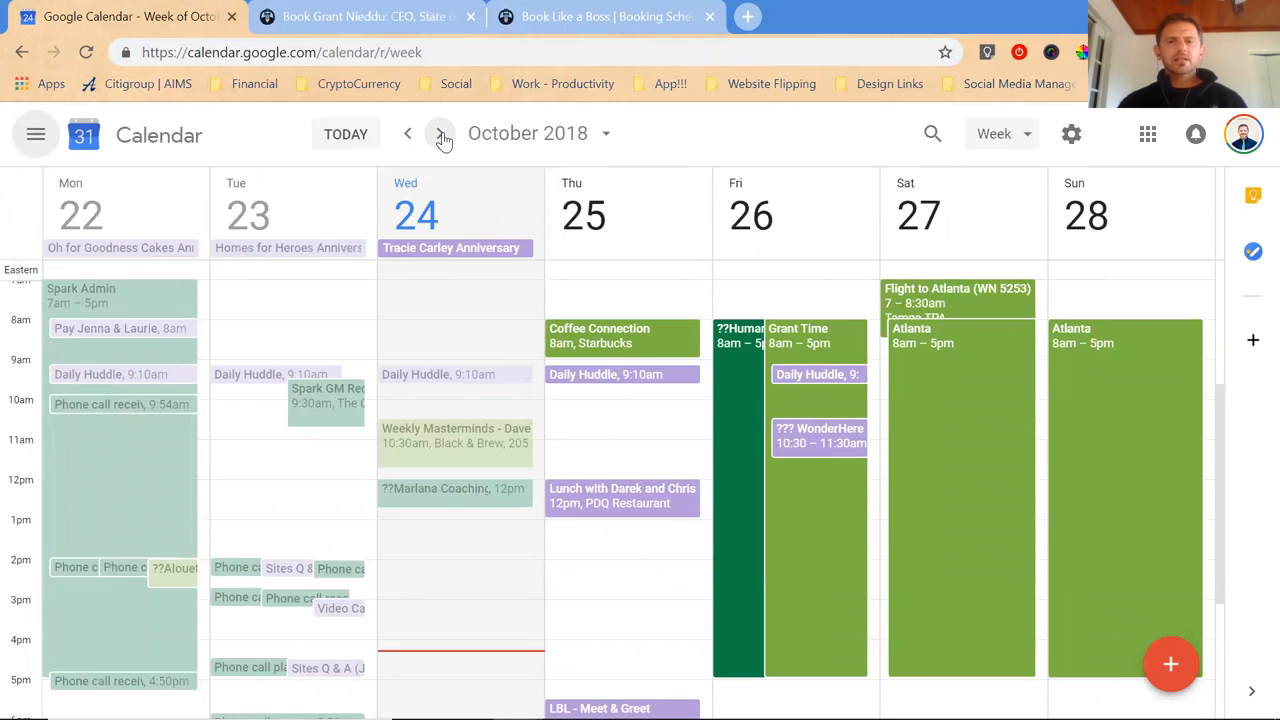
{"action": "left_click", "coordinate": [440, 132]}
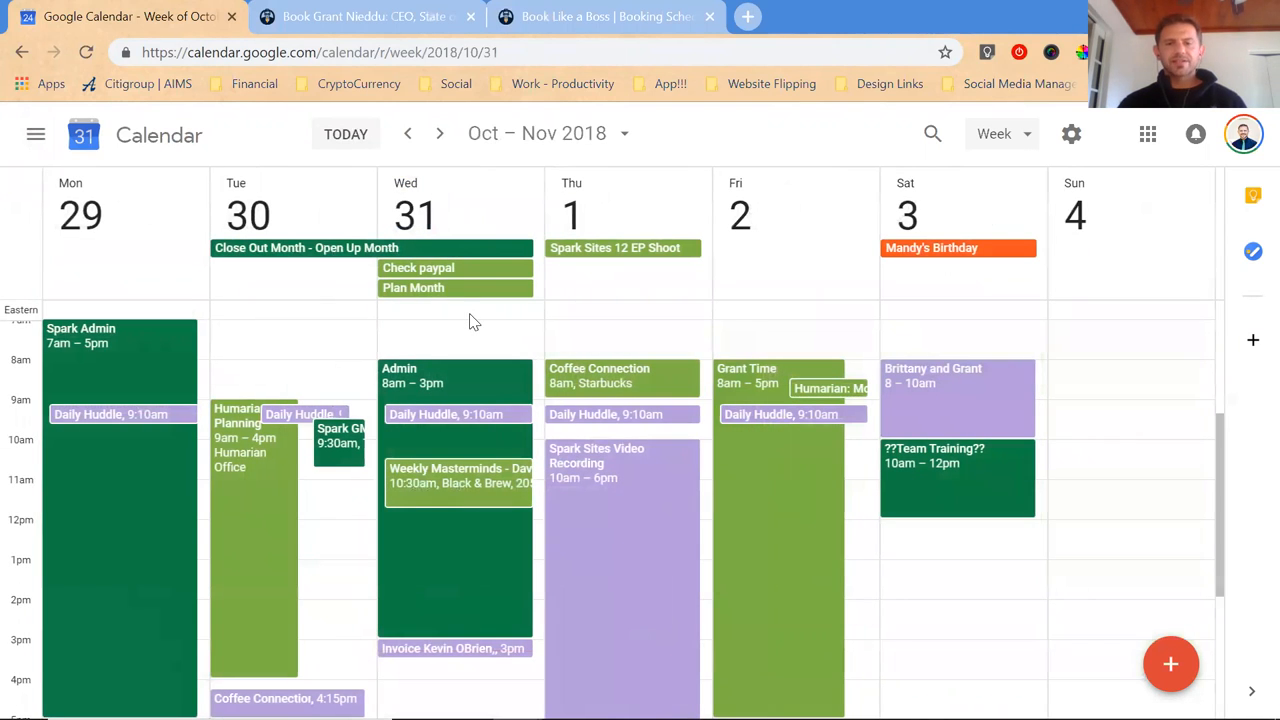
{"action": "mouse_move", "coordinate": [590, 376]}
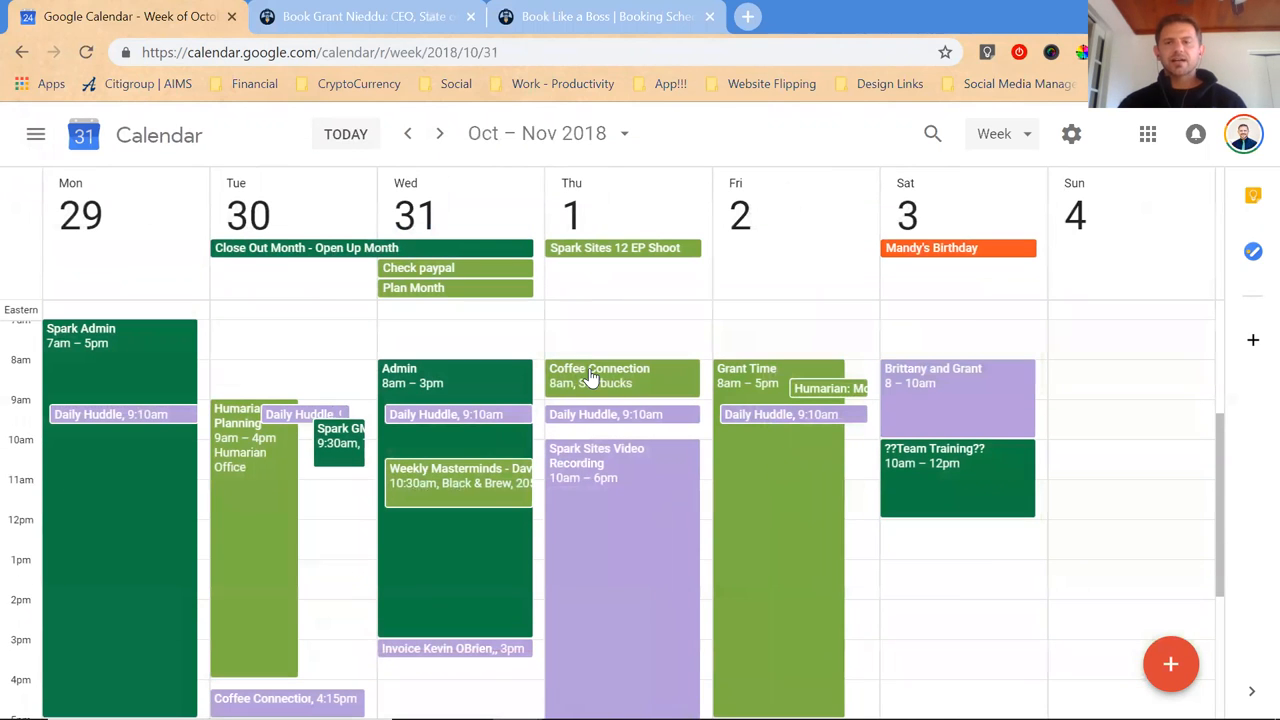
{"action": "left_click", "coordinate": [440, 132]}
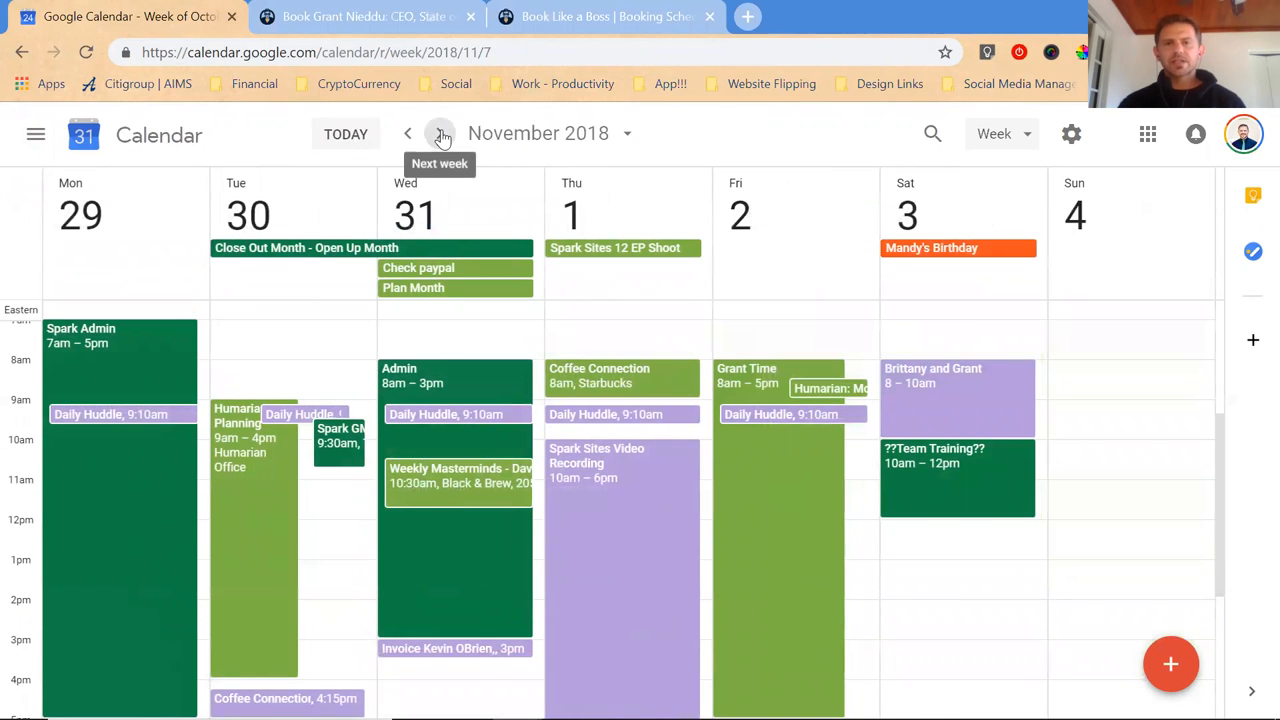
{"action": "left_click", "coordinate": [440, 132]}
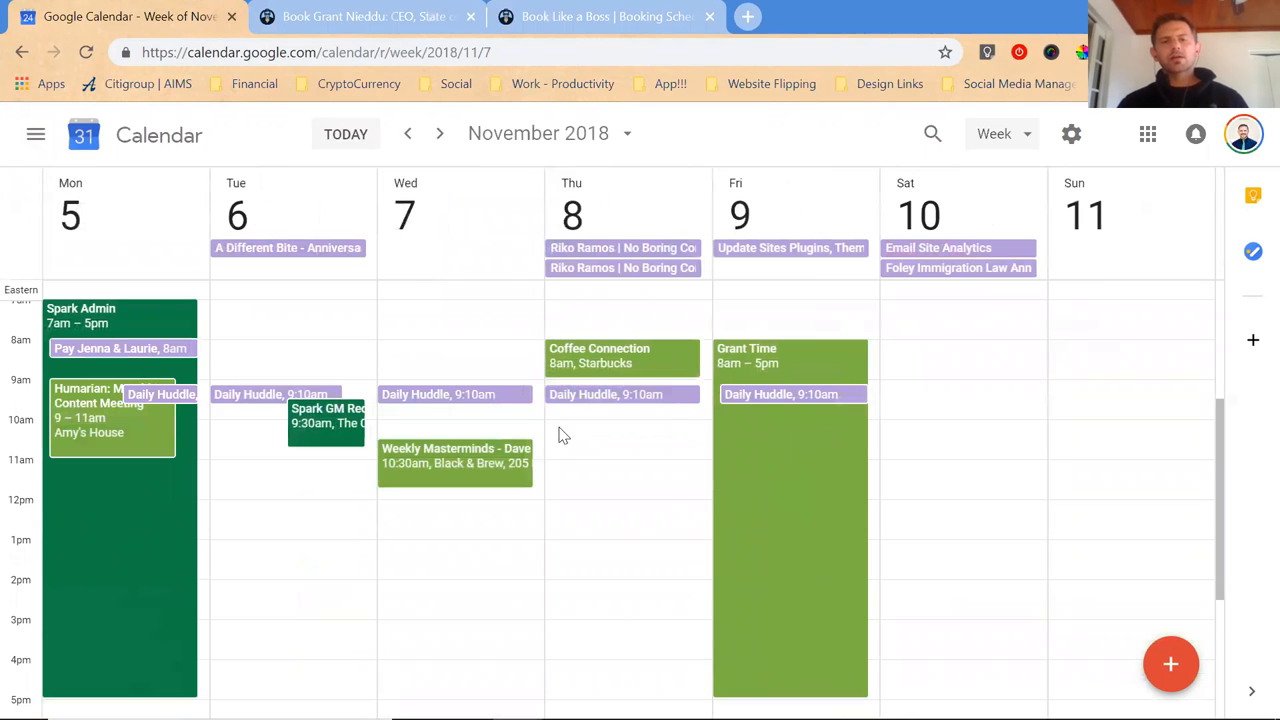
{"action": "scroll", "scroll_direction": "down", "scroll_amount": 3}
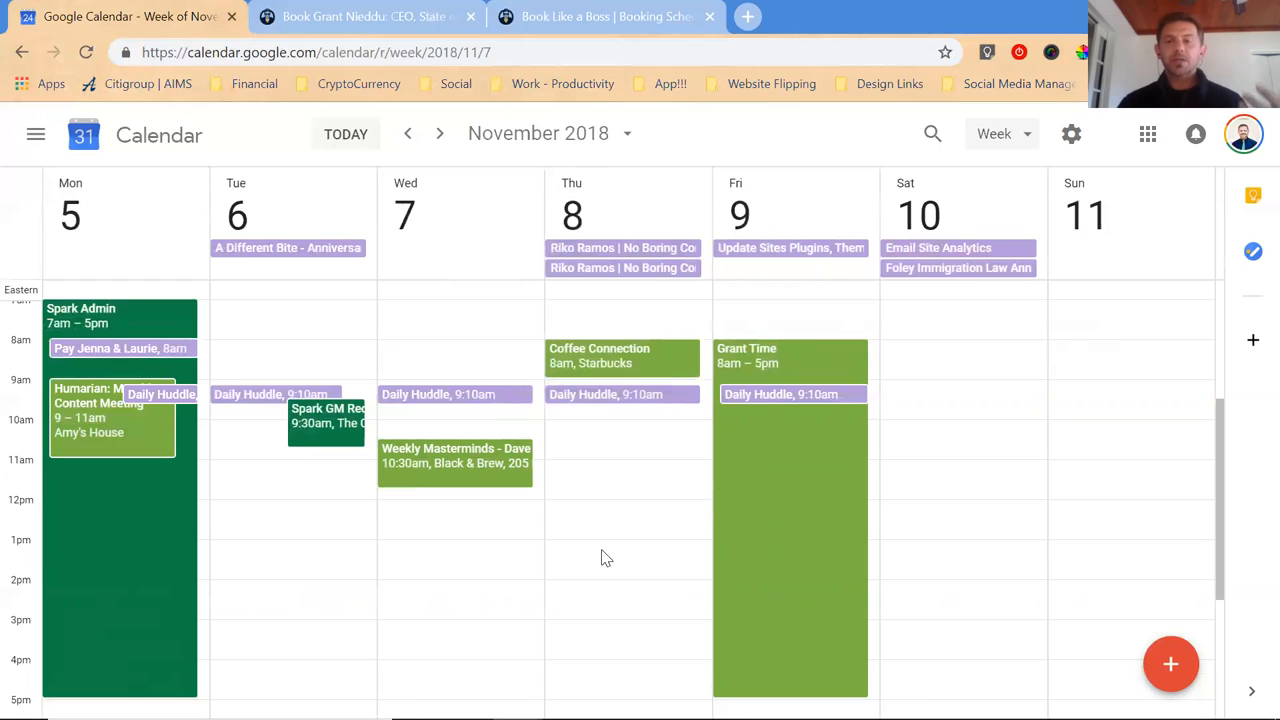
{"action": "mouse_move", "coordinate": [564, 536]}
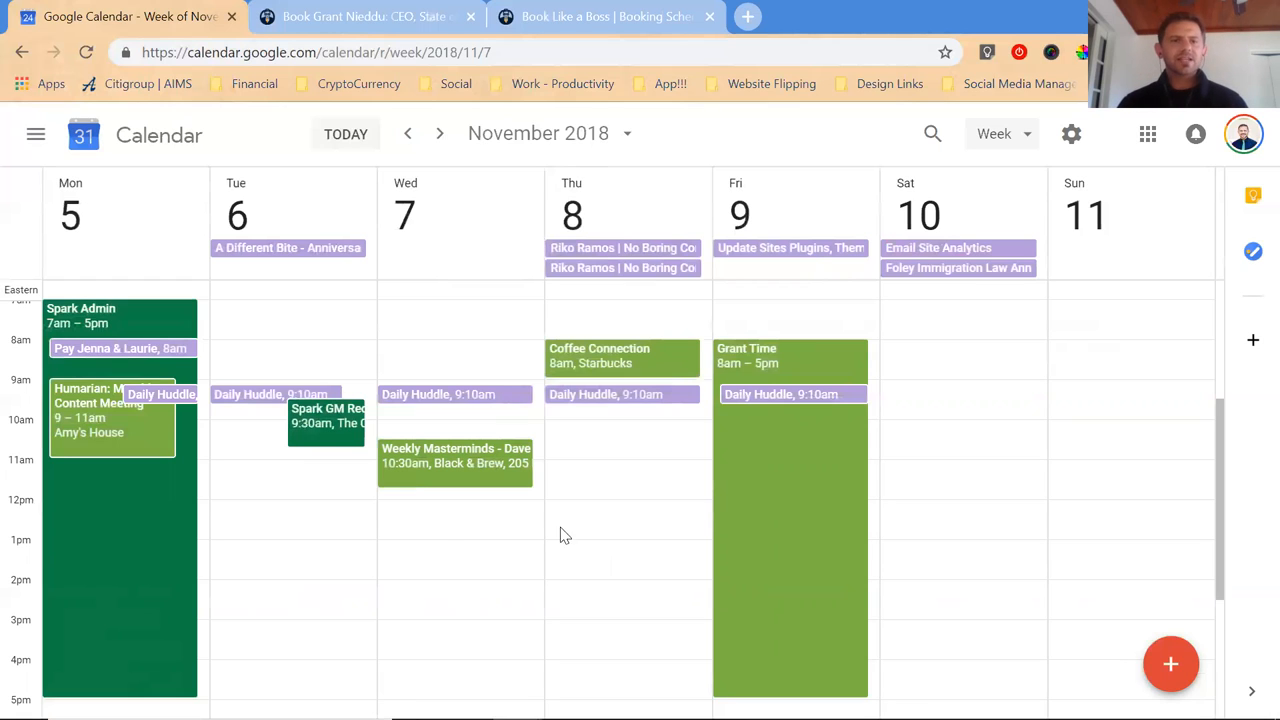
{"action": "mouse_move", "coordinate": [564, 490]}
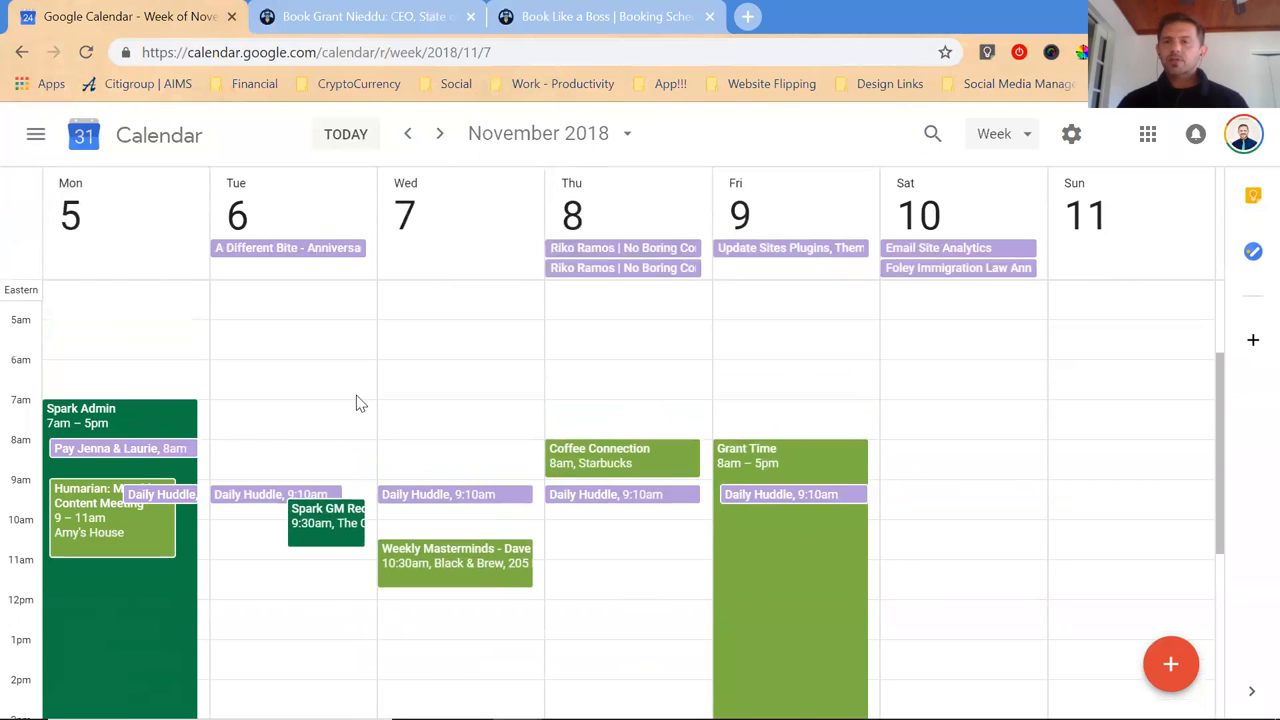
{"action": "mouse_move", "coordinate": [350, 376]}
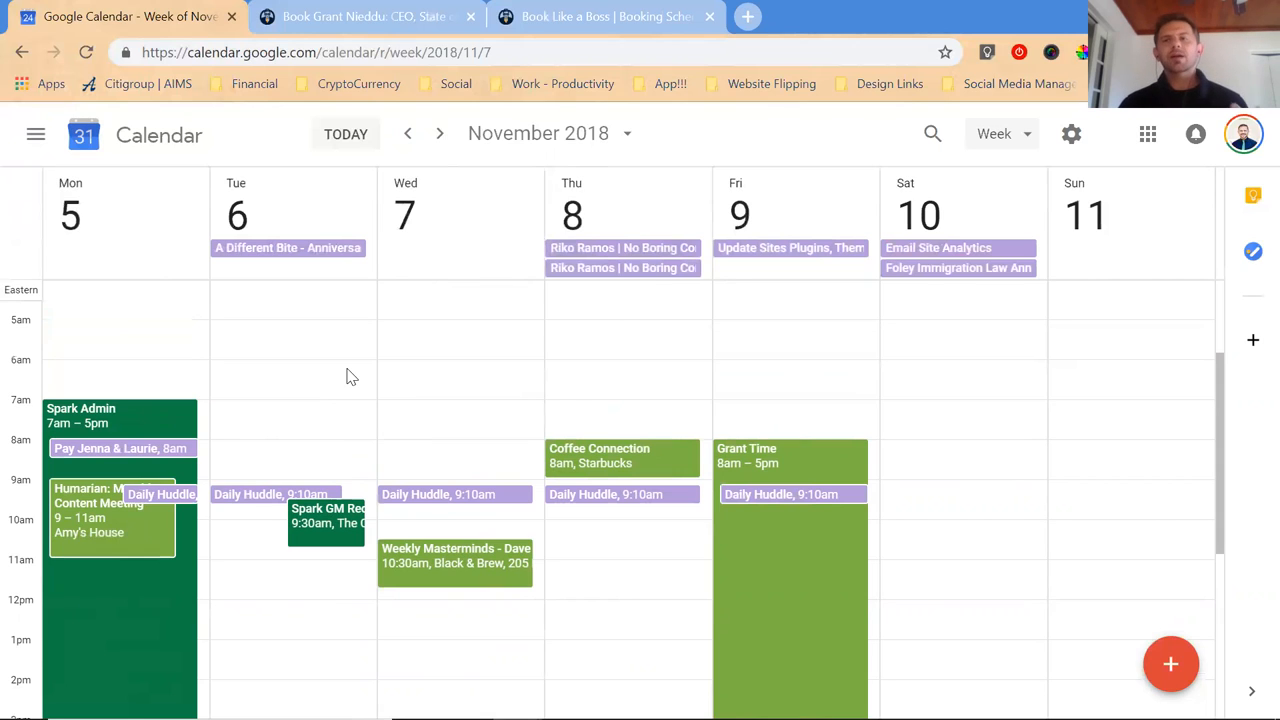
{"action": "mouse_move", "coordinate": [358, 390]}
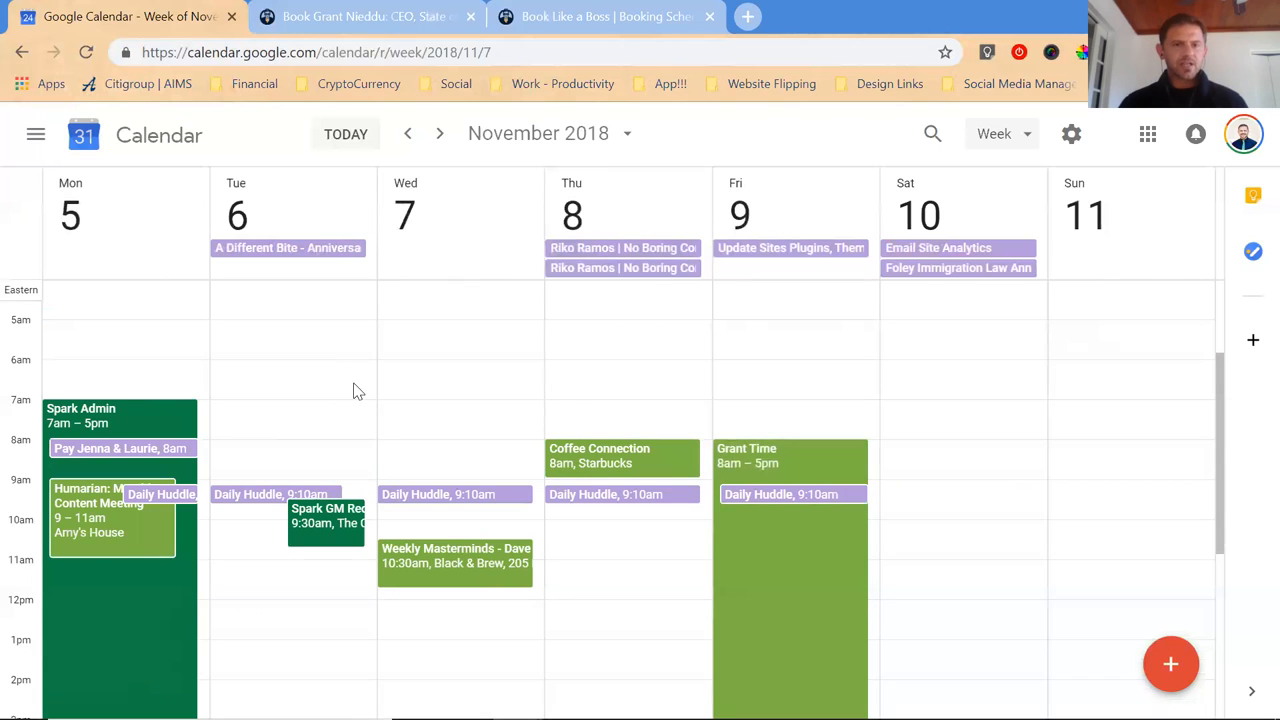
{"action": "left_click", "coordinate": [288, 374]}
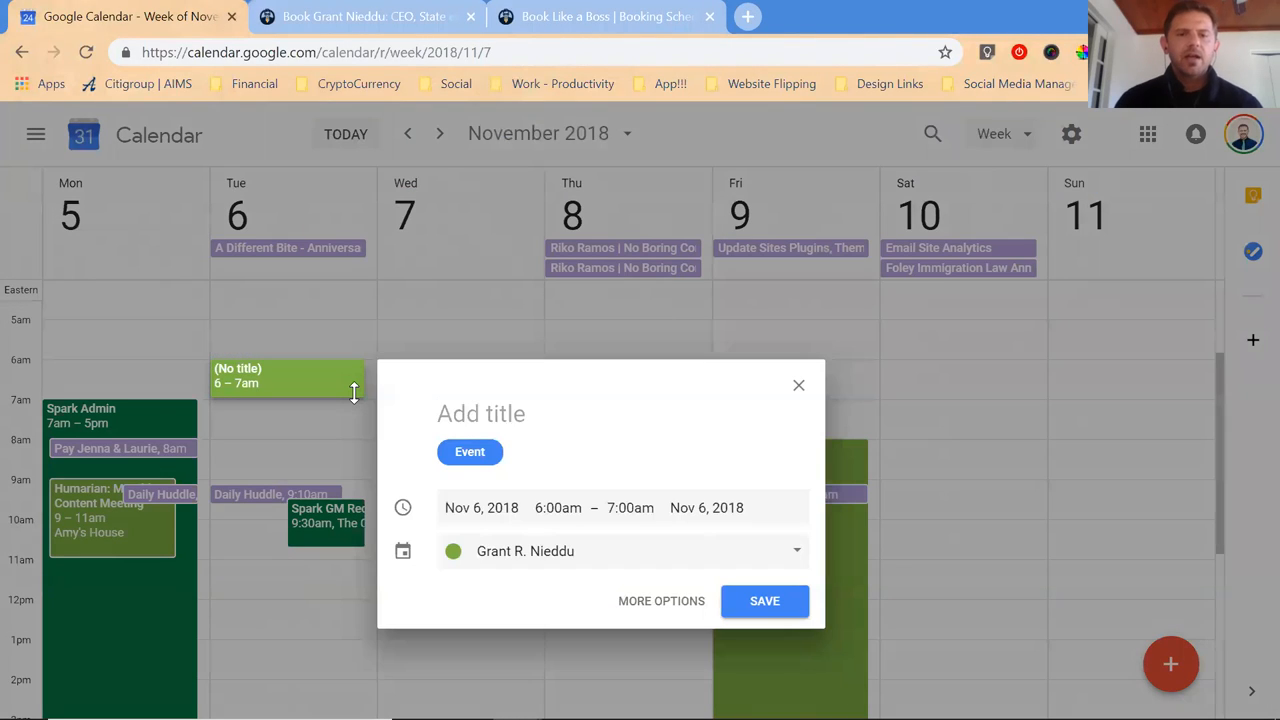
{"action": "type", "text": "Master Mind Meeti"}
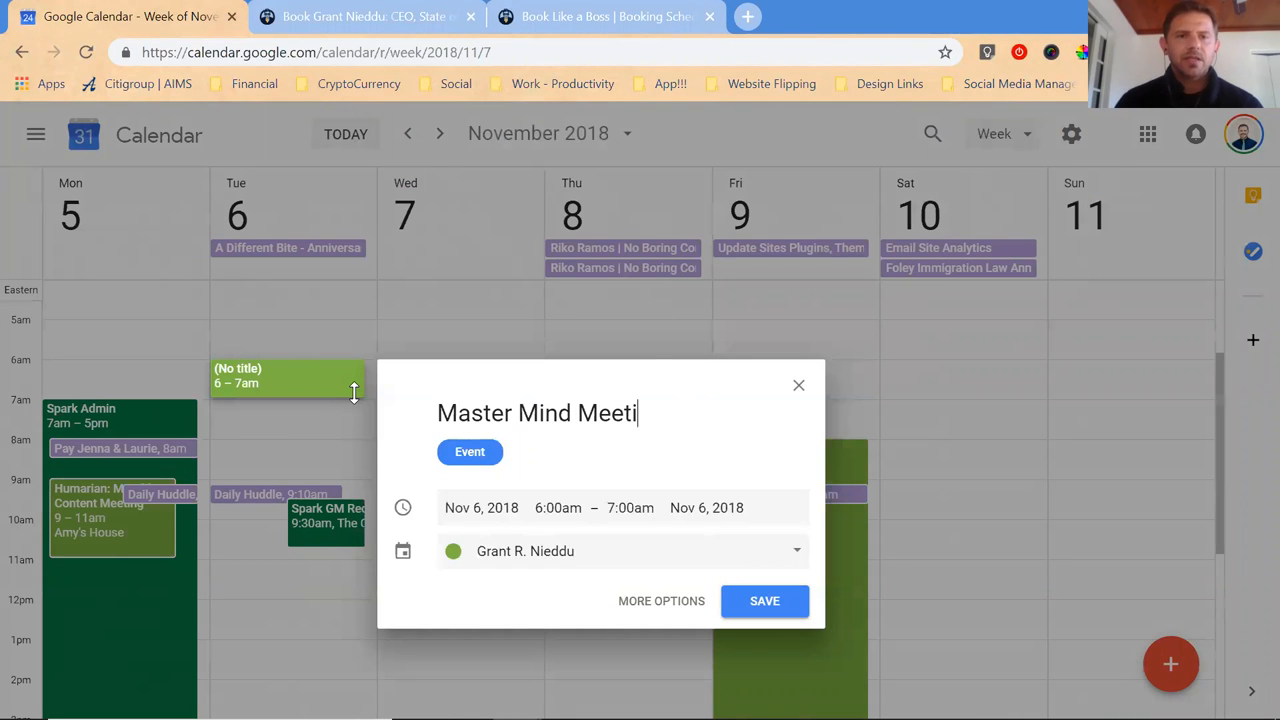
{"action": "type", "text": "ng with"}
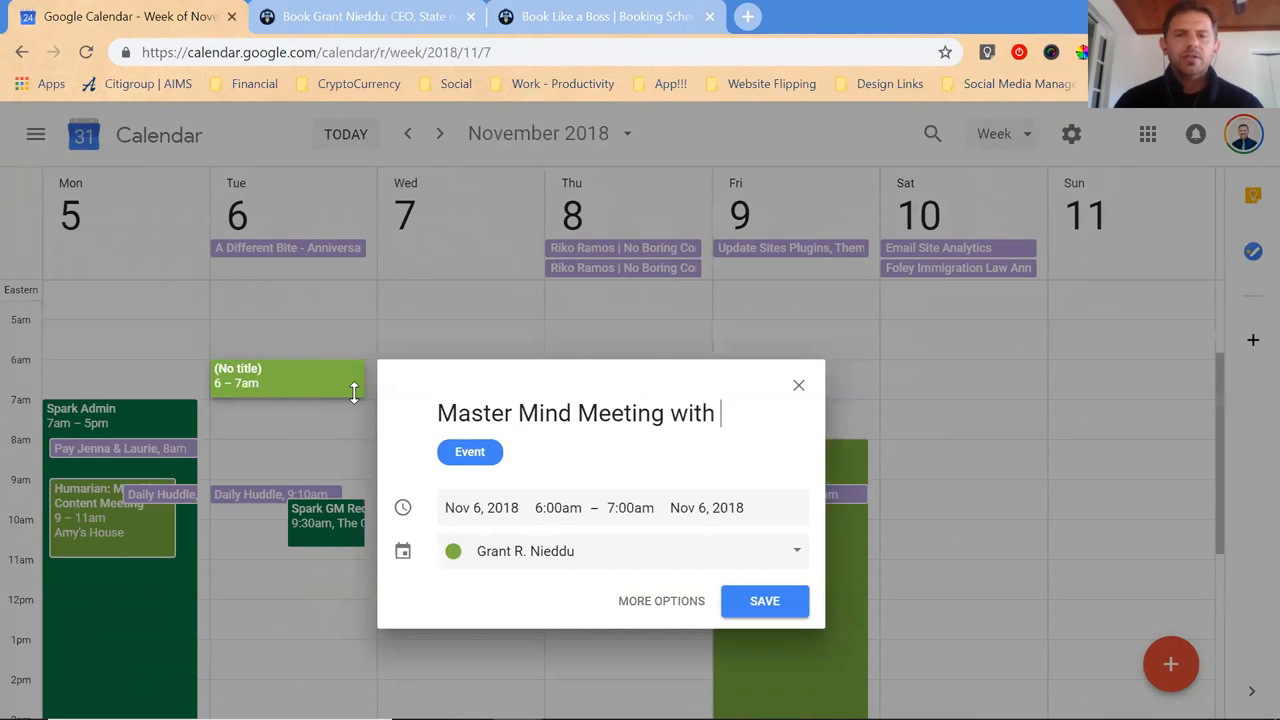
{"action": "type", "text": "James joseph"}
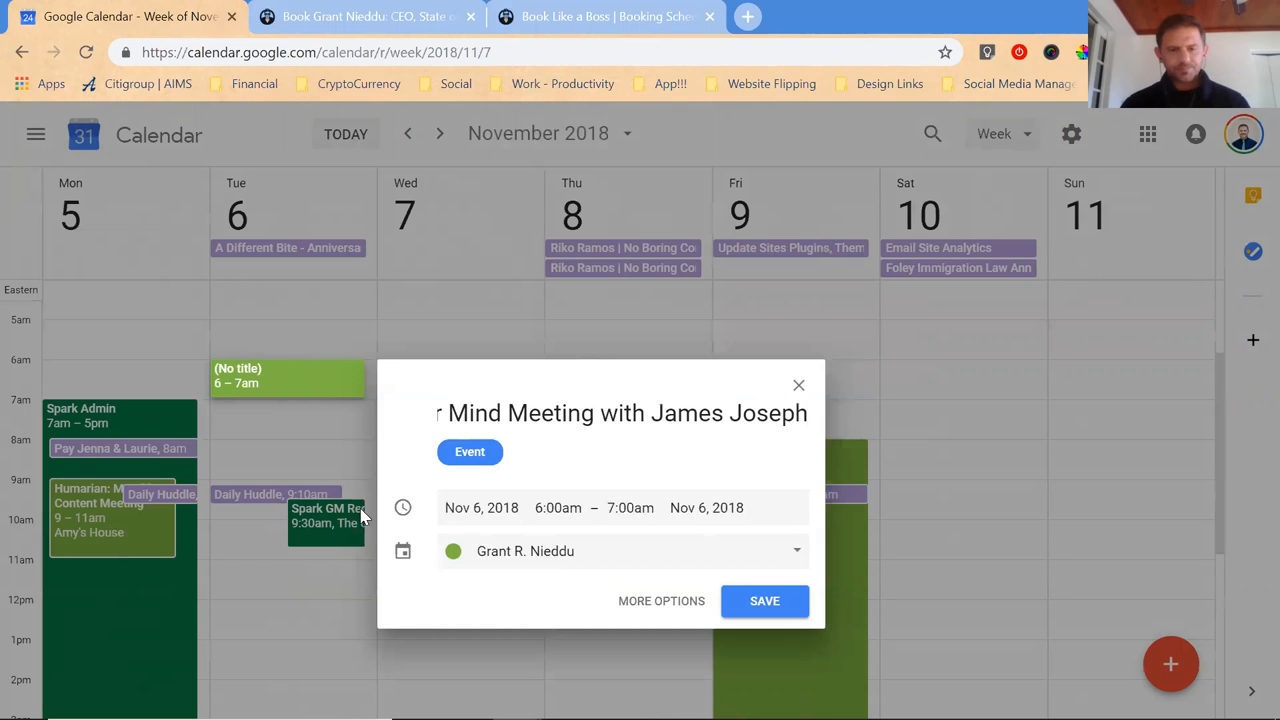
{"action": "left_click", "coordinate": [764, 600]}
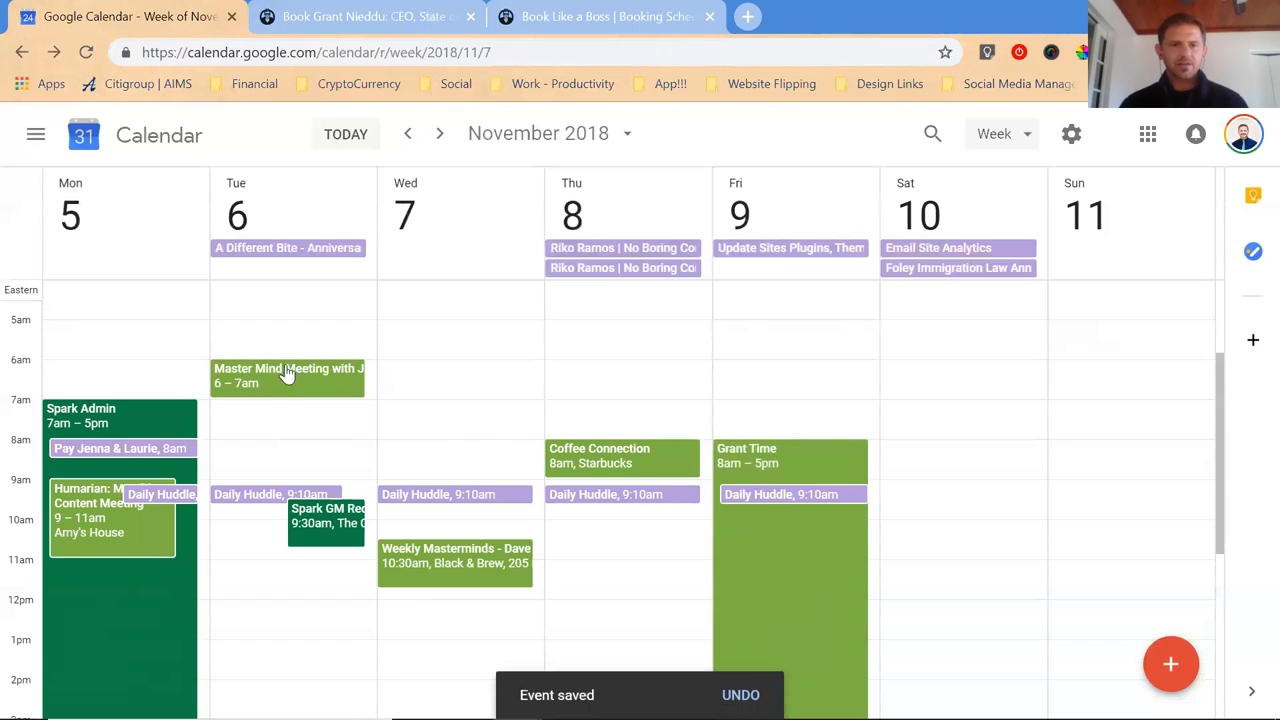
{"action": "mouse_move", "coordinate": [268, 380]}
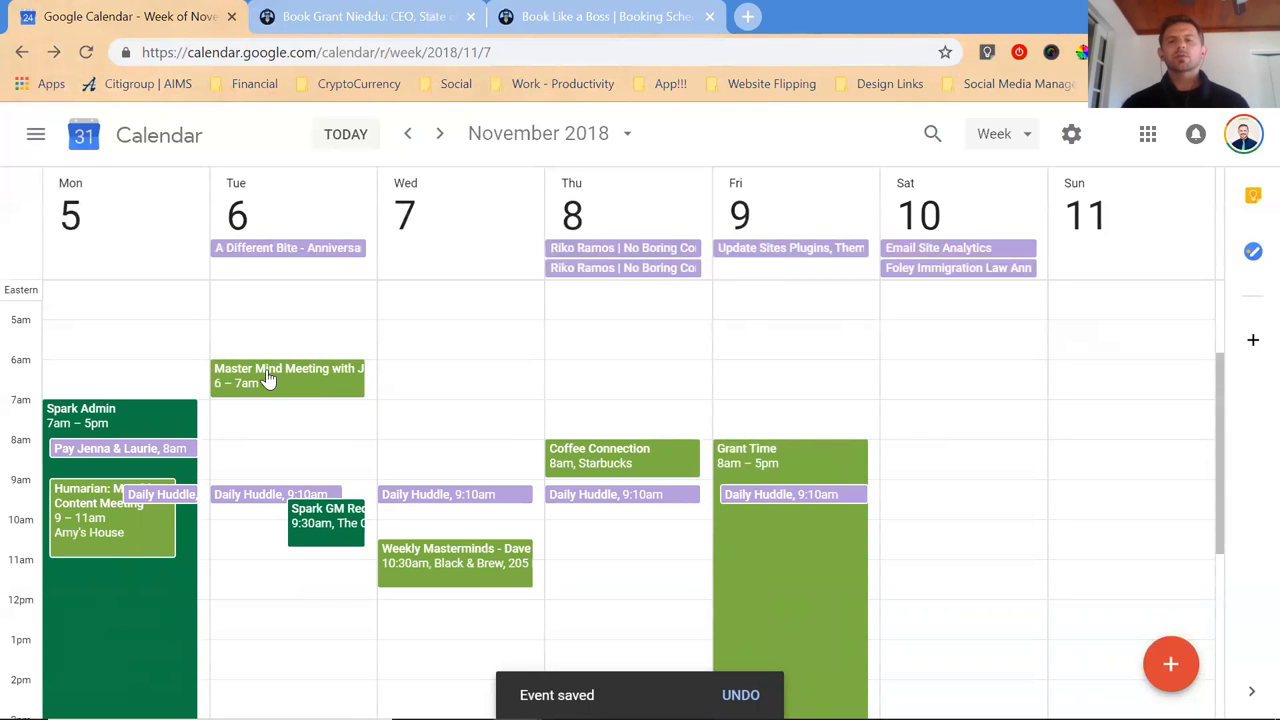
{"action": "scroll", "scroll_direction": "down", "scroll_amount": 3}
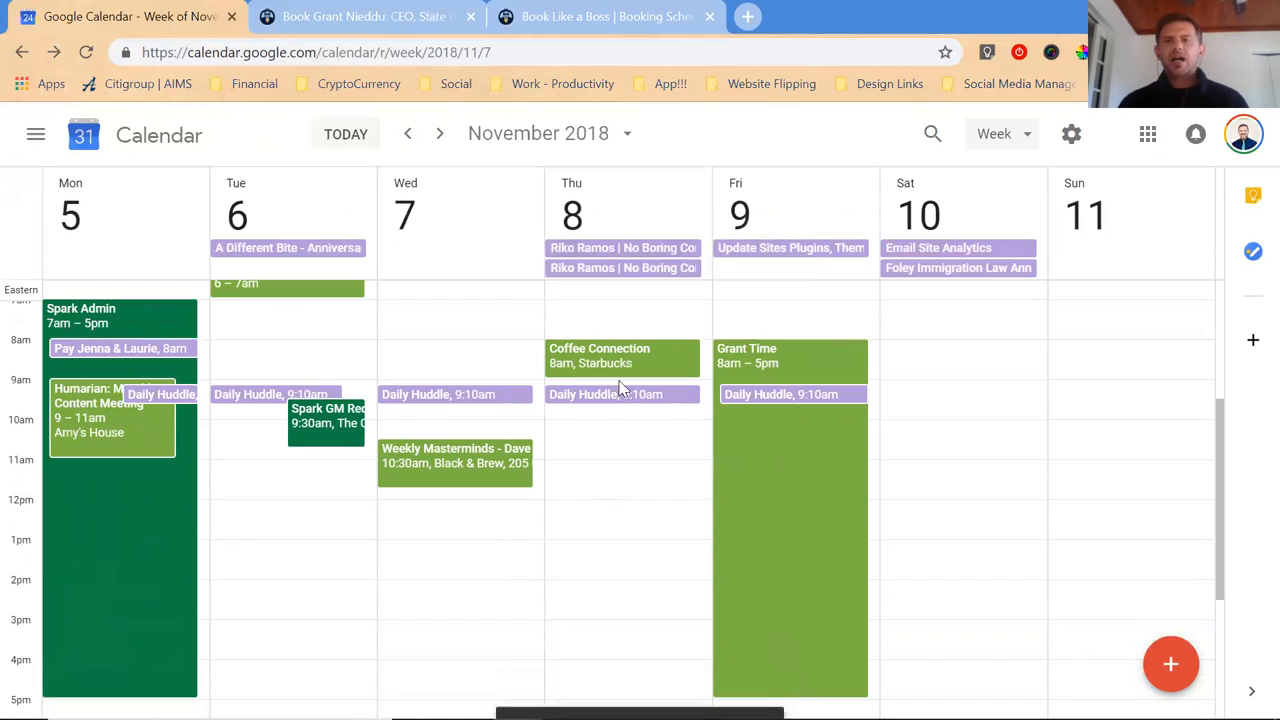
{"action": "mouse_move", "coordinate": [748, 544]}
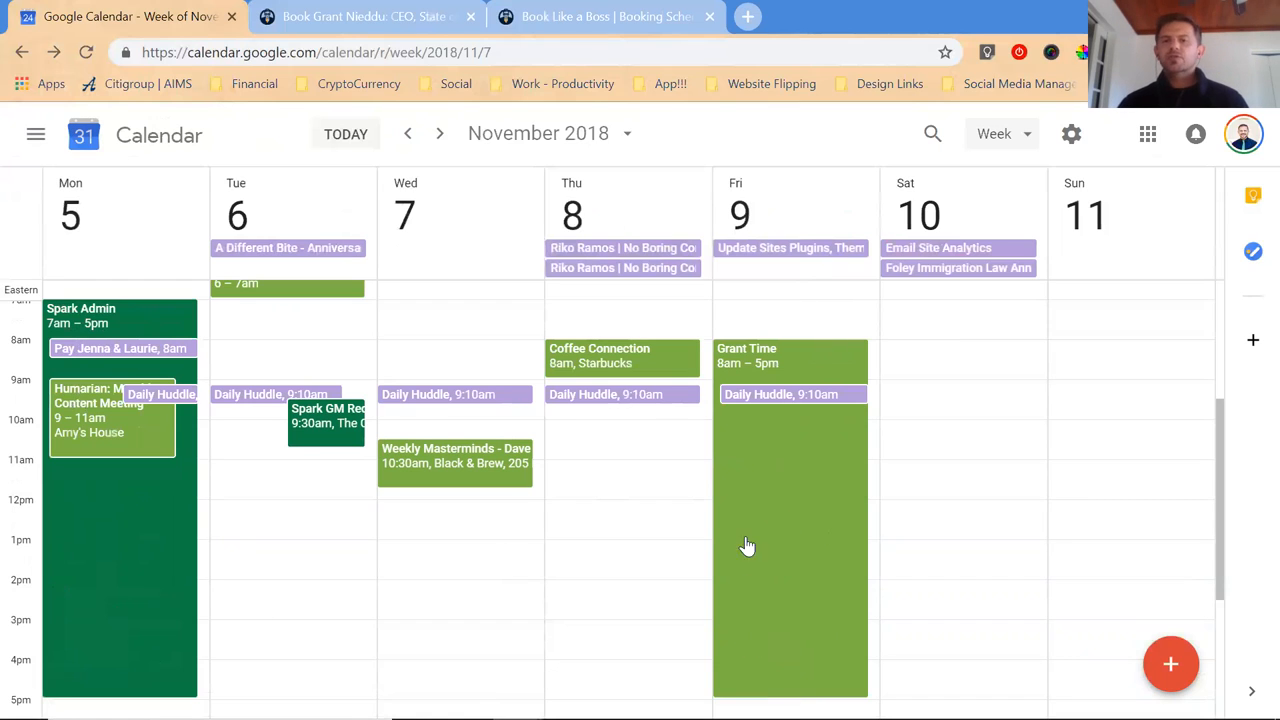
{"action": "mouse_move", "coordinate": [794, 504]}
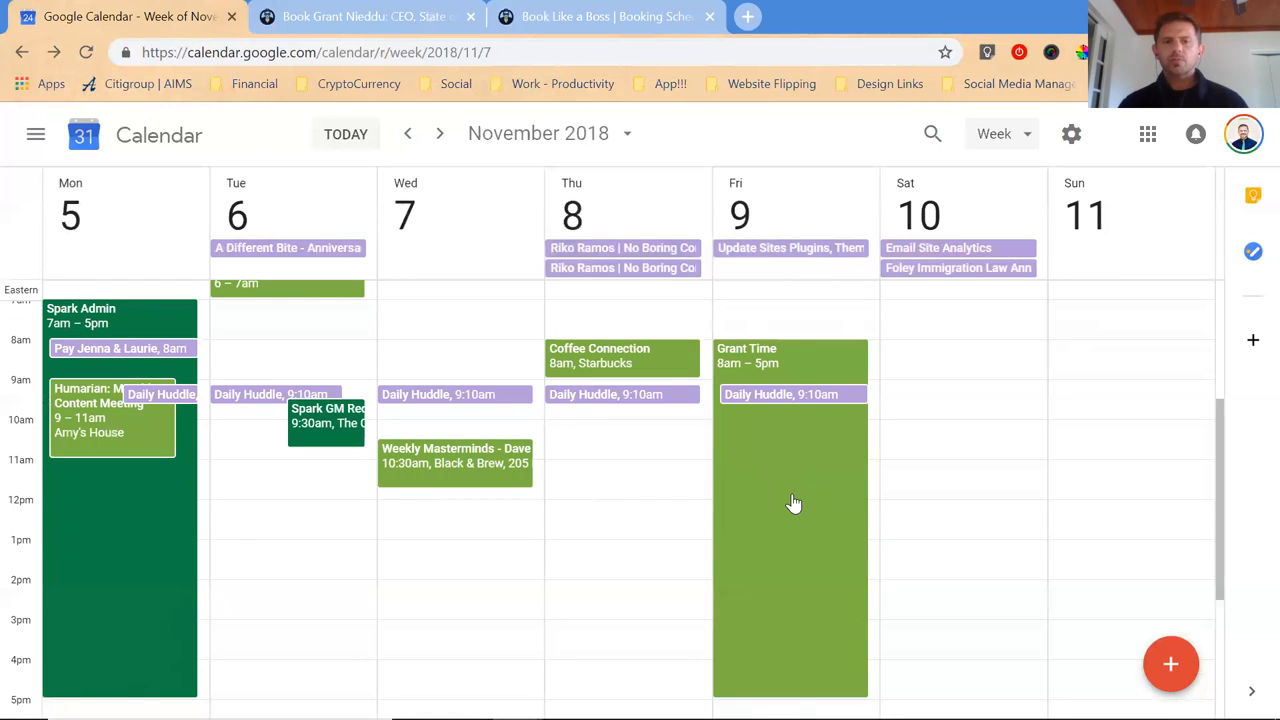
{"action": "scroll", "scroll_direction": "down", "scroll_amount": 3}
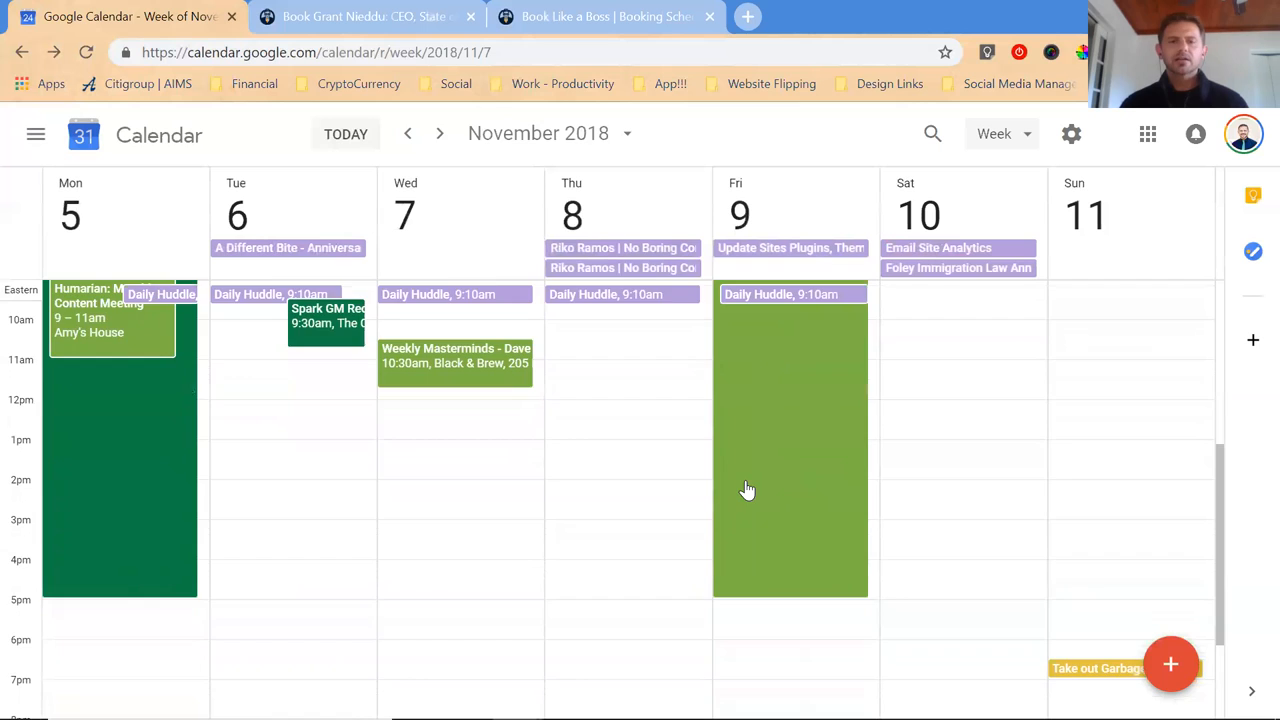
{"action": "mouse_move", "coordinate": [206, 604]}
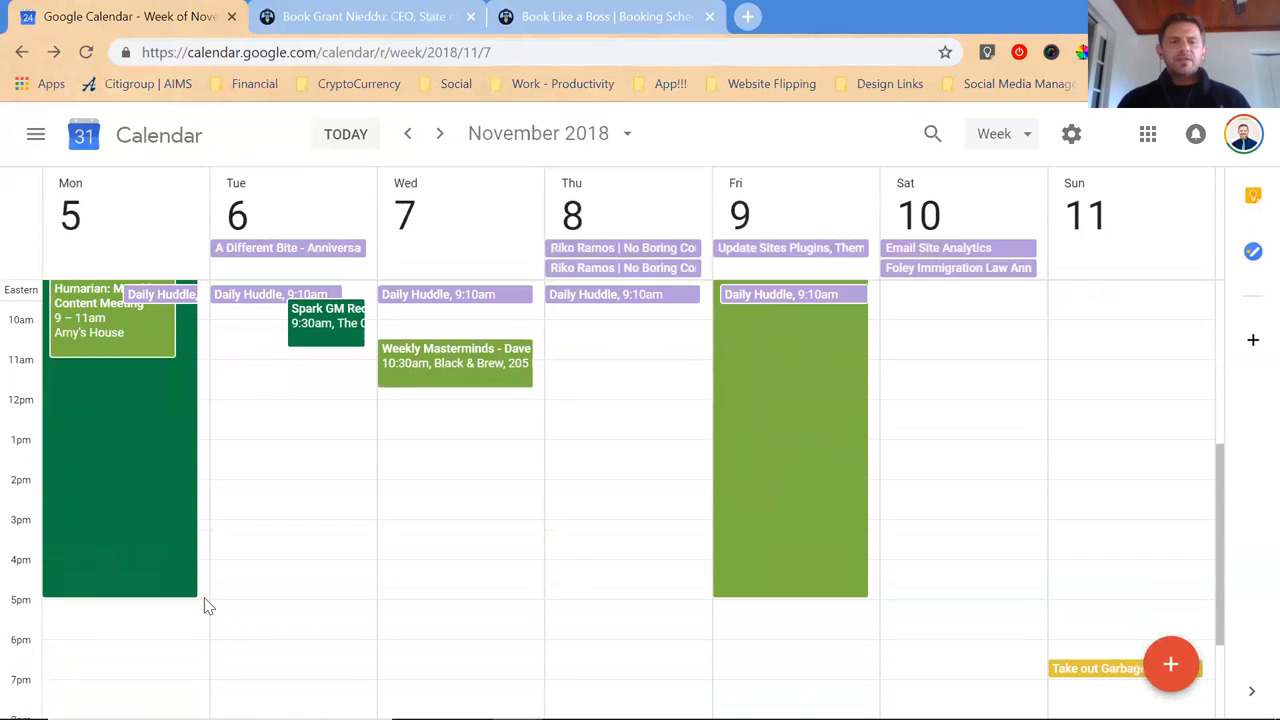
{"action": "mouse_move", "coordinate": [212, 590]}
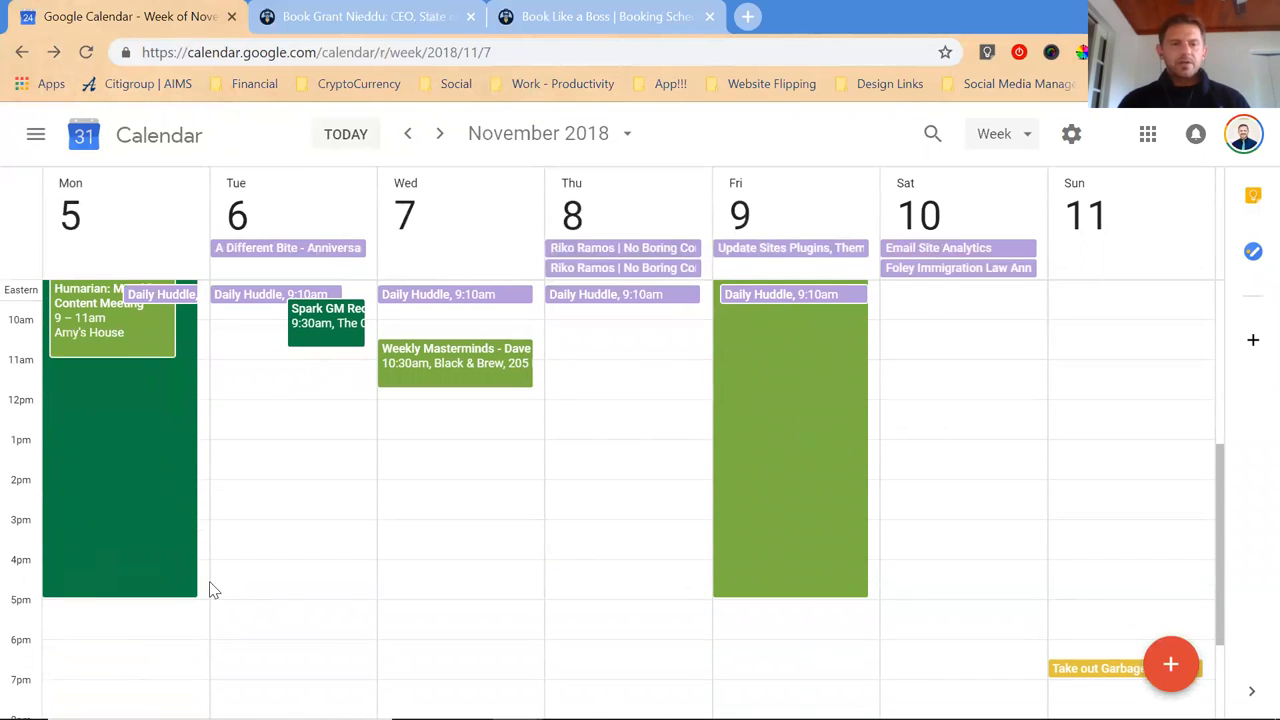
Start a 'Daily Review-Next Day Prep' event Monday Nov 5 at 4:30pm and go to full details.
{"action": "left_click", "coordinate": [118, 590]}
{"action": "type", "text": "Daily"}
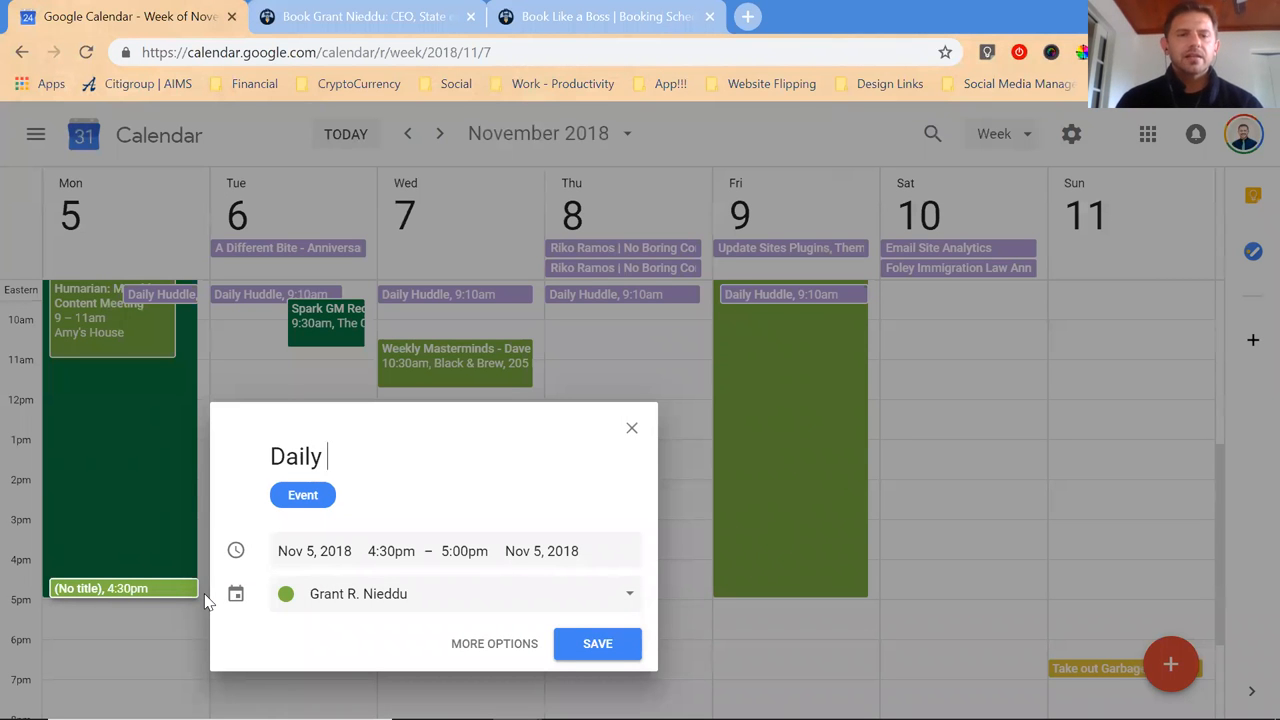
{"action": "type", "text": "Review-"}
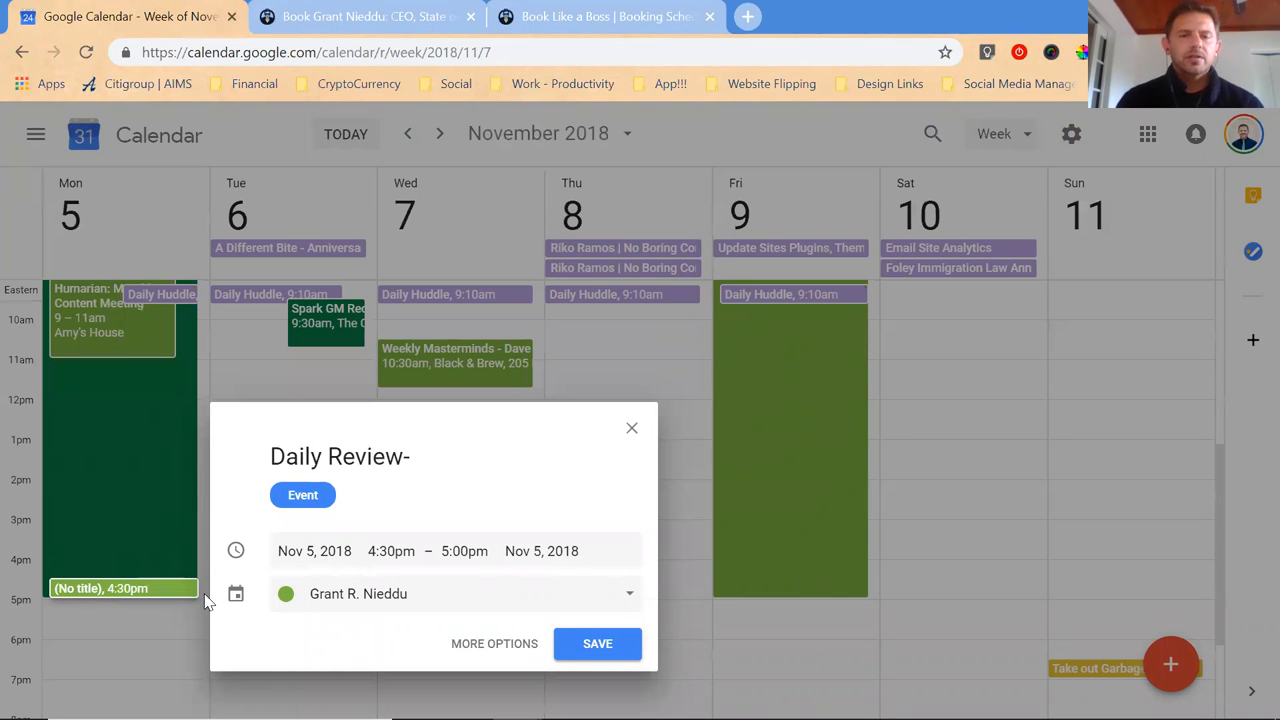
{"action": "type", "text": "Next Dahy"}
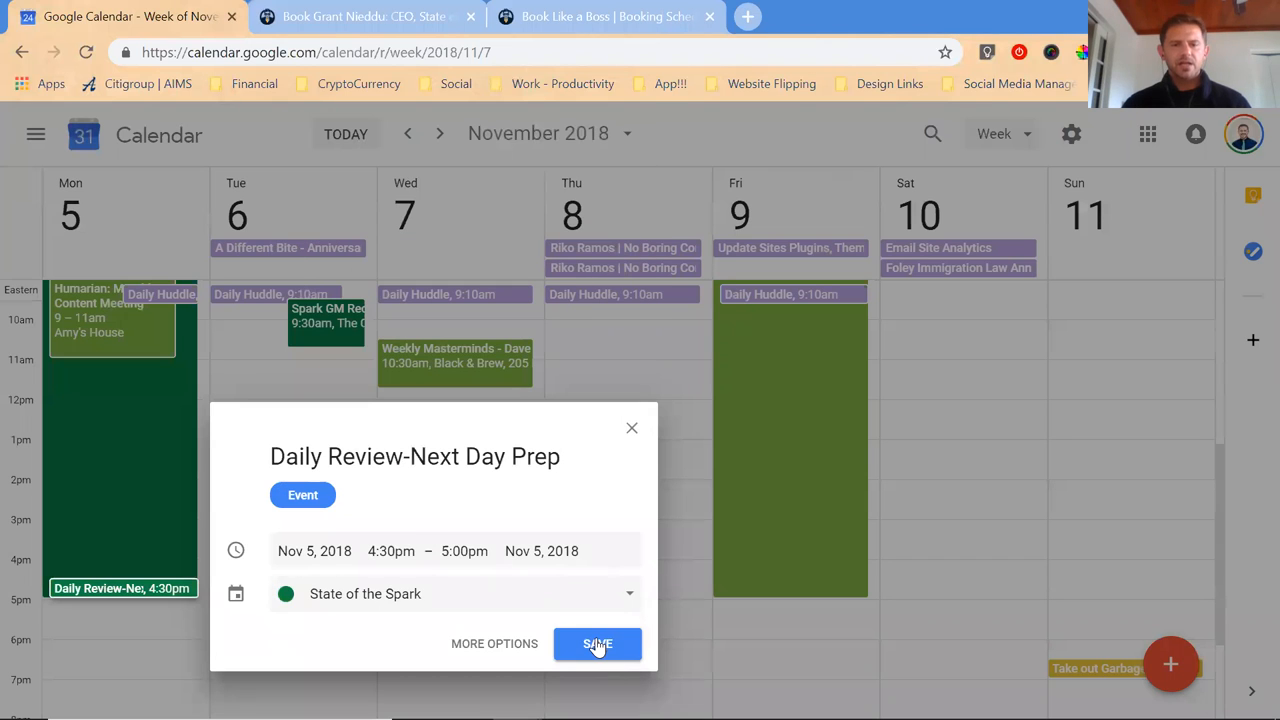
{"action": "left_click", "coordinate": [596, 644]}
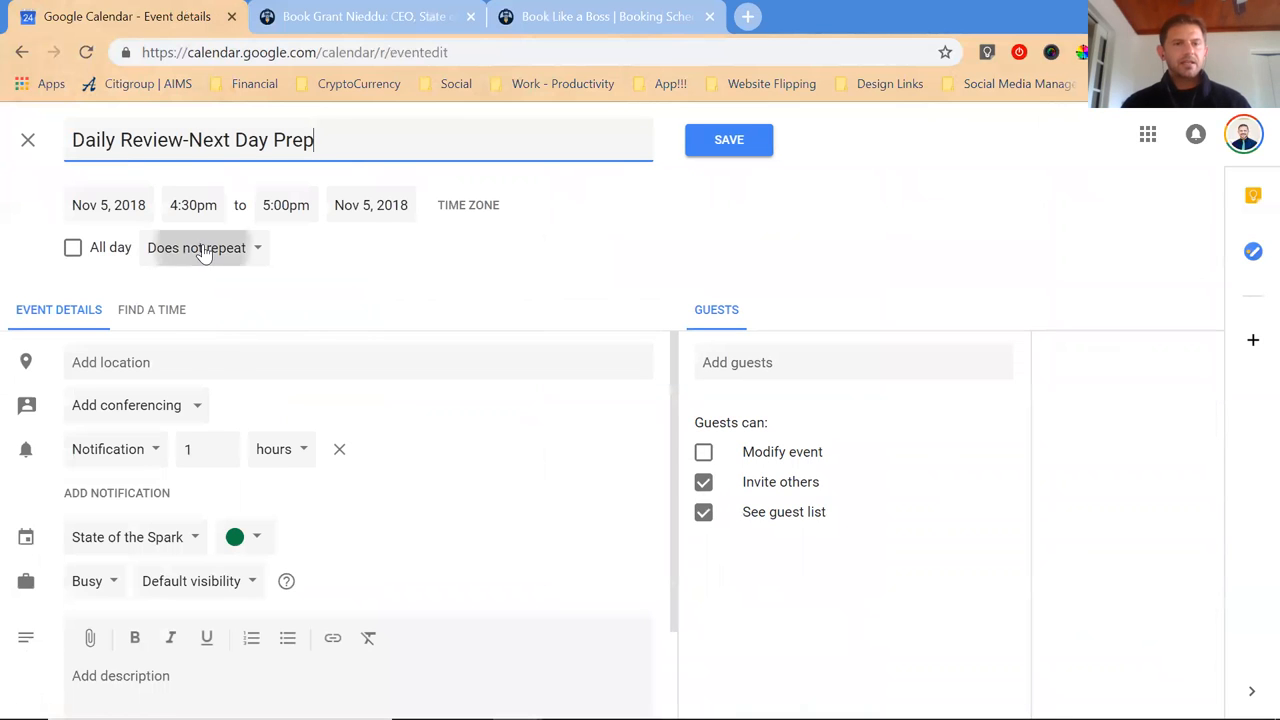
Set a custom weekly repeat on all weekdays for the event.
{"action": "left_click", "coordinate": [204, 248]}
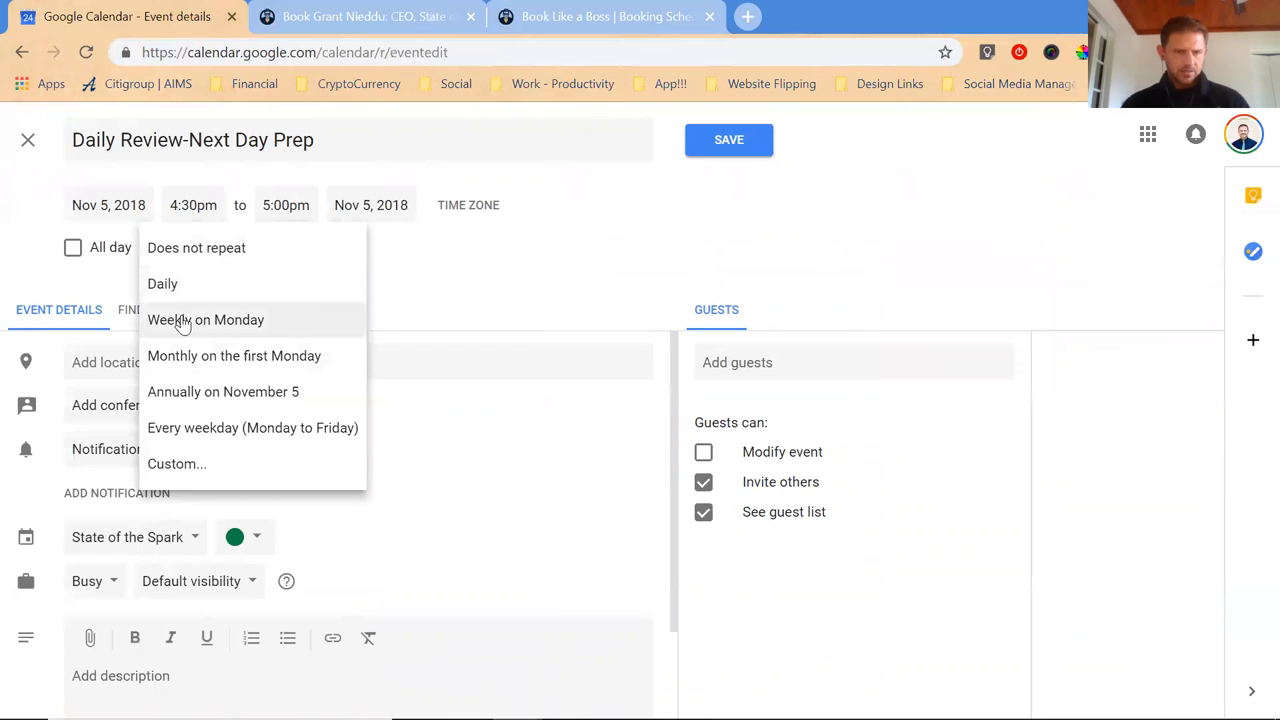
{"action": "left_click", "coordinate": [252, 428]}
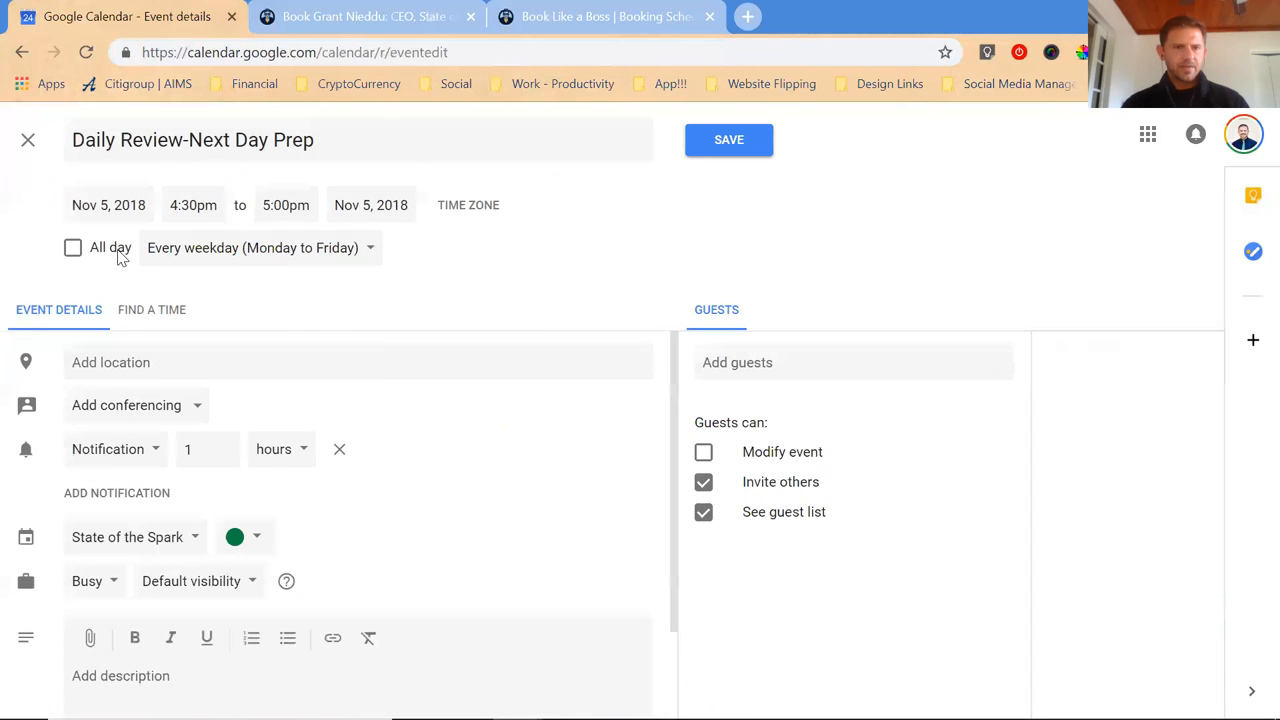
{"action": "left_click", "coordinate": [260, 248]}
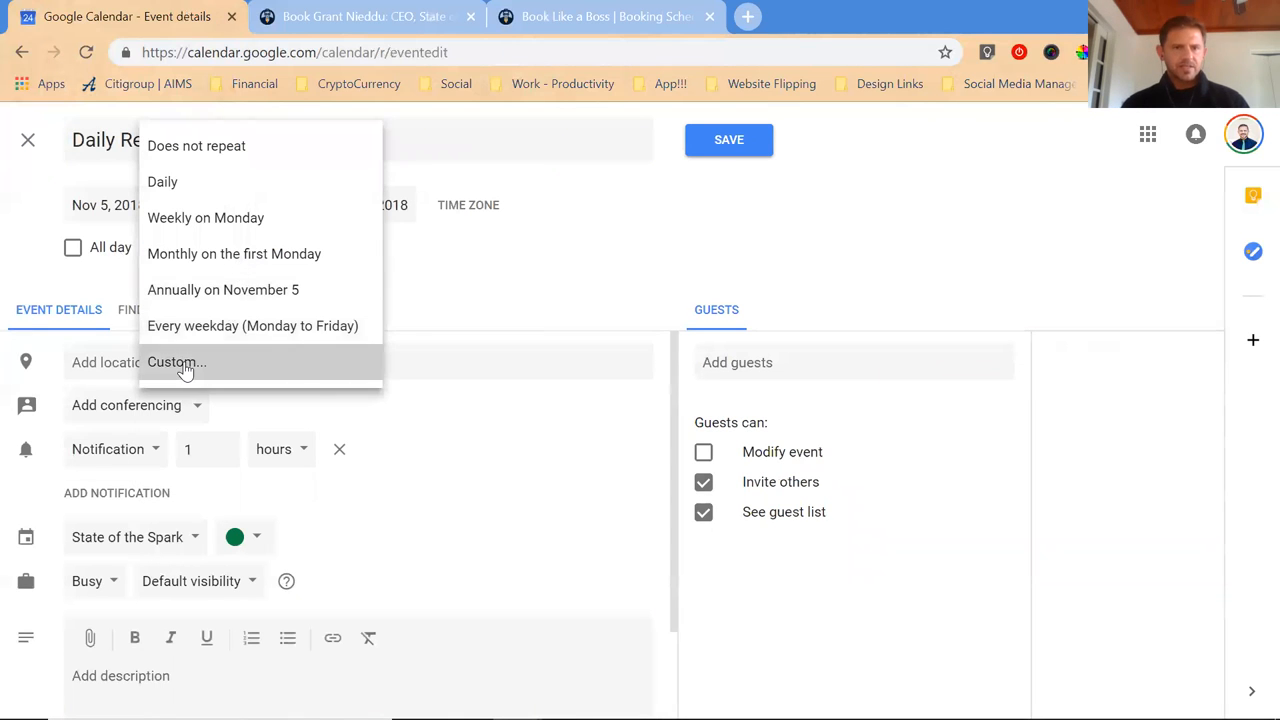
{"action": "left_click", "coordinate": [176, 362]}
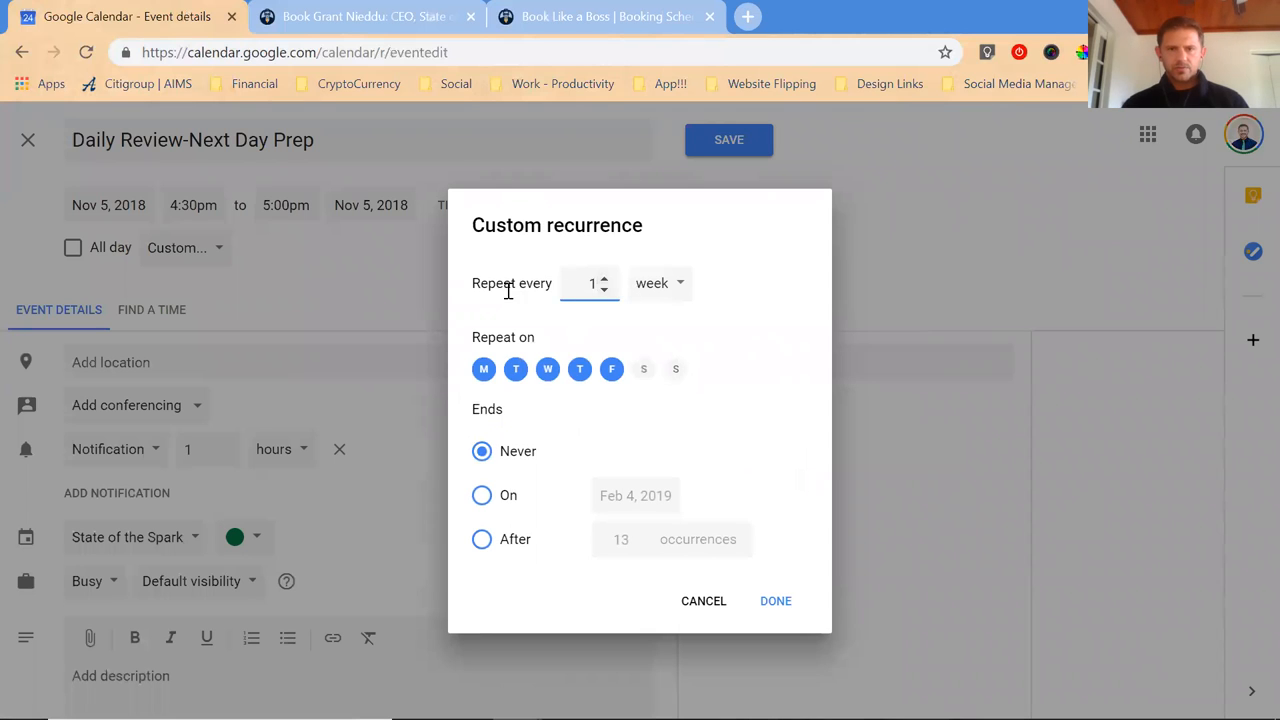
{"action": "left_click", "coordinate": [660, 284]}
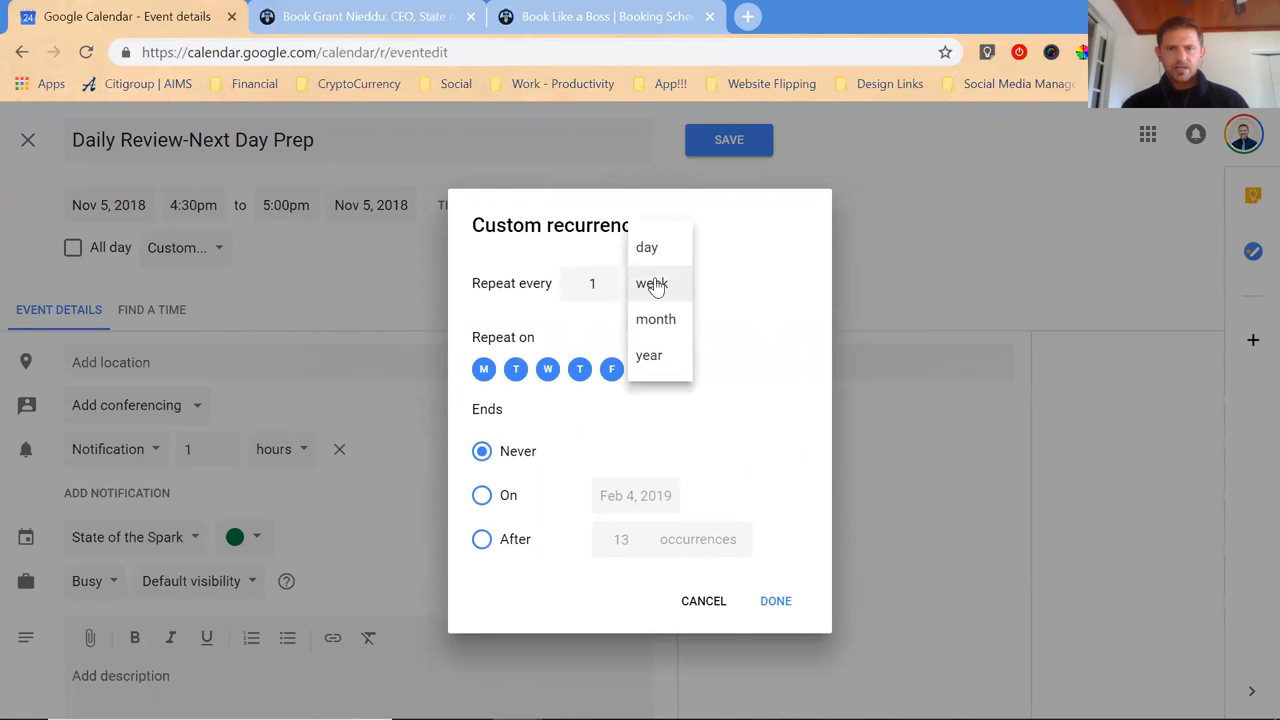
{"action": "left_click", "coordinate": [648, 248]}
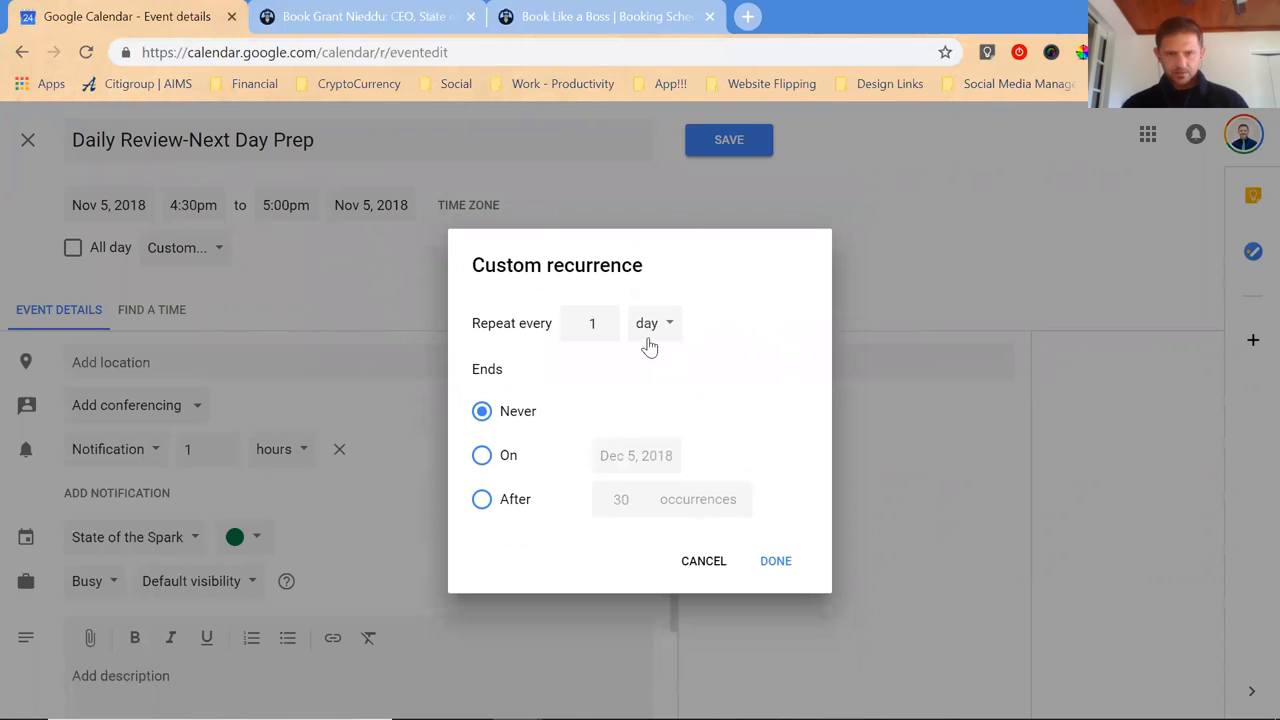
{"action": "left_click", "coordinate": [652, 322]}
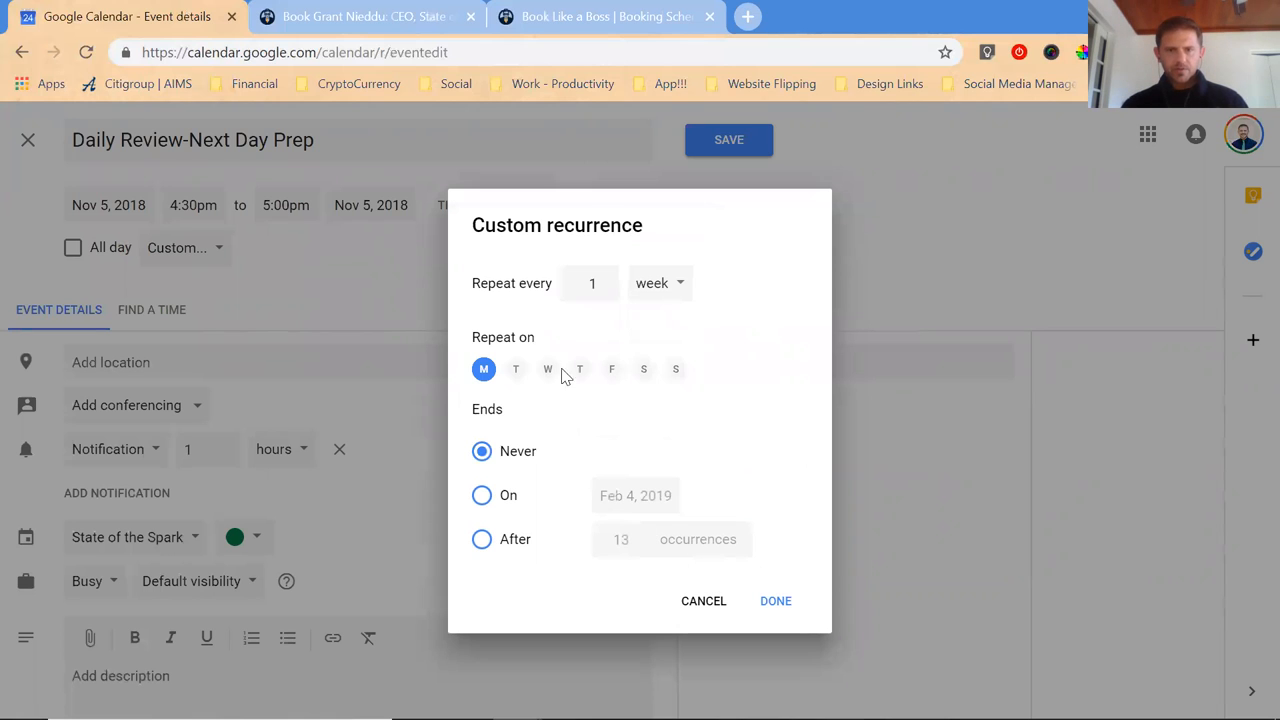
{"action": "left_click", "coordinate": [548, 368]}
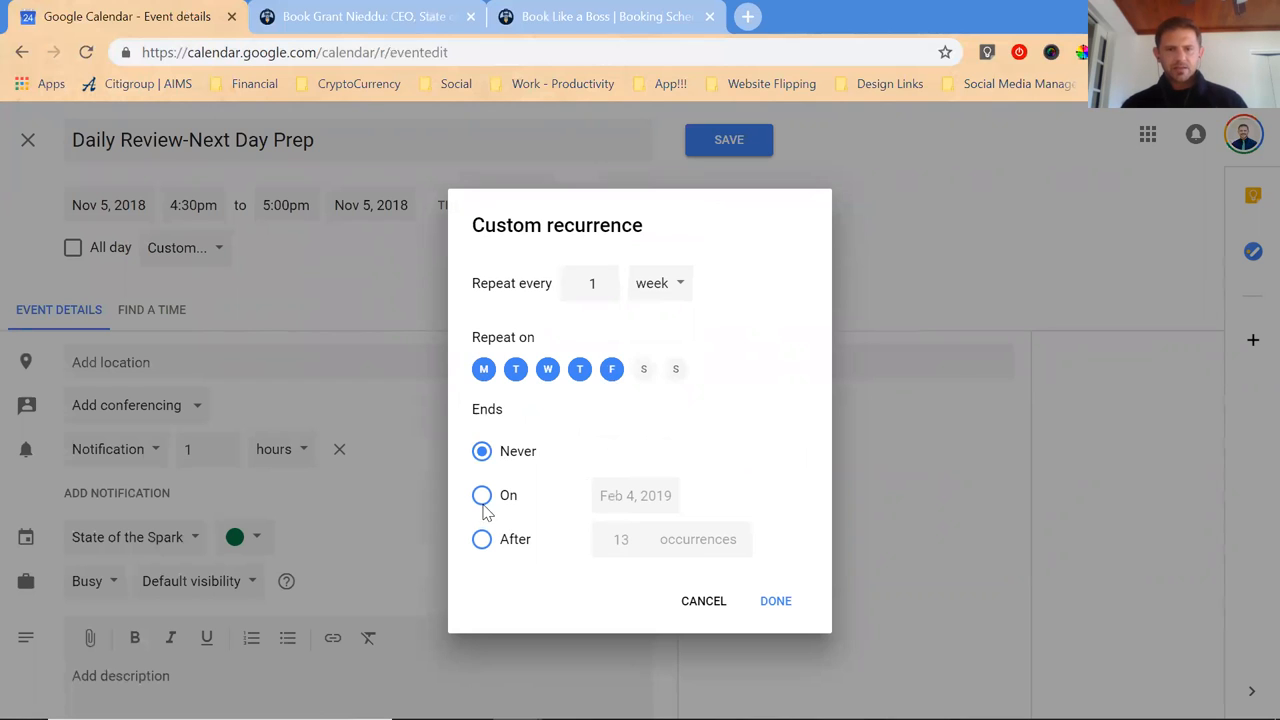
End the repetition on November 17, 2018 and confirm the custom recurrence.
{"action": "left_click", "coordinate": [480, 496]}
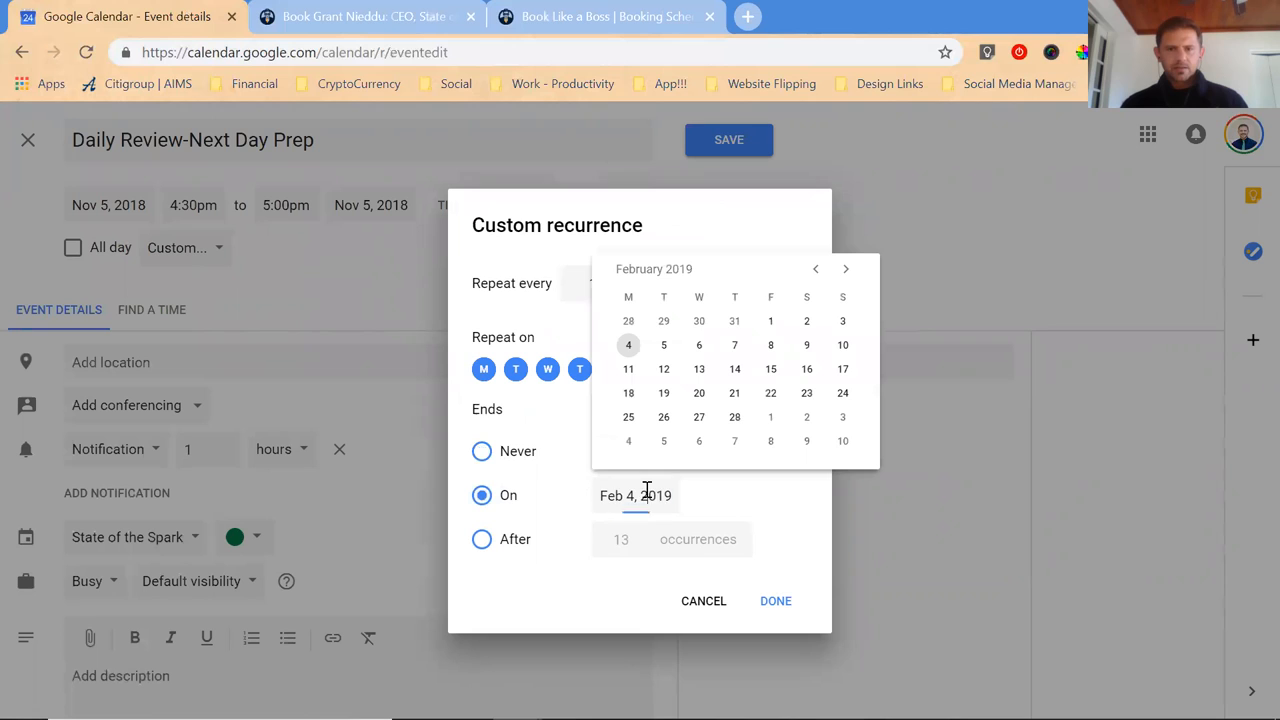
{"action": "left_click", "coordinate": [816, 268]}
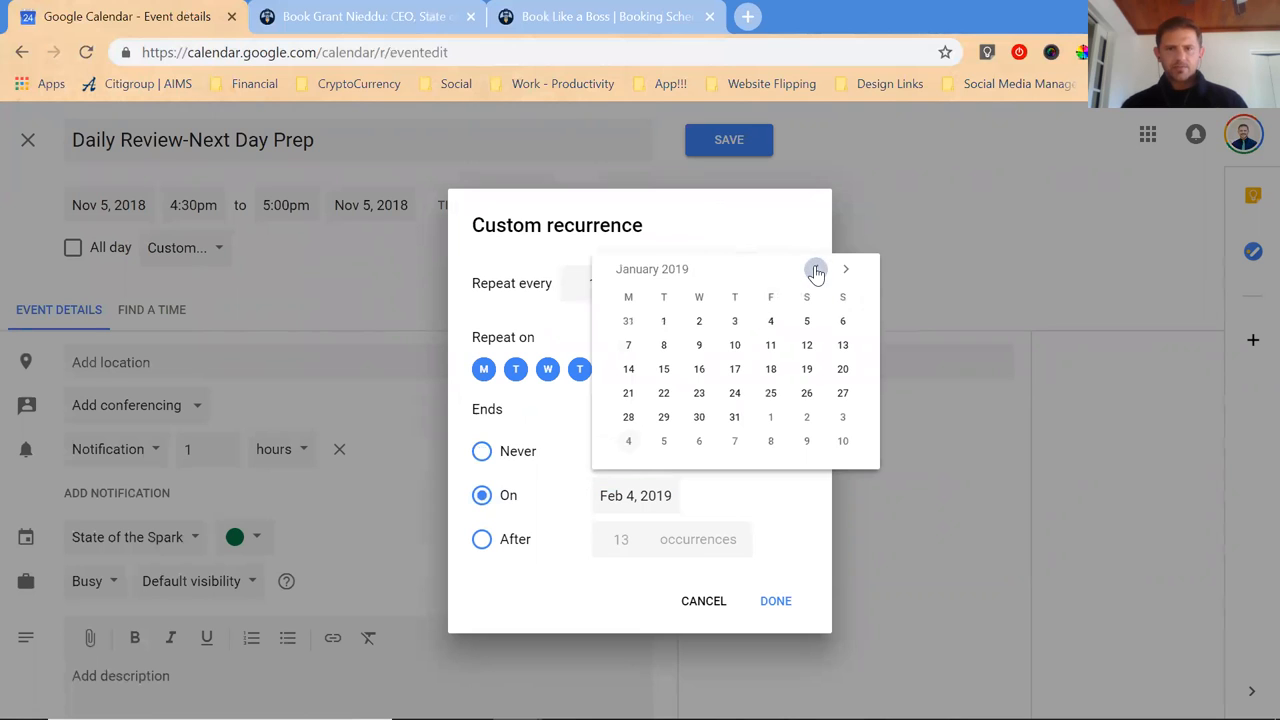
{"action": "left_click", "coordinate": [816, 268]}
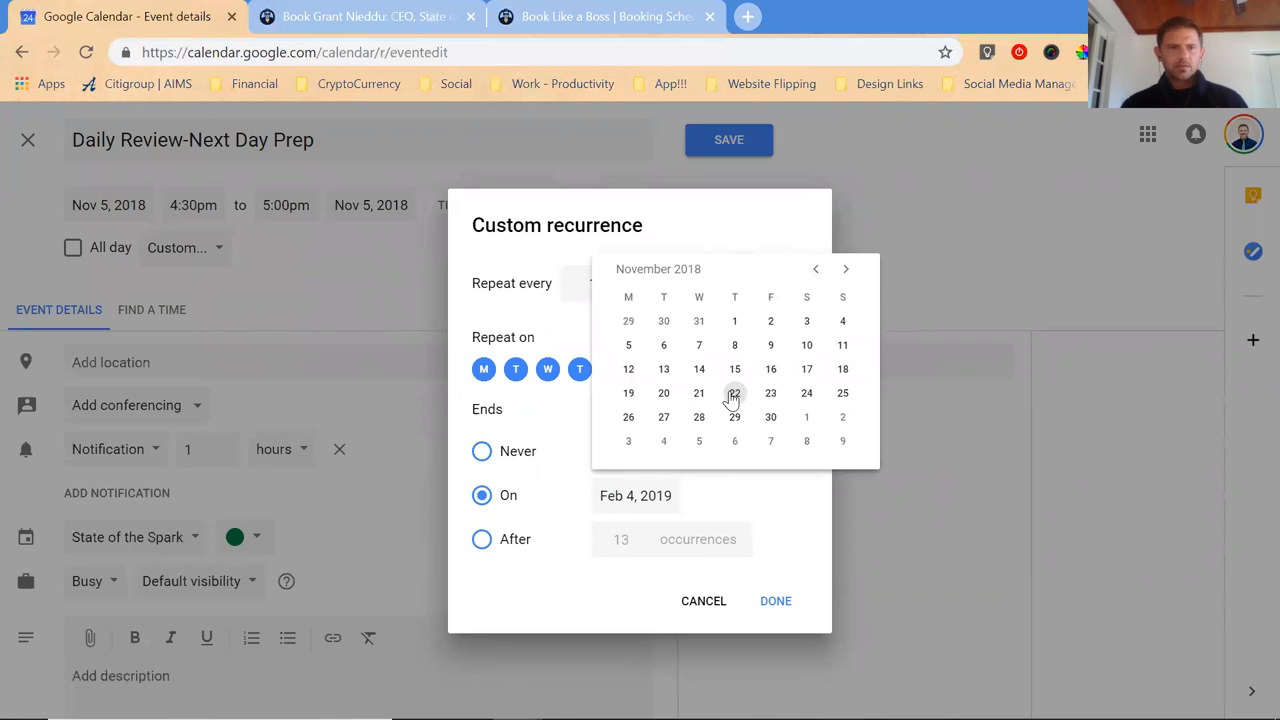
{"action": "mouse_move", "coordinate": [800, 368]}
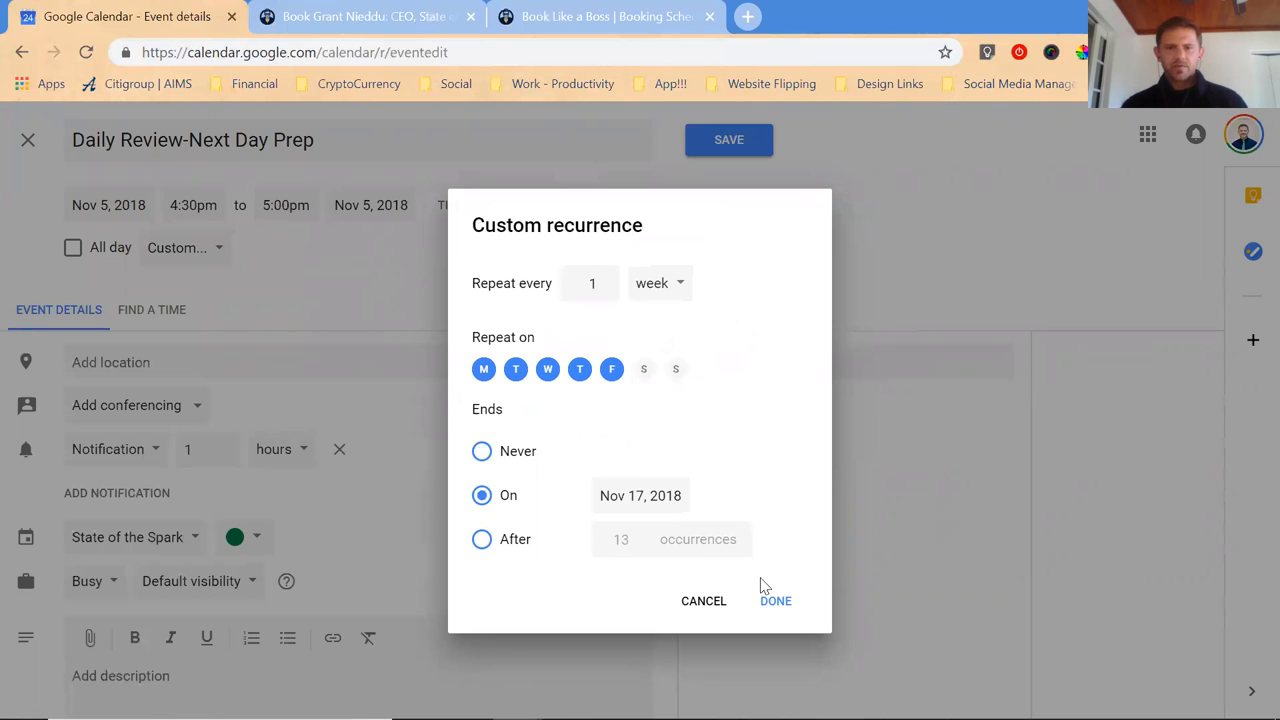
{"action": "left_click", "coordinate": [776, 600]}
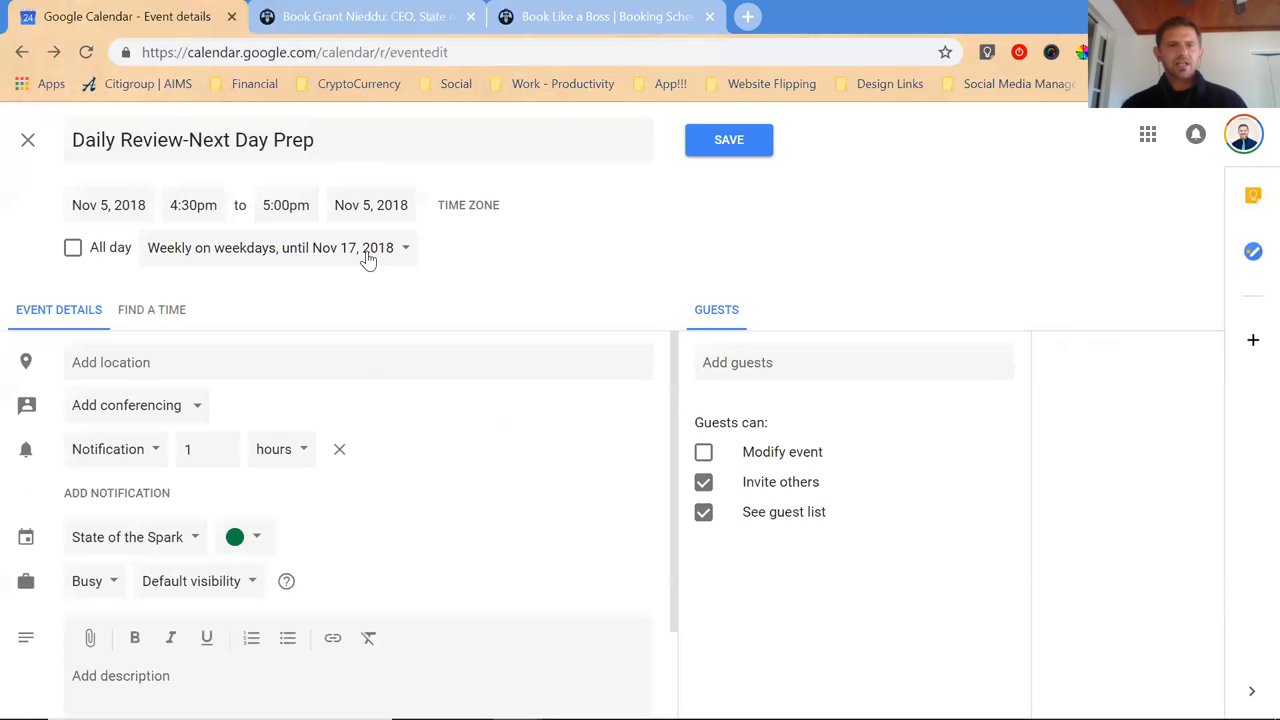
{"action": "mouse_move", "coordinate": [200, 508]}
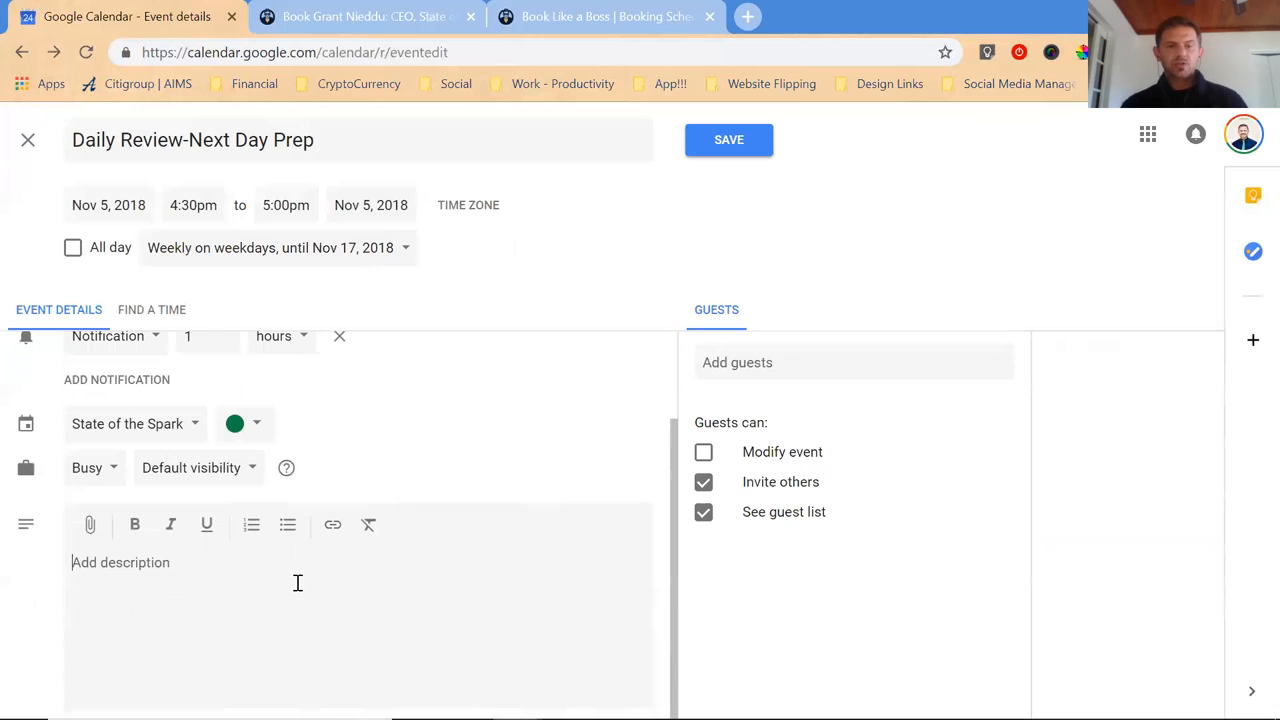
Add the bulleted description 'Review the Day: did I accomplish my top task' and 'Set the Top Task for Tomorrow', then save.
{"action": "left_click", "coordinate": [288, 524]}
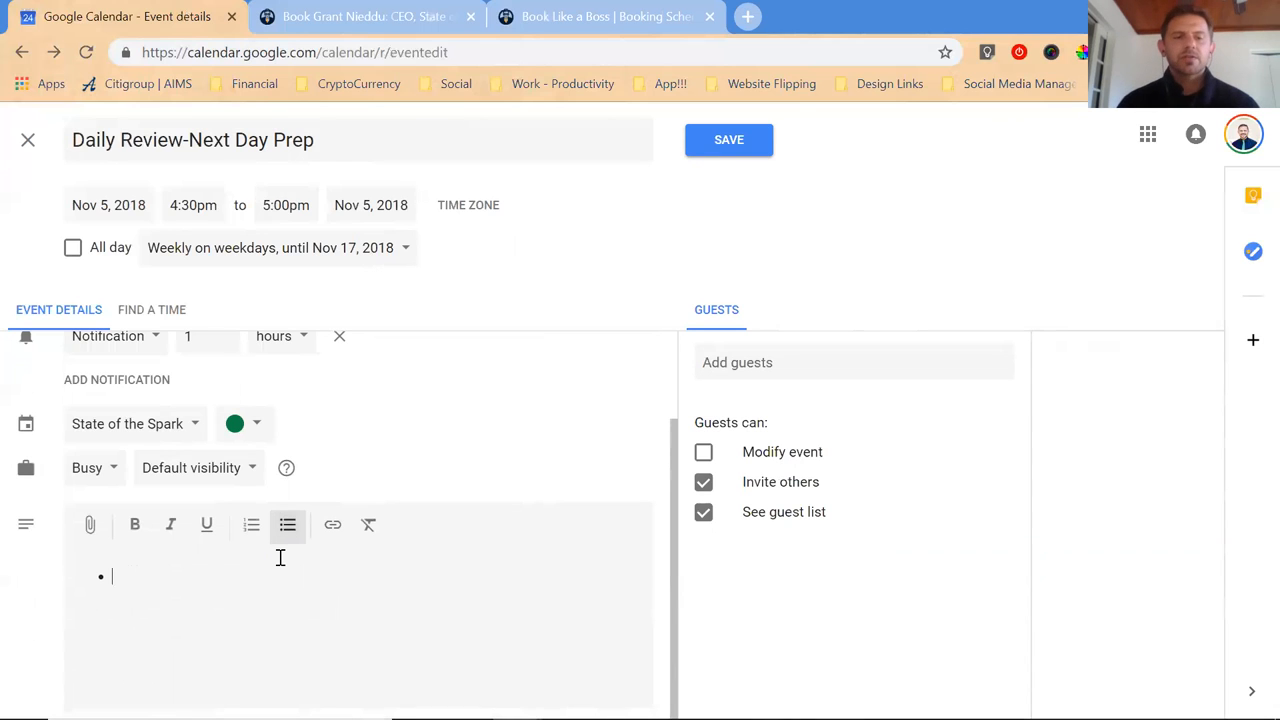
{"action": "type", "text": "Review the Day: did I accomplish m"}
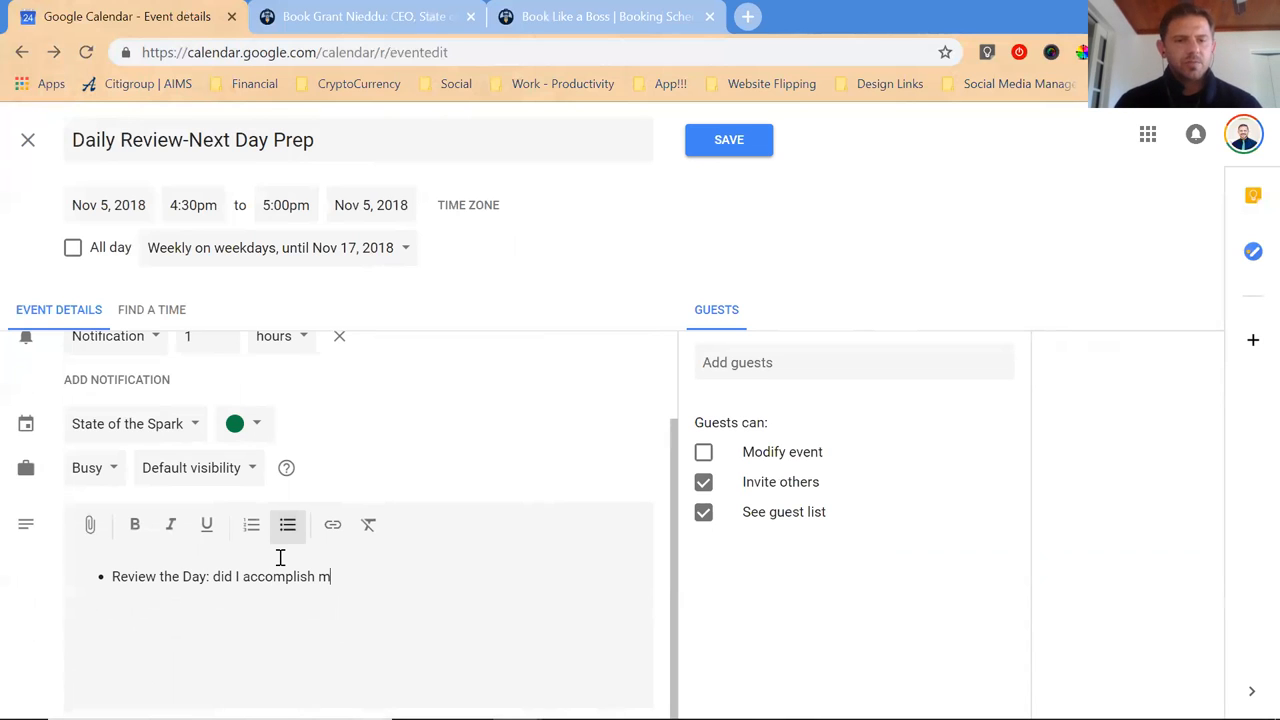
{"action": "type", "text": "y top task"}
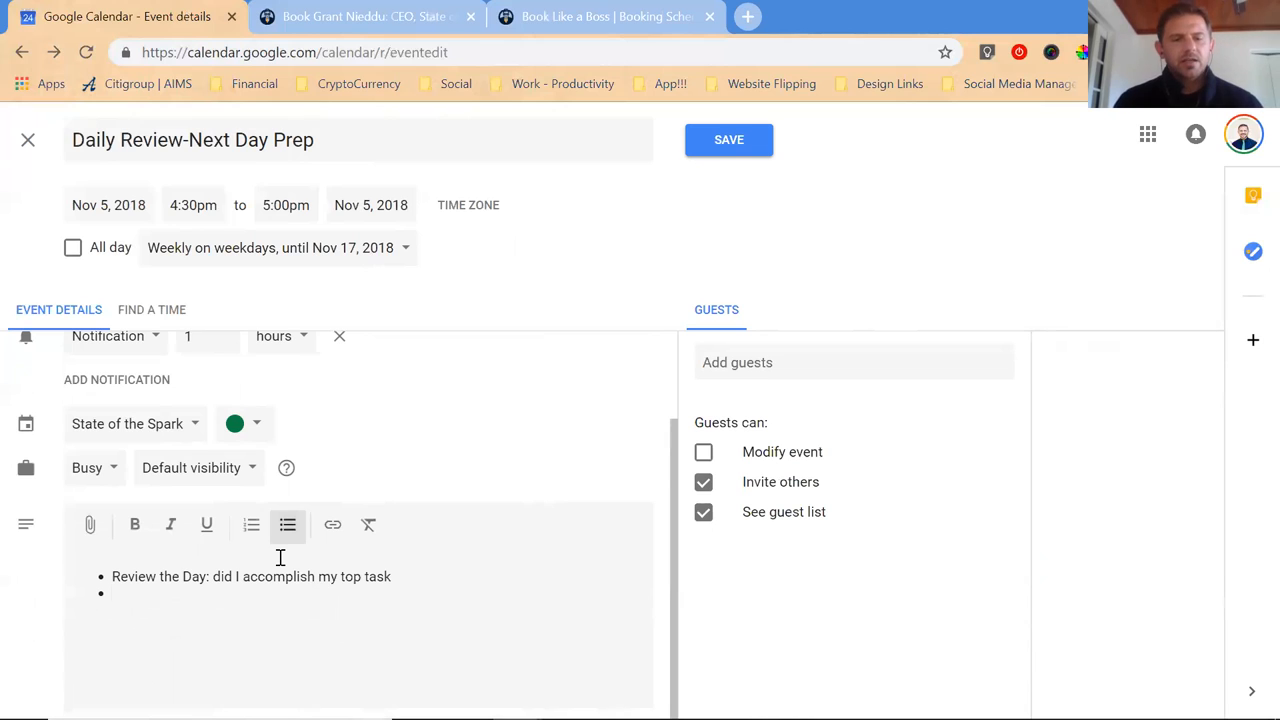
{"action": "type", "text": "Set"}
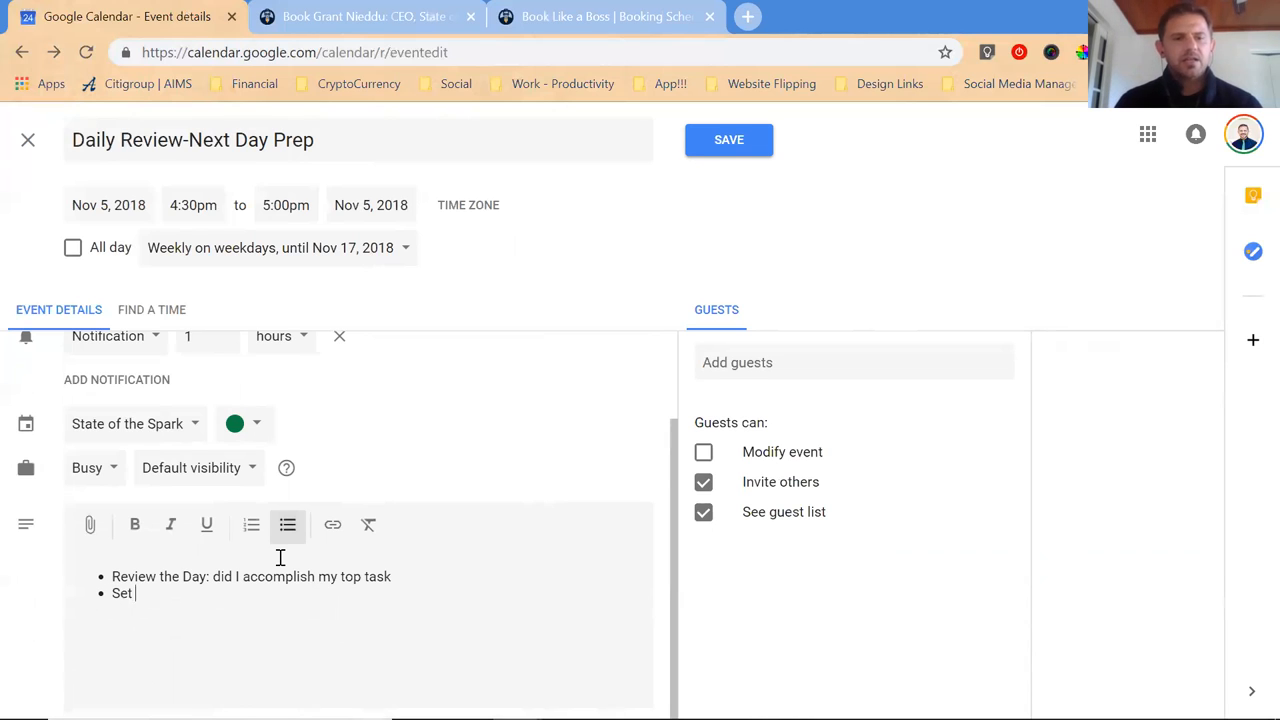
{"action": "type", "text": "the Top Task for"}
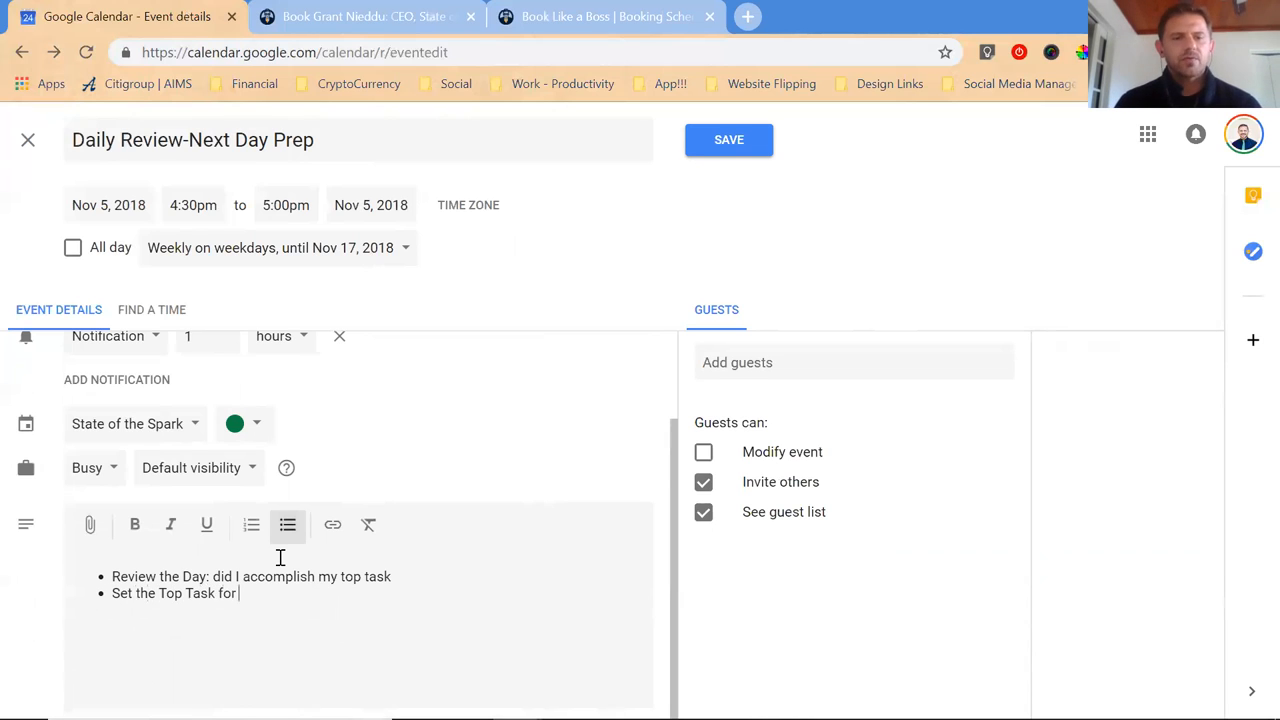
{"action": "type", "text": "Tomorrow"}
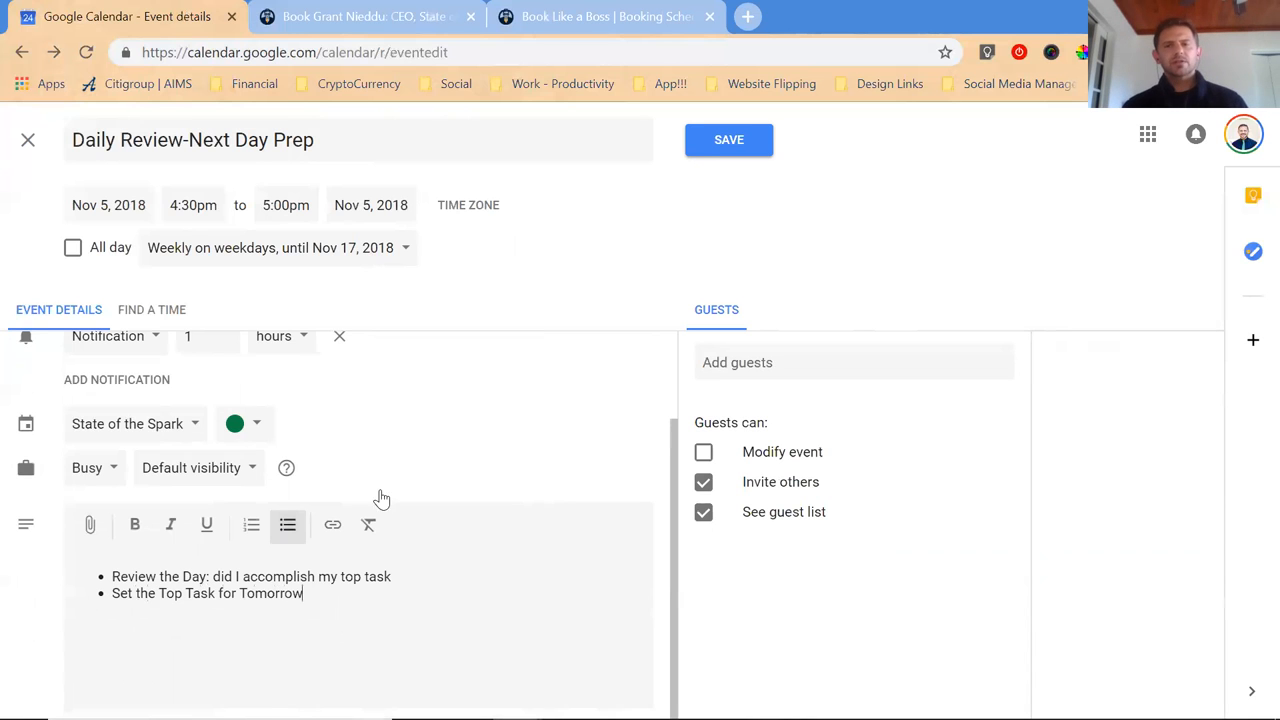
{"action": "left_click", "coordinate": [728, 140]}
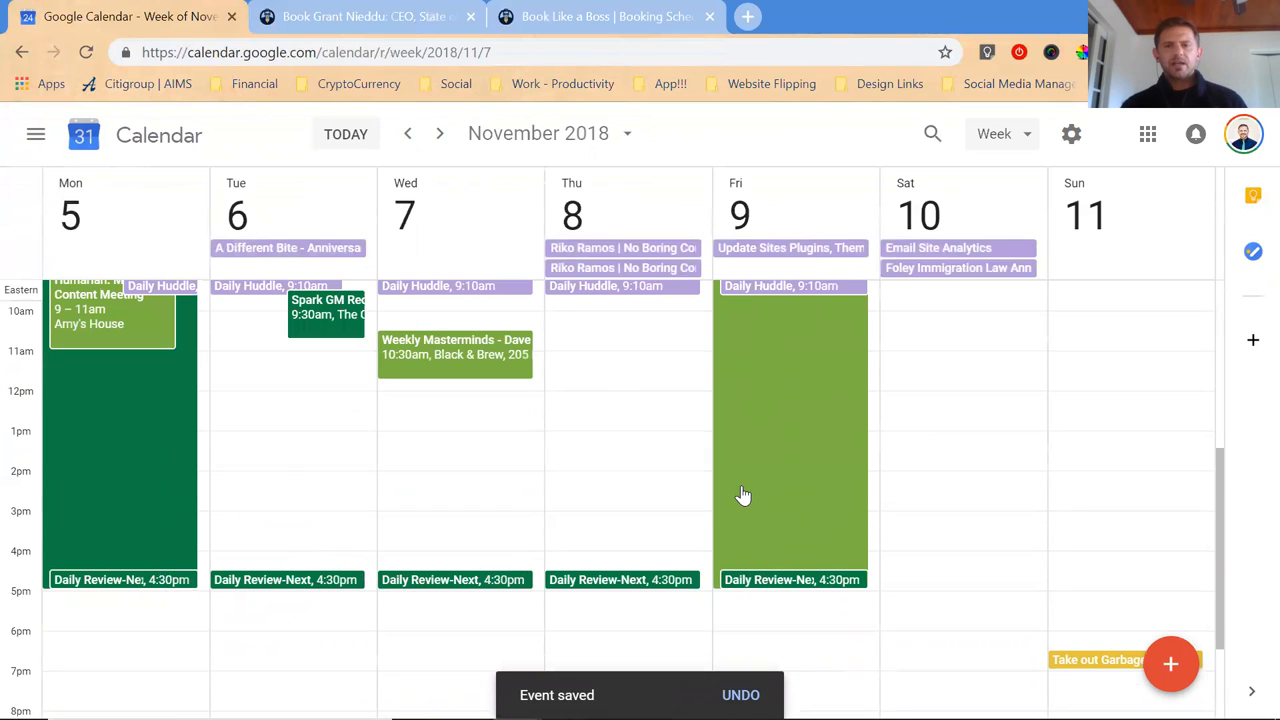
{"action": "left_click", "coordinate": [440, 132]}
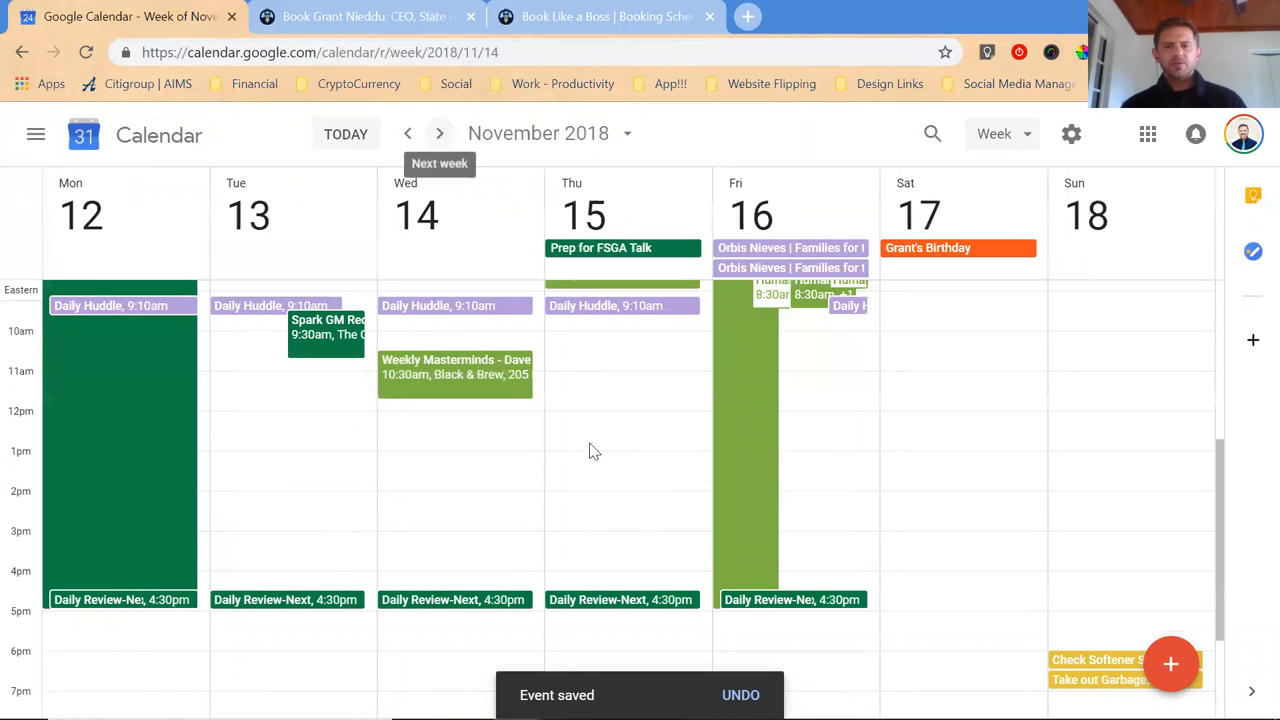
{"action": "mouse_move", "coordinate": [756, 344]}
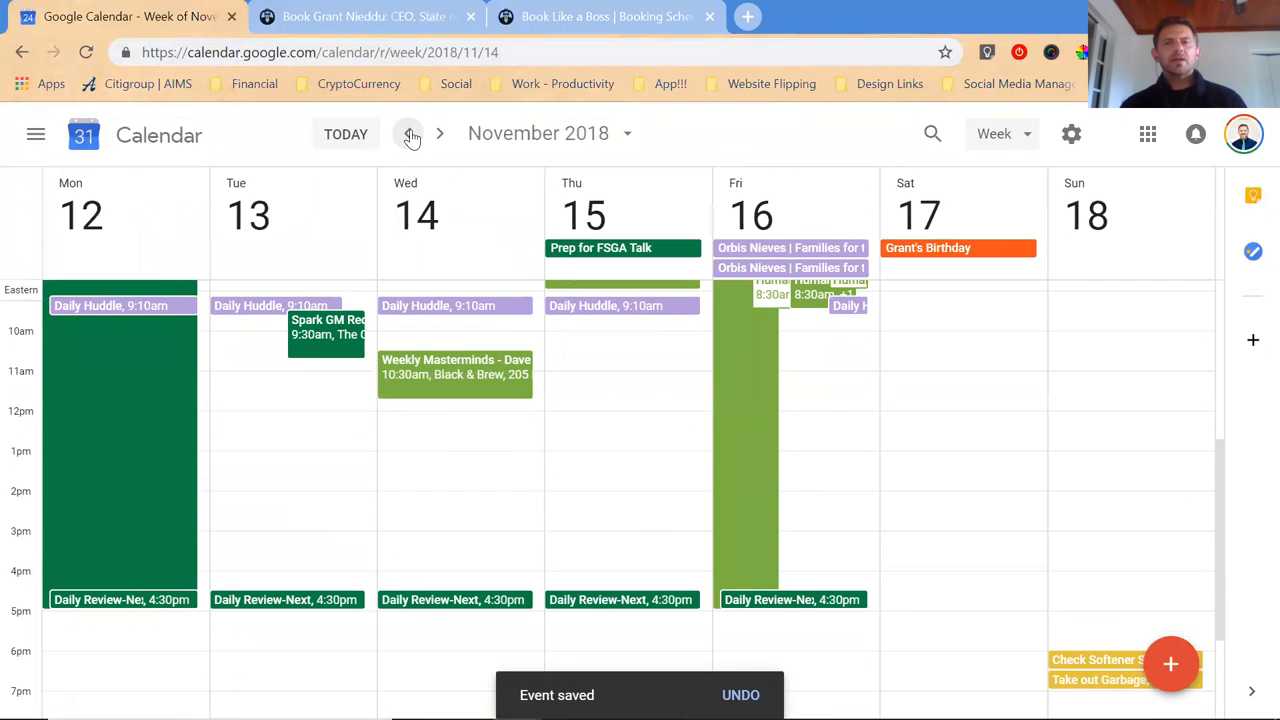
{"action": "left_click", "coordinate": [408, 132]}
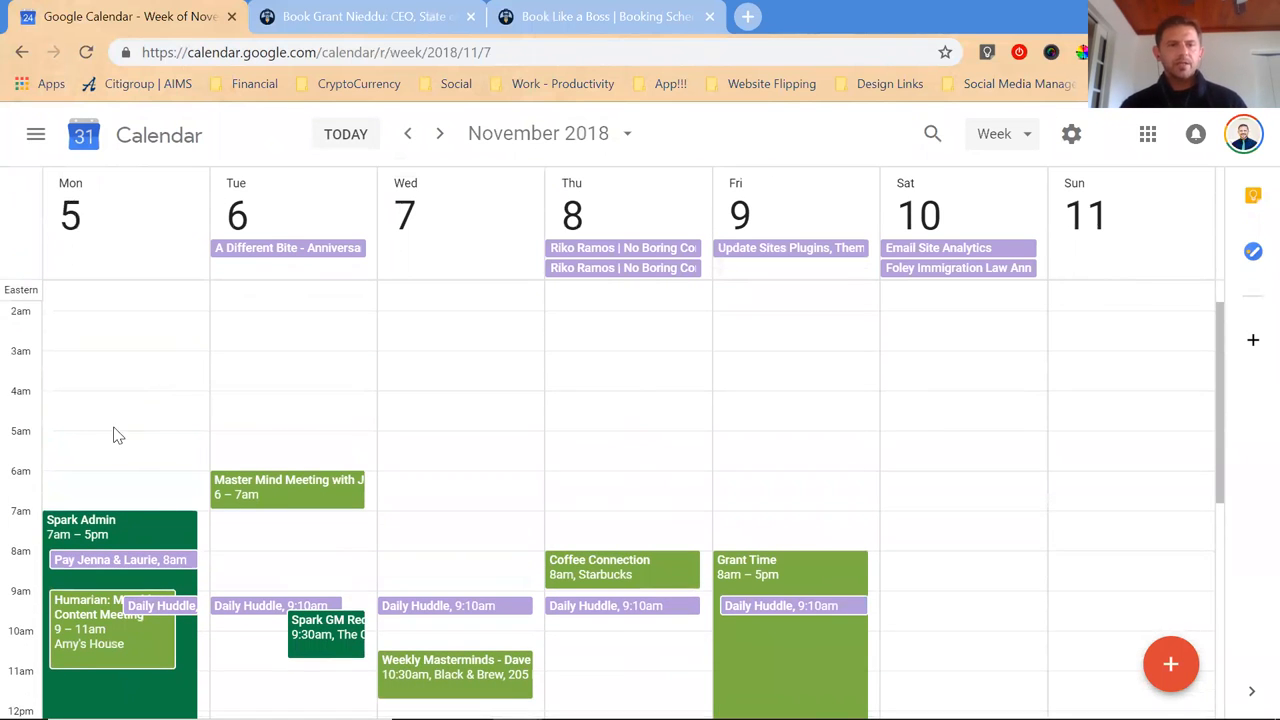
Create a 'Stretch, Run, or Work Out' event Monday at 4:30am and go to full details.
{"action": "left_click", "coordinate": [116, 420]}
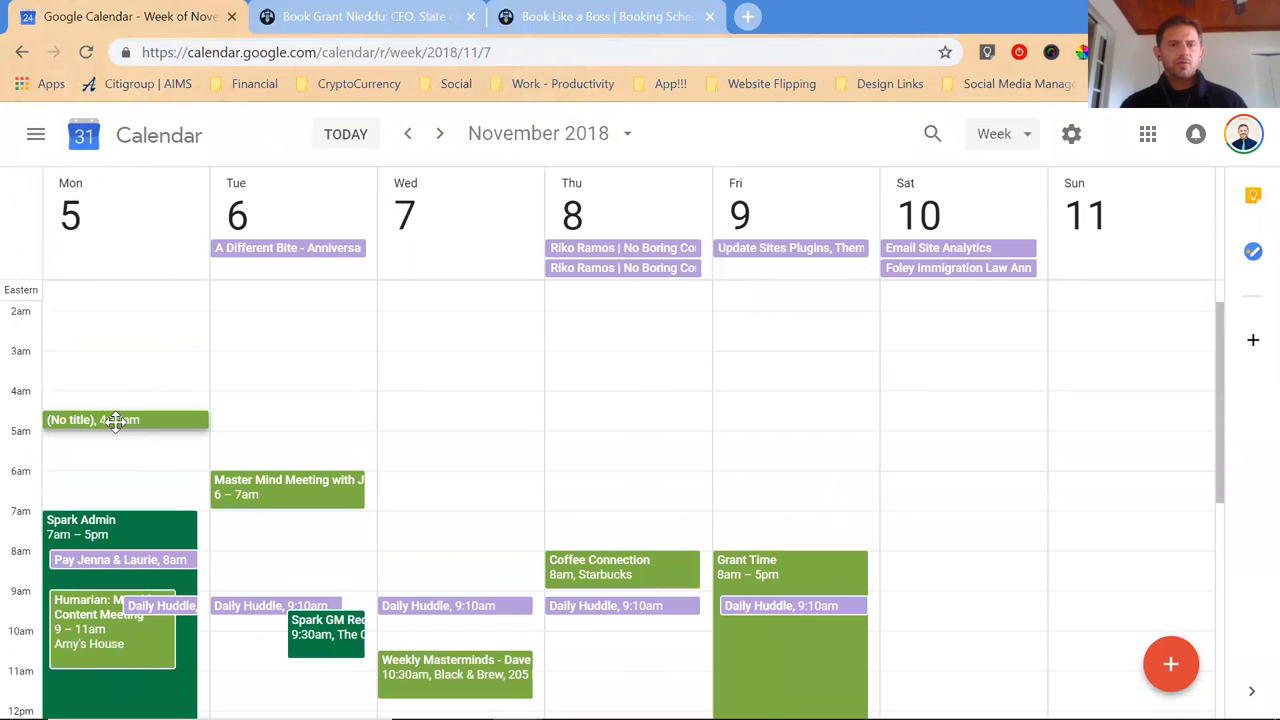
{"action": "left_click", "coordinate": [116, 420]}
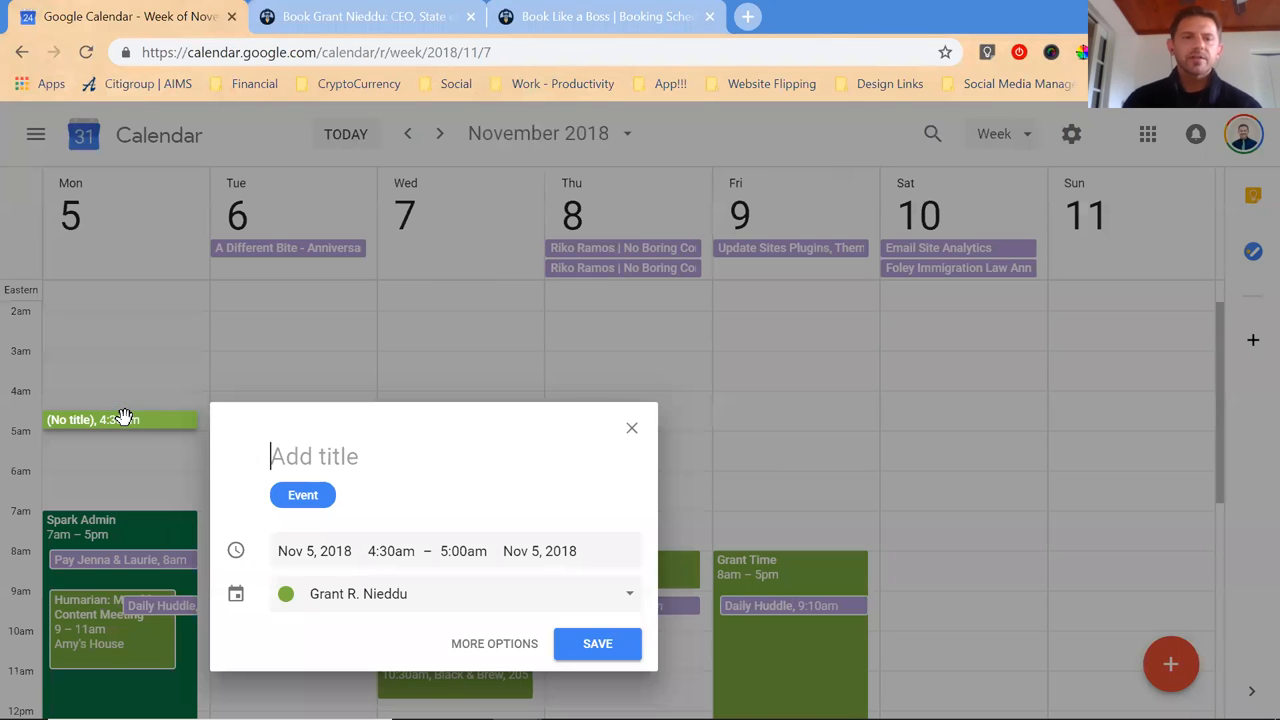
{"action": "type", "text": "Stre"}
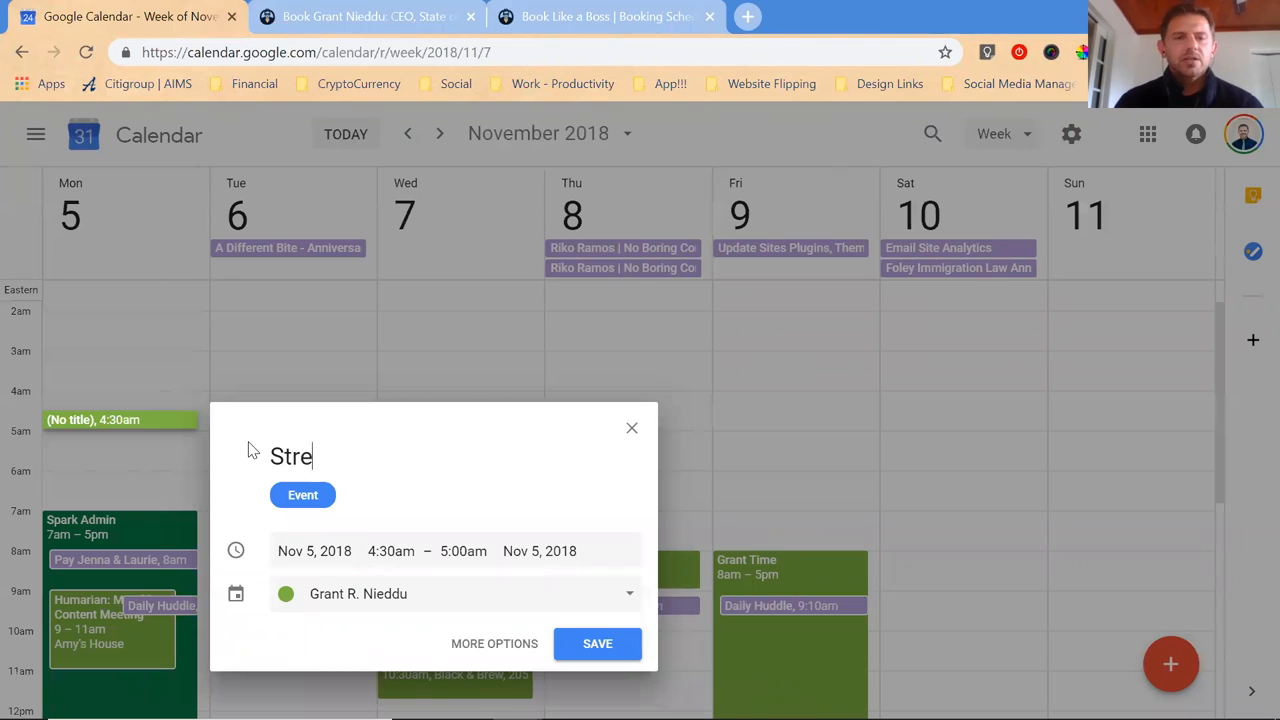
{"action": "type", "text": "tch, Run"}
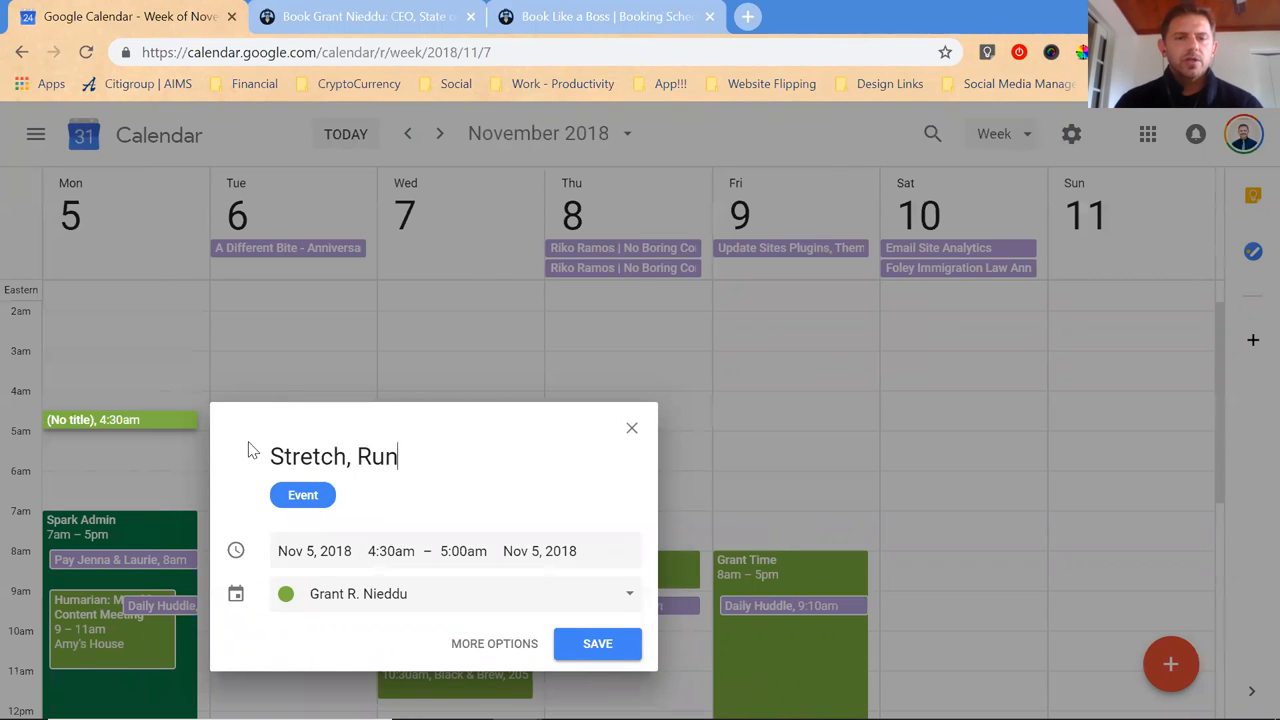
{"action": "type", "text": ", or Work Out"}
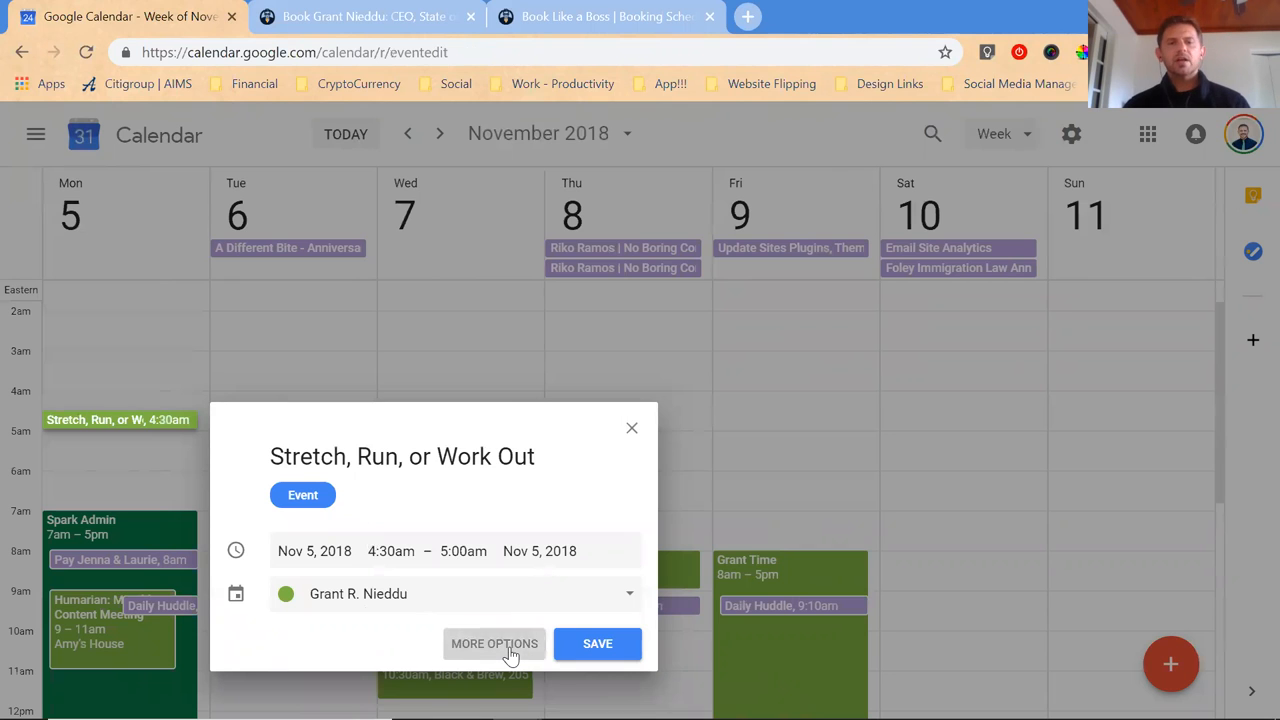
{"action": "left_click", "coordinate": [494, 644]}
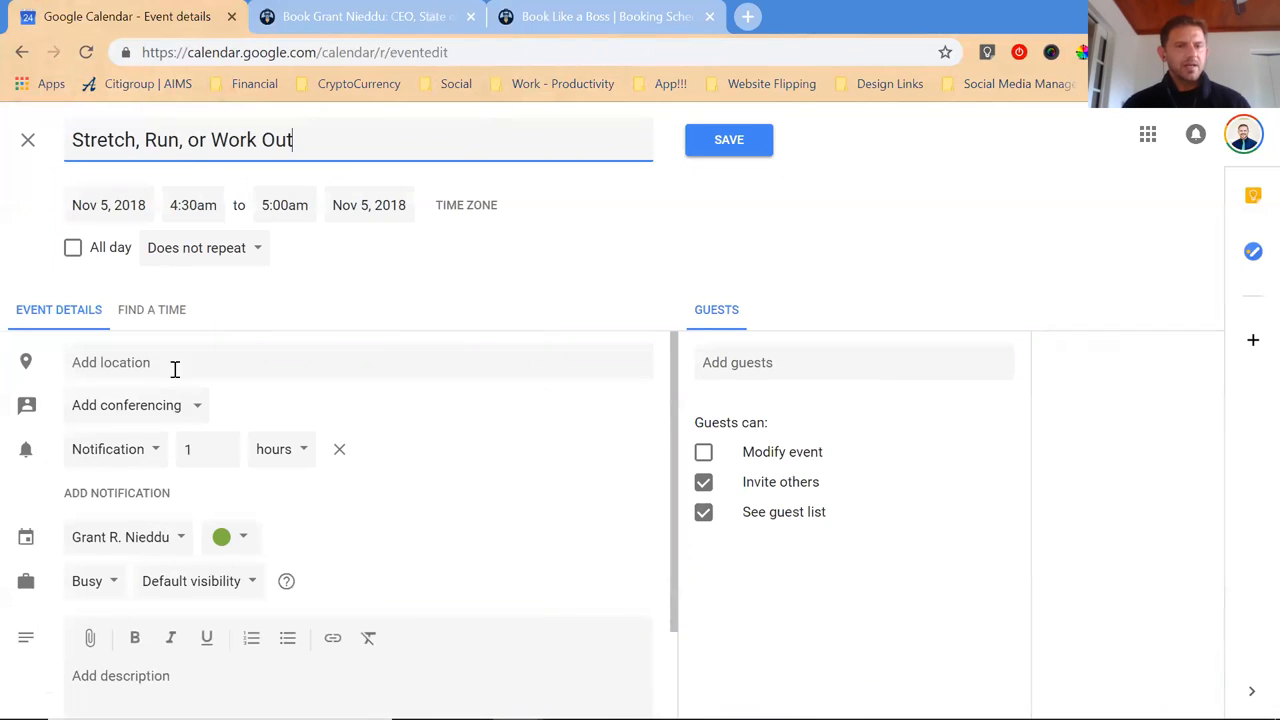
Make it repeat weekly on weekdays ending Nov 17, 2018 and save the event.
{"action": "left_click", "coordinate": [204, 248]}
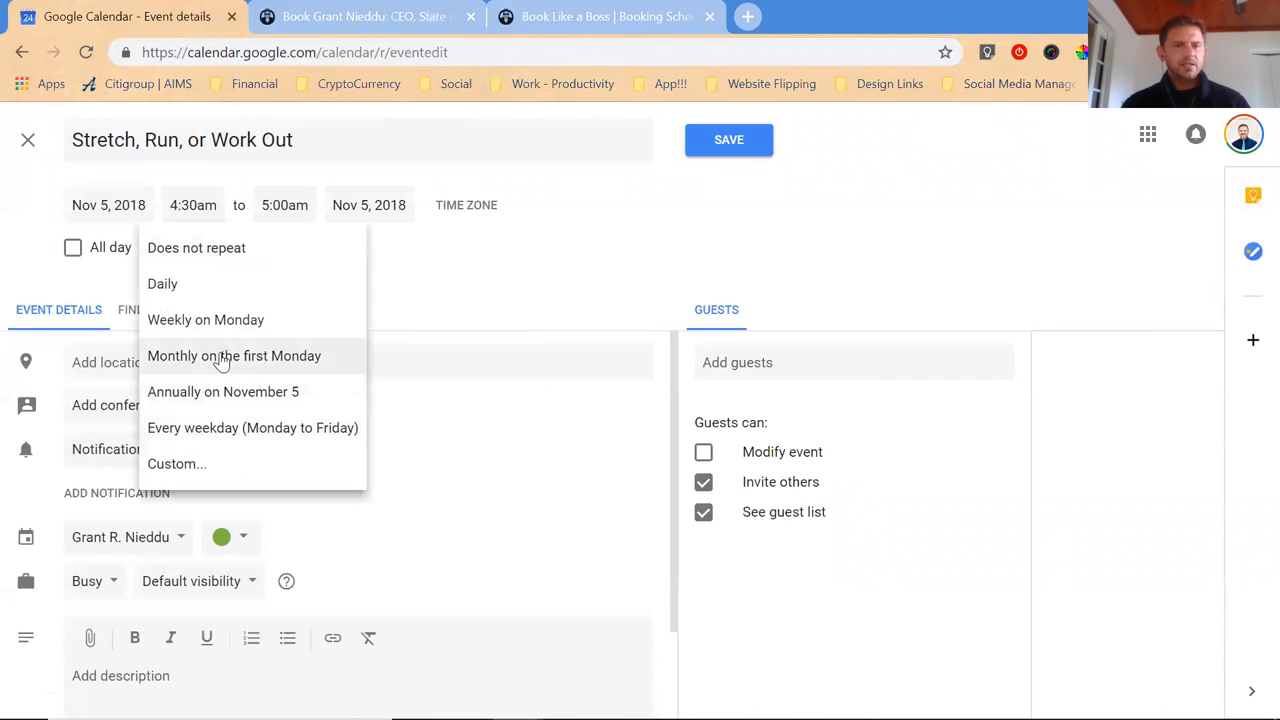
{"action": "left_click", "coordinate": [252, 428]}
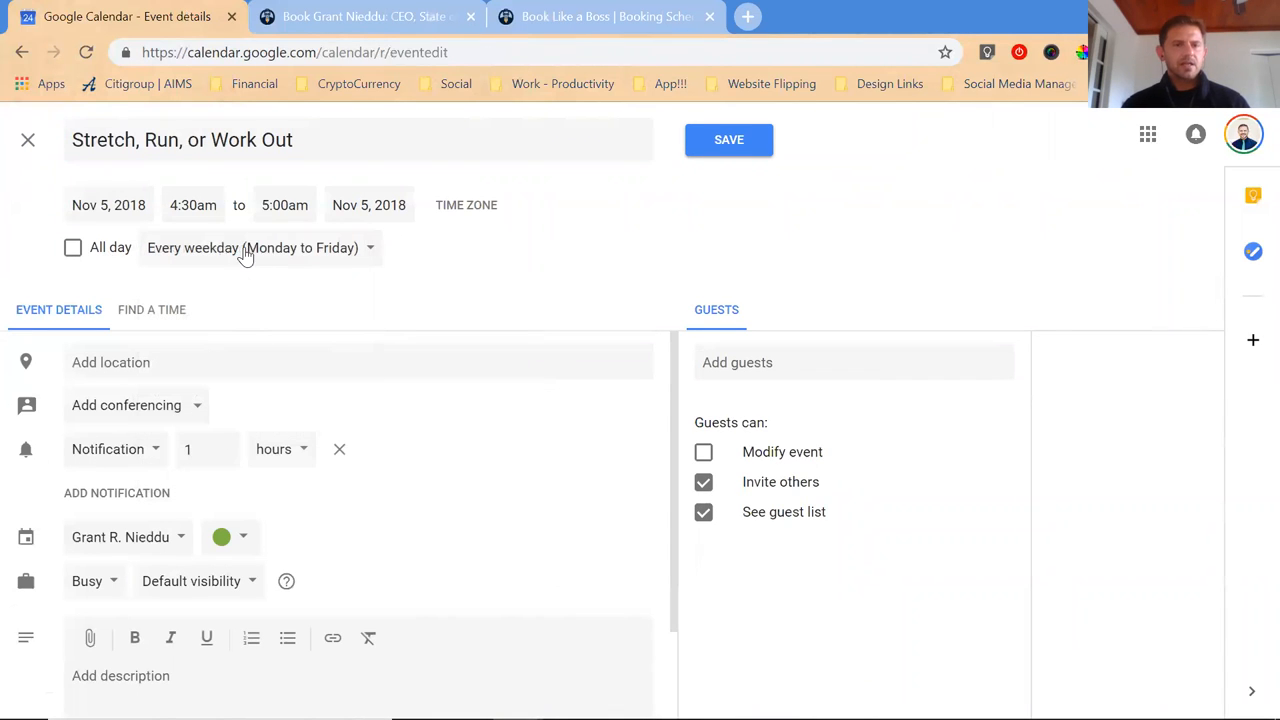
{"action": "left_click", "coordinate": [256, 248]}
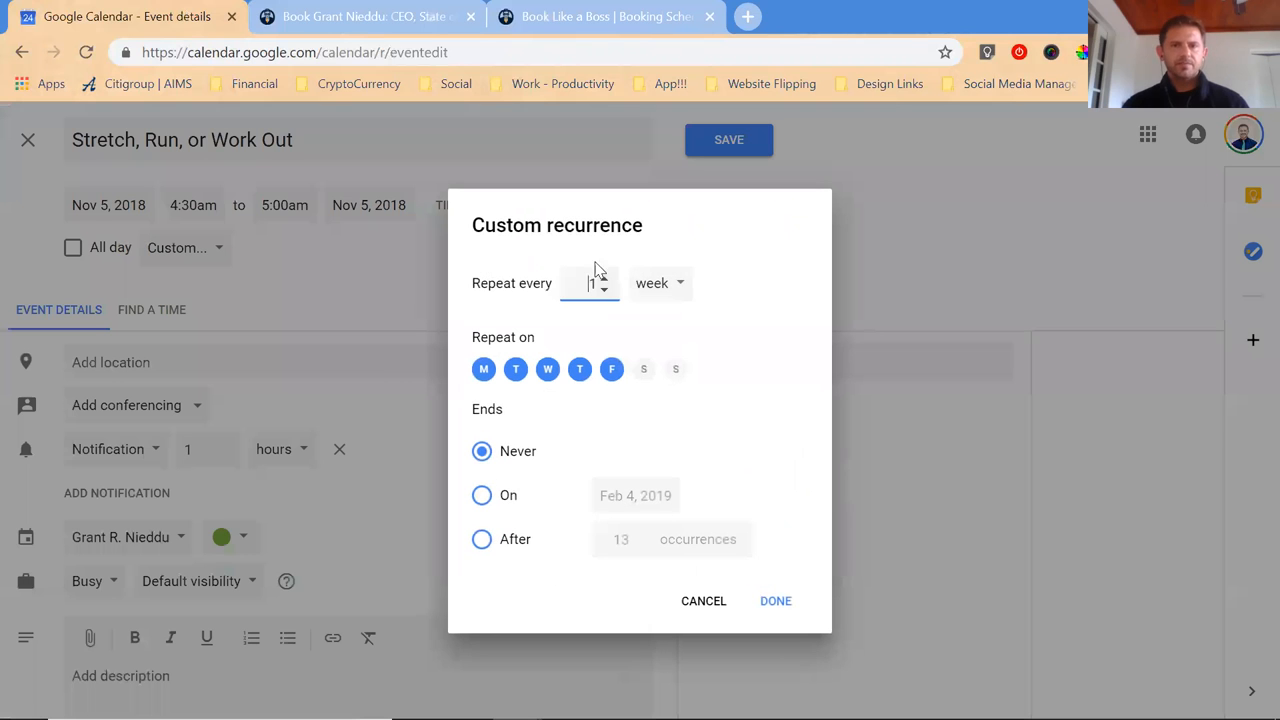
{"action": "mouse_move", "coordinate": [480, 502]}
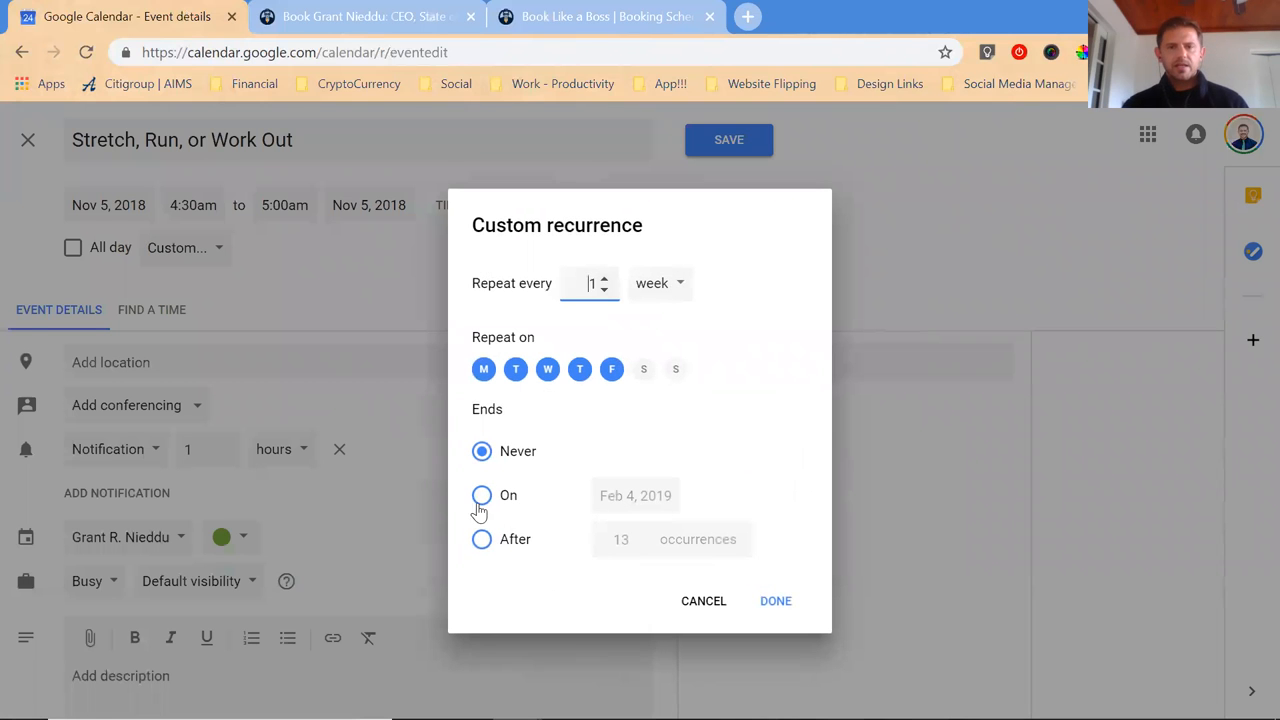
{"action": "left_click", "coordinate": [480, 496]}
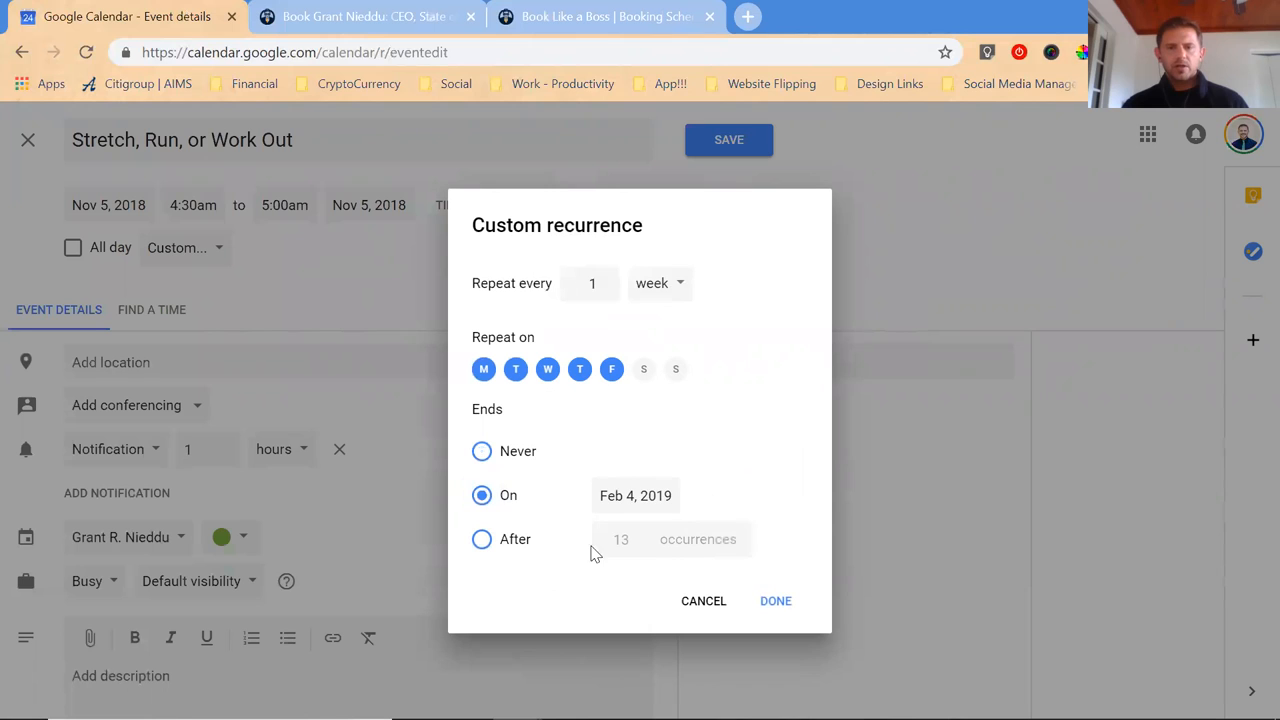
{"action": "left_click", "coordinate": [636, 496]}
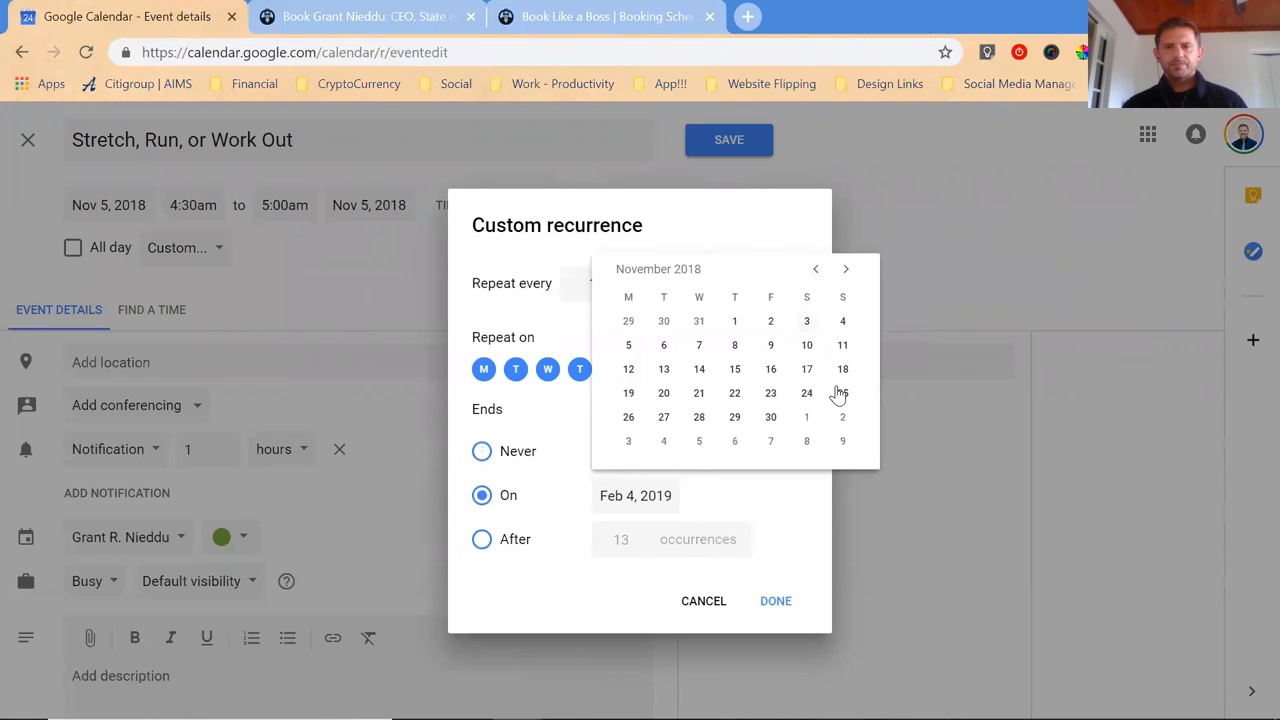
{"action": "left_click", "coordinate": [776, 600]}
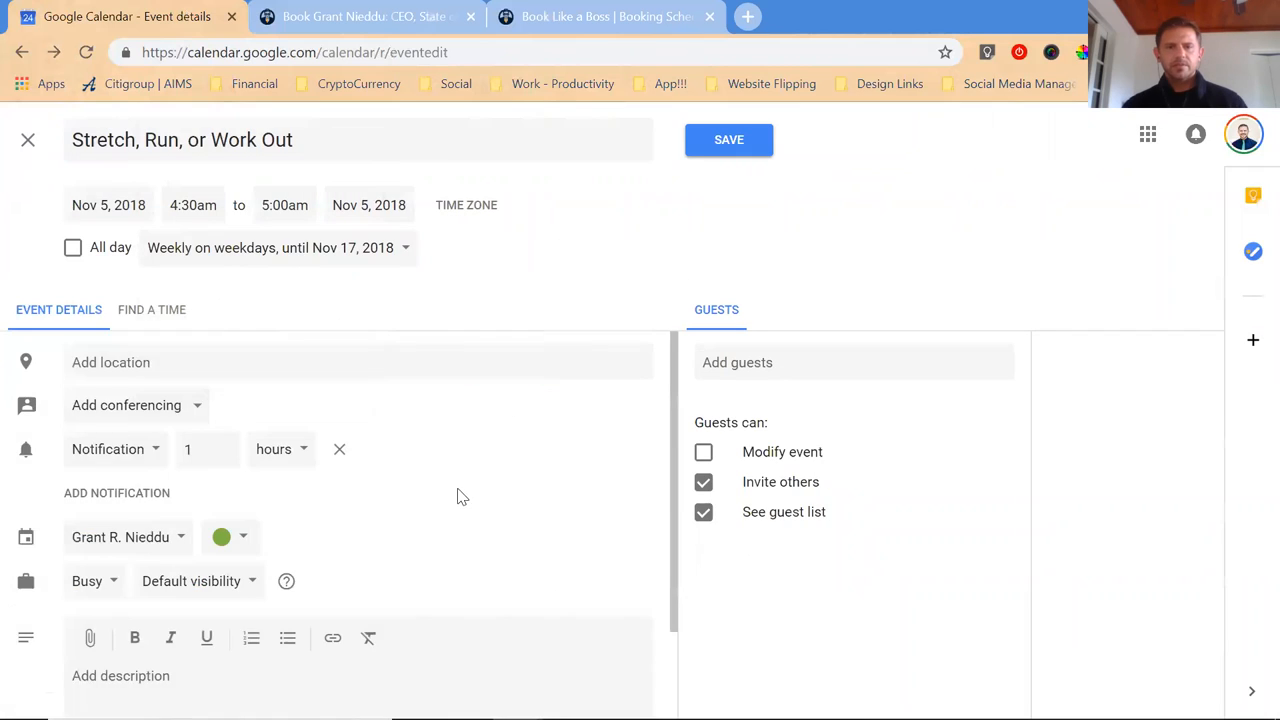
{"action": "scroll", "scroll_direction": "down", "scroll_amount": 3}
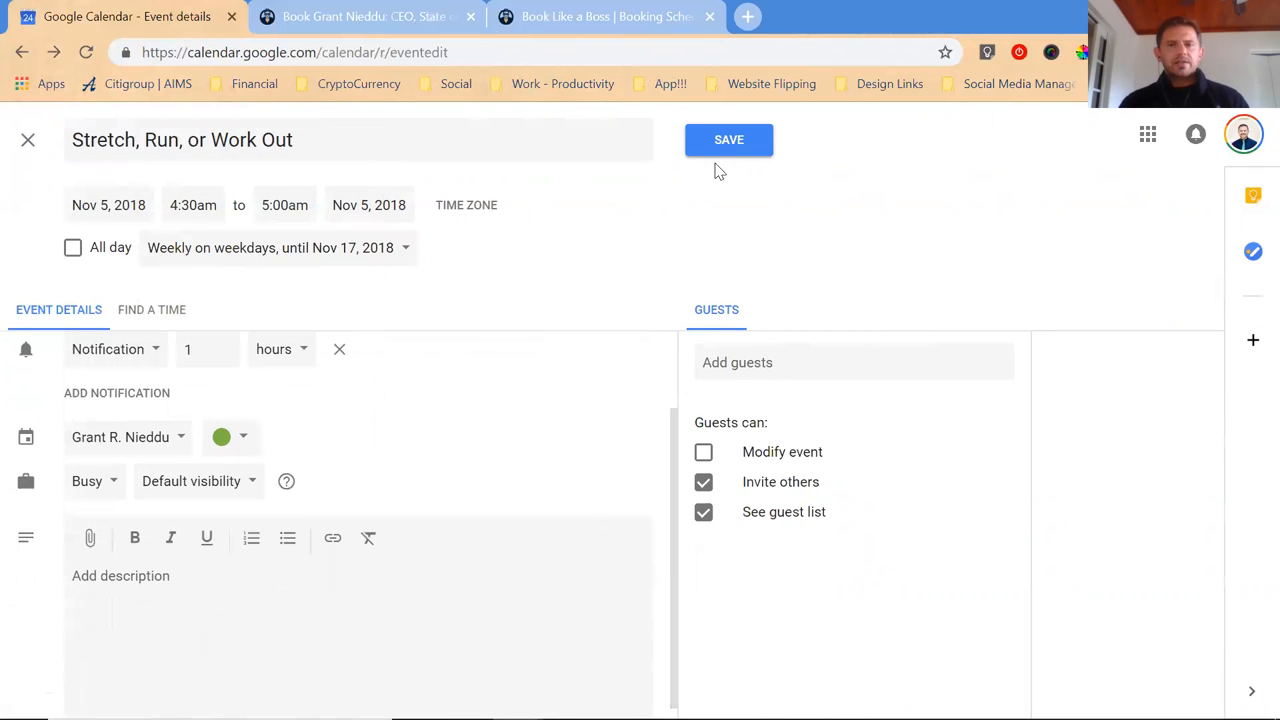
{"action": "left_click", "coordinate": [728, 140]}
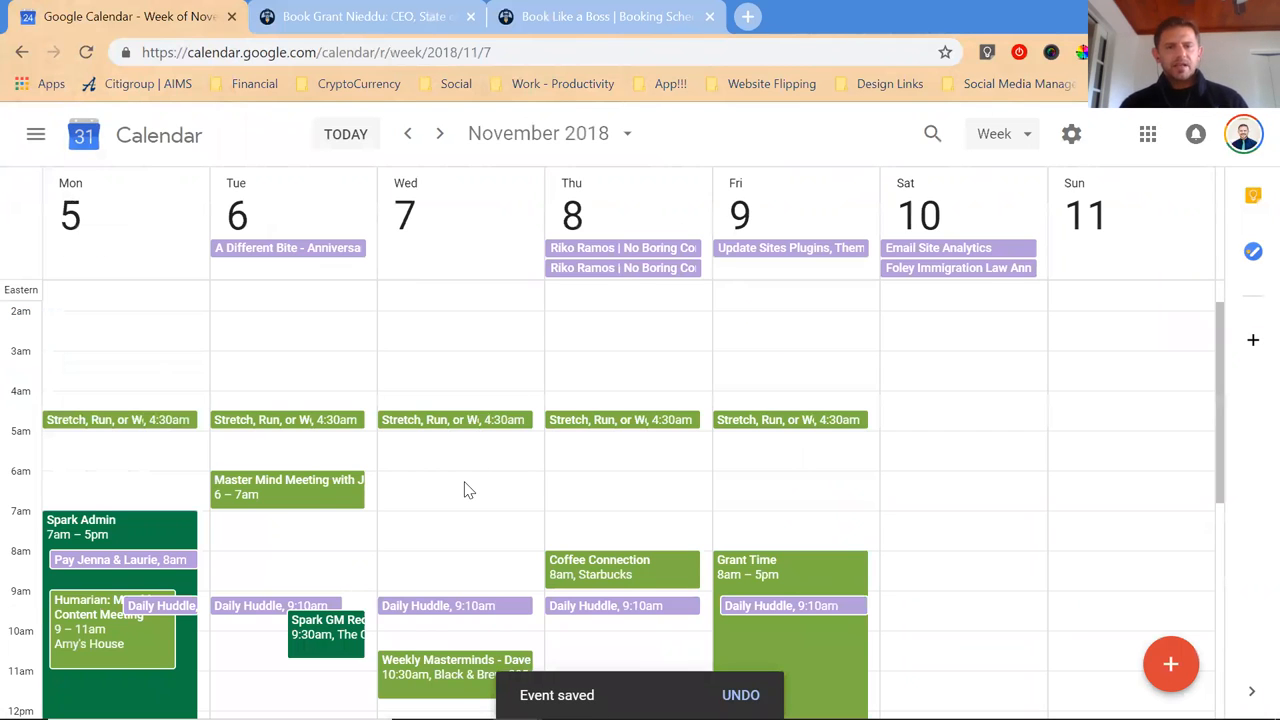
Create a 'Study/Unwind/Review Goals' event Monday at 8pm and go to full details.
{"action": "scroll", "scroll_direction": "down", "scroll_amount": 3}
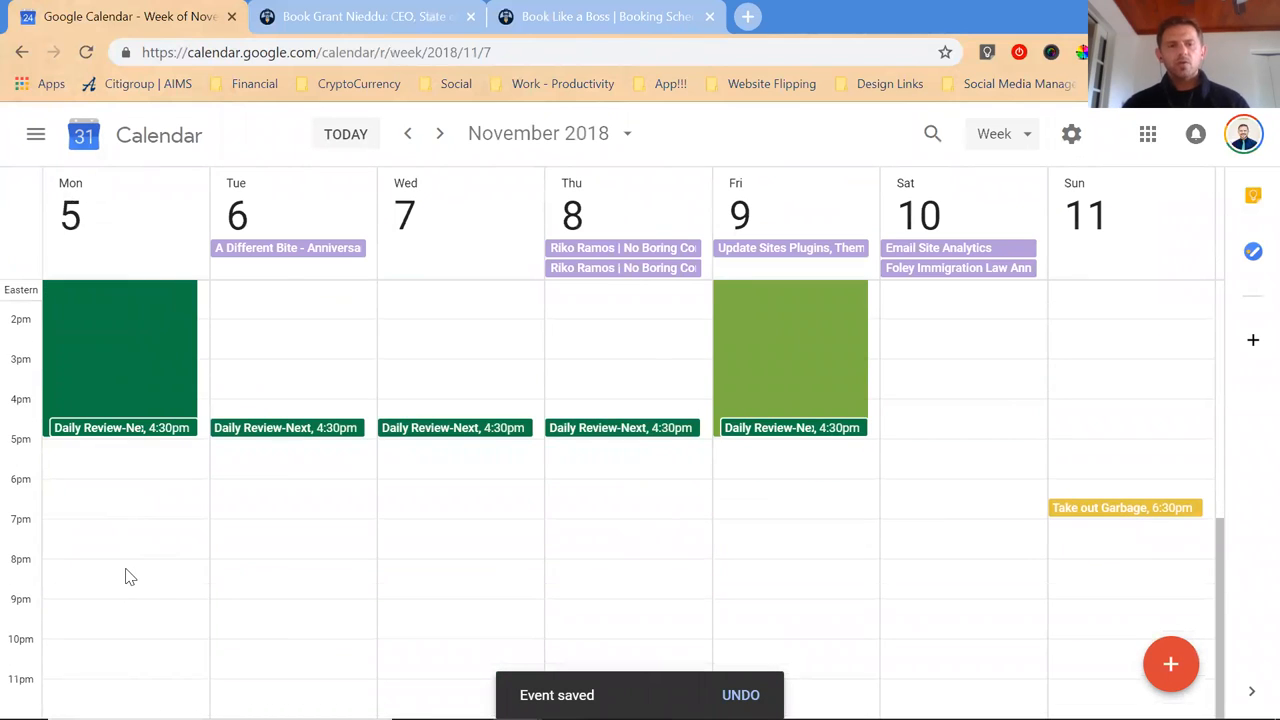
{"action": "left_click", "coordinate": [124, 576]}
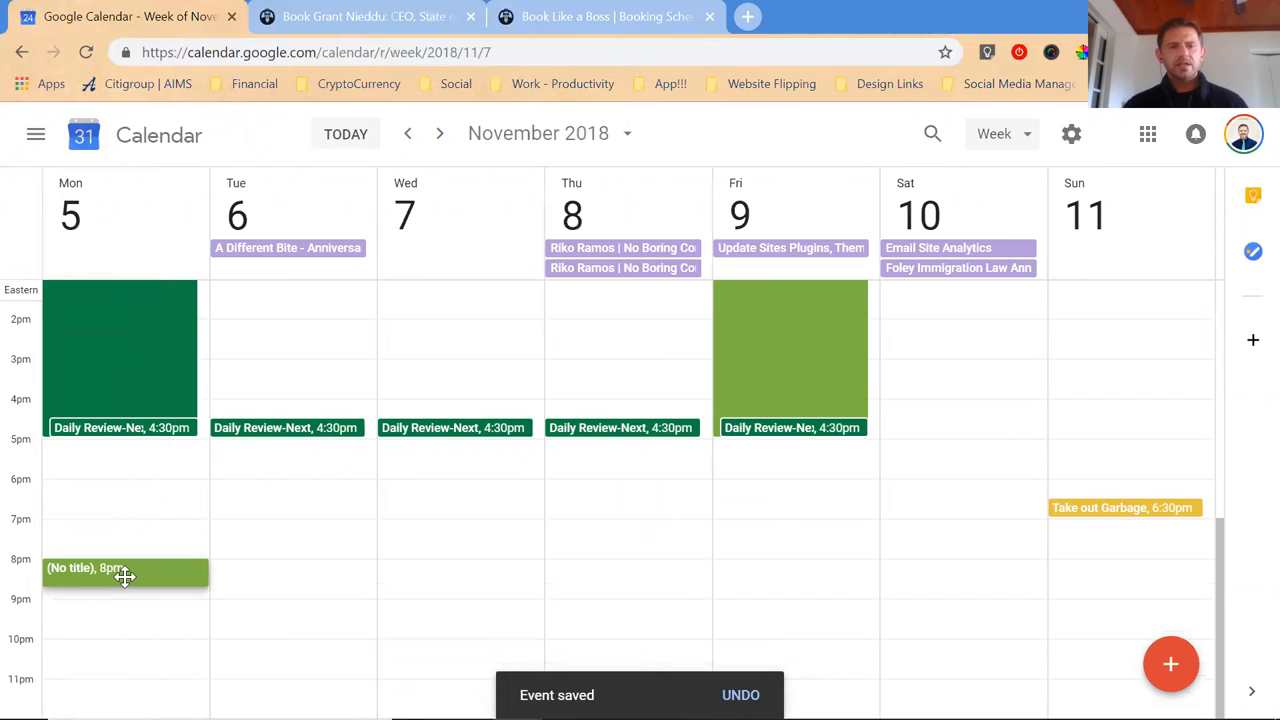
{"action": "left_click", "coordinate": [120, 568]}
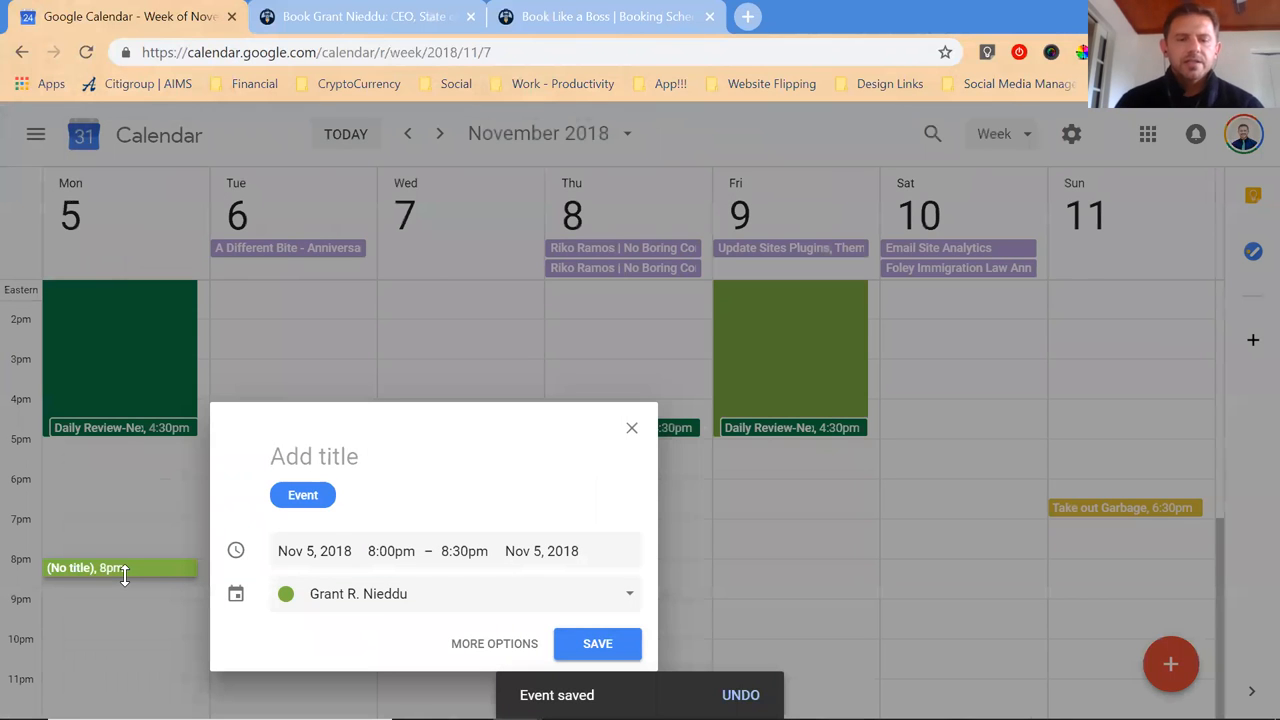
{"action": "type", "text": "Study"}
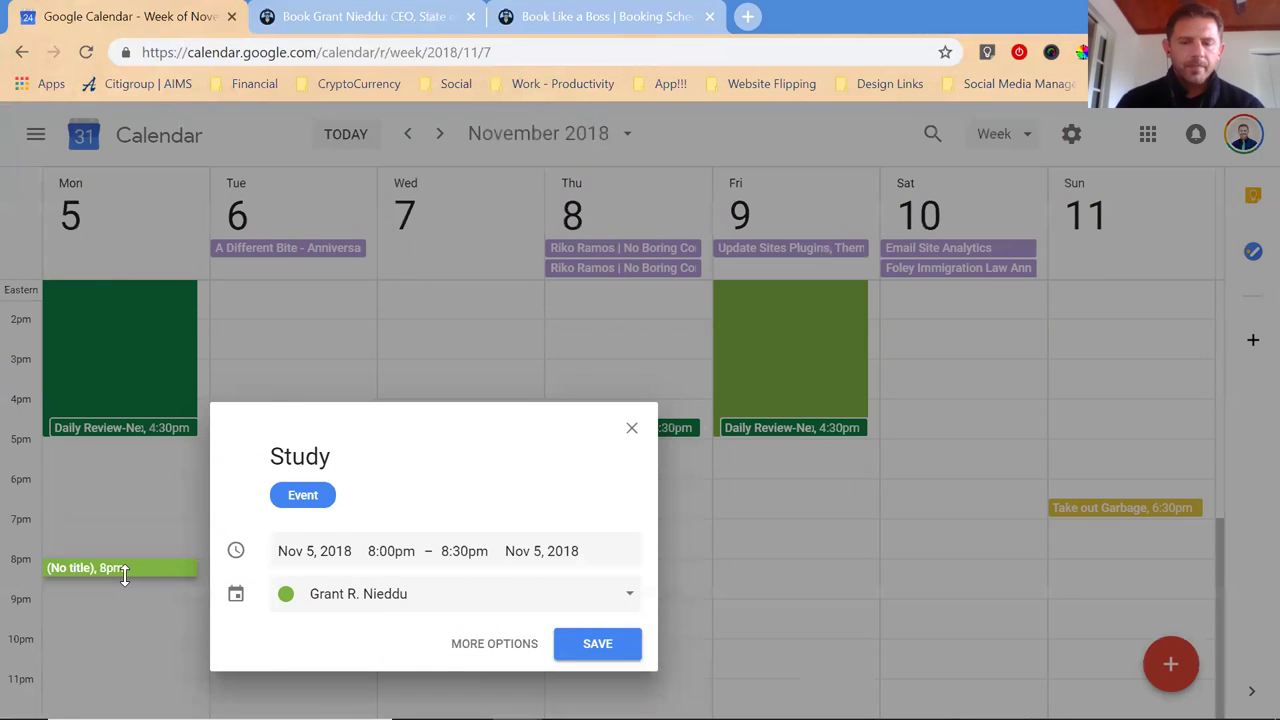
{"action": "type", "text": "/Unwind"}
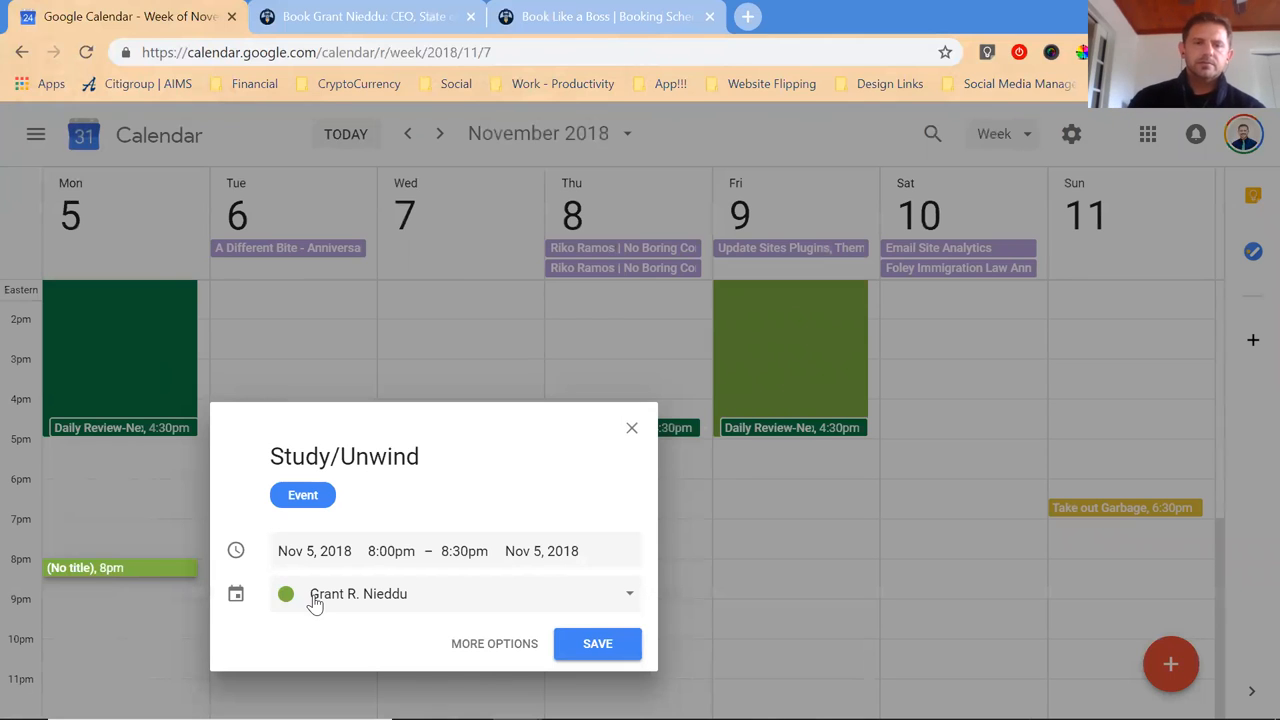
{"action": "type", "text": "/"}
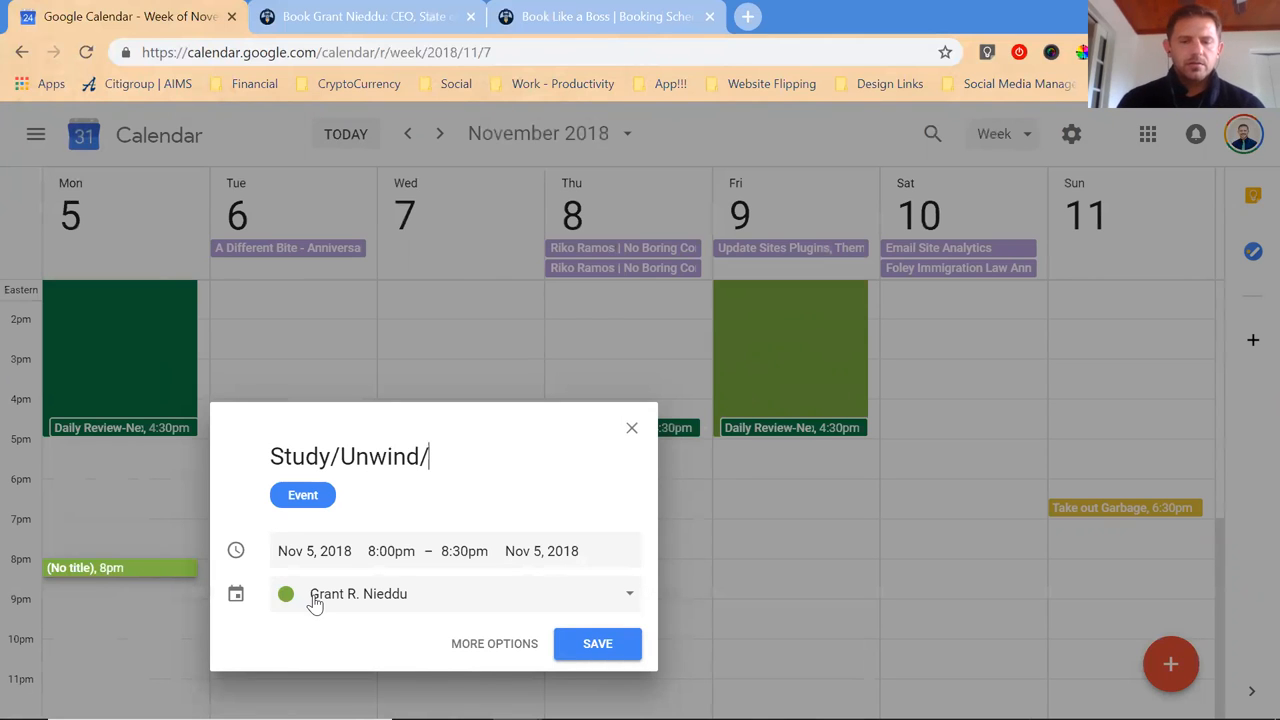
{"action": "type", "text": "Review Goals"}
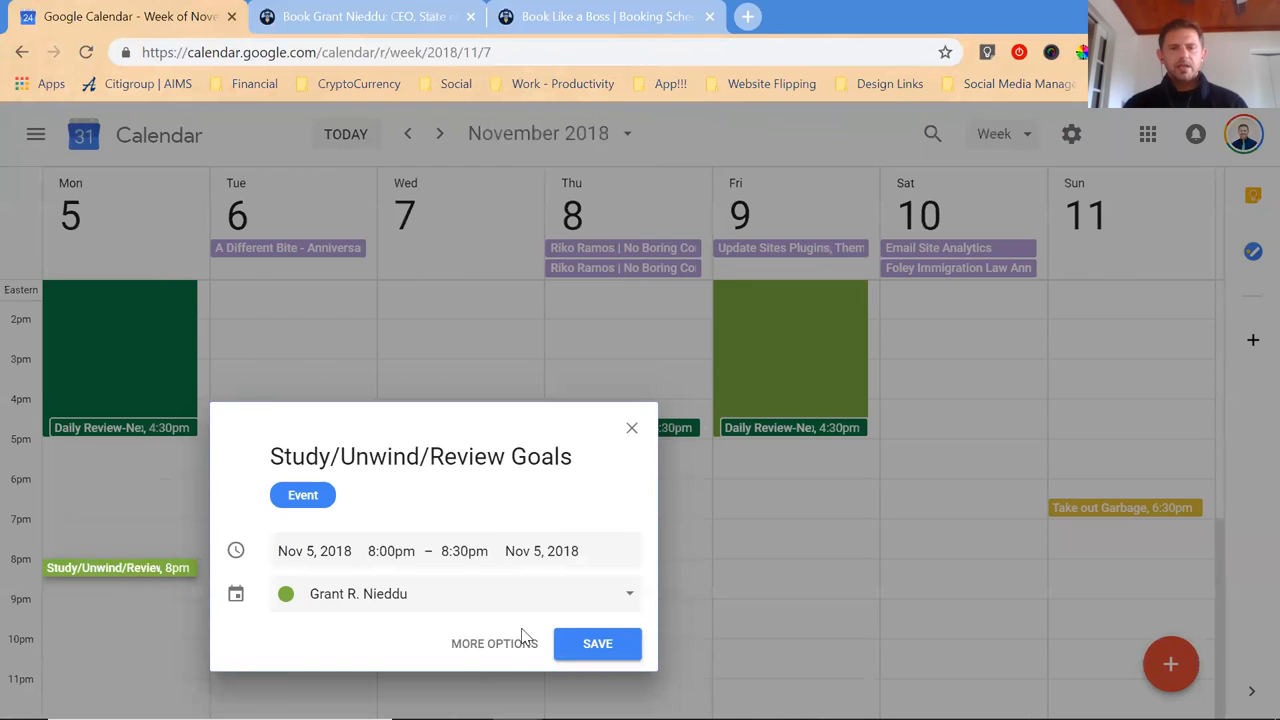
{"action": "left_click", "coordinate": [496, 644]}
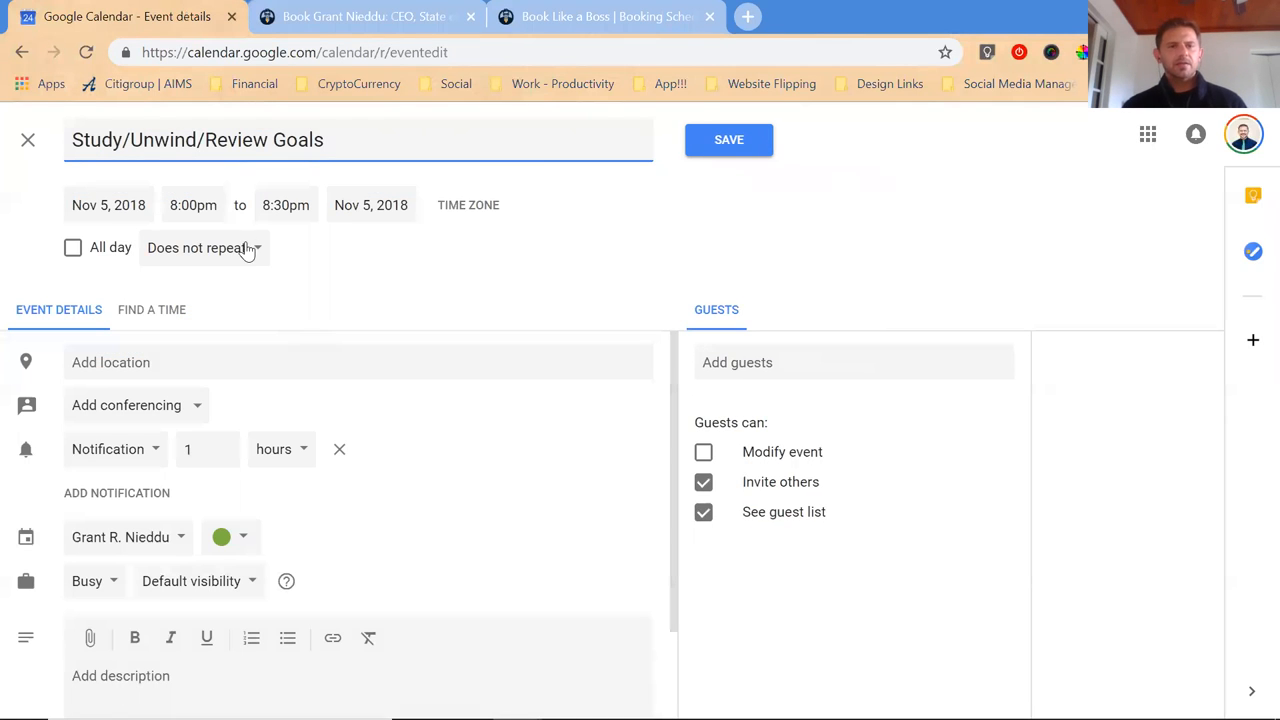
Make it repeat daily ending Nov 17, 2018 and save the event.
{"action": "left_click", "coordinate": [204, 248]}
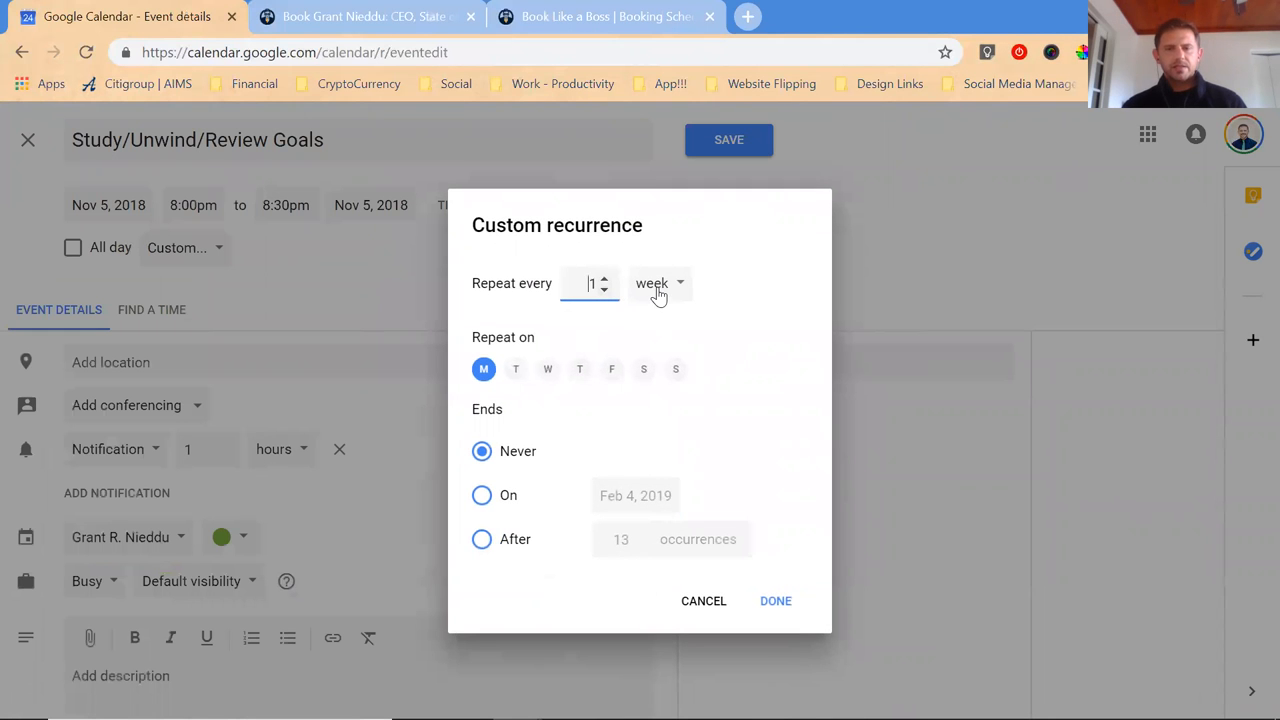
{"action": "left_click", "coordinate": [658, 284]}
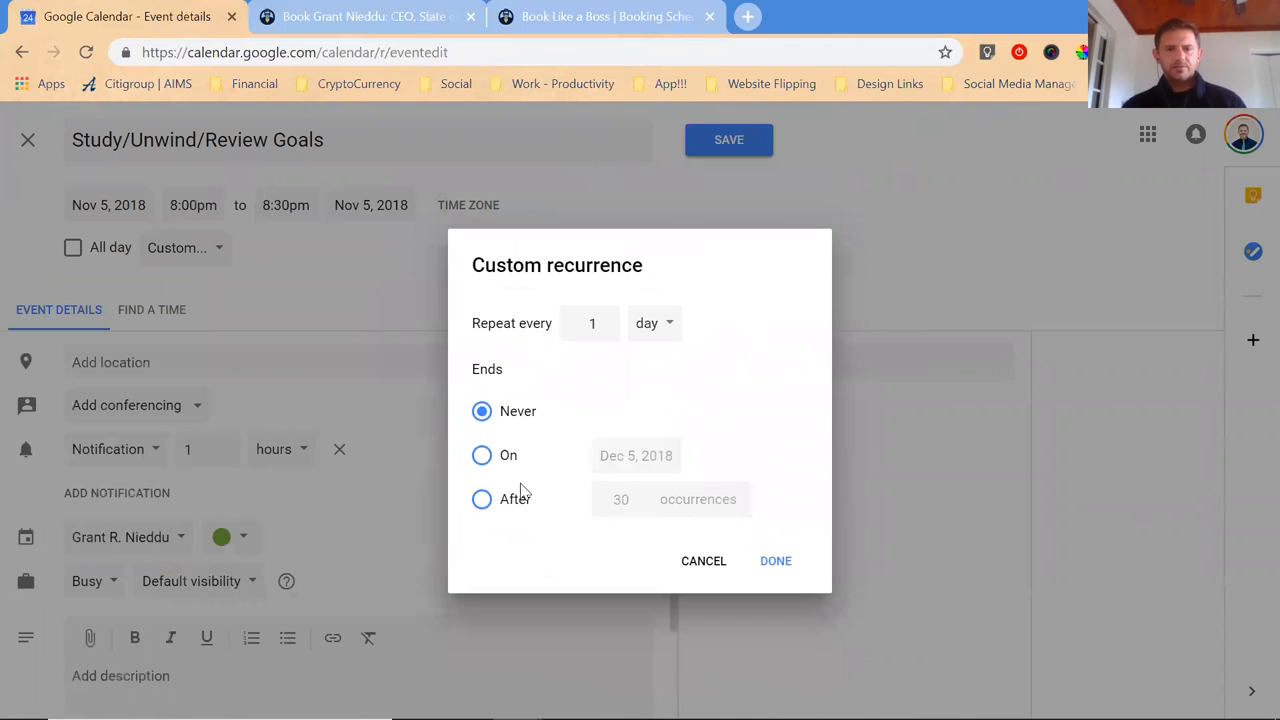
{"action": "left_click", "coordinate": [480, 456]}
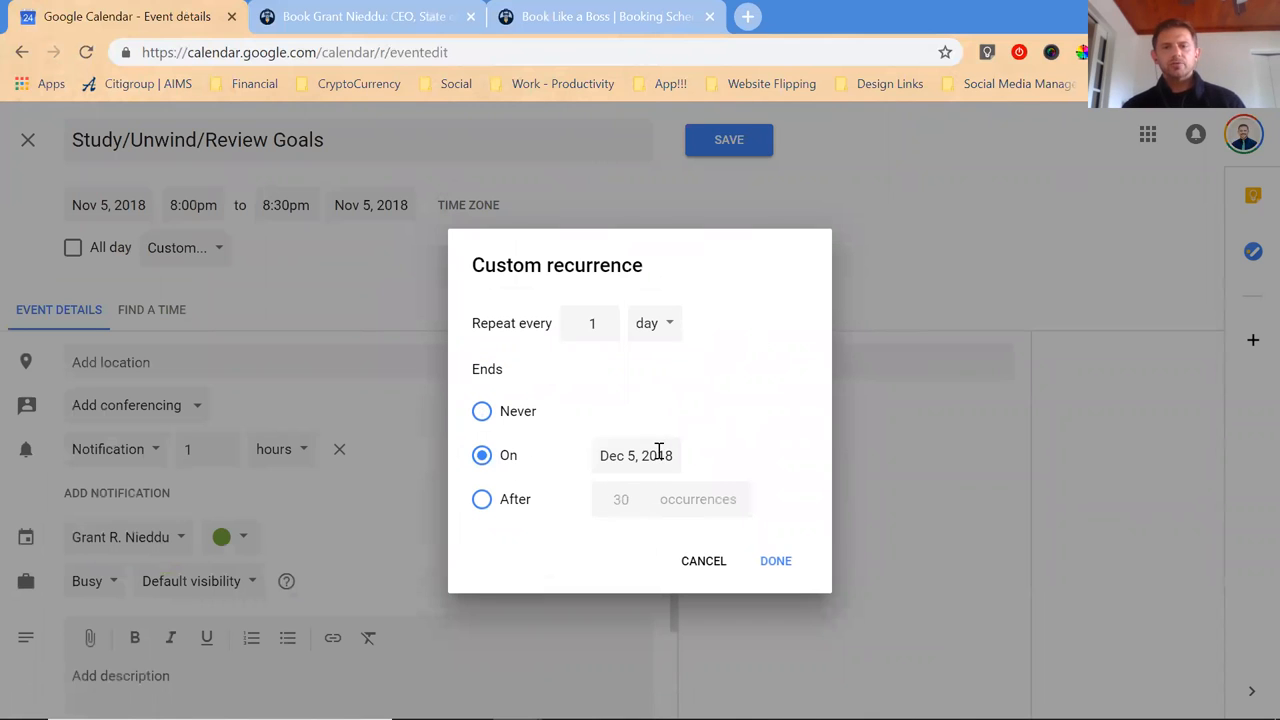
{"action": "left_click", "coordinate": [636, 456]}
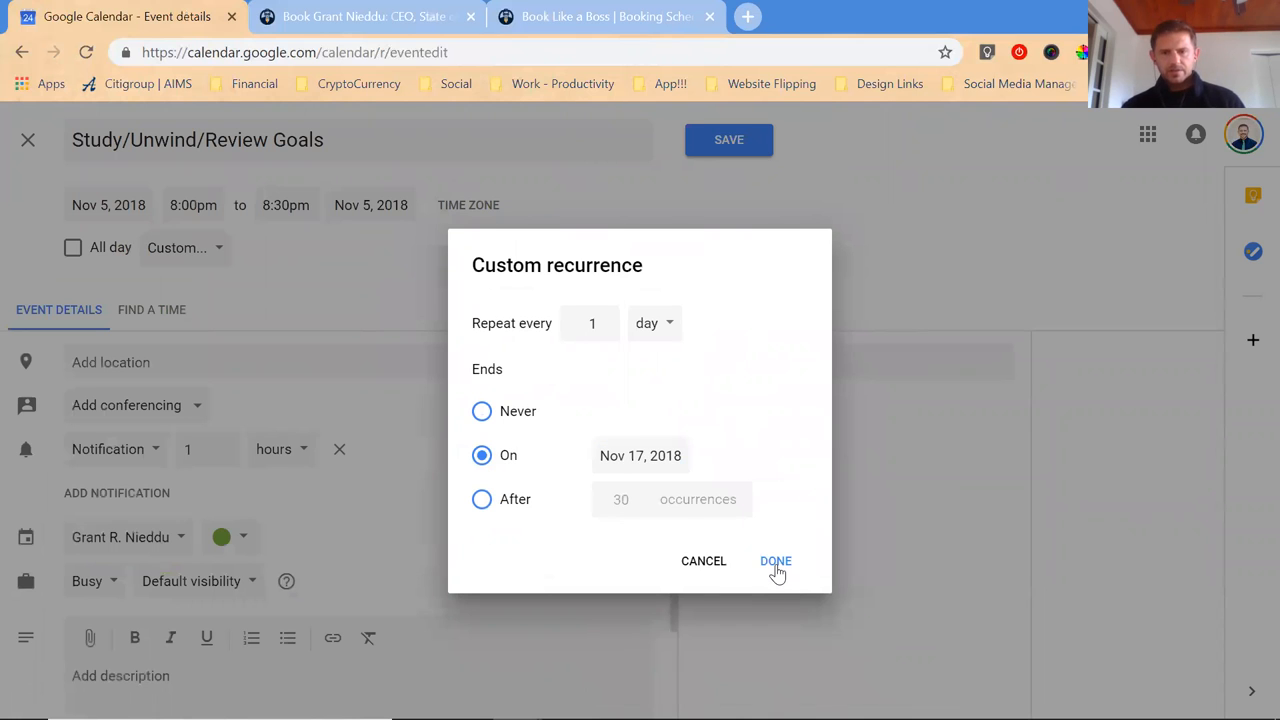
{"action": "left_click", "coordinate": [776, 560]}
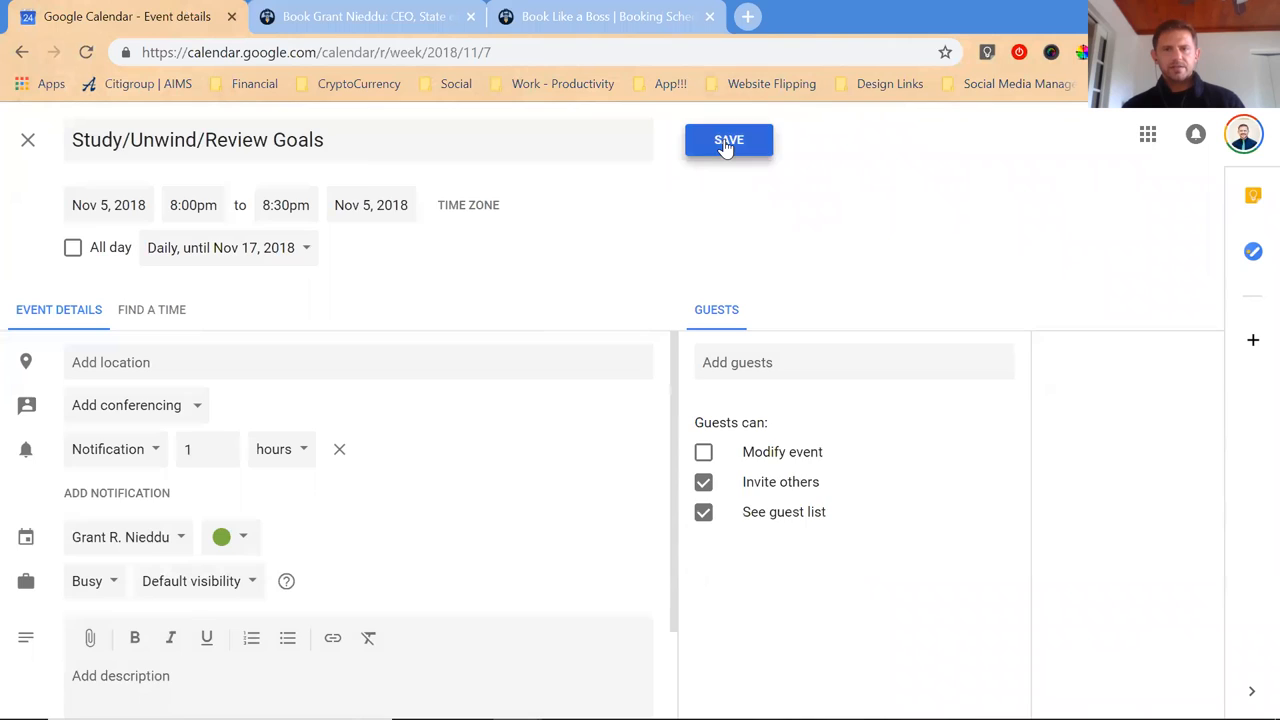
{"action": "left_click", "coordinate": [728, 140]}
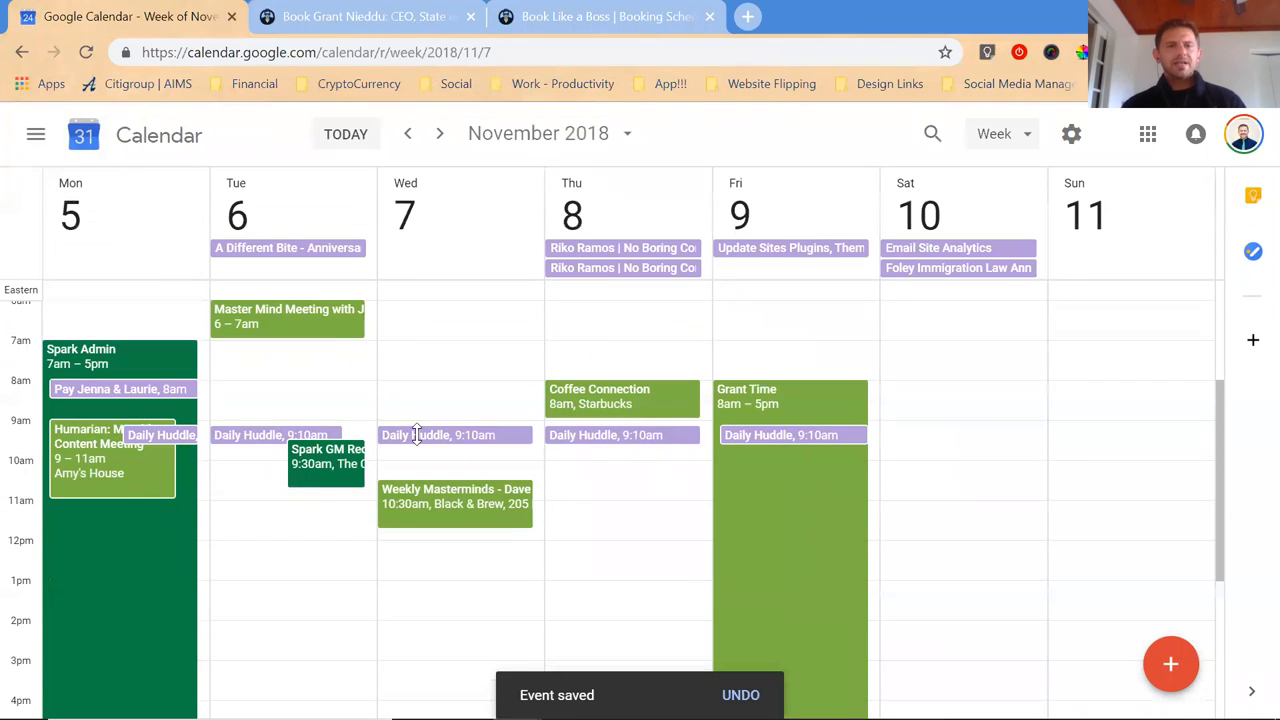
{"action": "mouse_move", "coordinate": [252, 436]}
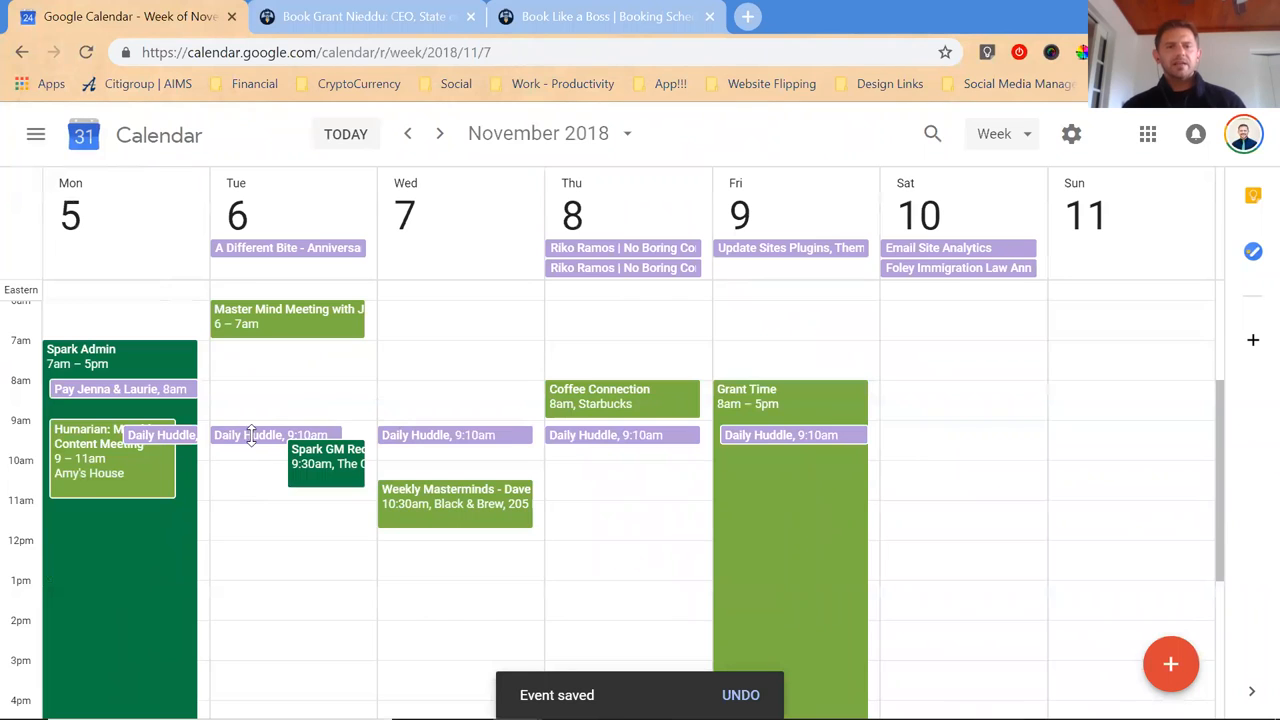
{"action": "mouse_move", "coordinate": [316, 458]}
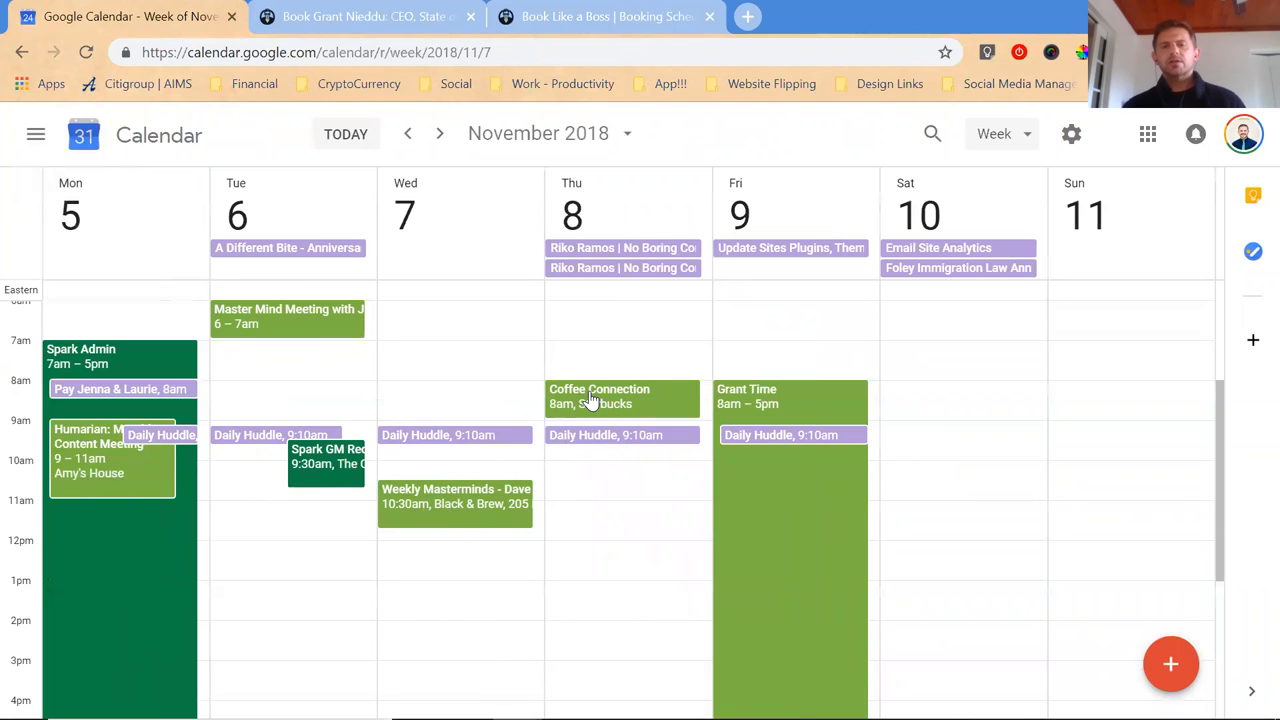
{"action": "scroll", "scroll_direction": "down", "scroll_amount": 3}
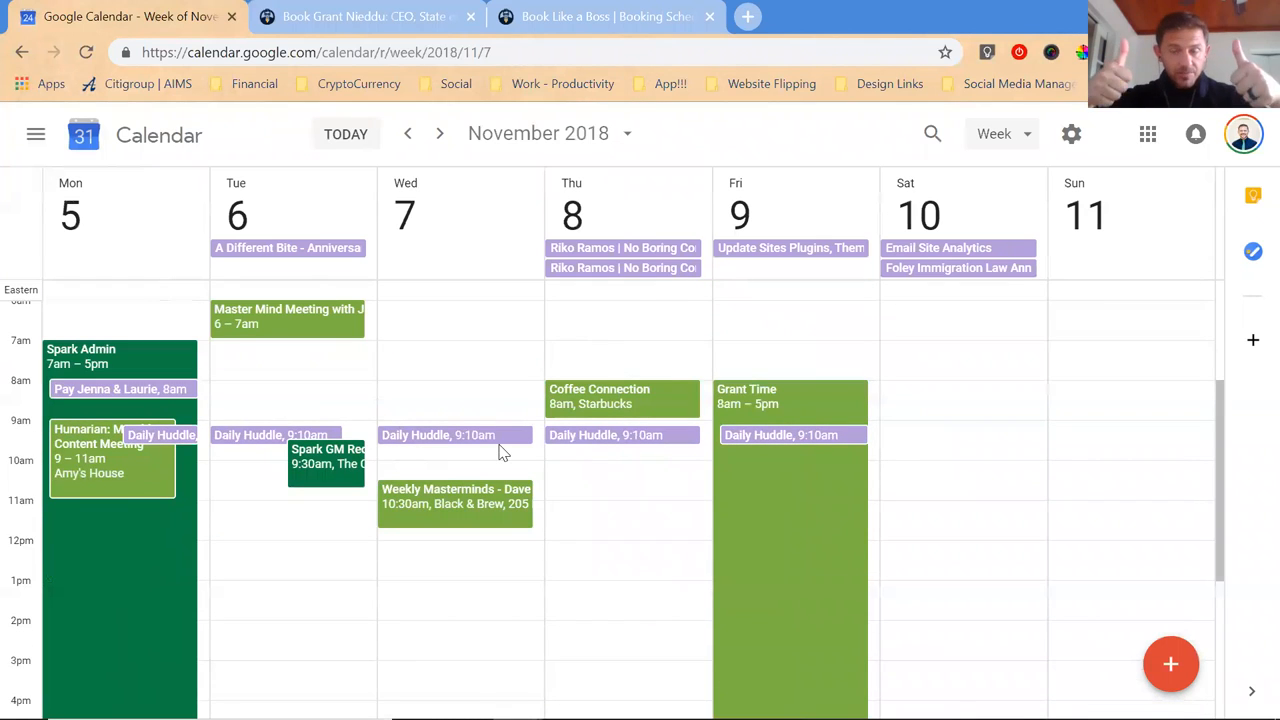
{"action": "mouse_move", "coordinate": [218, 356]}
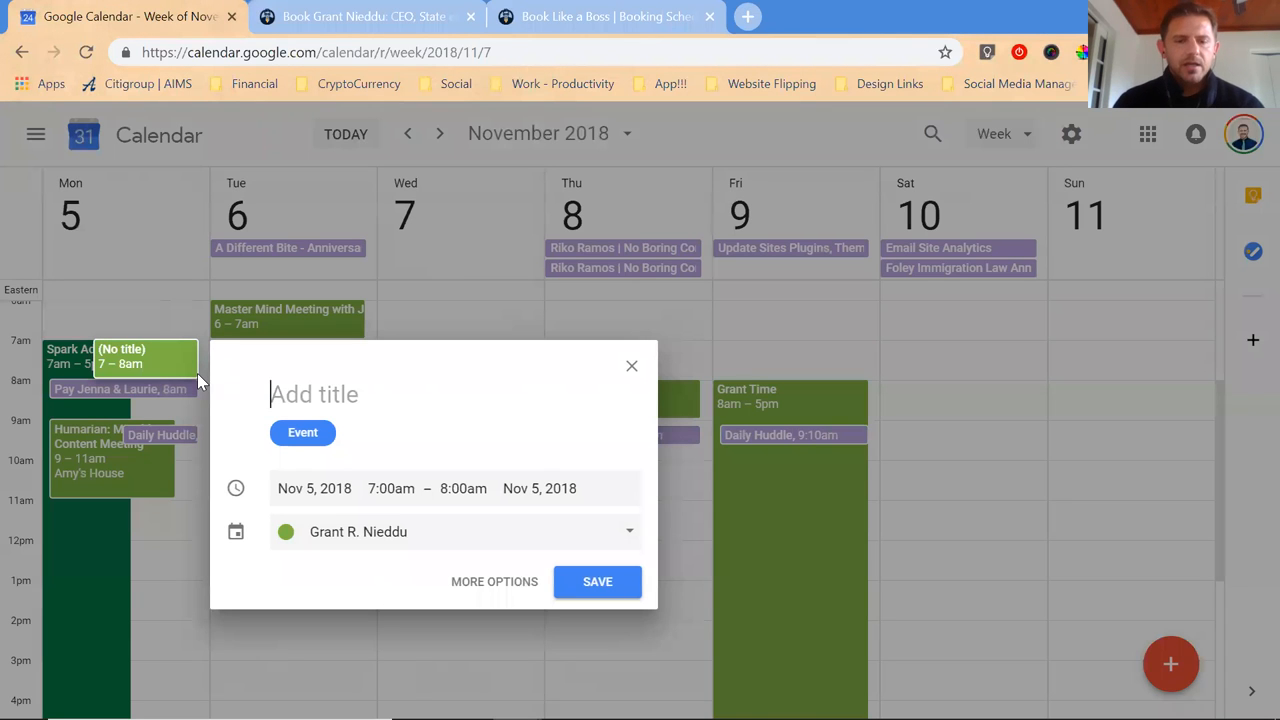
Title the Monday 7am event 'Breakfast/Coffee with Marissa' and go to full details.
{"action": "type", "text": "Breakfast/"}
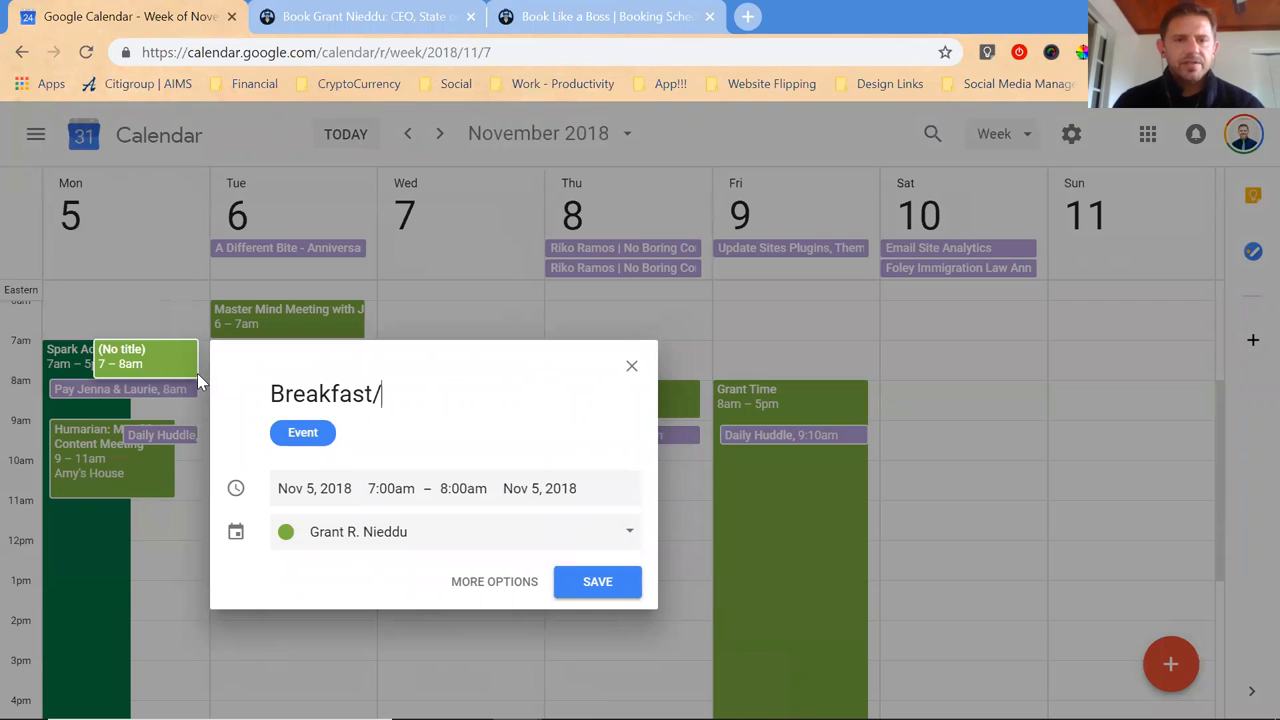
{"action": "type", "text": "Coffee with Mar"}
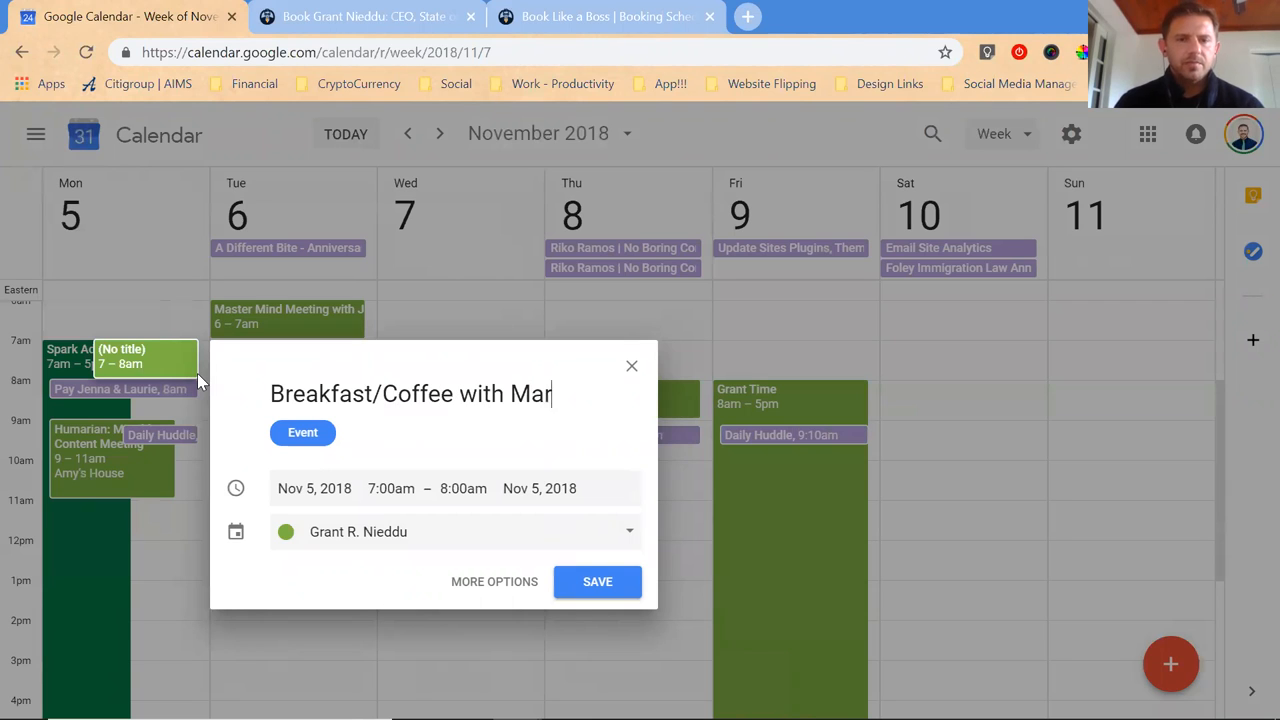
{"action": "type", "text": "issa"}
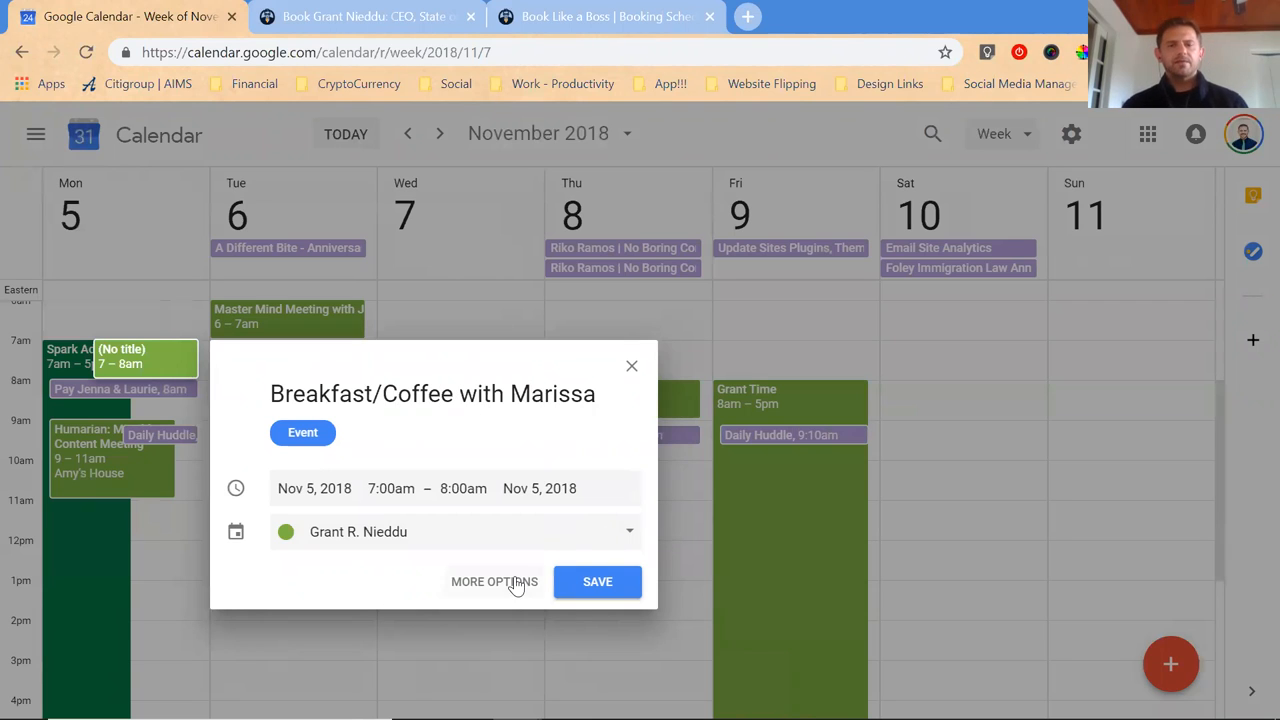
{"action": "left_click", "coordinate": [492, 582]}
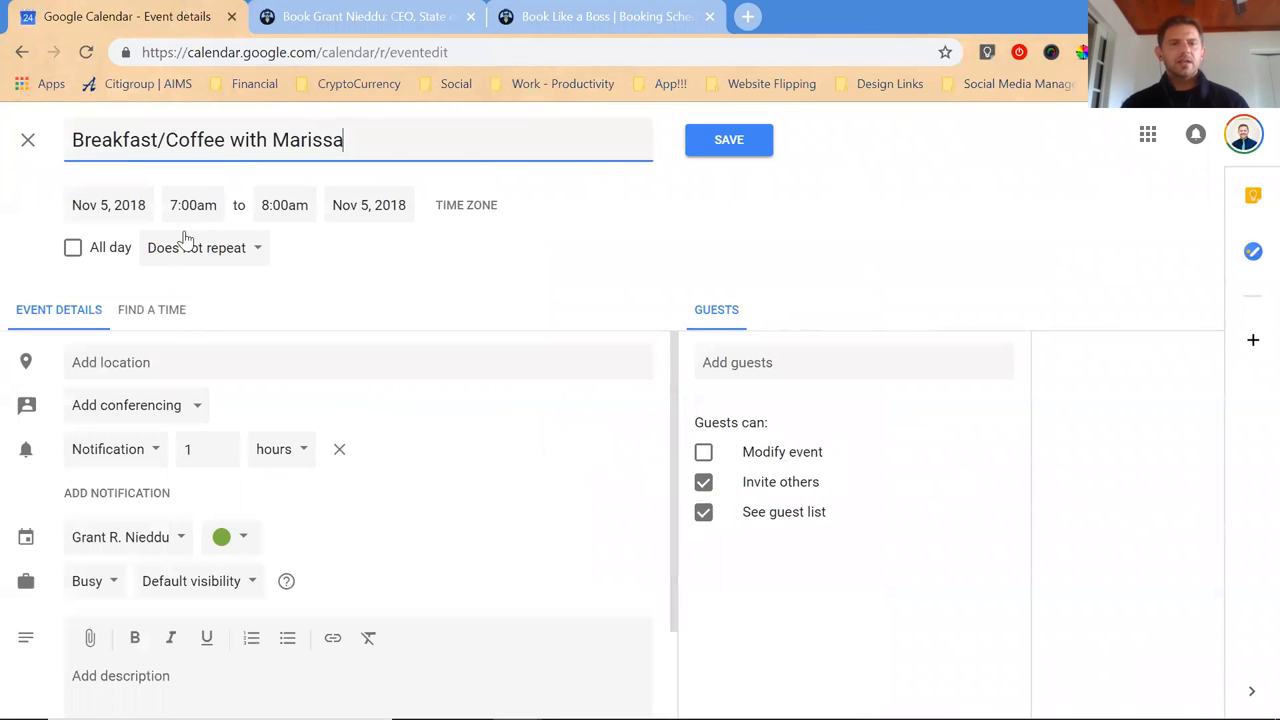
Set a custom daily repeat ending on Saturday Nov 17, 2018.
{"action": "left_click", "coordinate": [204, 248]}
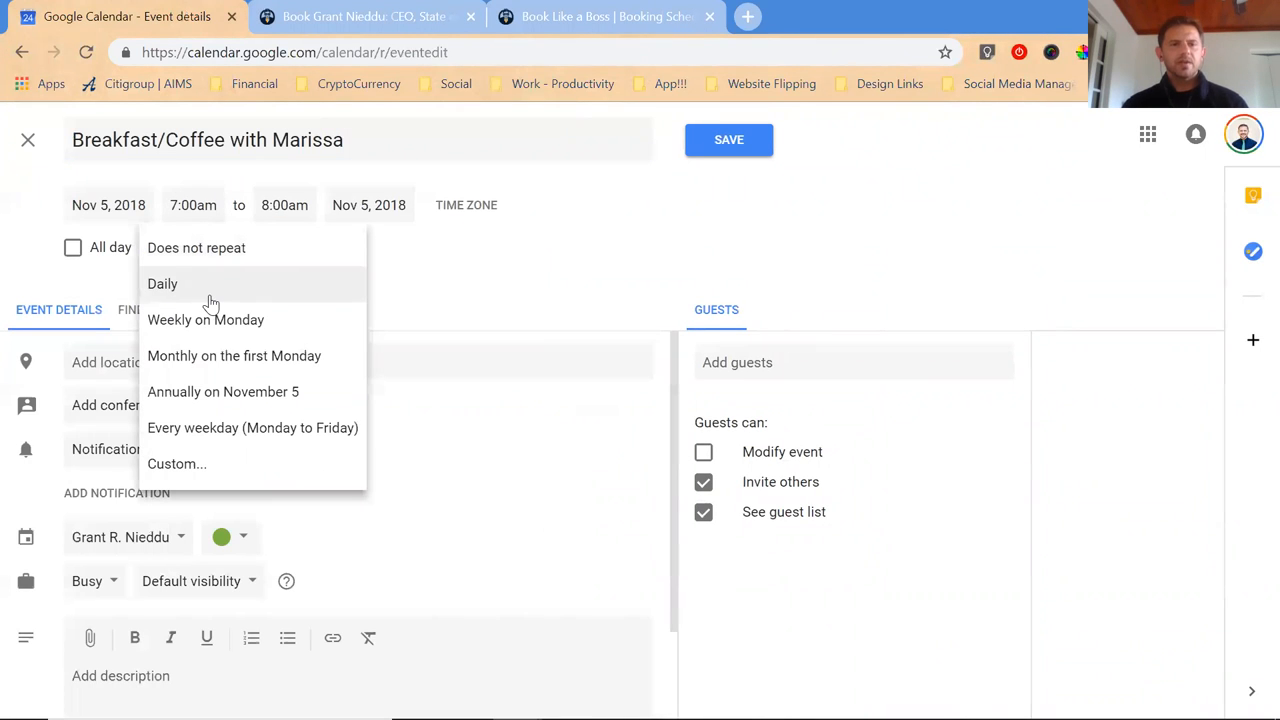
{"action": "left_click", "coordinate": [176, 464]}
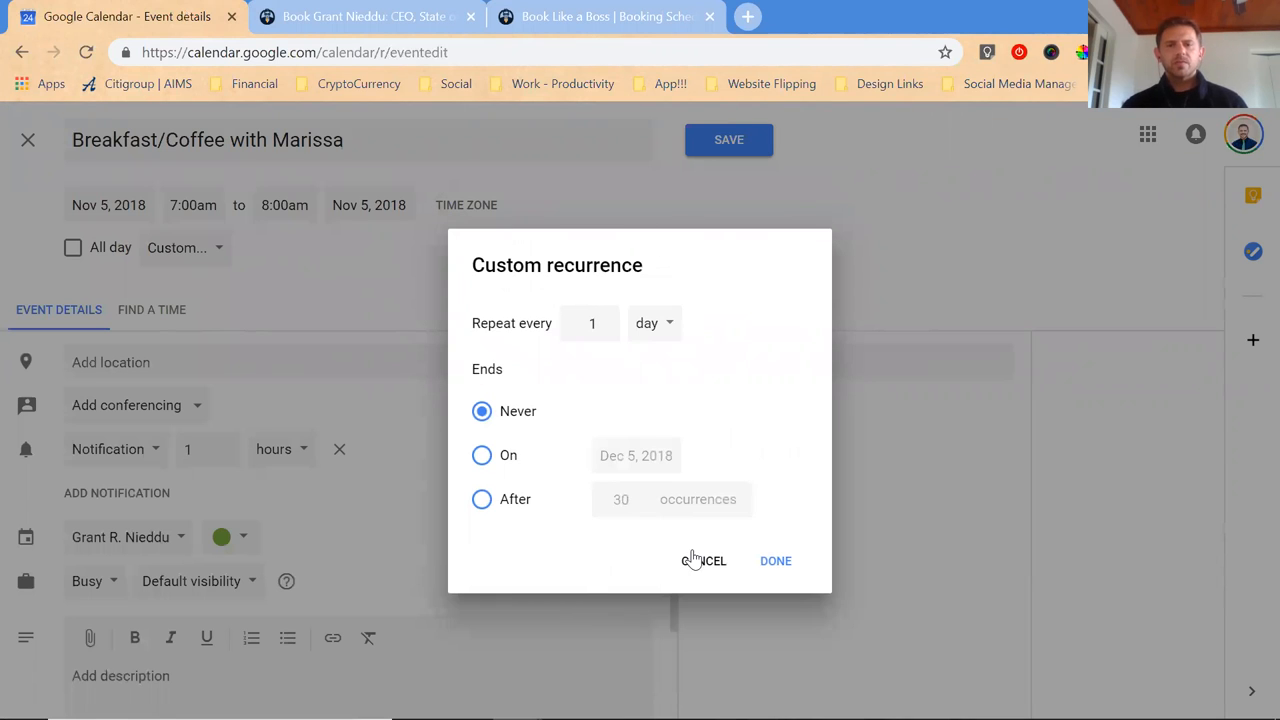
{"action": "left_click", "coordinate": [480, 456]}
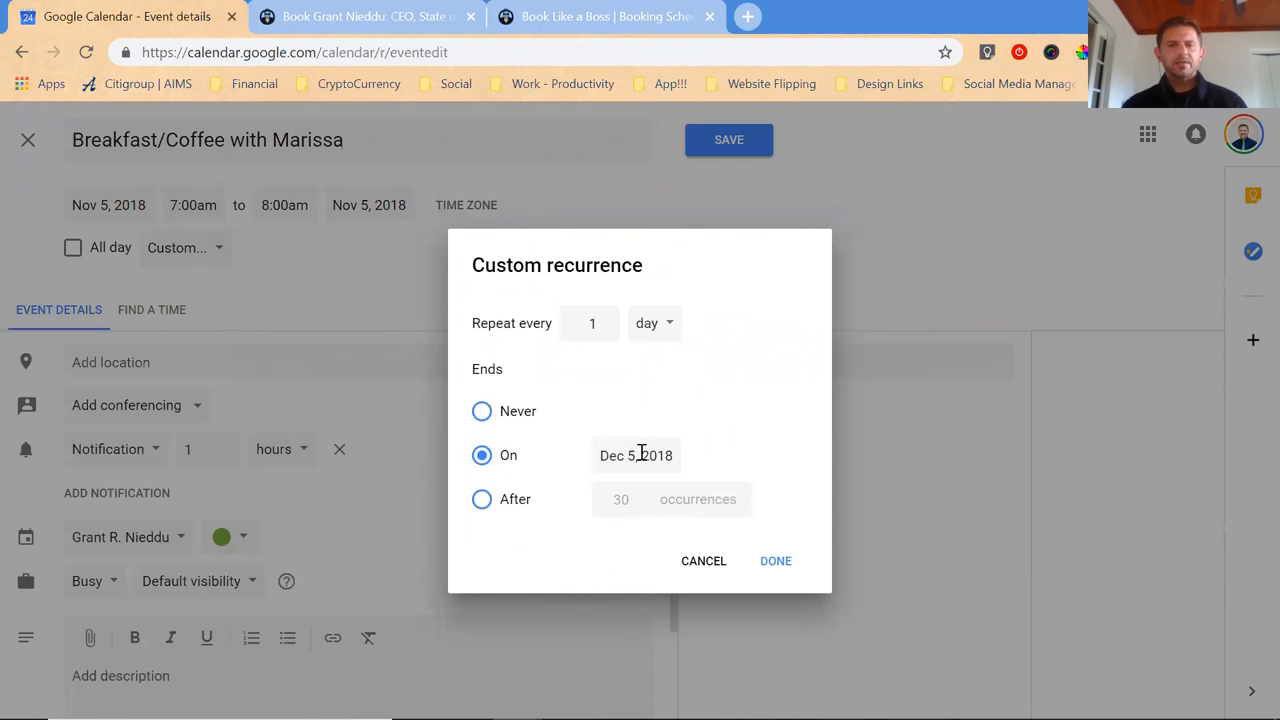
{"action": "left_click", "coordinate": [636, 456]}
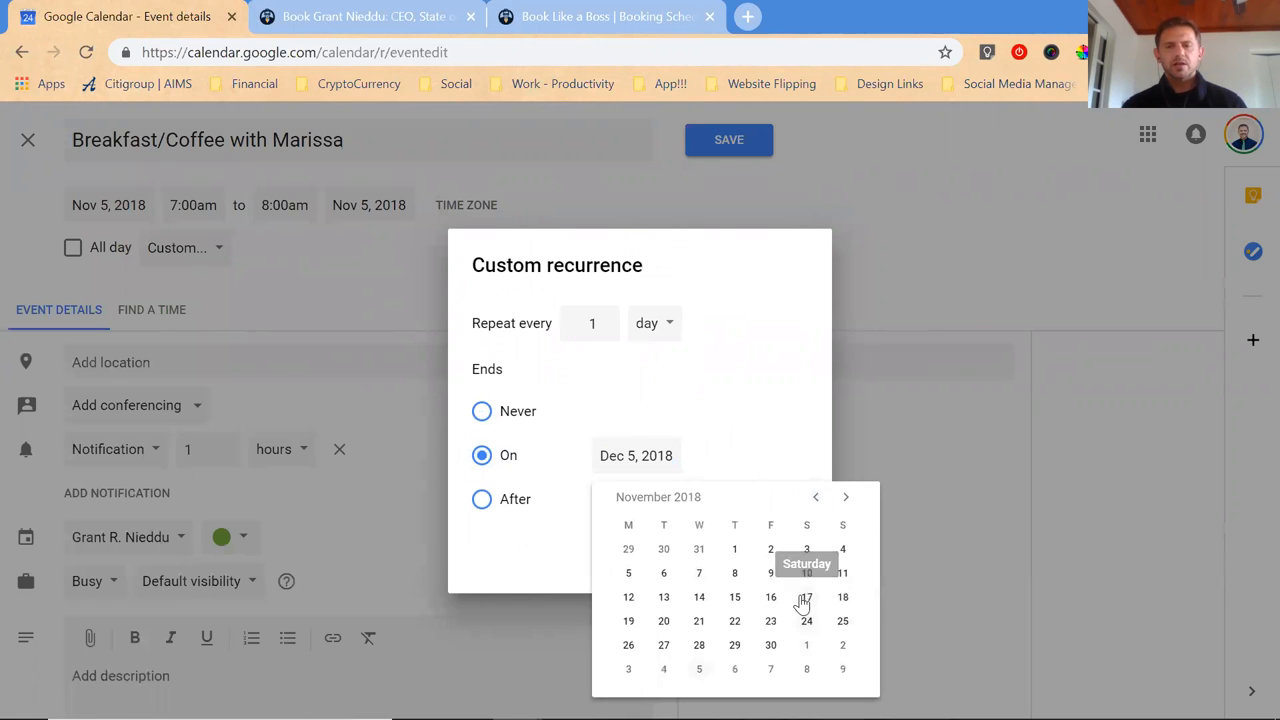
{"action": "left_click", "coordinate": [804, 600]}
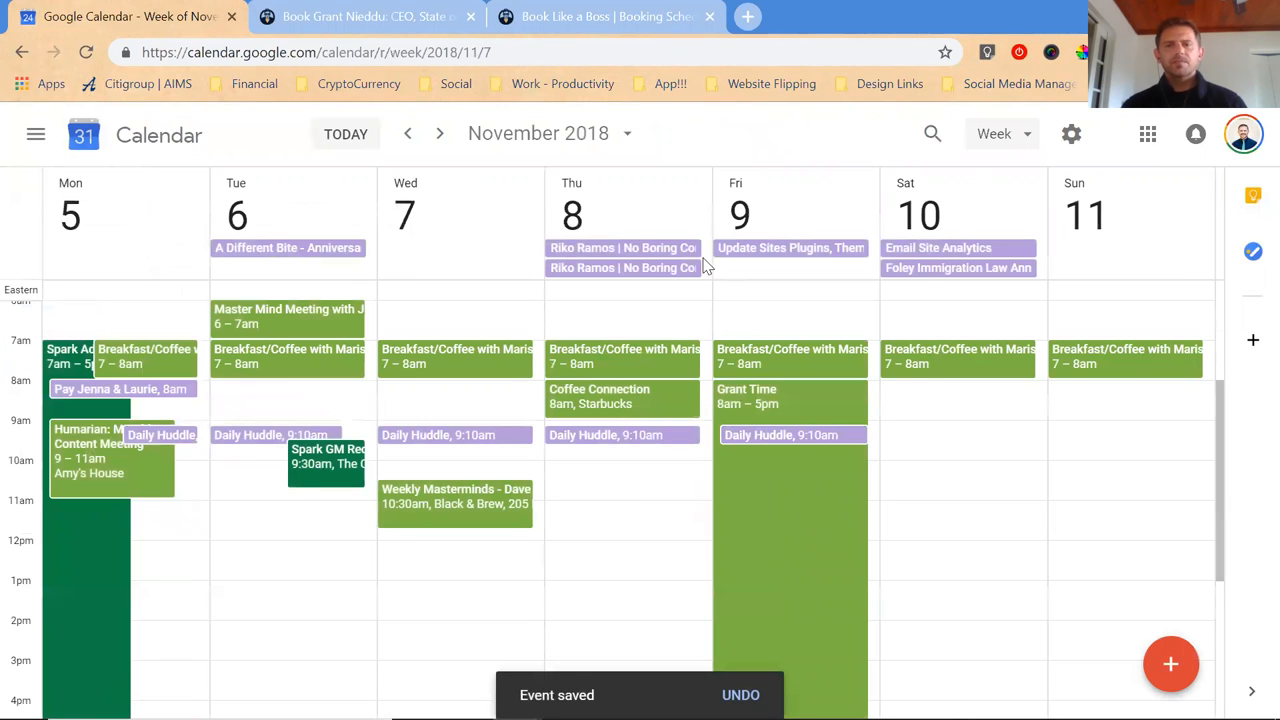
{"action": "left_click", "coordinate": [440, 132]}
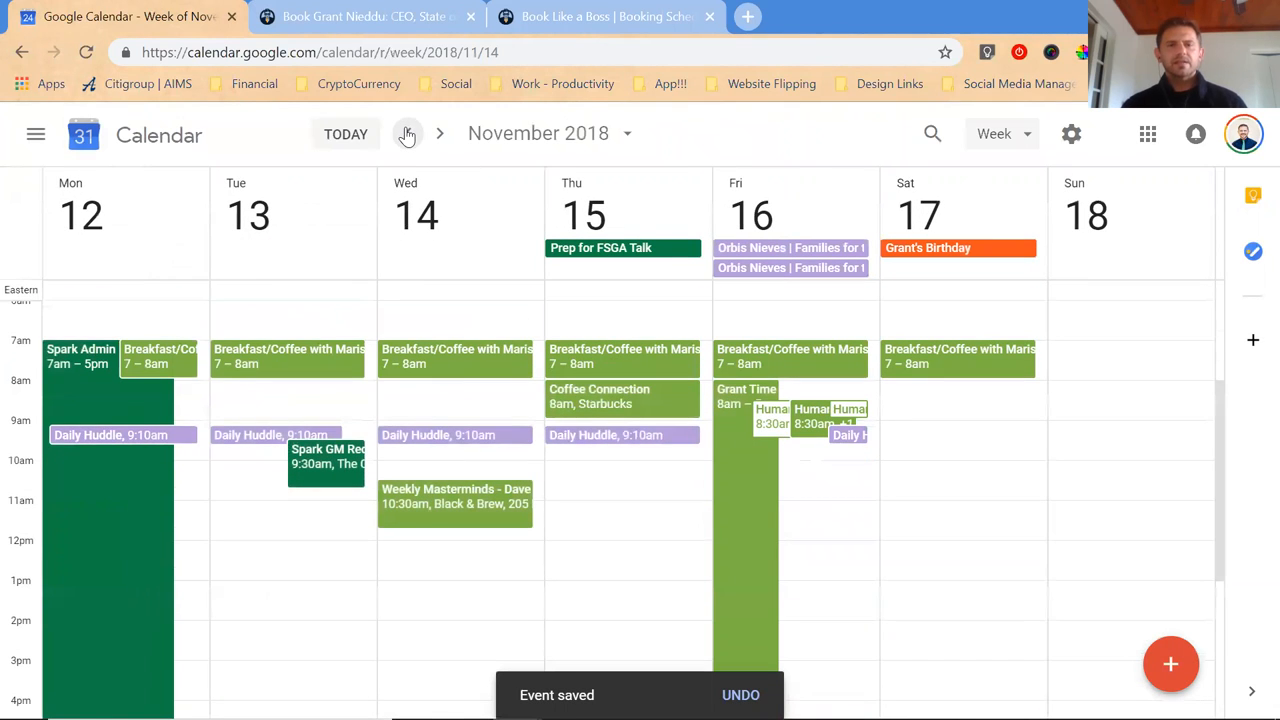
{"action": "left_click", "coordinate": [408, 132]}
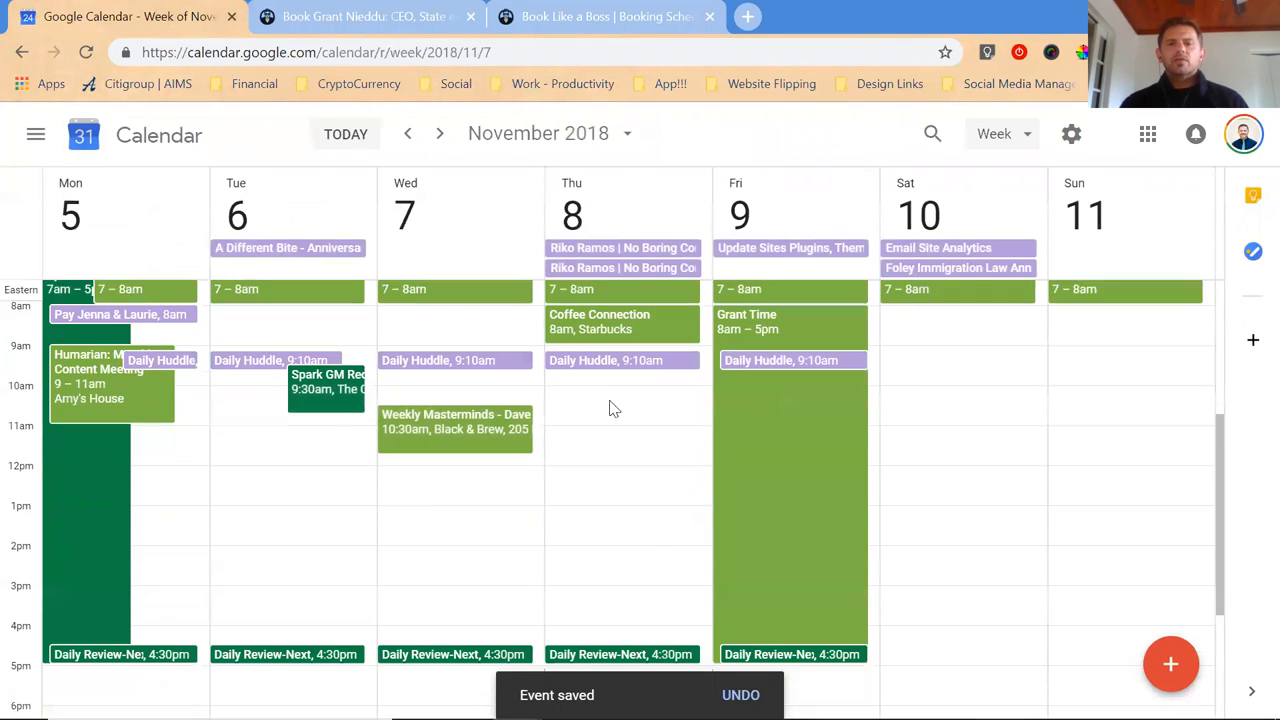
{"action": "scroll", "scroll_direction": "down", "scroll_amount": 3}
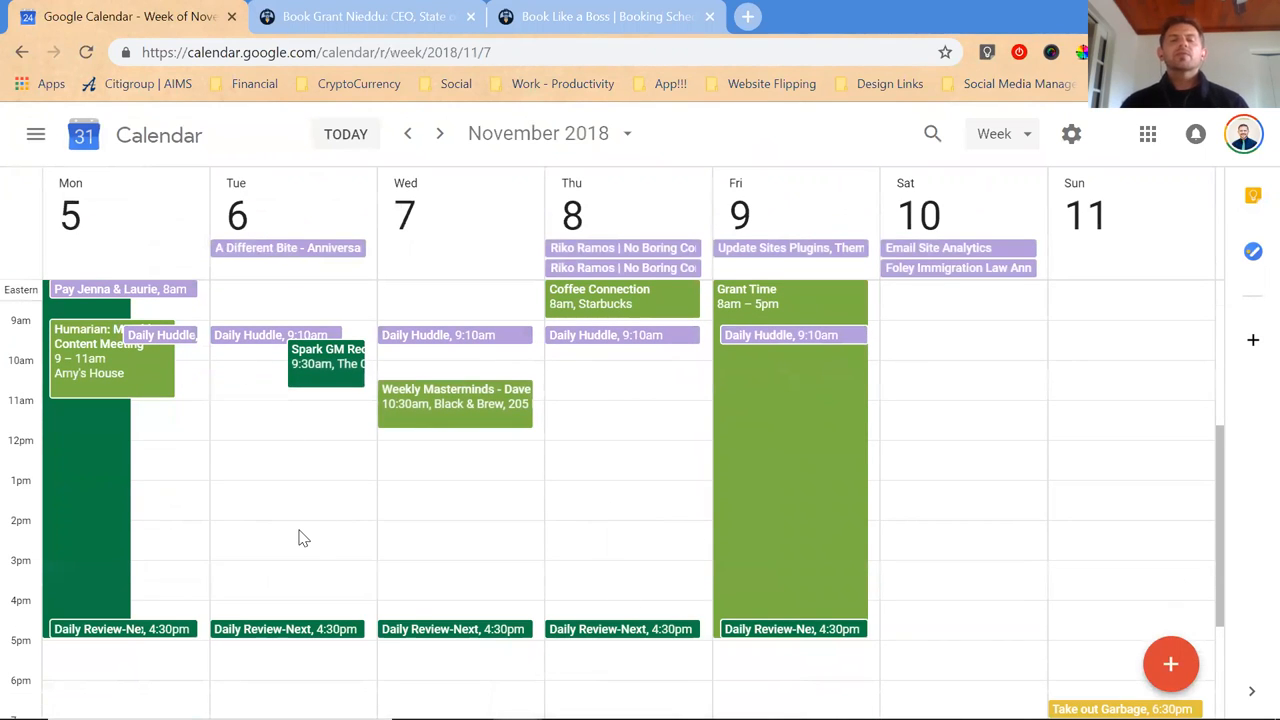
{"action": "left_click", "coordinate": [344, 132]}
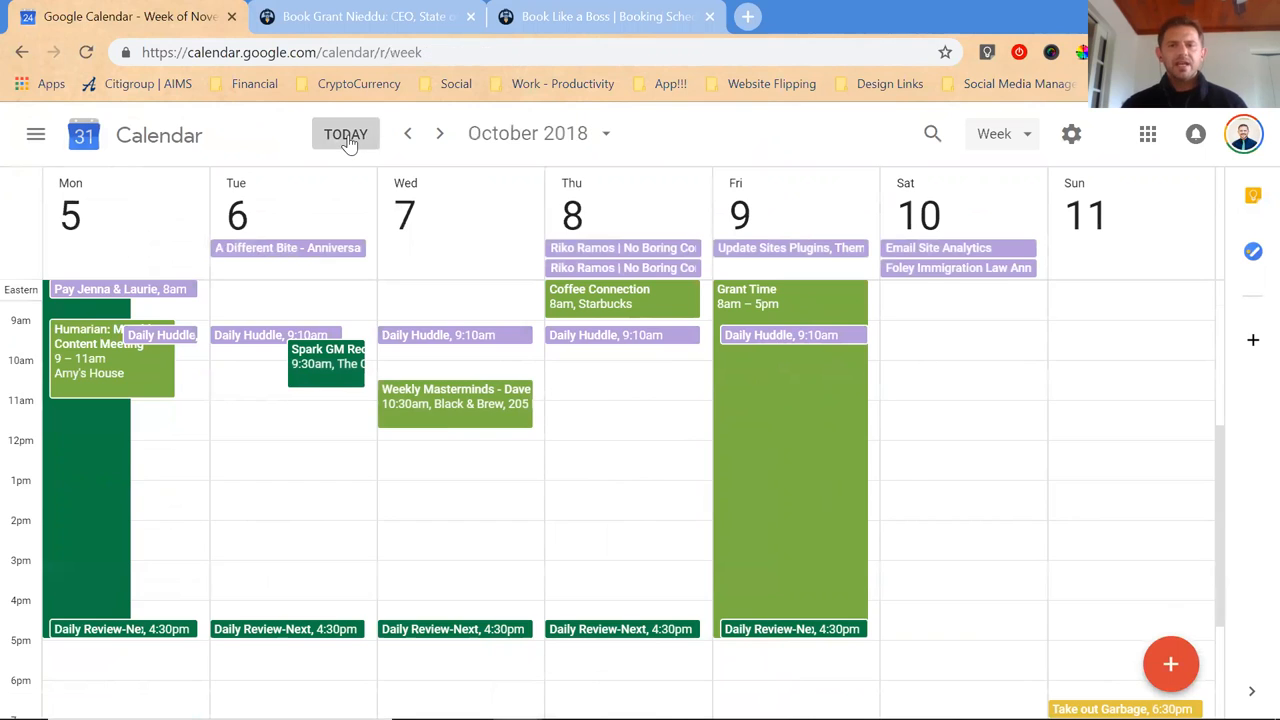
{"action": "left_click", "coordinate": [440, 132]}
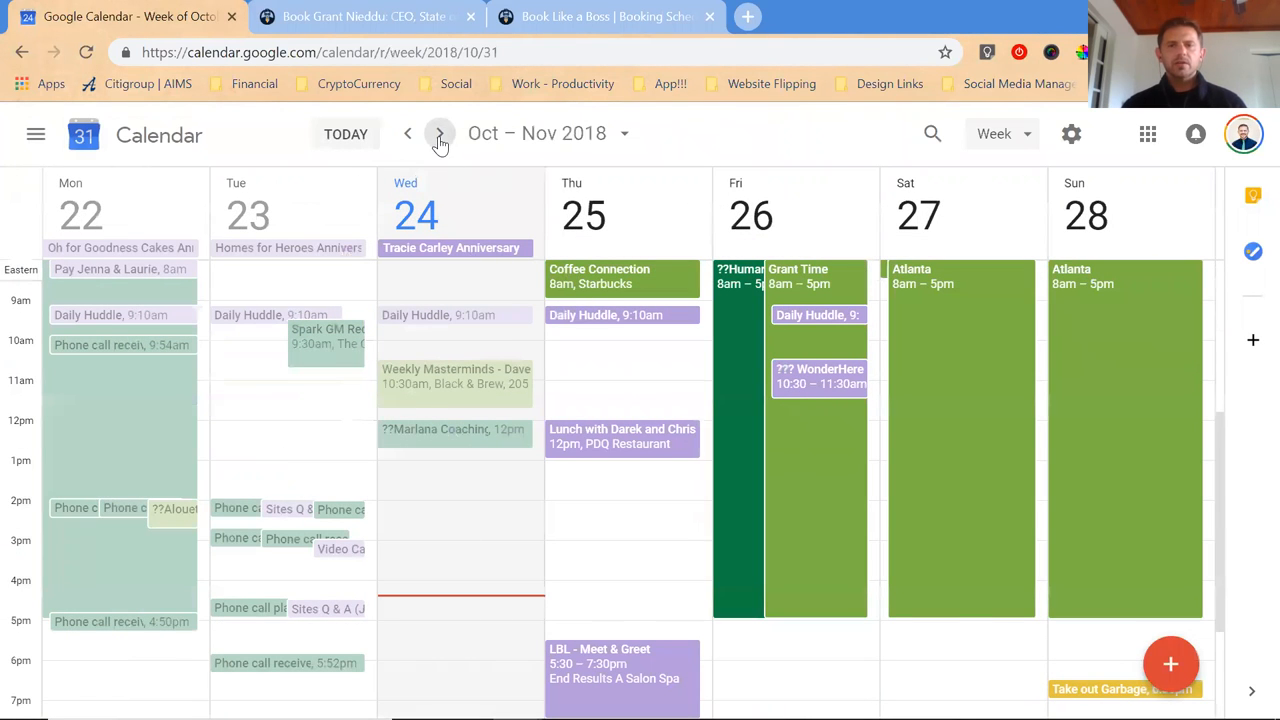
{"action": "left_click", "coordinate": [440, 132]}
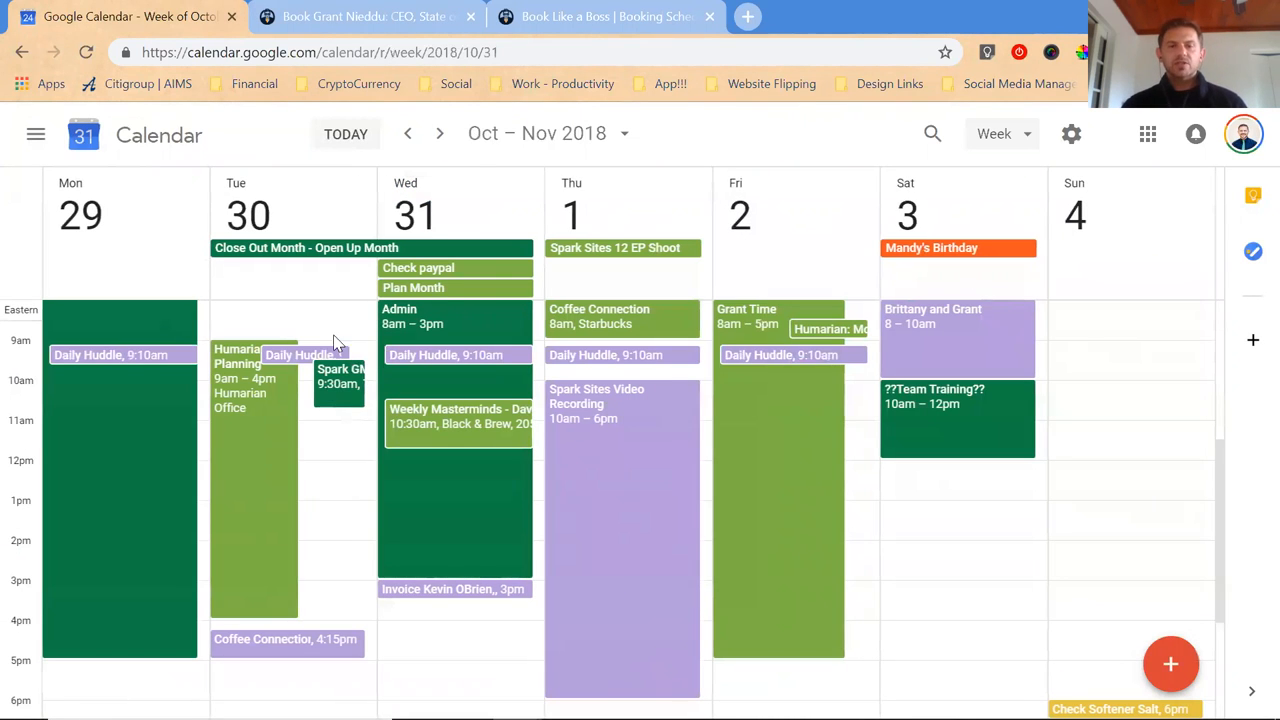
{"action": "mouse_move", "coordinate": [442, 132]}
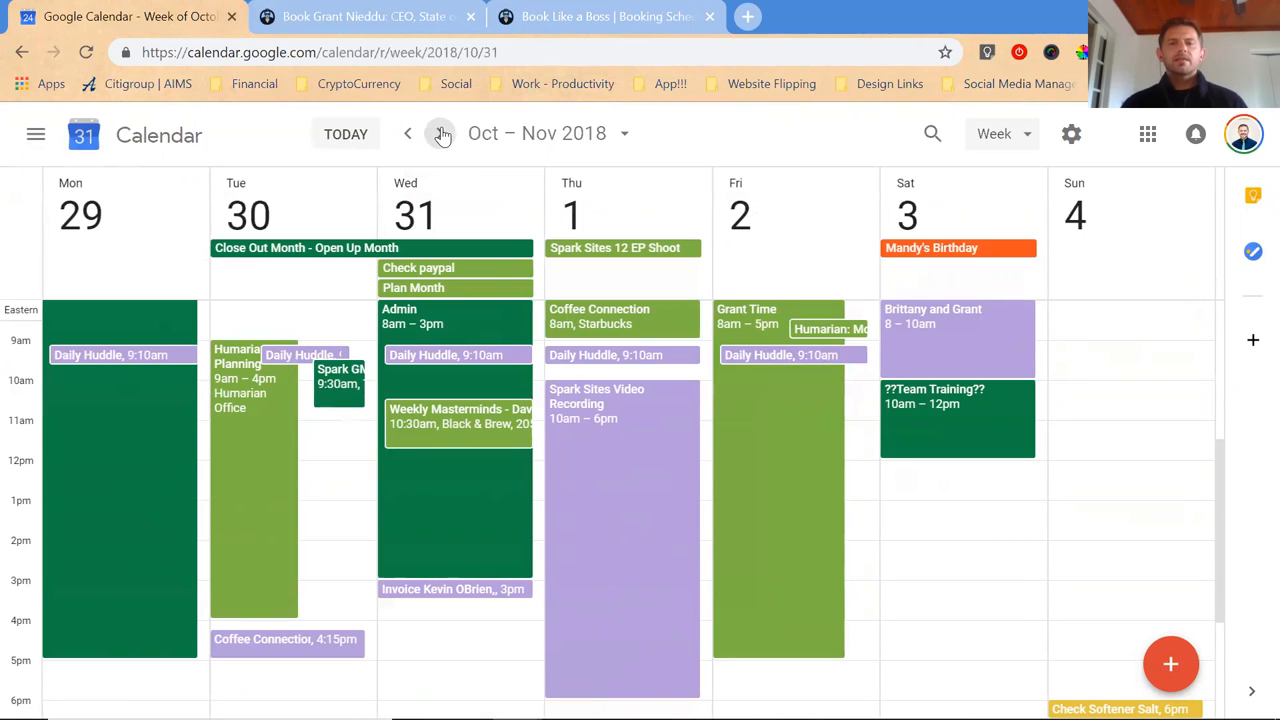
{"action": "left_click", "coordinate": [442, 132]}
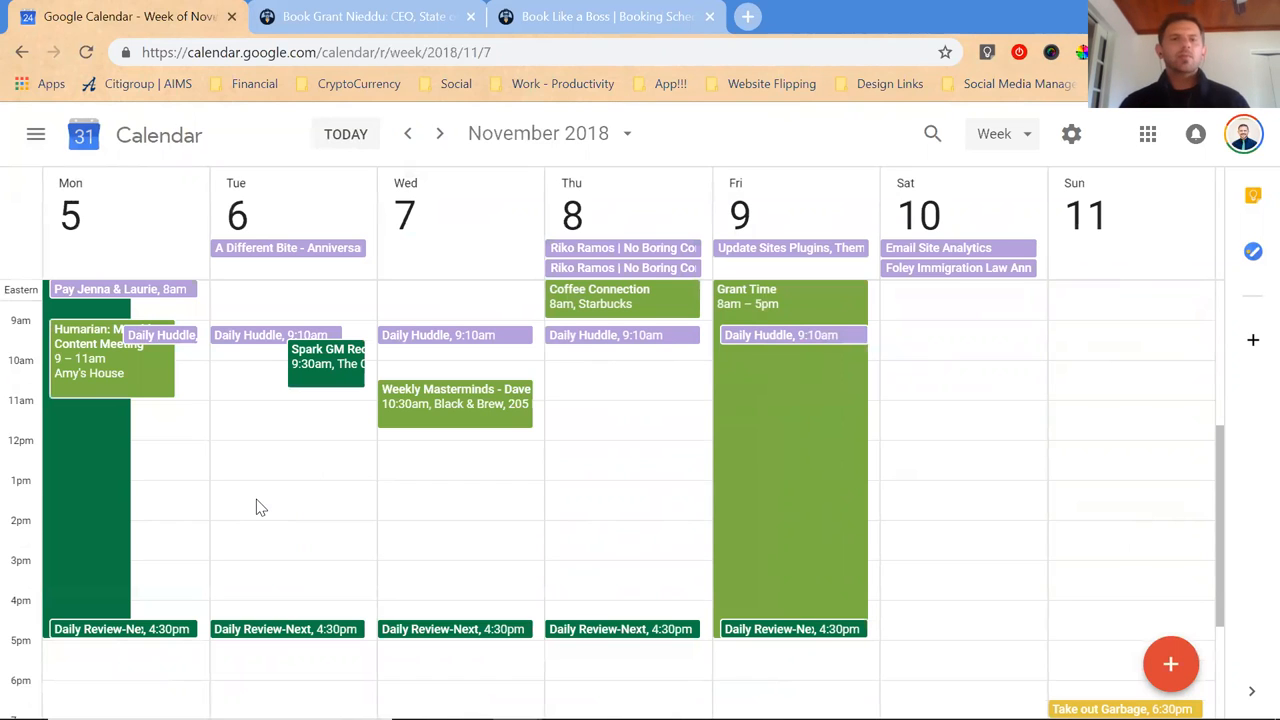
{"action": "left_click", "coordinate": [408, 132]}
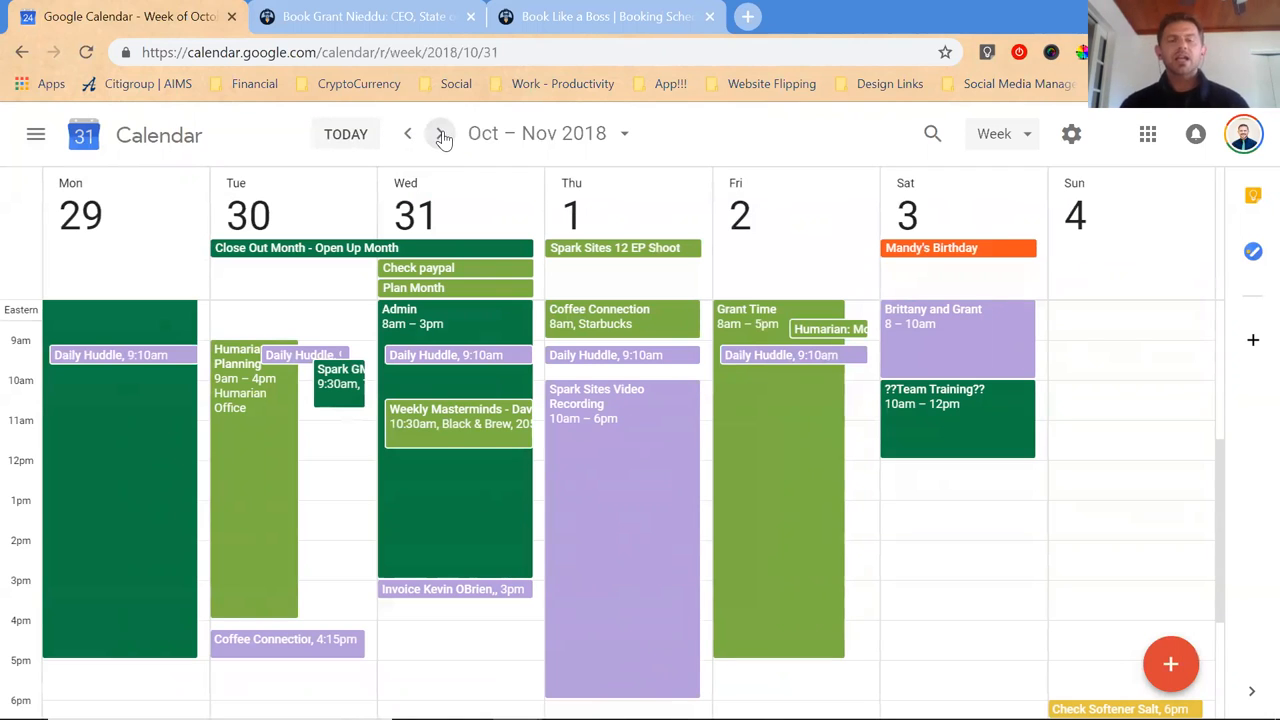
{"action": "left_click", "coordinate": [344, 132]}
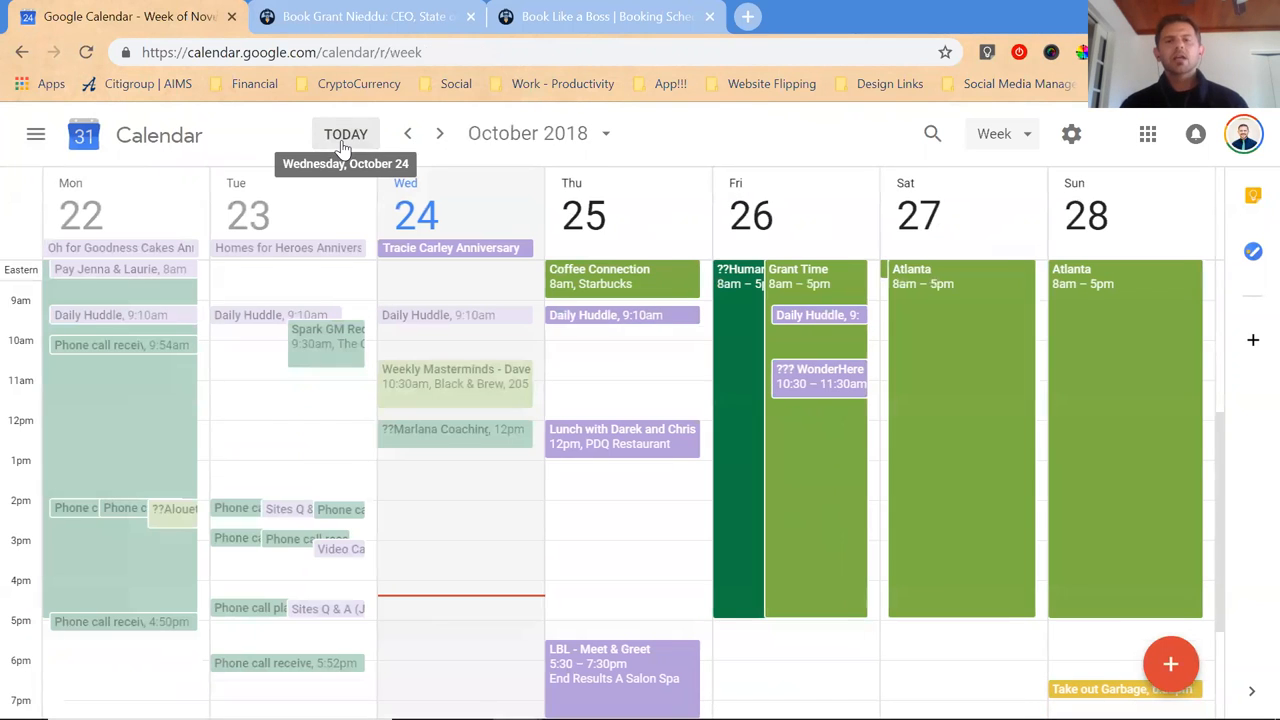
{"action": "left_click", "coordinate": [440, 132]}
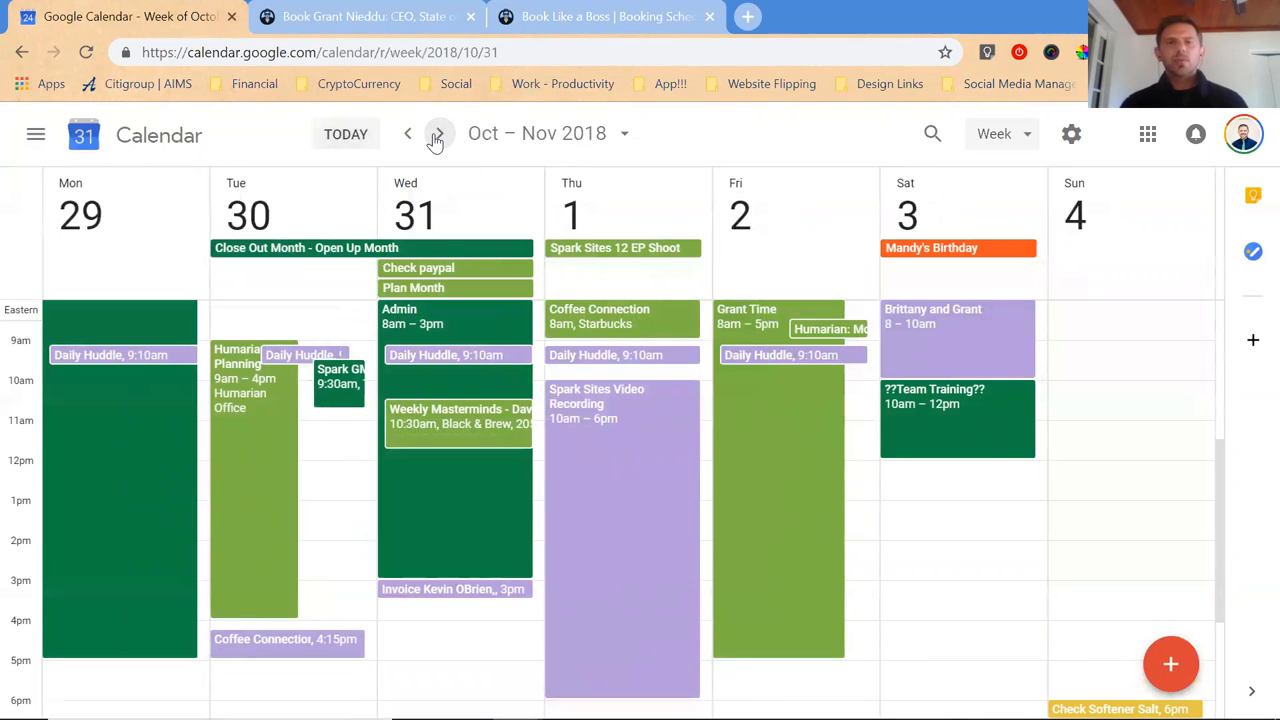
{"action": "left_click", "coordinate": [436, 134]}
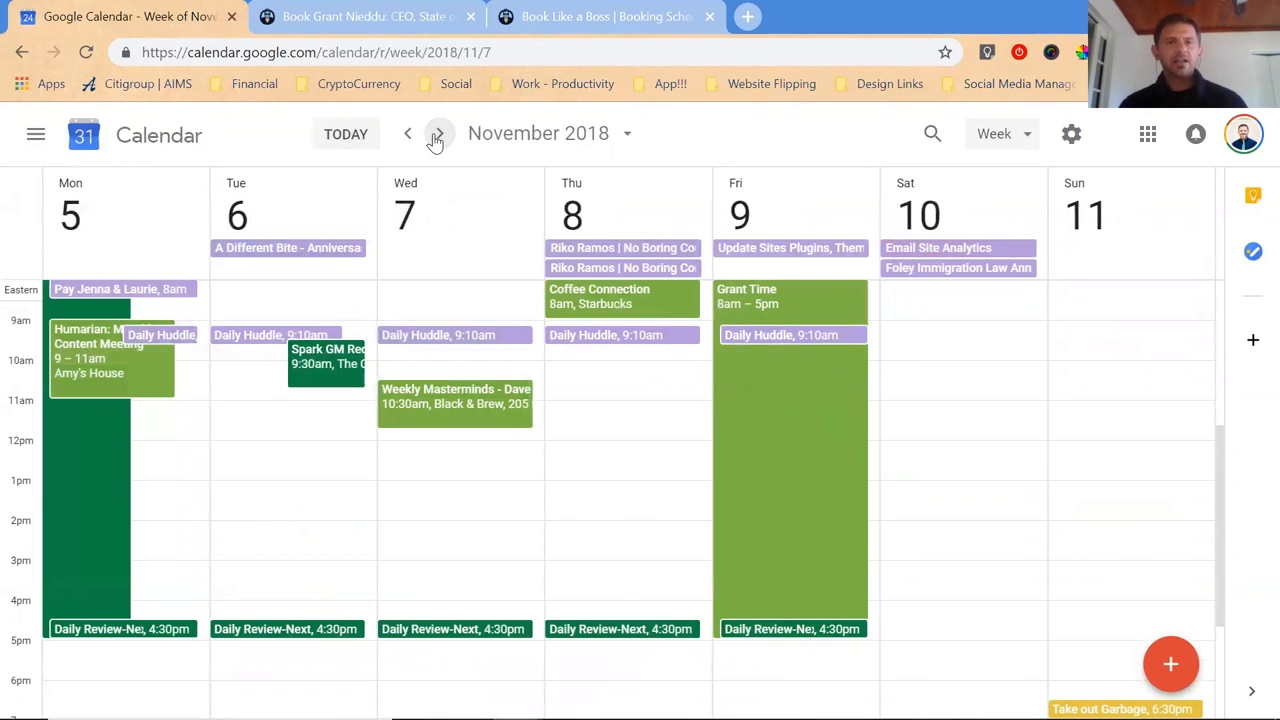
{"action": "mouse_move", "coordinate": [416, 20]}
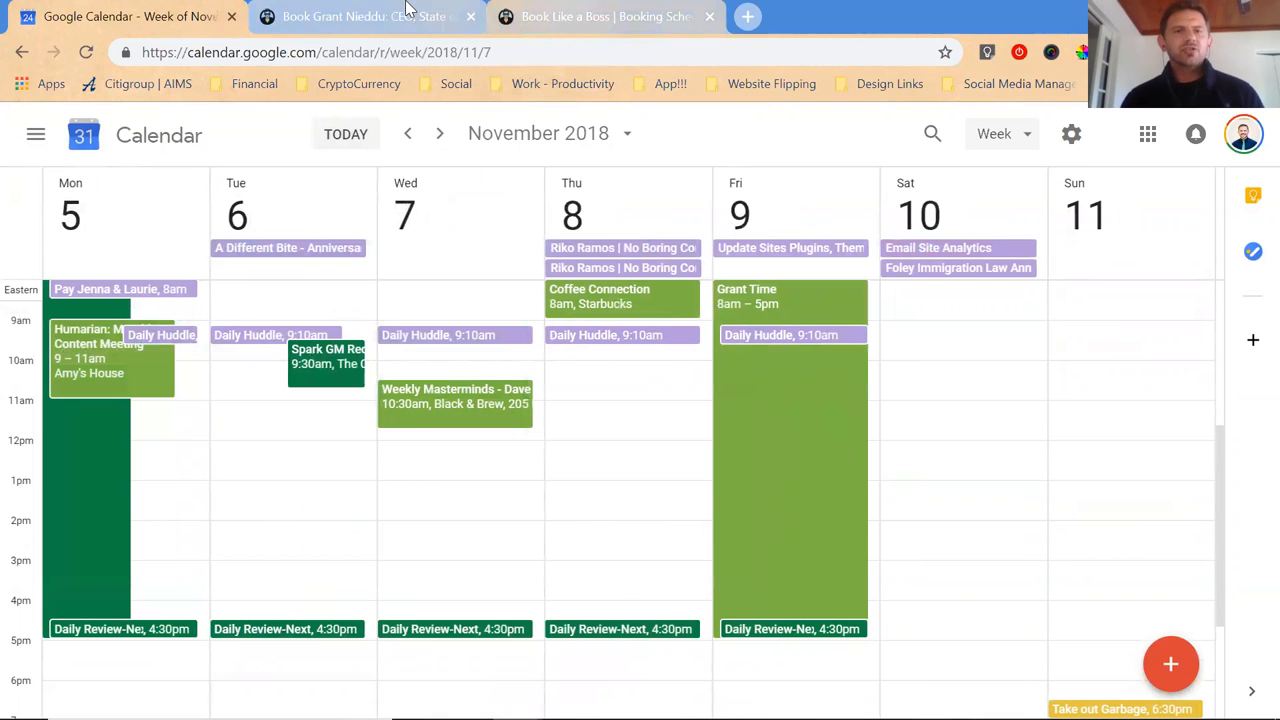
Switch to the bookme.name booking page and scroll down to the Book Me appointment choices.
{"action": "left_click", "coordinate": [364, 16]}
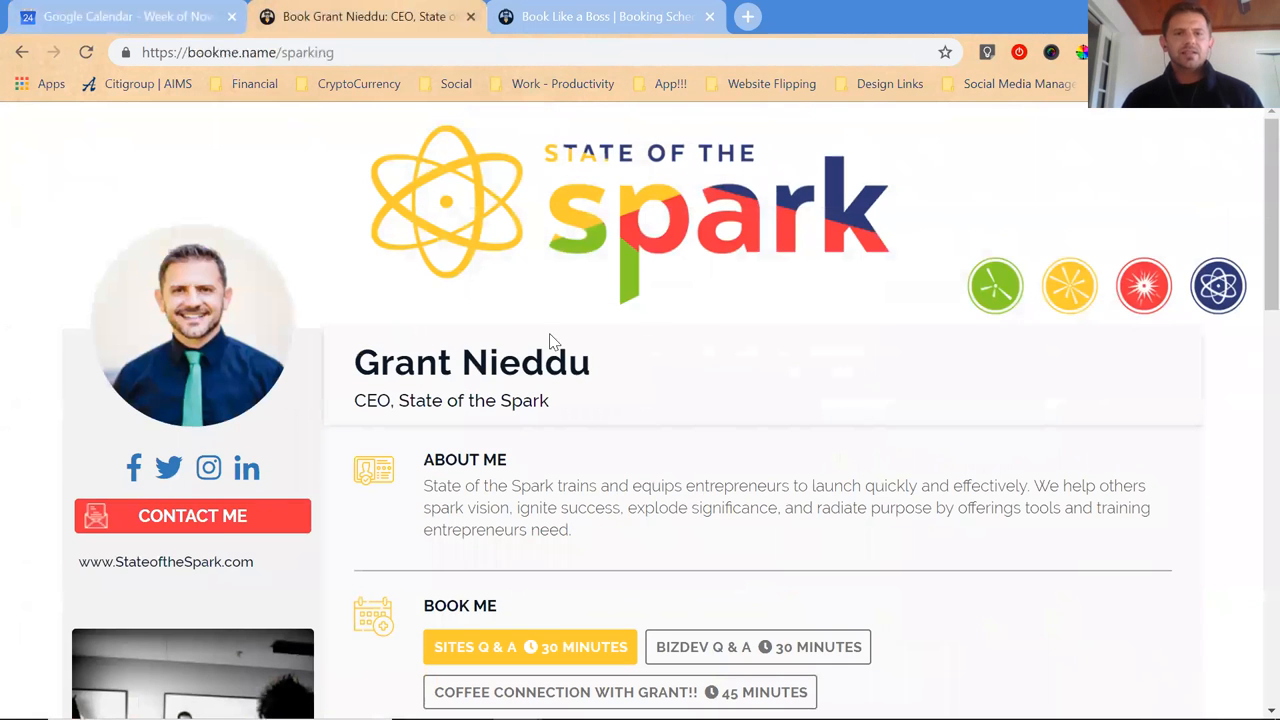
{"action": "mouse_move", "coordinate": [488, 446]}
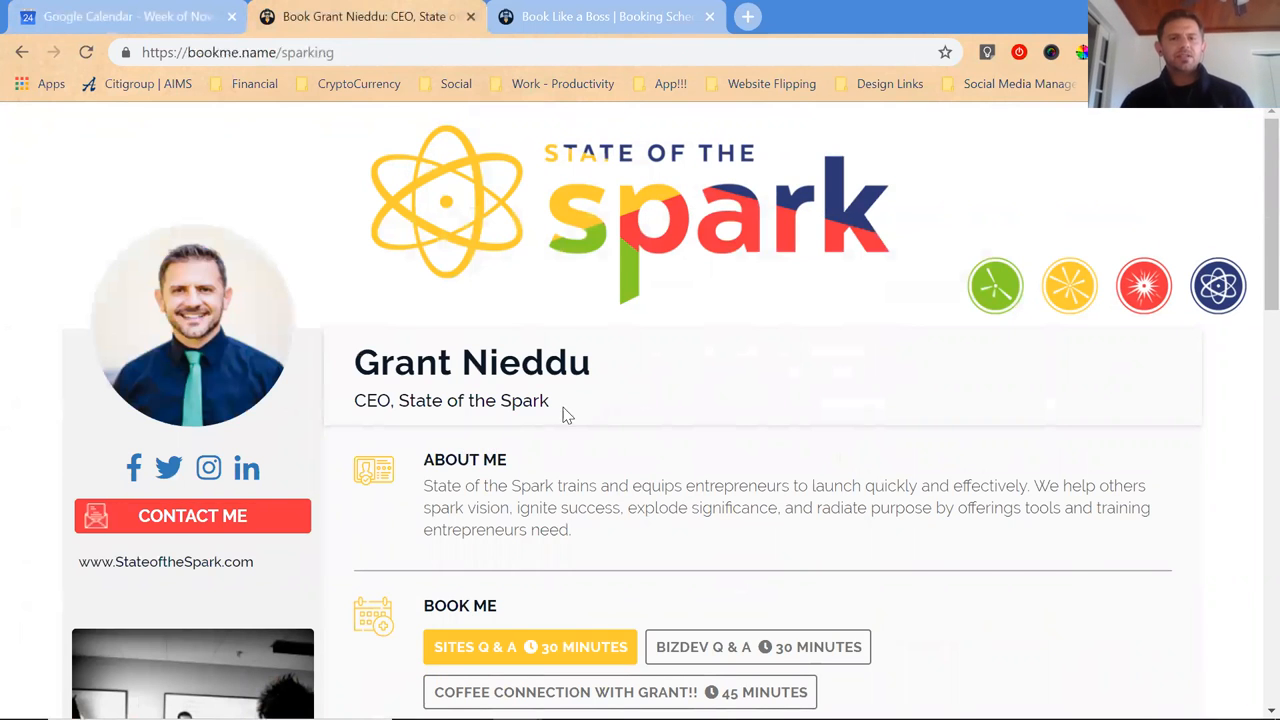
{"action": "scroll", "scroll_direction": "down", "scroll_amount": 3}
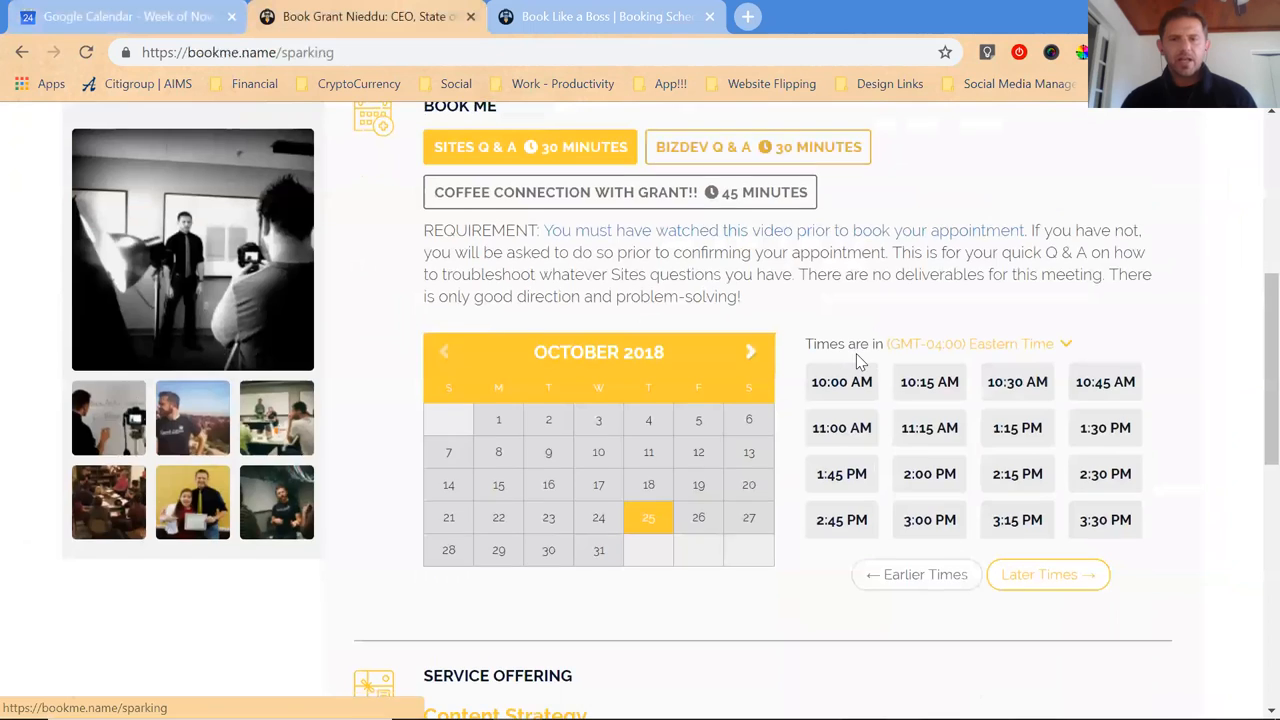
{"action": "scroll", "scroll_direction": "up", "scroll_amount": 3}
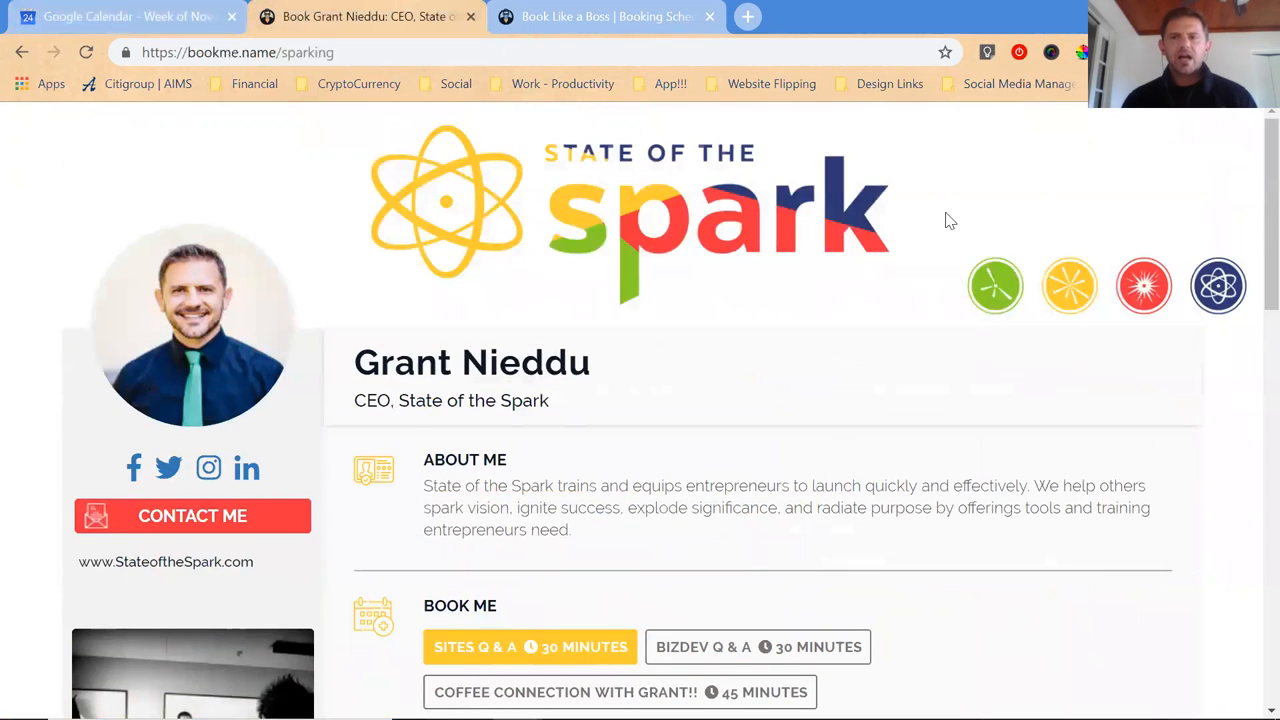
{"action": "scroll", "scroll_direction": "down", "scroll_amount": 3}
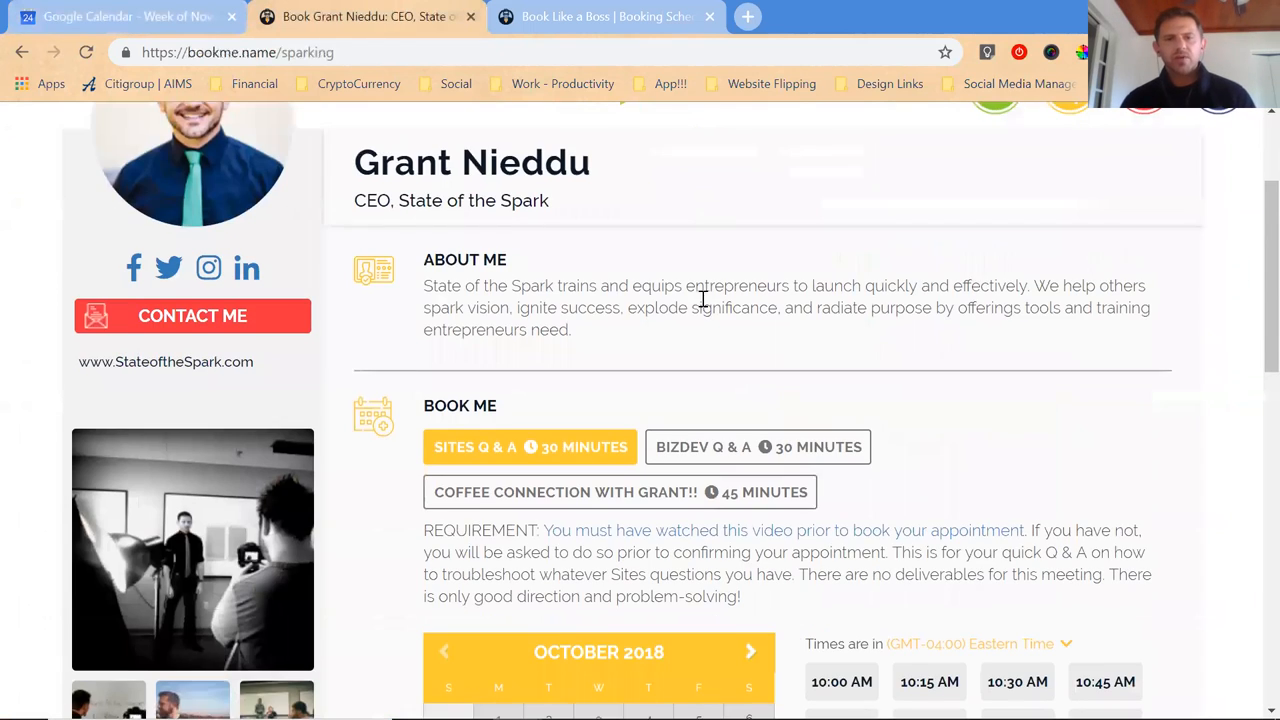
{"action": "scroll", "scroll_direction": "down", "scroll_amount": 3}
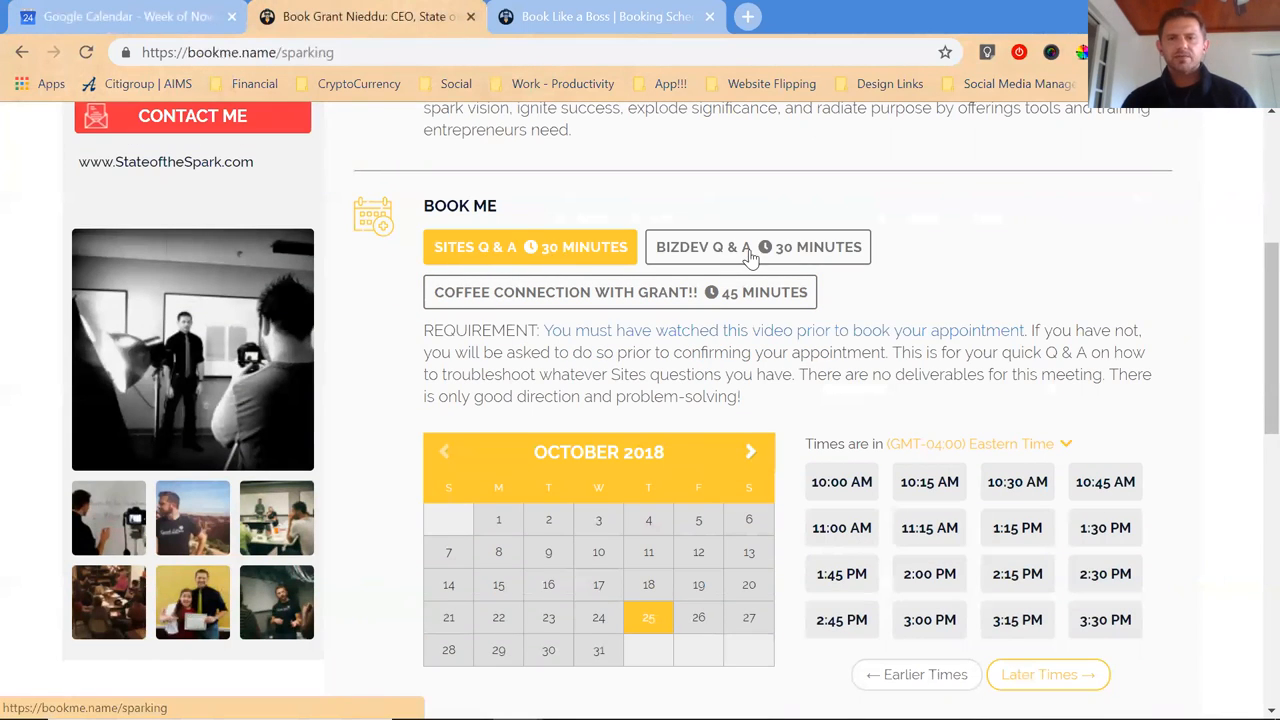
Show open times for BizDev Q & A and Coffee Connection, picking a date and afternoon slots.
{"action": "left_click", "coordinate": [756, 248]}
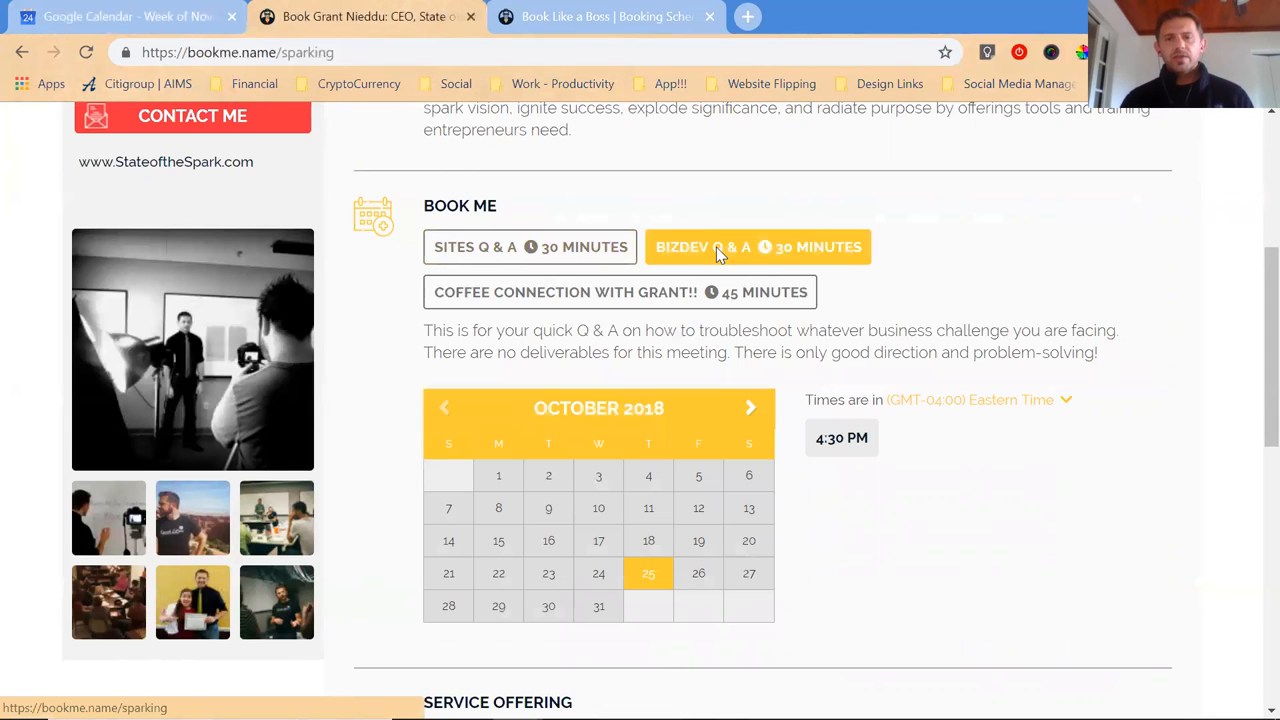
{"action": "mouse_move", "coordinate": [824, 332]}
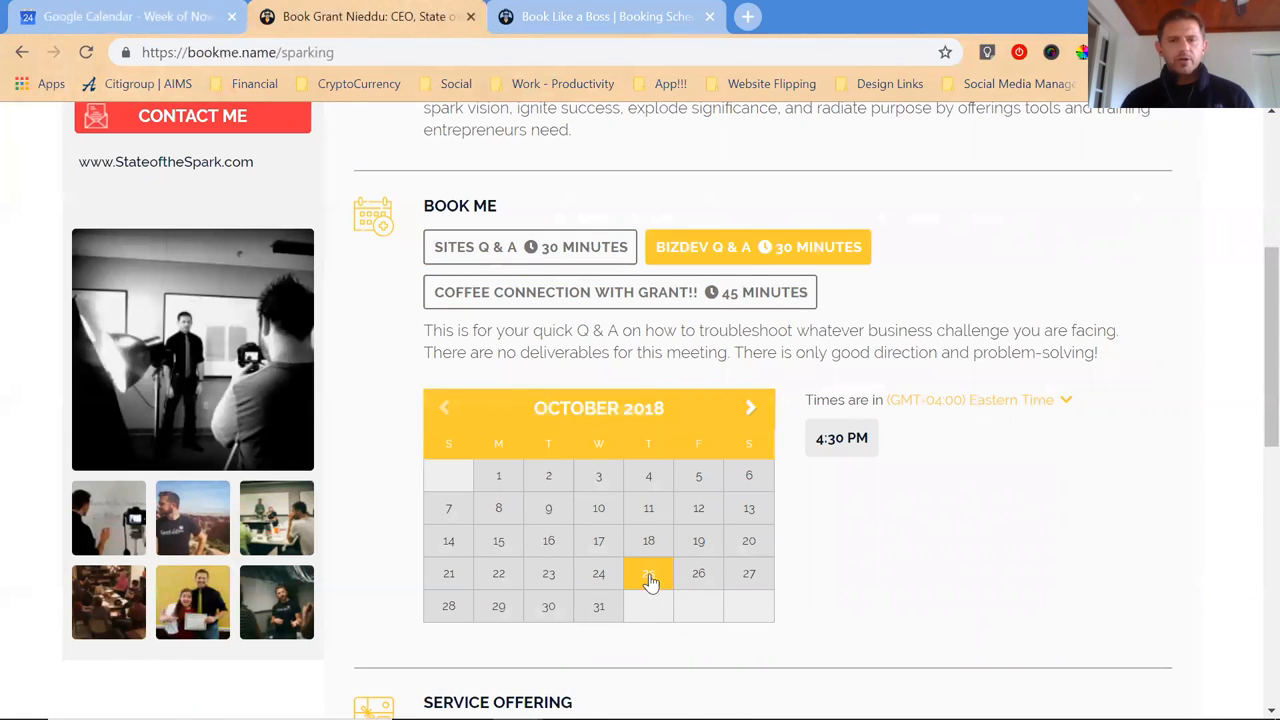
{"action": "left_click", "coordinate": [648, 572]}
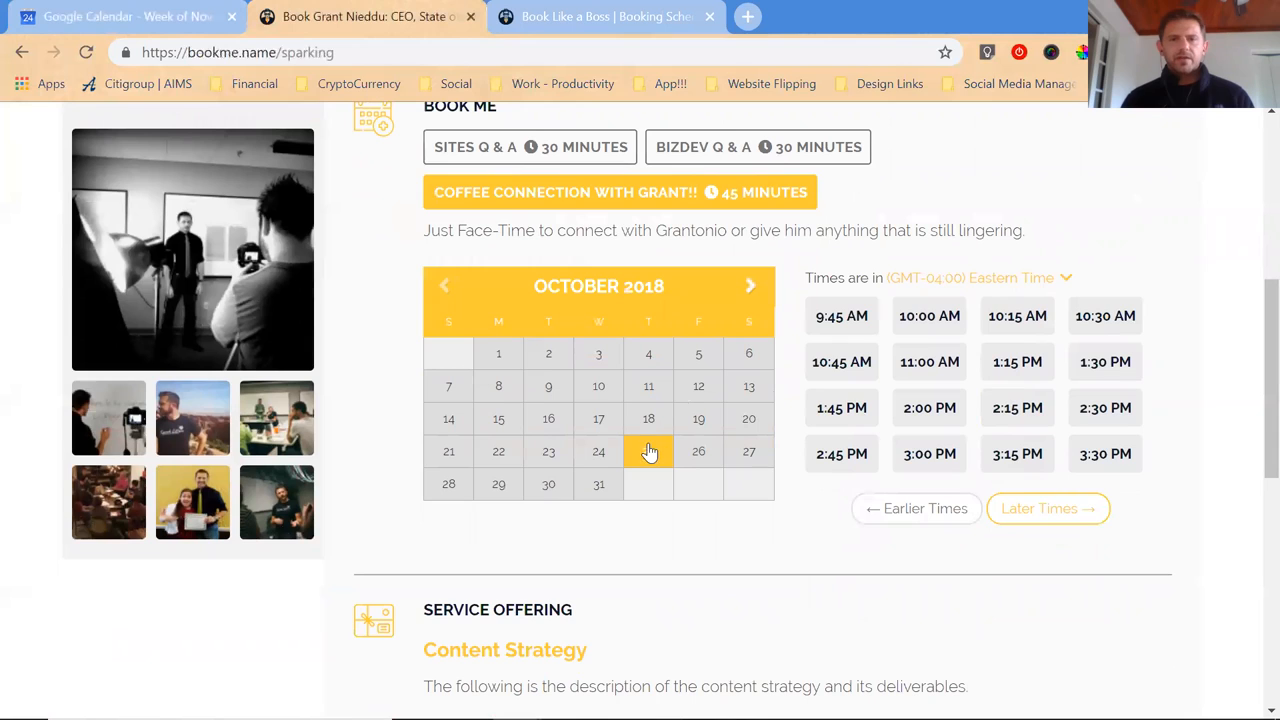
{"action": "left_click", "coordinate": [648, 452]}
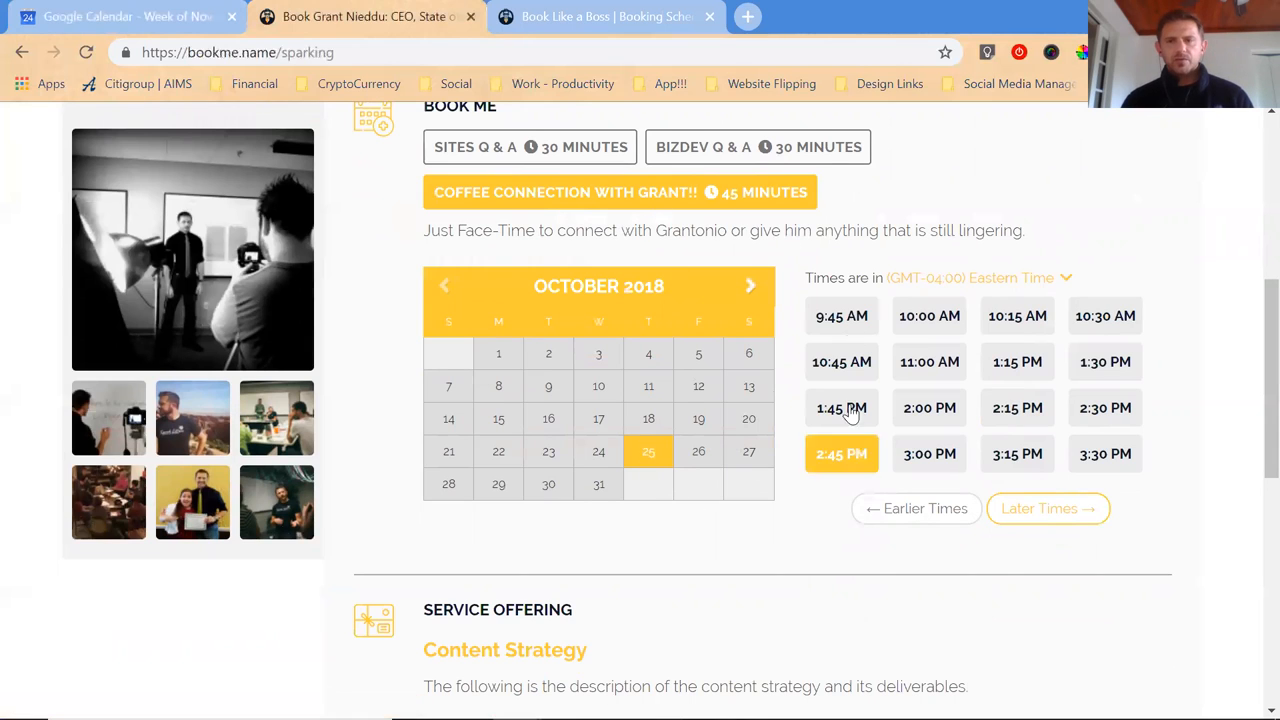
{"action": "left_click", "coordinate": [928, 408]}
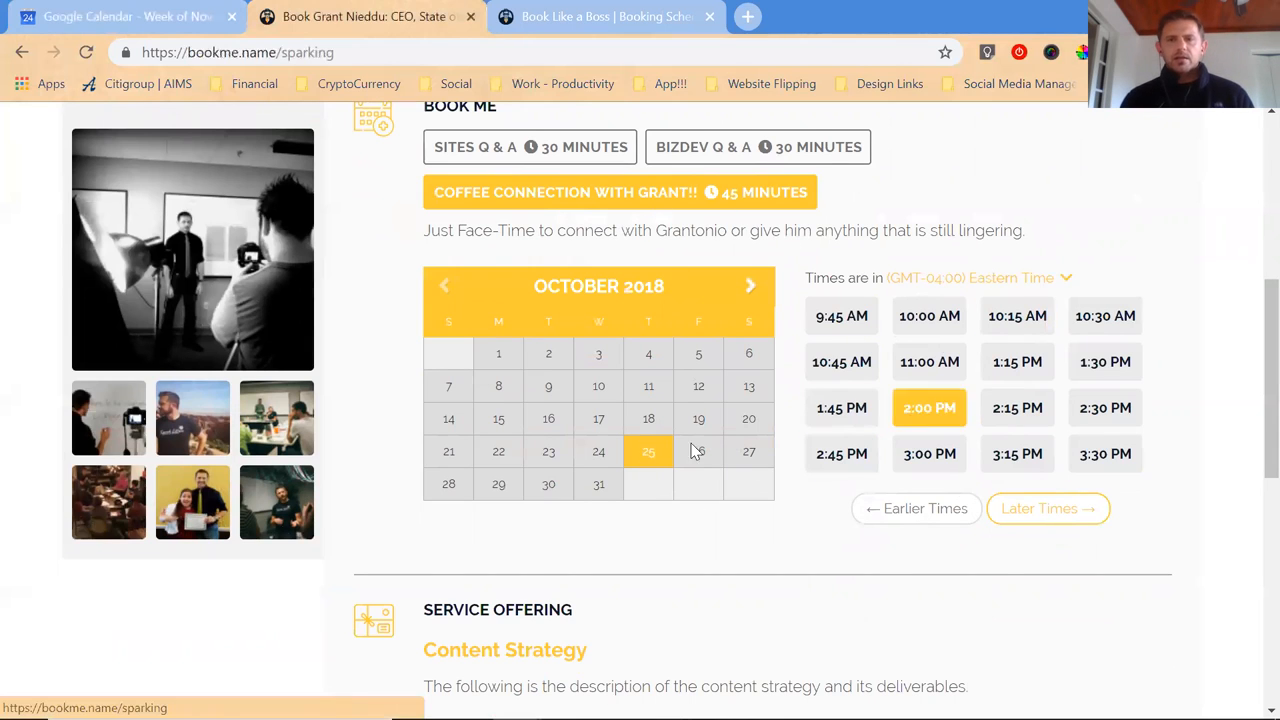
{"action": "left_click", "coordinate": [1104, 408]}
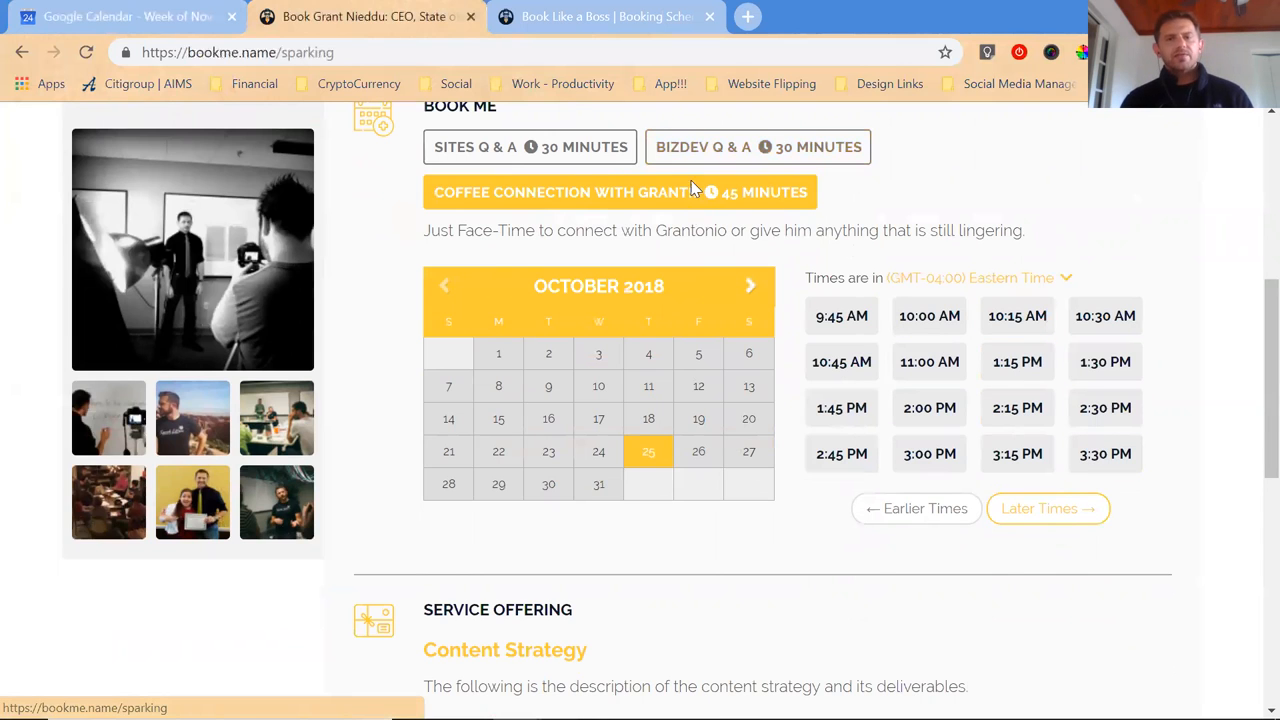
Check Sites Q & A times, compare the October 29 week in Google Calendar, and return to the booking page.
{"action": "left_click", "coordinate": [528, 148]}
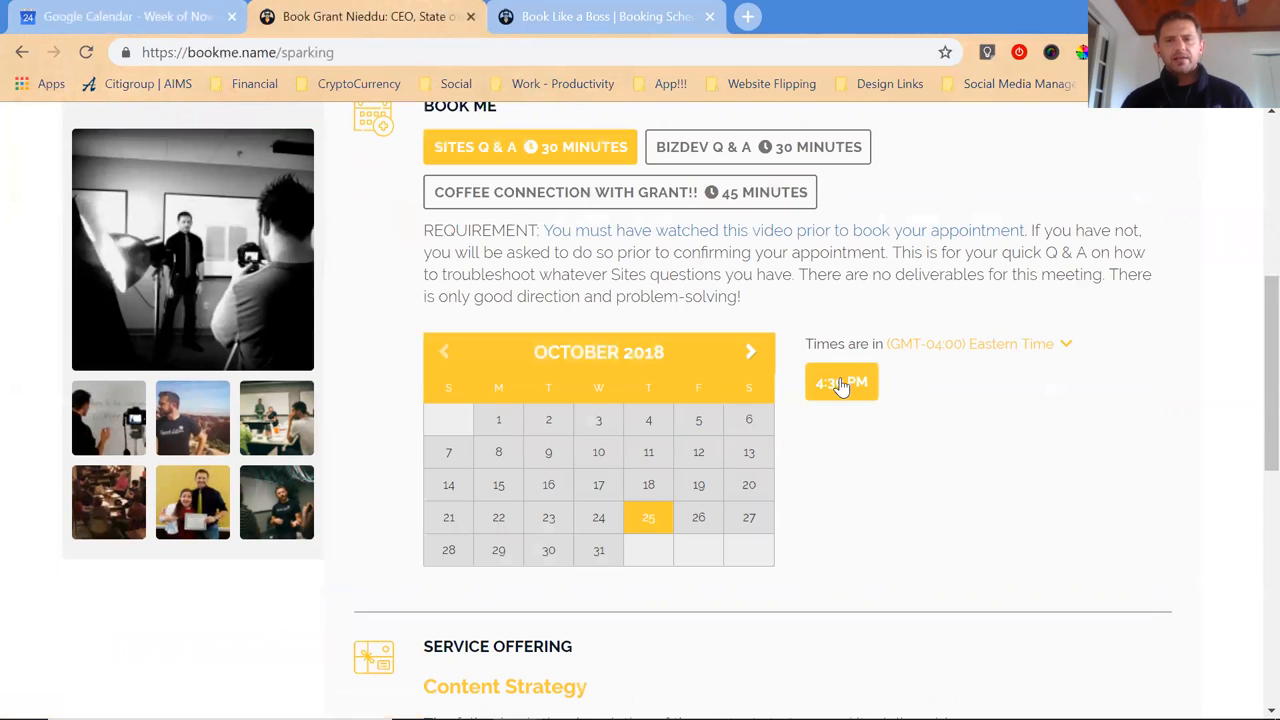
{"action": "left_click", "coordinate": [758, 148]}
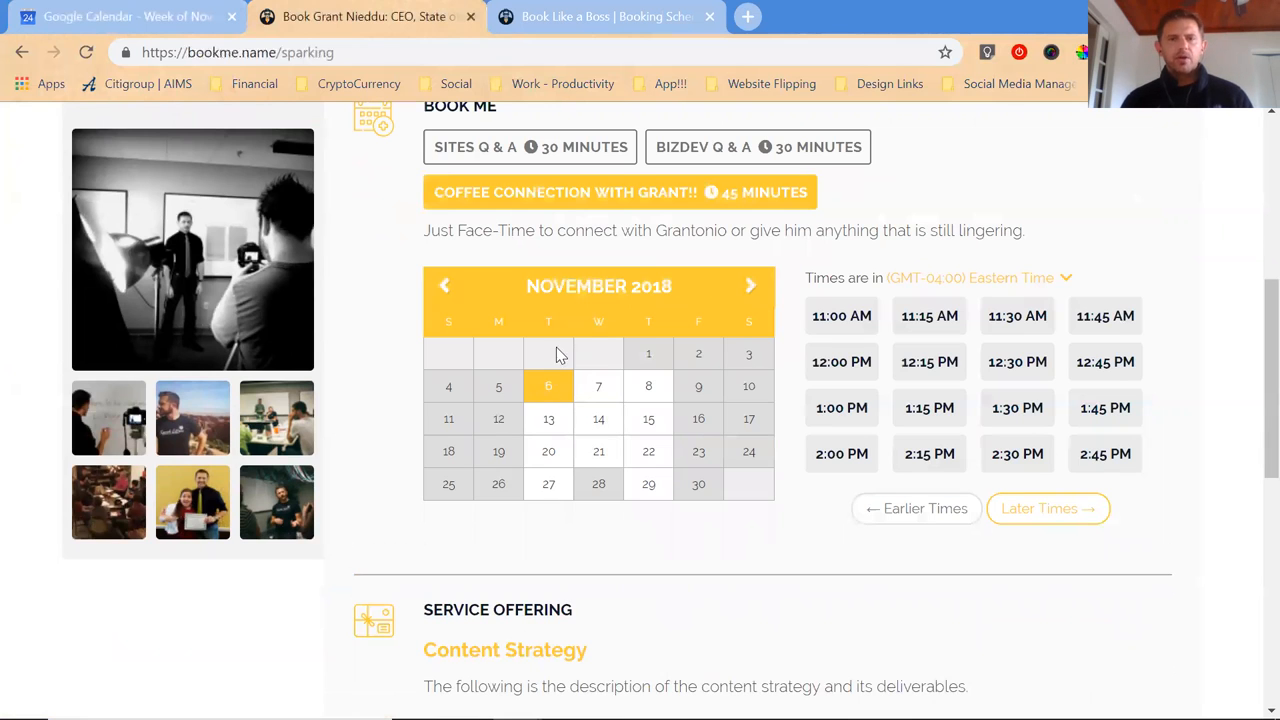
{"action": "left_click", "coordinate": [130, 16]}
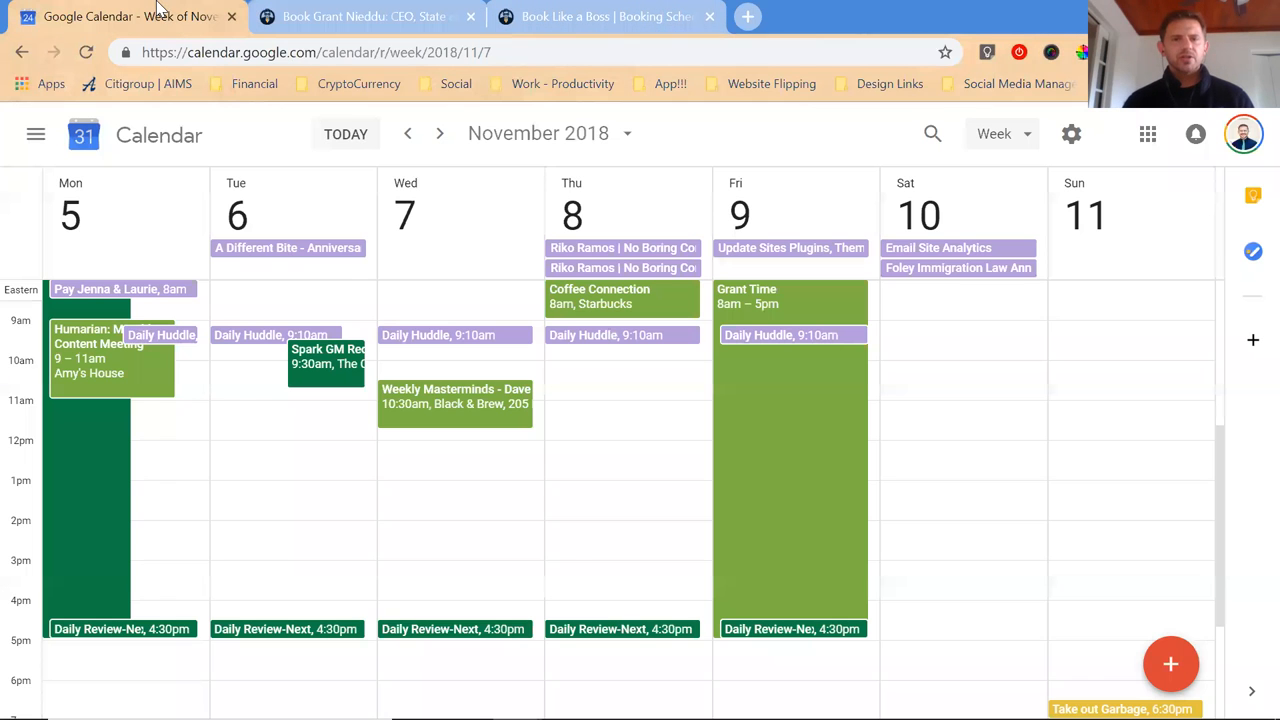
{"action": "mouse_move", "coordinate": [300, 382]}
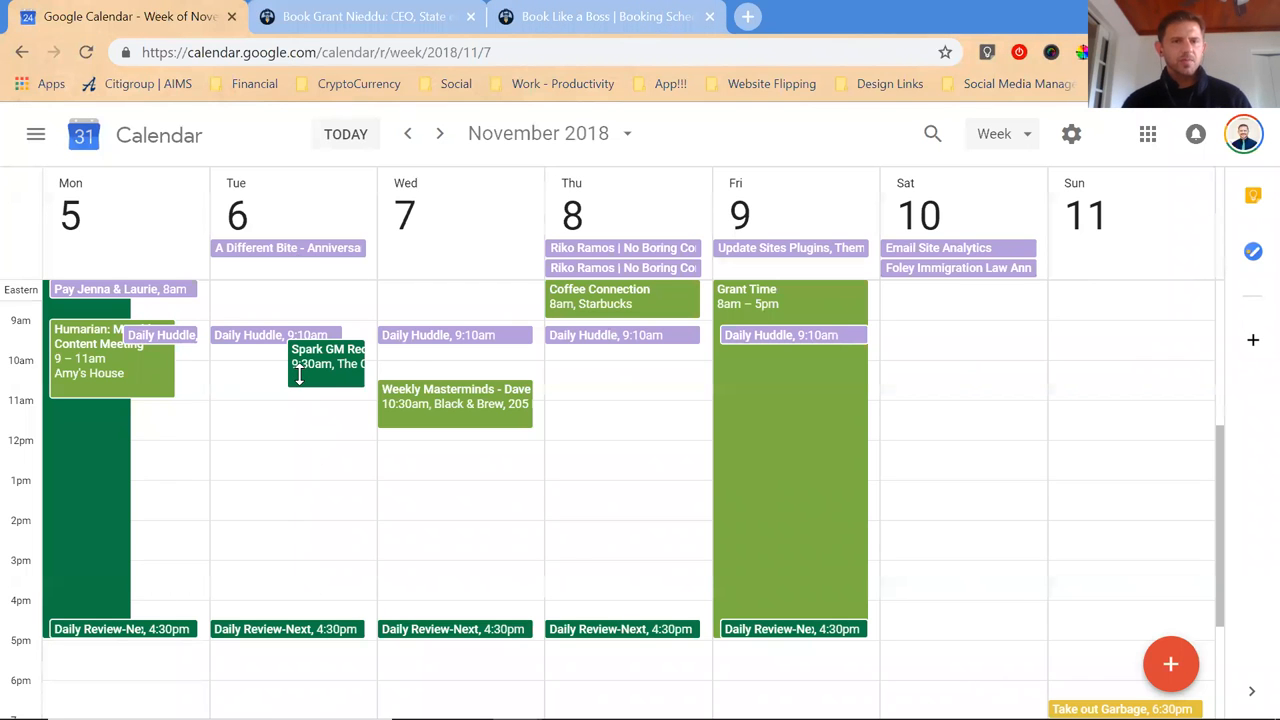
{"action": "left_click", "coordinate": [440, 132]}
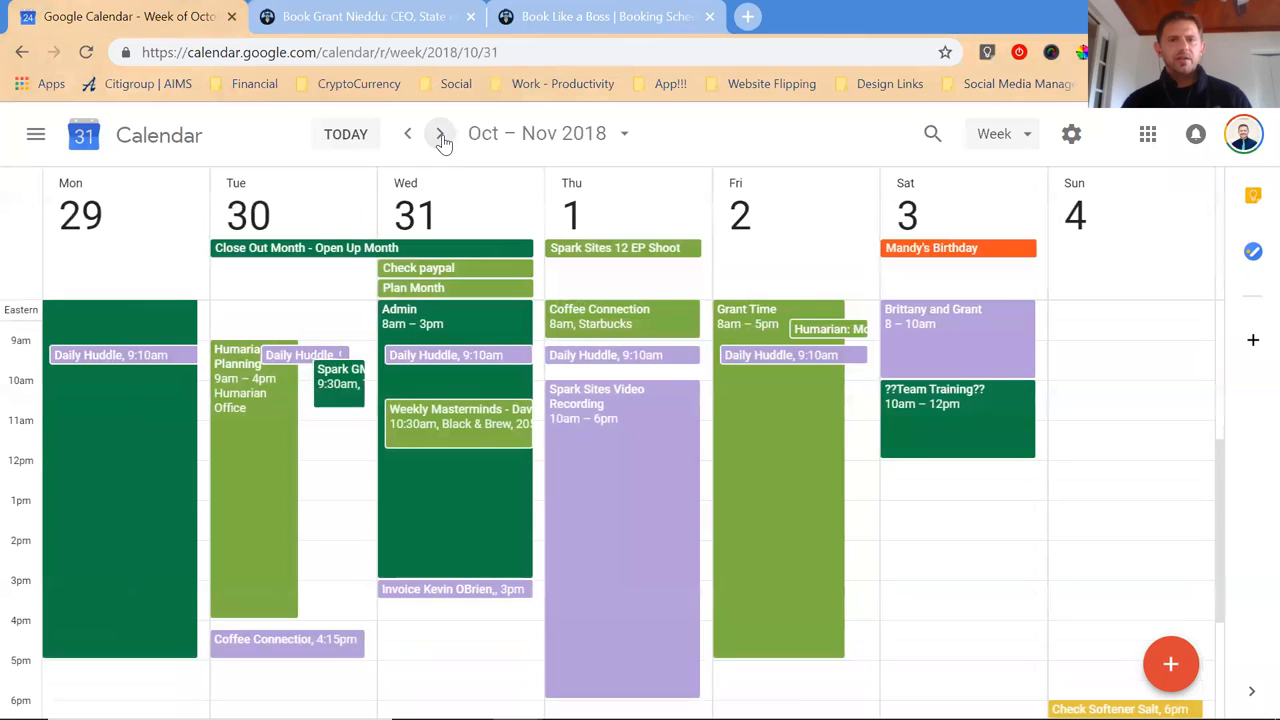
{"action": "left_click", "coordinate": [604, 16]}
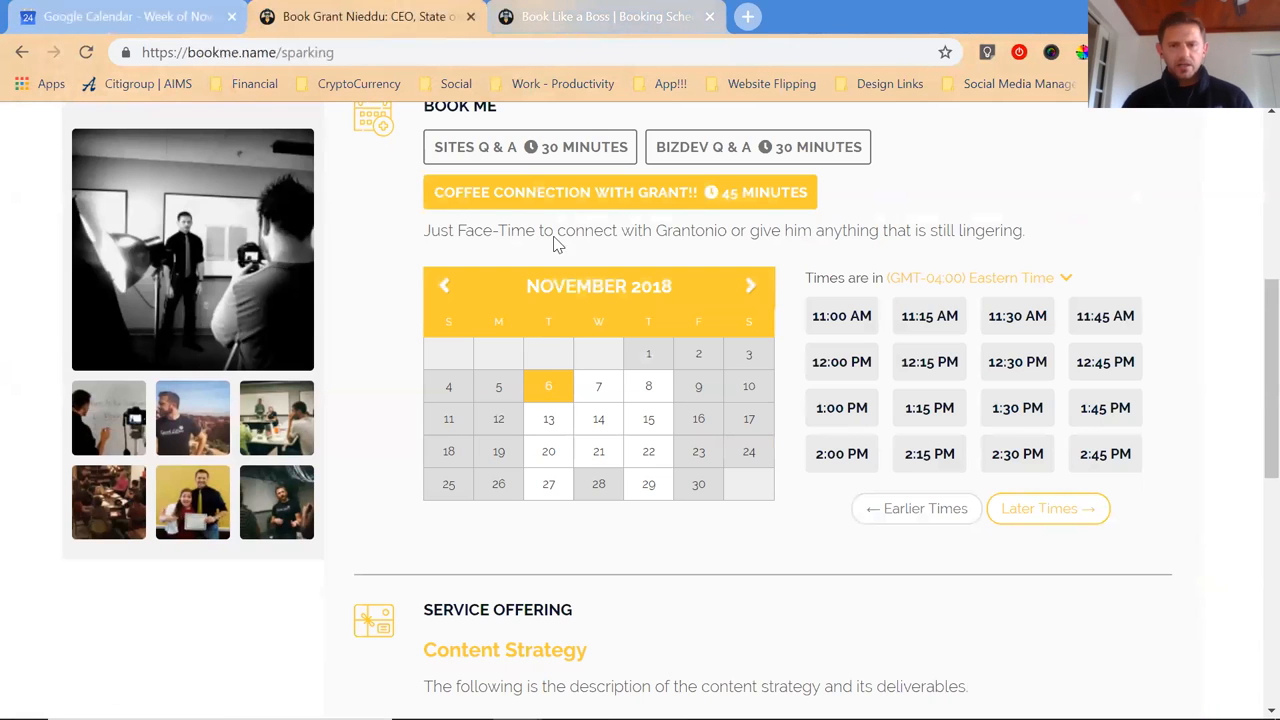
{"action": "mouse_move", "coordinate": [786, 412]}
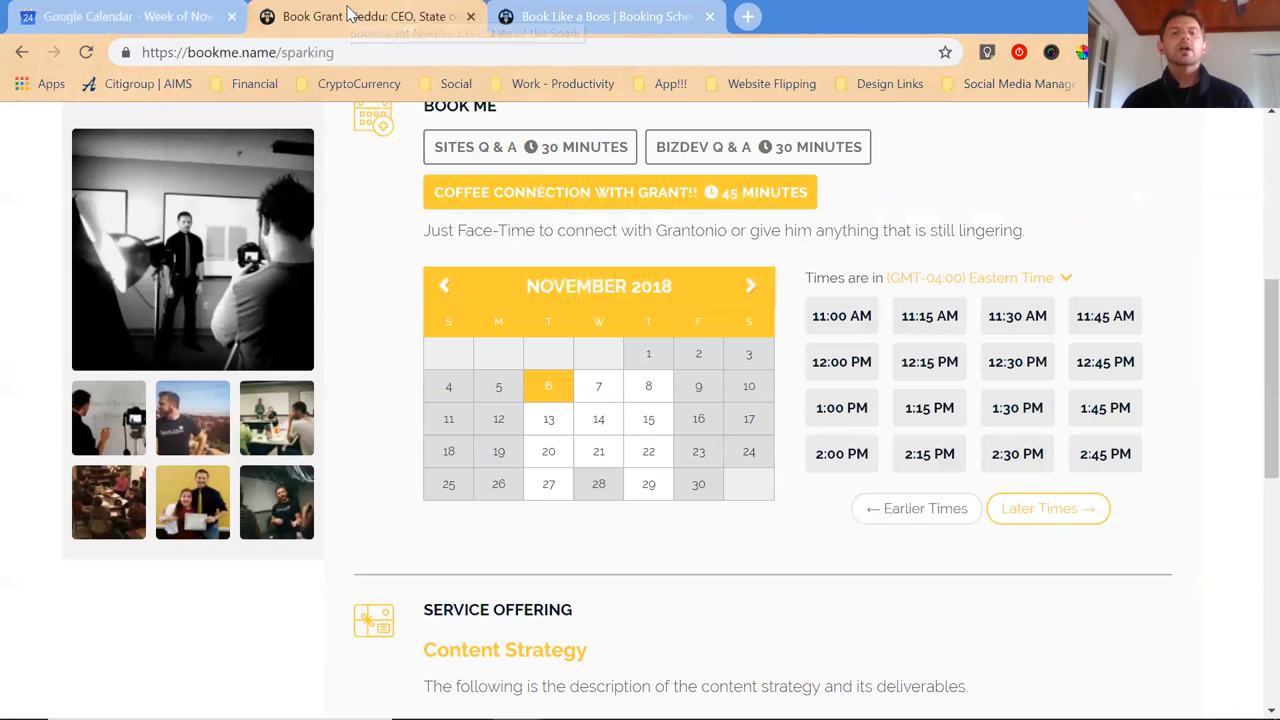
{"action": "scroll", "scroll_direction": "down", "scroll_amount": 3}
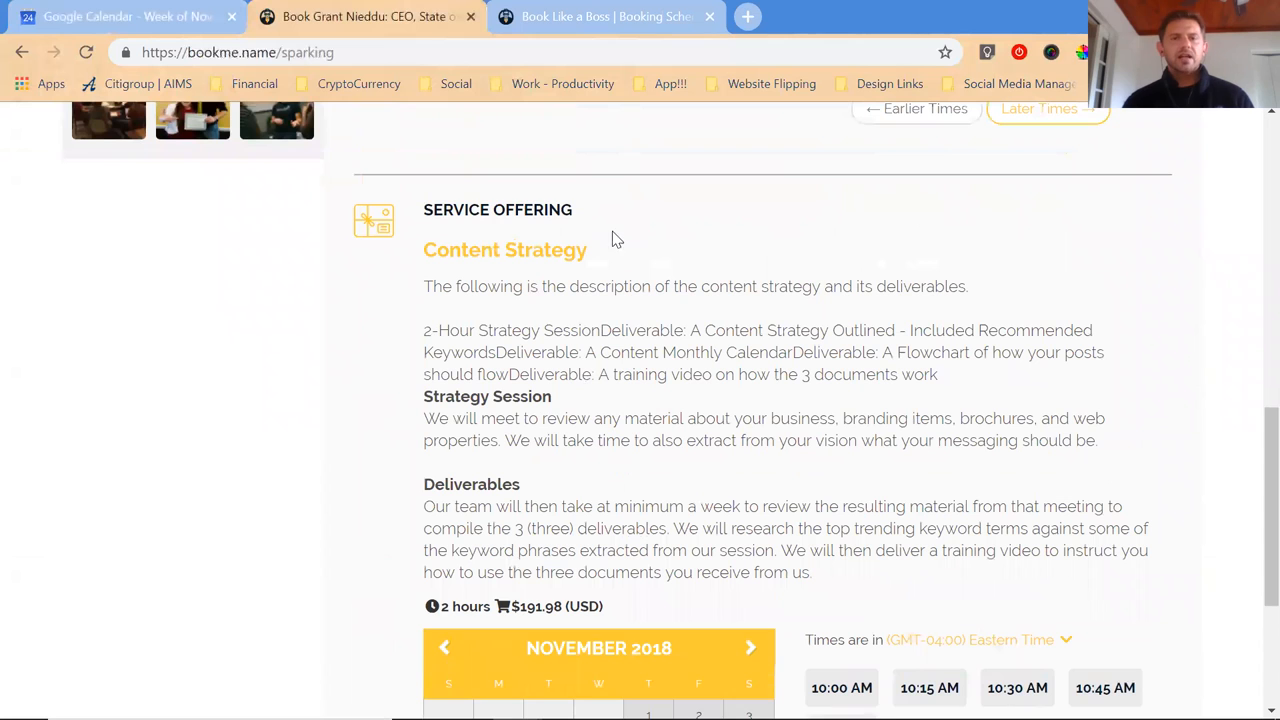
{"action": "scroll", "scroll_direction": "down", "scroll_amount": 3}
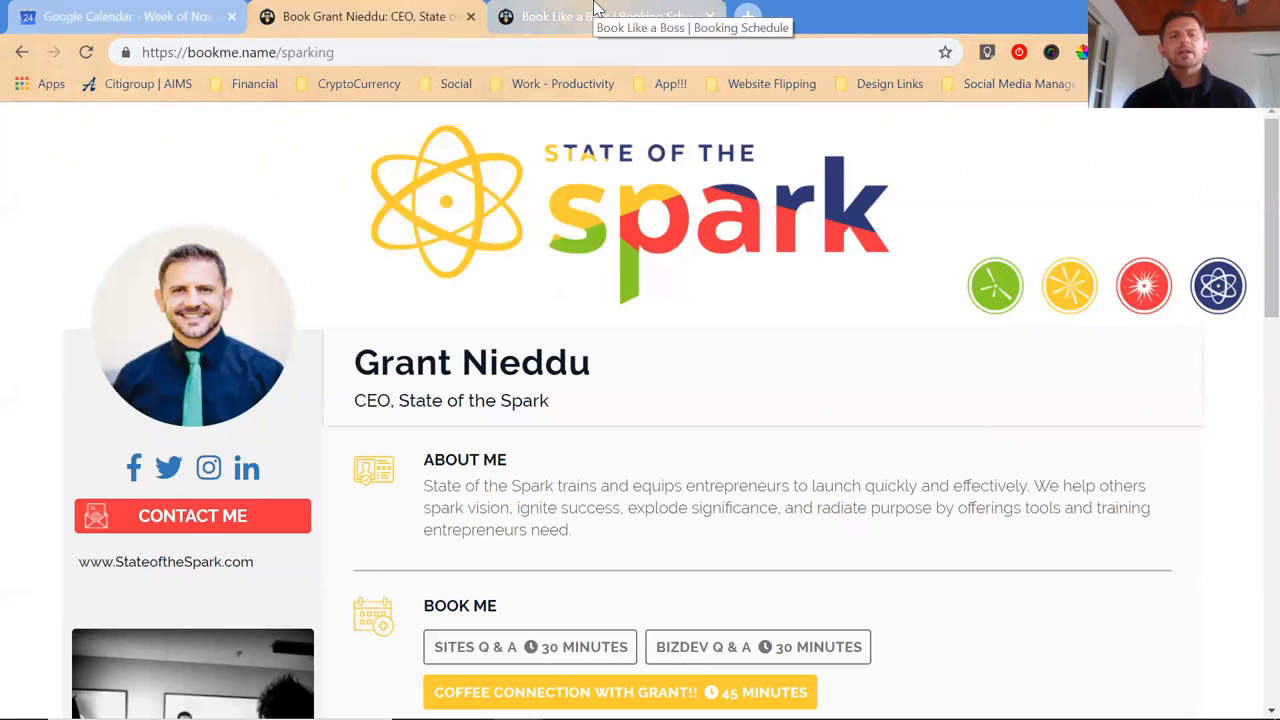
{"action": "left_click", "coordinate": [600, 16]}
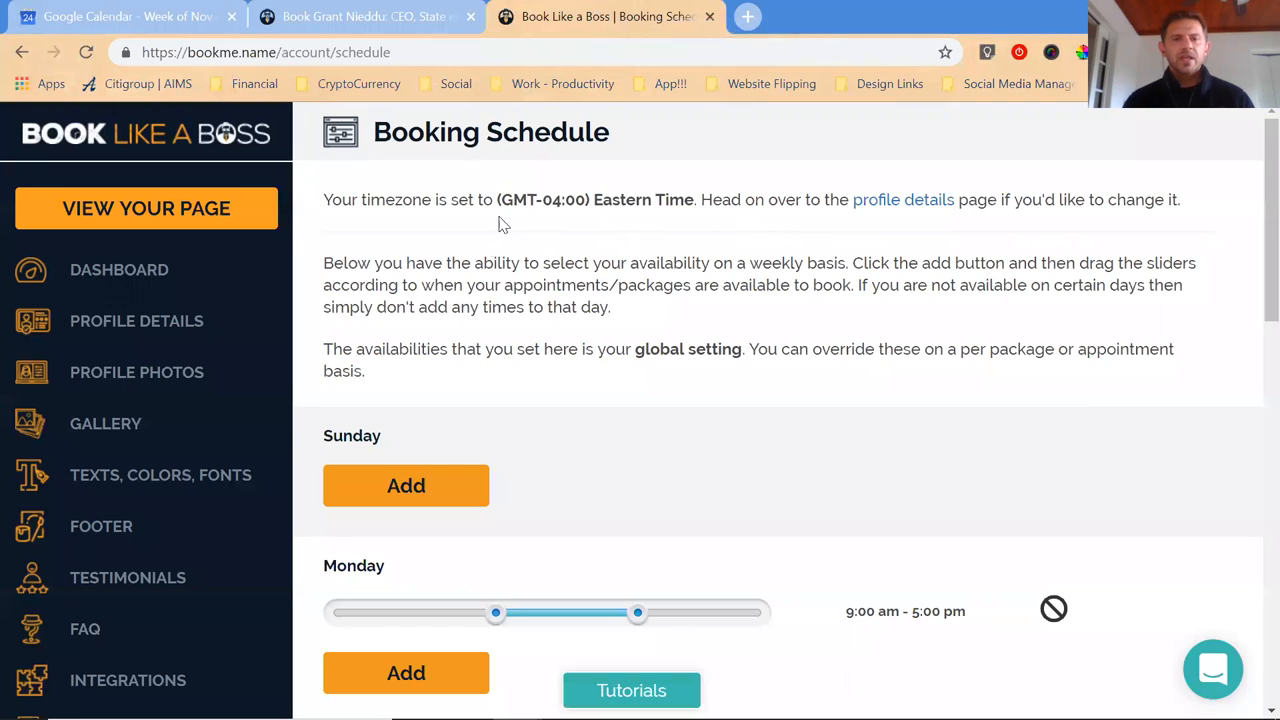
{"action": "scroll", "scroll_direction": "down", "scroll_amount": 3}
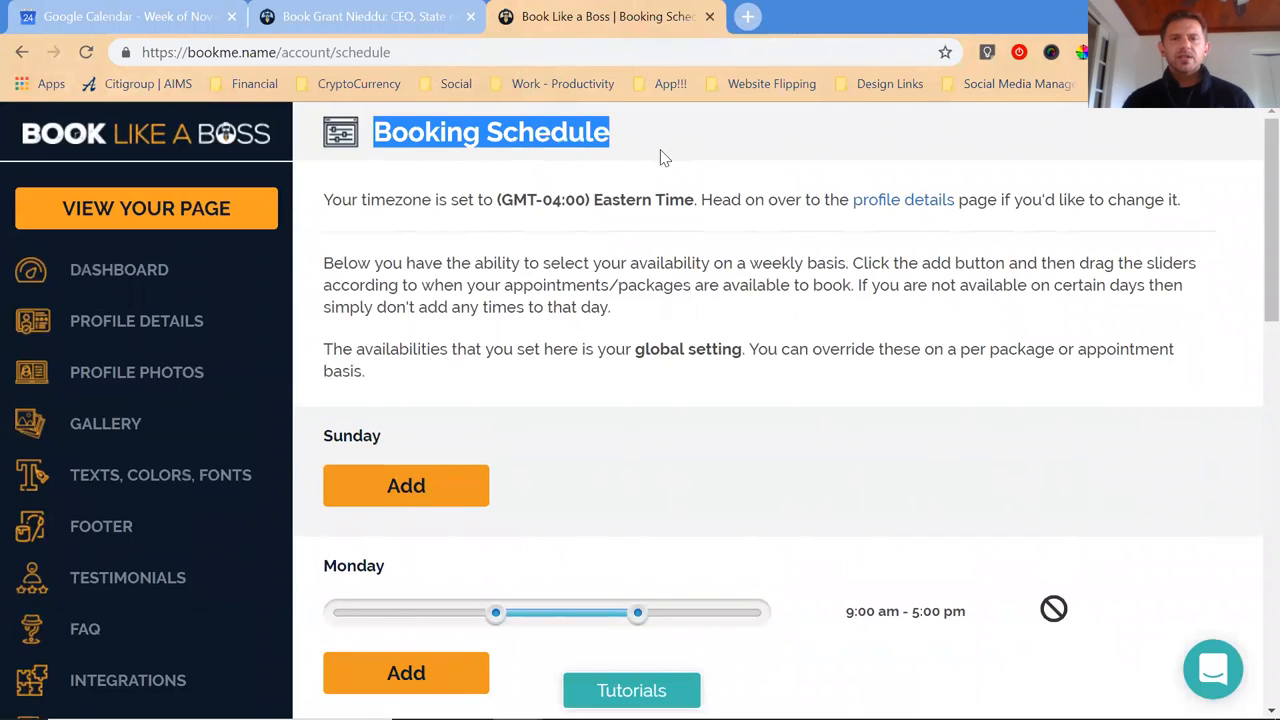
{"action": "scroll", "scroll_direction": "down", "scroll_amount": 3}
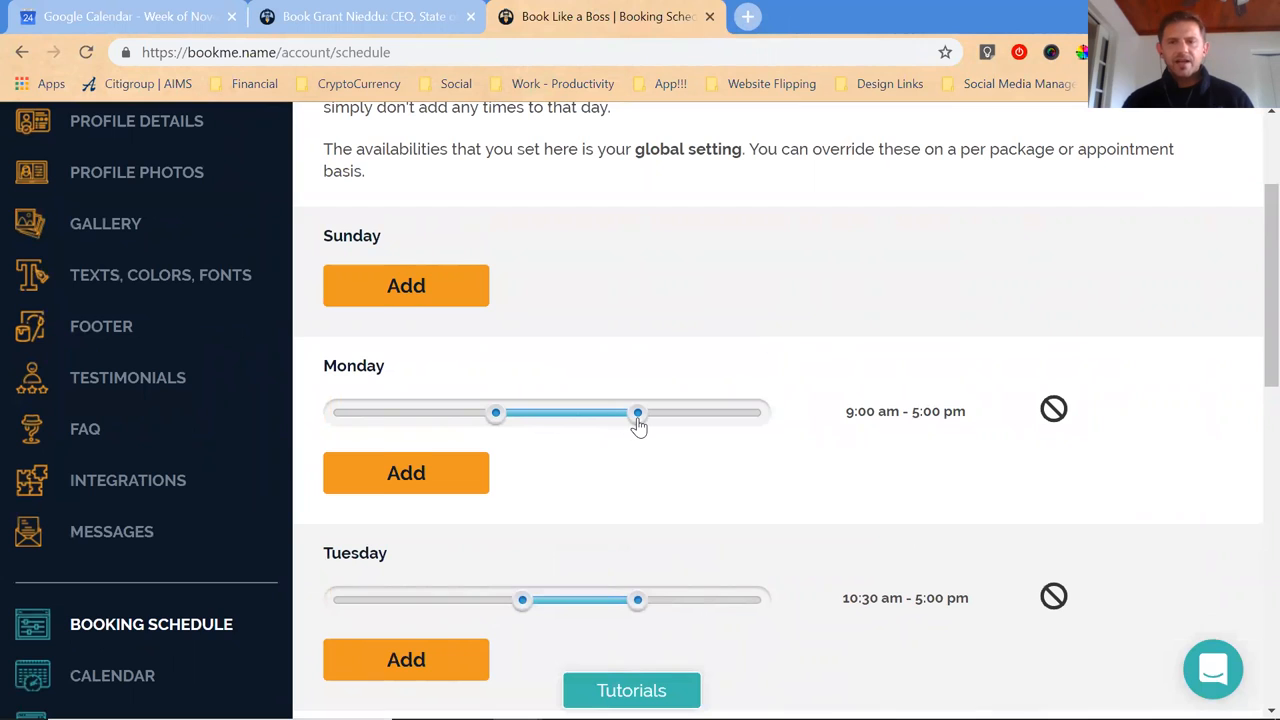
{"action": "scroll", "scroll_direction": "down", "scroll_amount": 3}
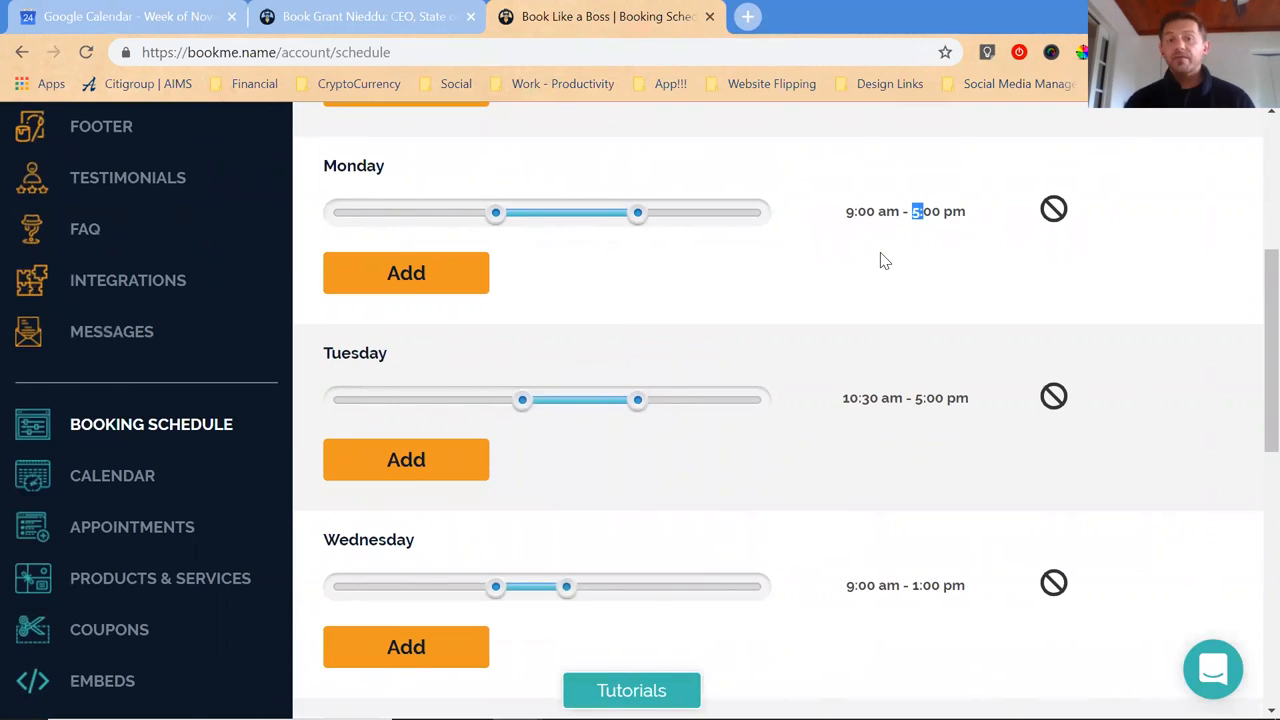
{"action": "scroll", "scroll_direction": "down", "scroll_amount": 3}
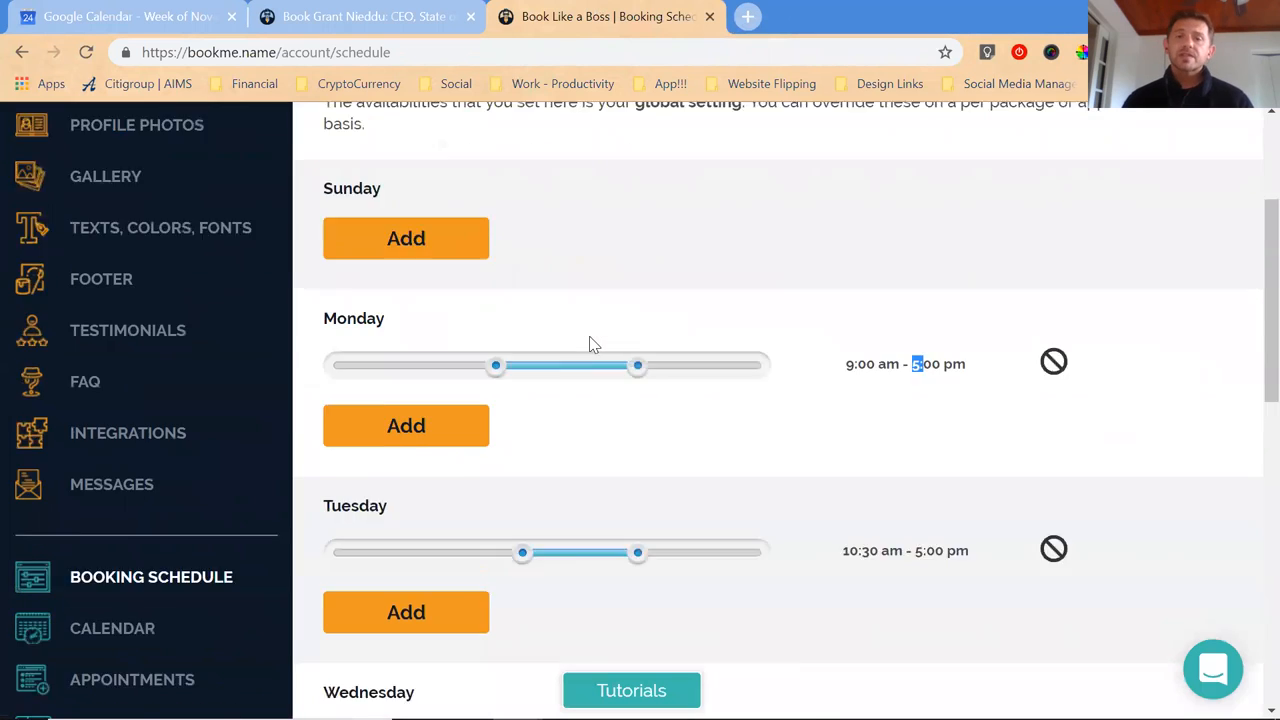
{"action": "scroll", "scroll_direction": "down", "scroll_amount": 3}
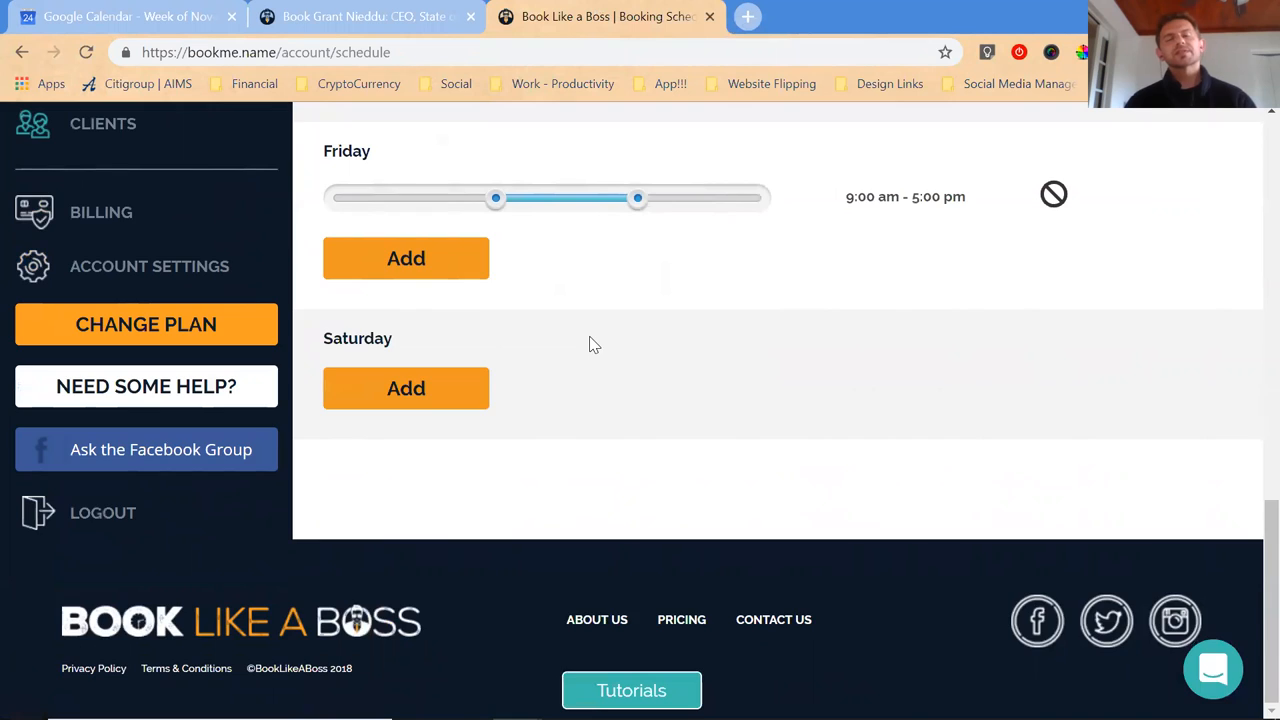
{"action": "scroll", "scroll_direction": "up", "scroll_amount": 3}
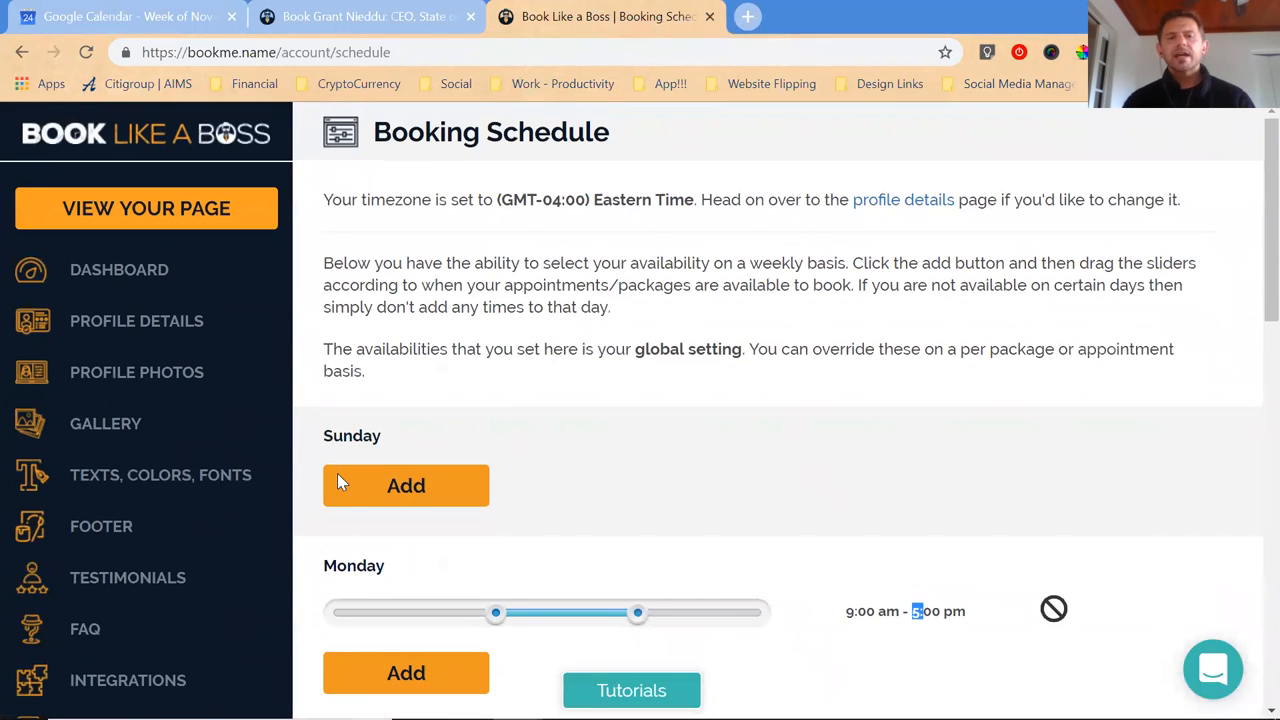
{"action": "scroll", "scroll_direction": "down", "scroll_amount": 3}
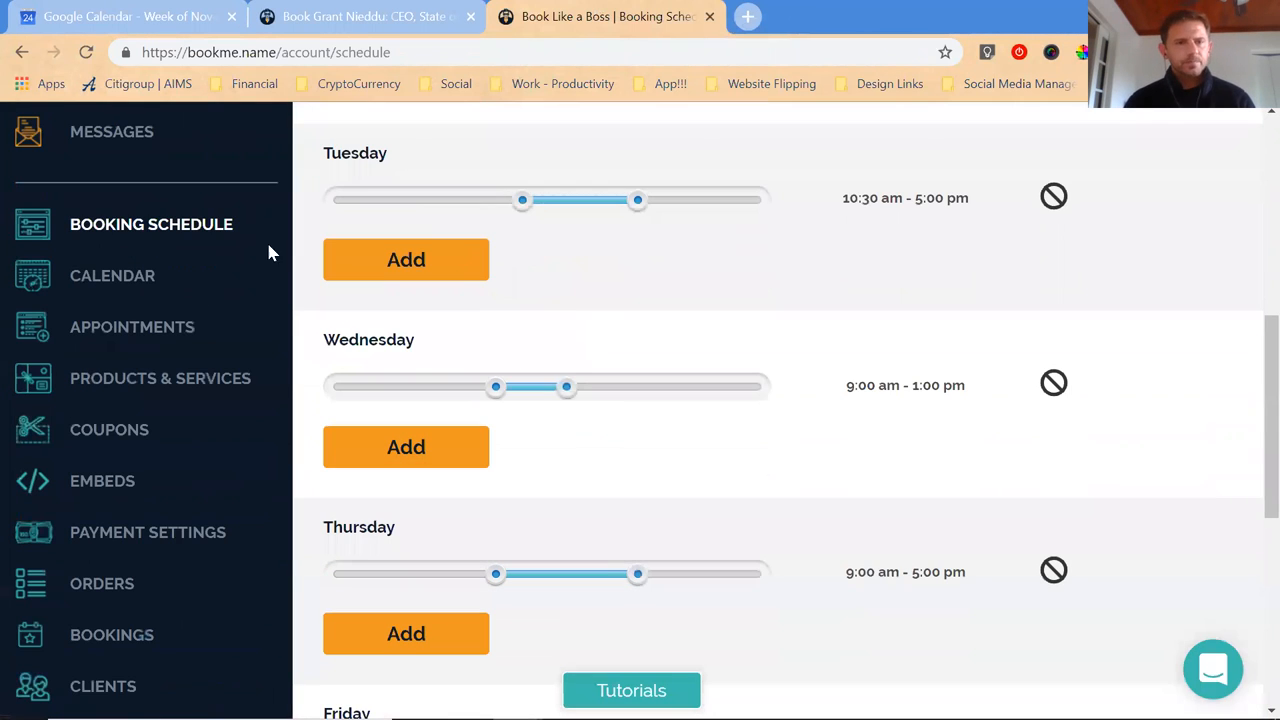
{"action": "left_click", "coordinate": [112, 276]}
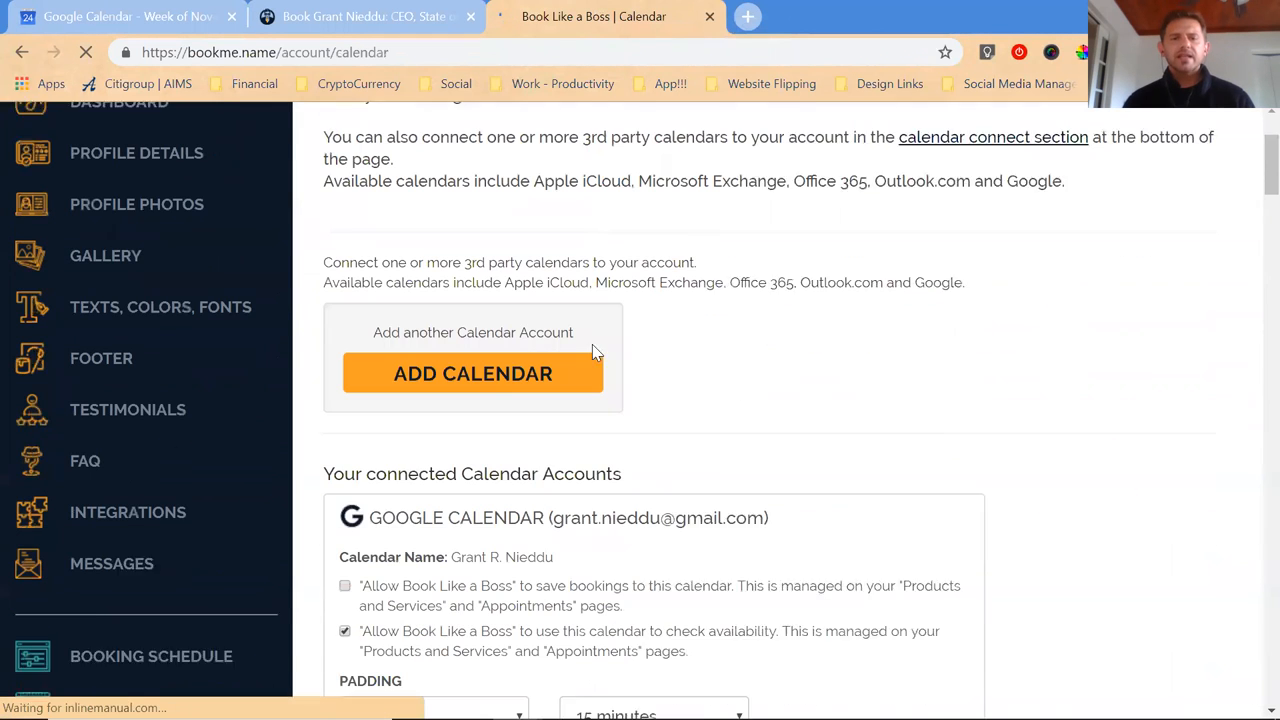
{"action": "left_click", "coordinate": [112, 476]}
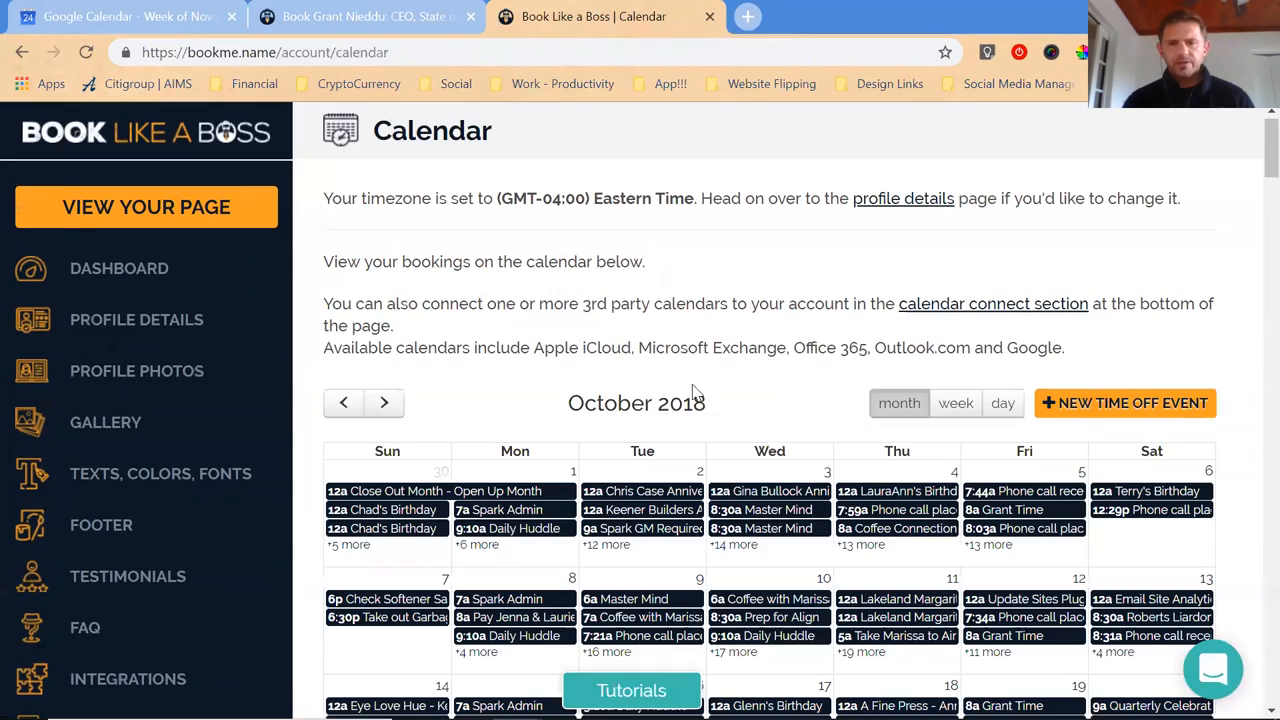
{"action": "scroll", "scroll_direction": "down", "scroll_amount": 3}
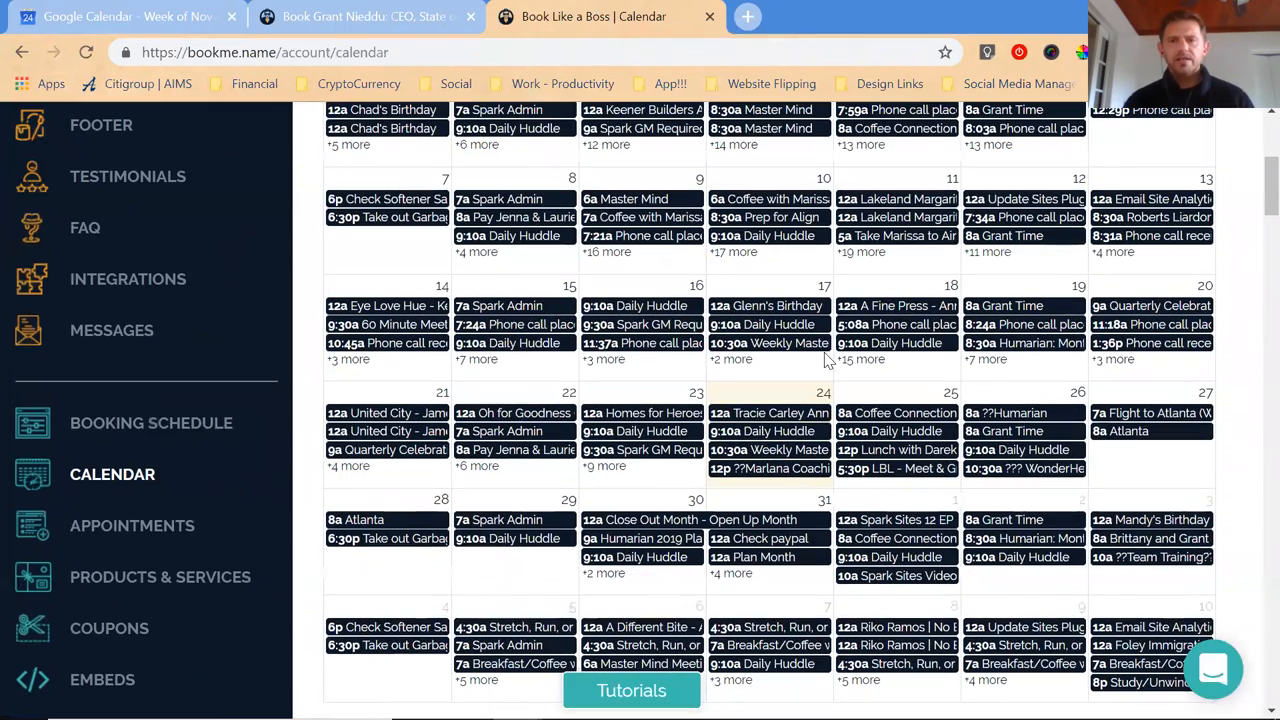
{"action": "left_click", "coordinate": [140, 18]}
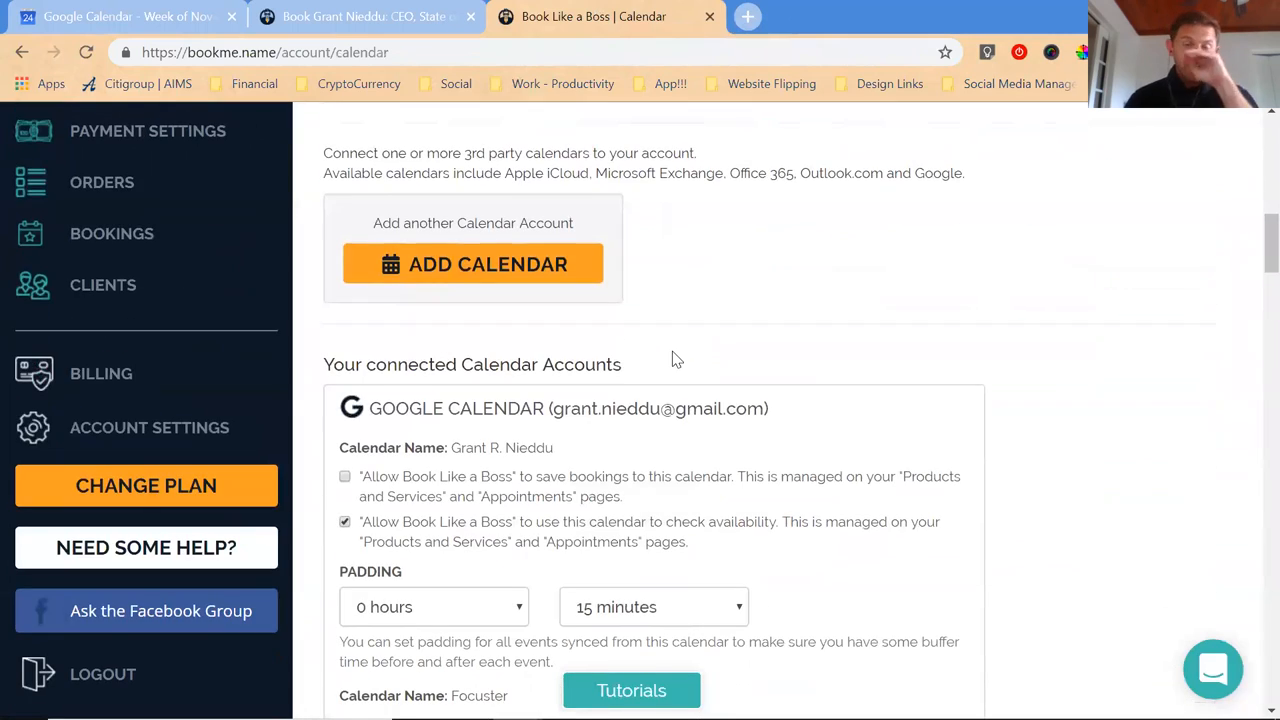
{"action": "scroll", "scroll_direction": "down", "scroll_amount": 3}
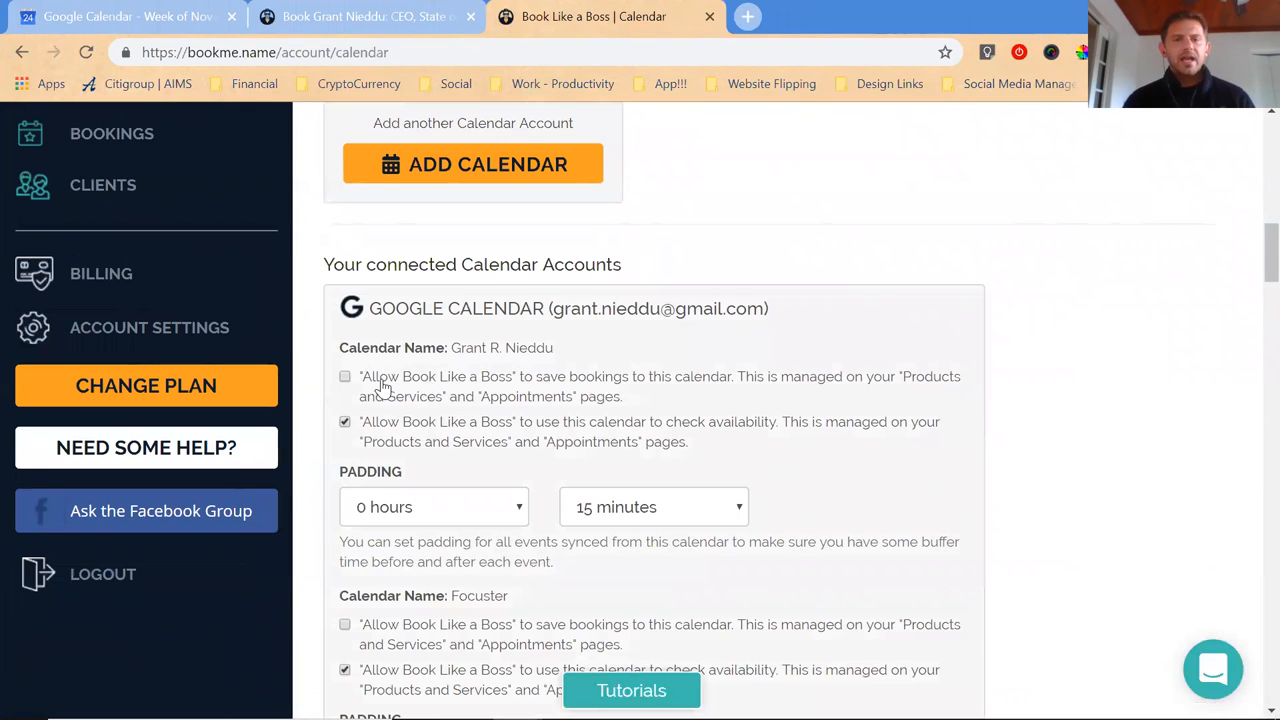
{"action": "mouse_move", "coordinate": [638, 388]}
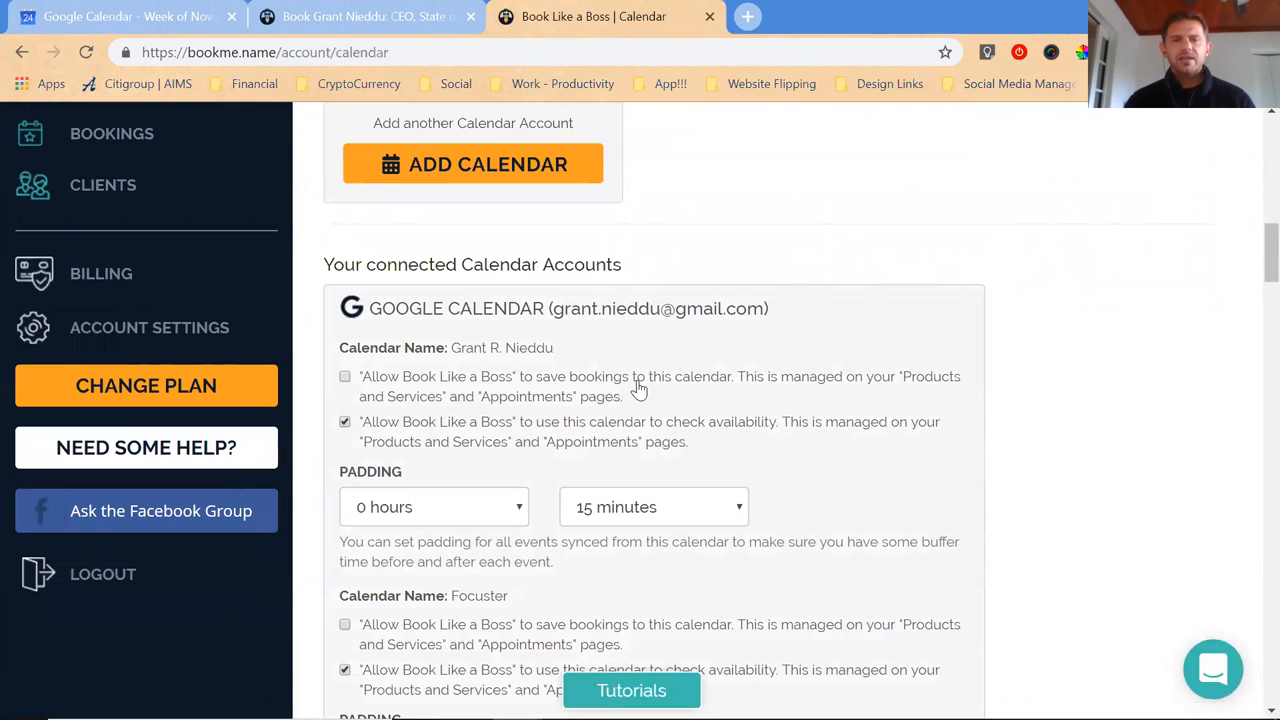
{"action": "mouse_move", "coordinate": [472, 438]}
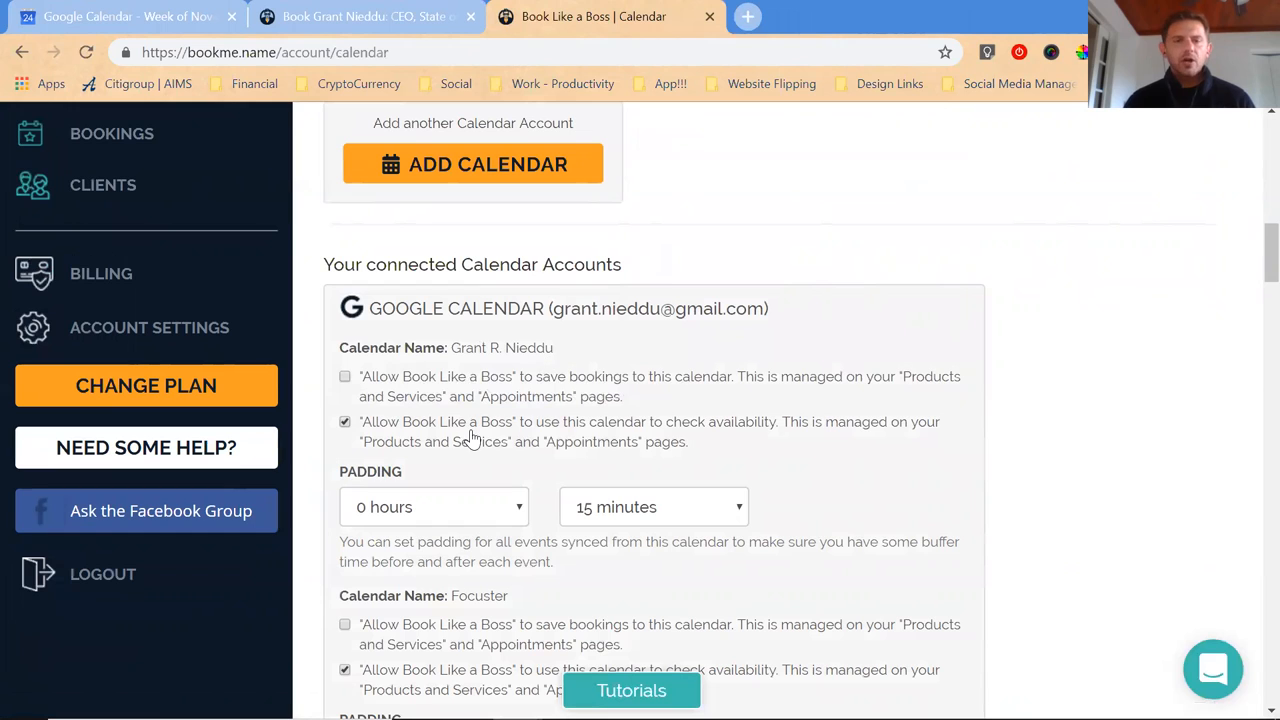
{"action": "mouse_move", "coordinate": [556, 432]}
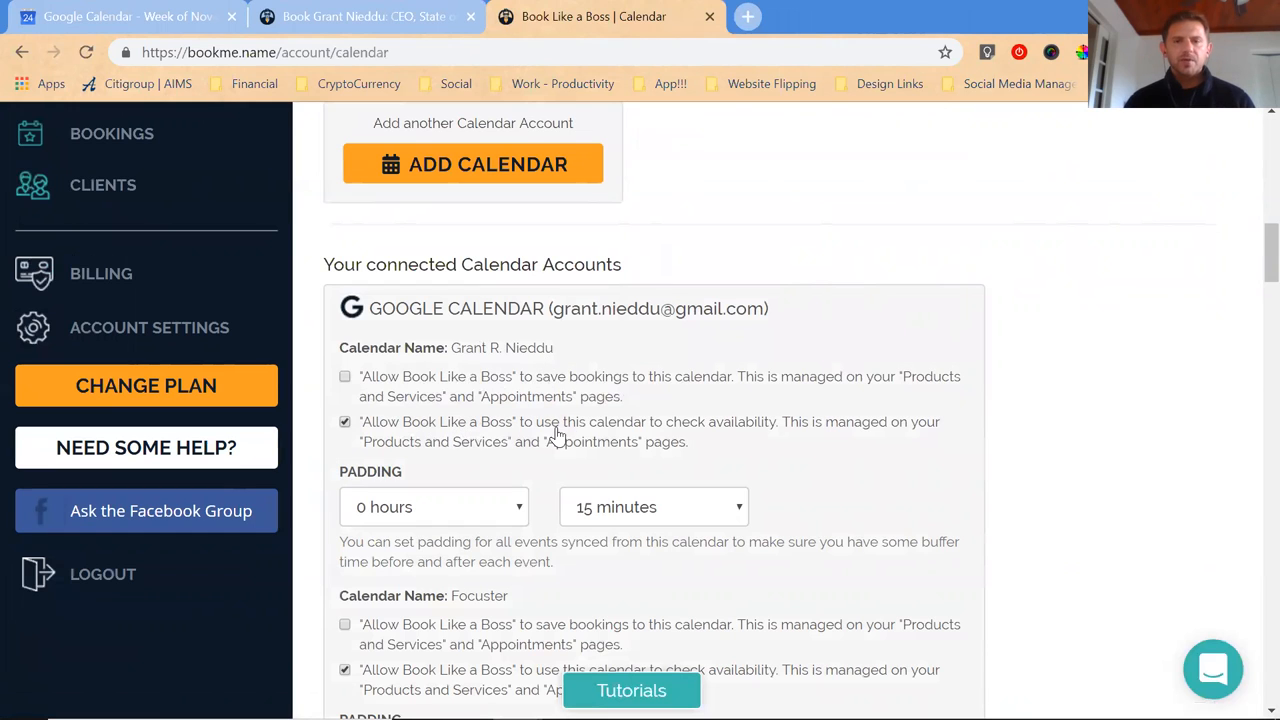
{"action": "mouse_move", "coordinate": [488, 424]}
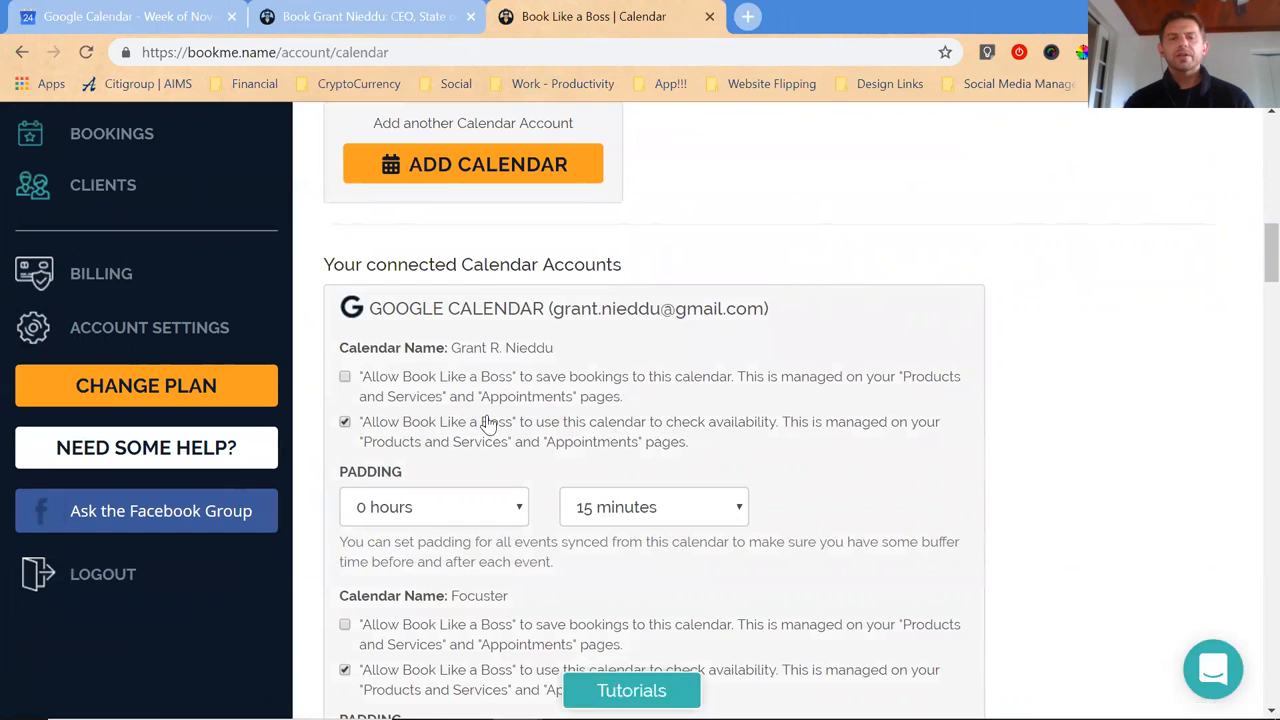
{"action": "double_click", "coordinate": [500, 348]}
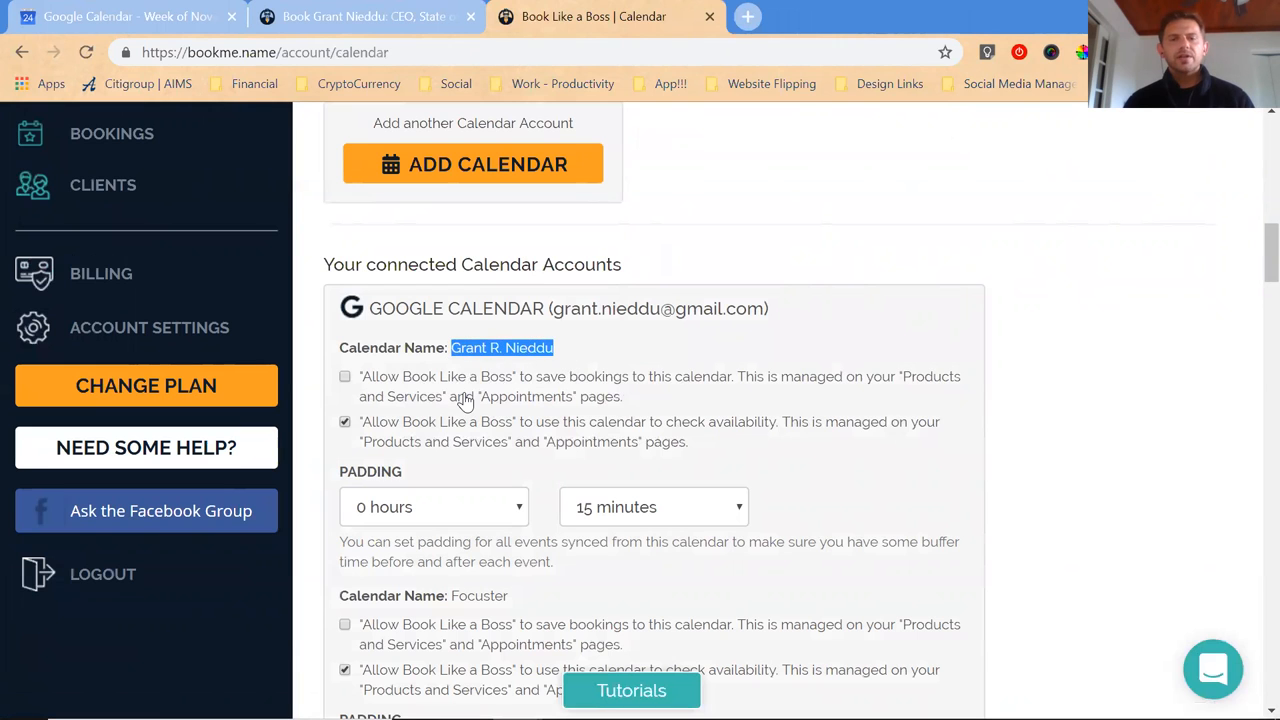
{"action": "left_click", "coordinate": [130, 16]}
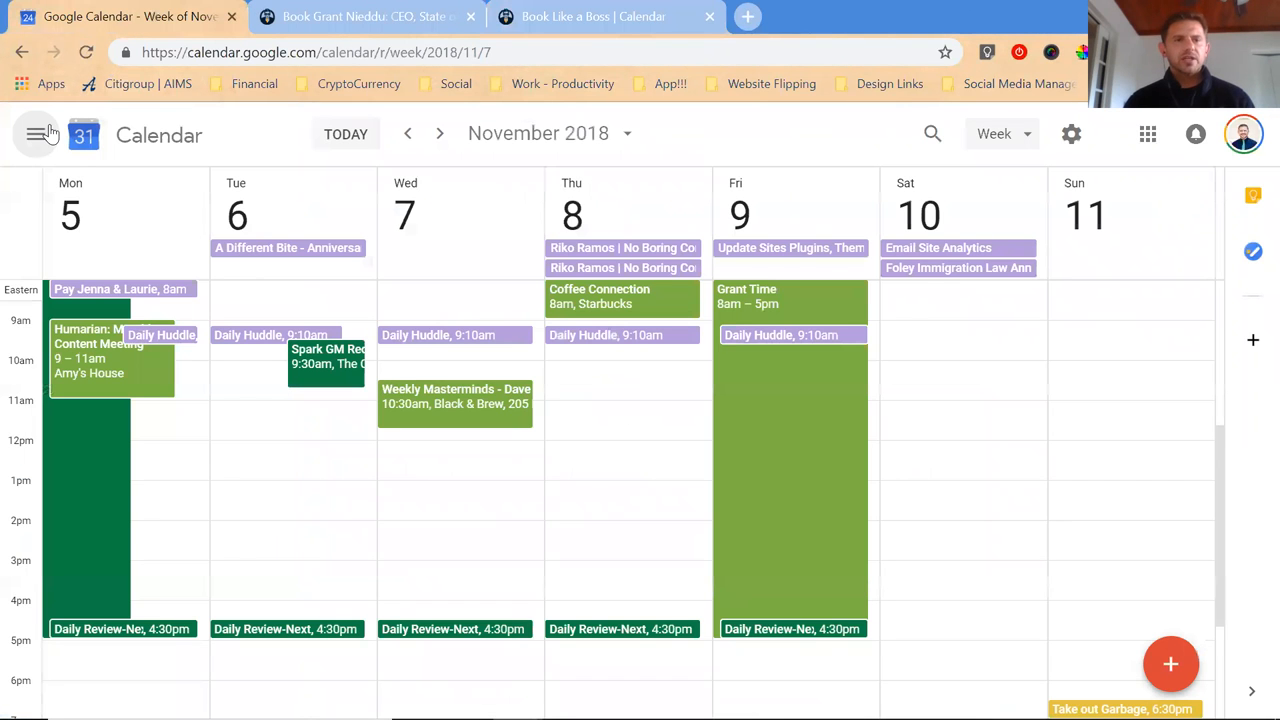
{"action": "left_click", "coordinate": [38, 136]}
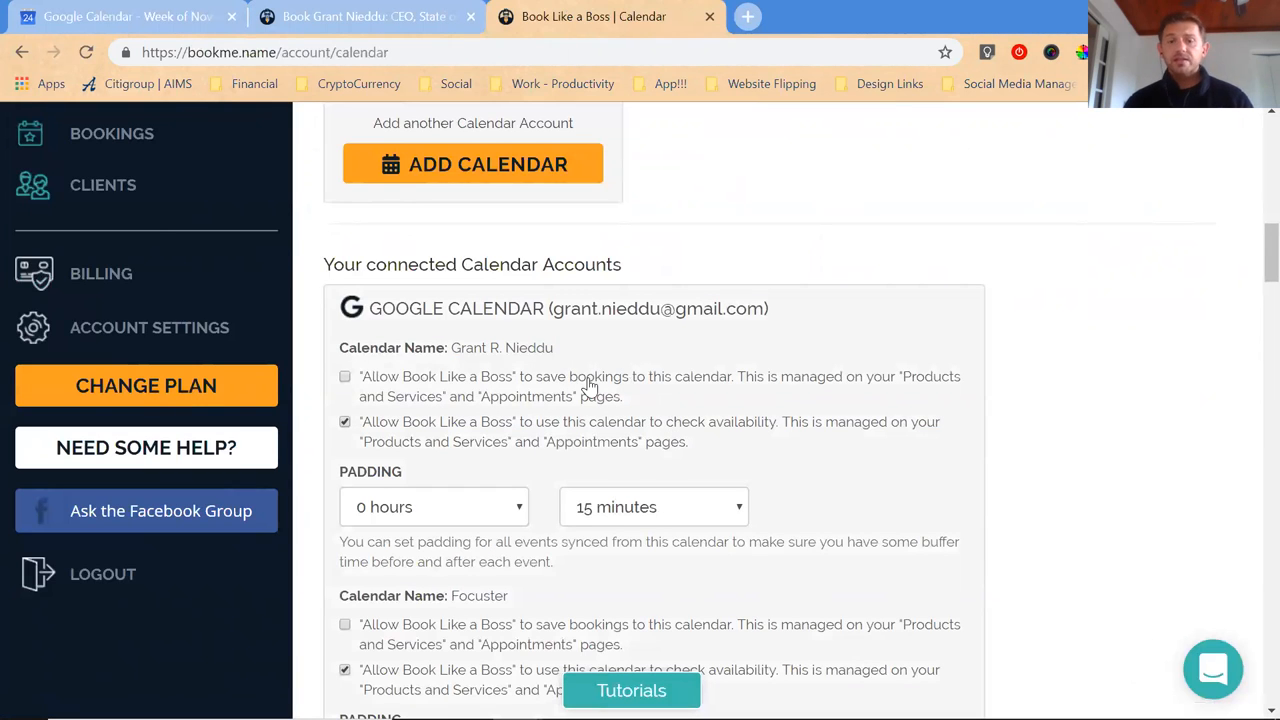
{"action": "scroll", "scroll_direction": "down", "scroll_amount": 3}
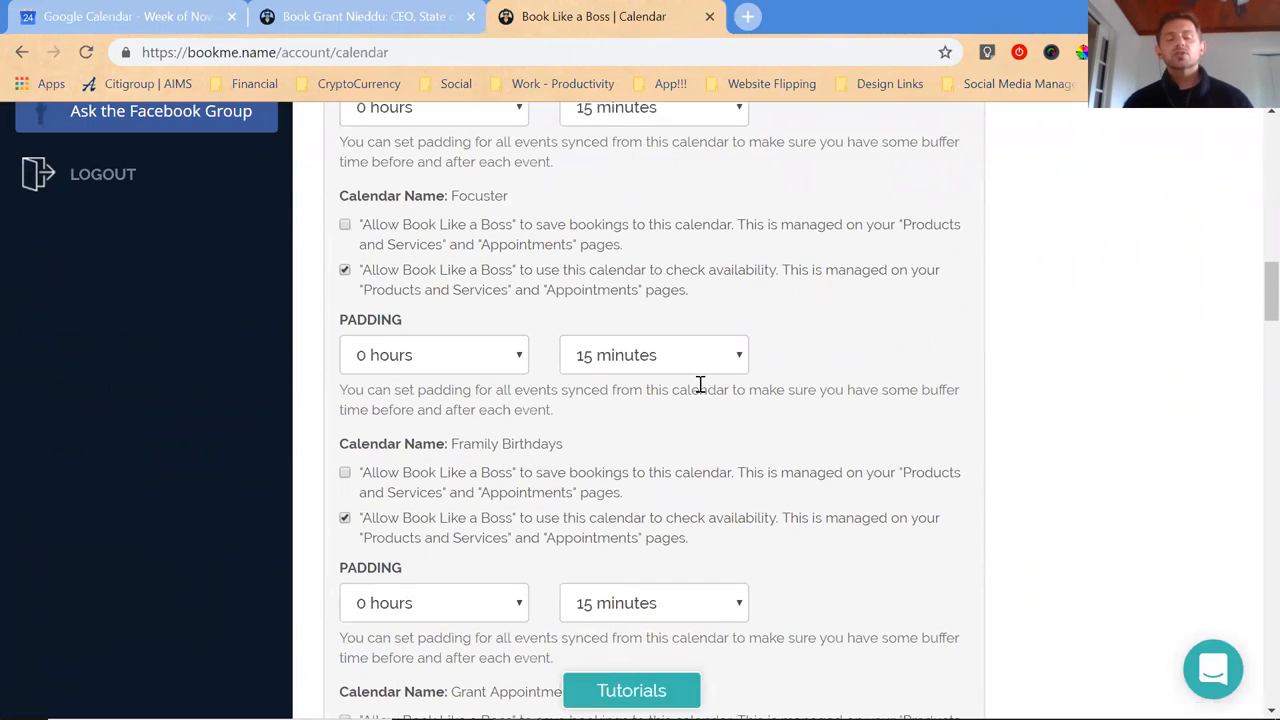
{"action": "scroll", "scroll_direction": "down", "scroll_amount": 3}
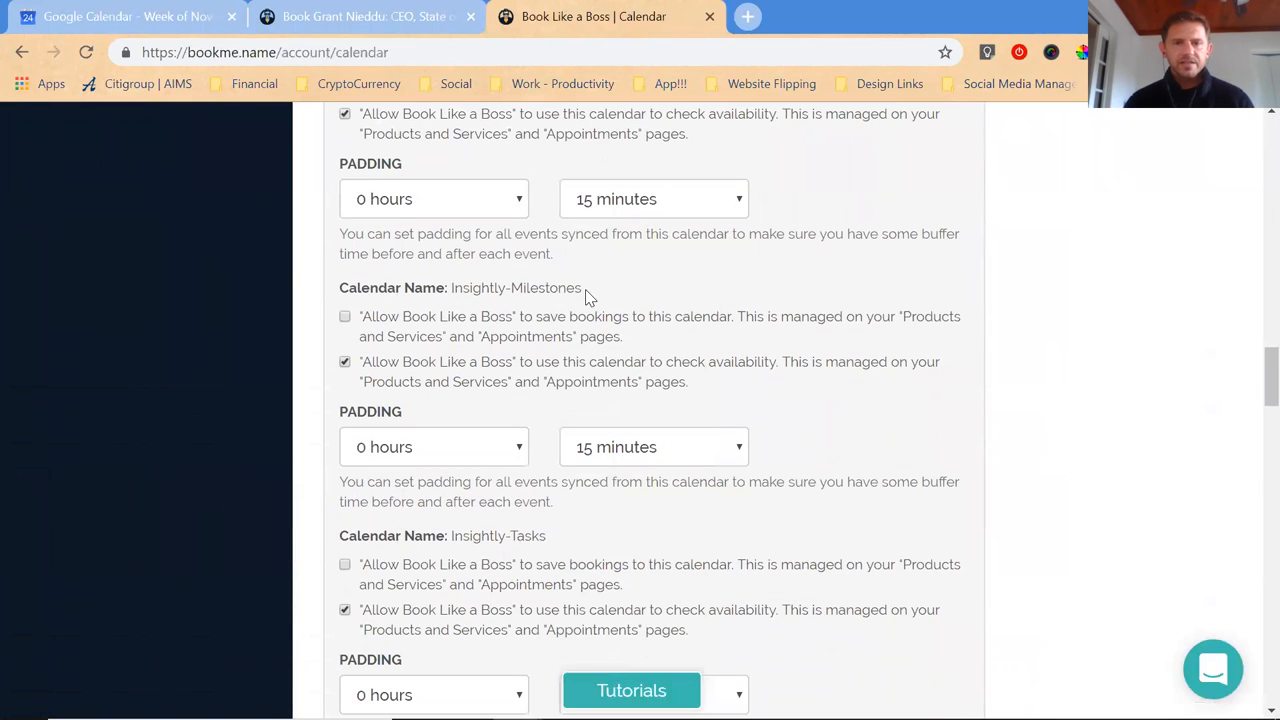
{"action": "scroll", "scroll_direction": "down", "scroll_amount": 3}
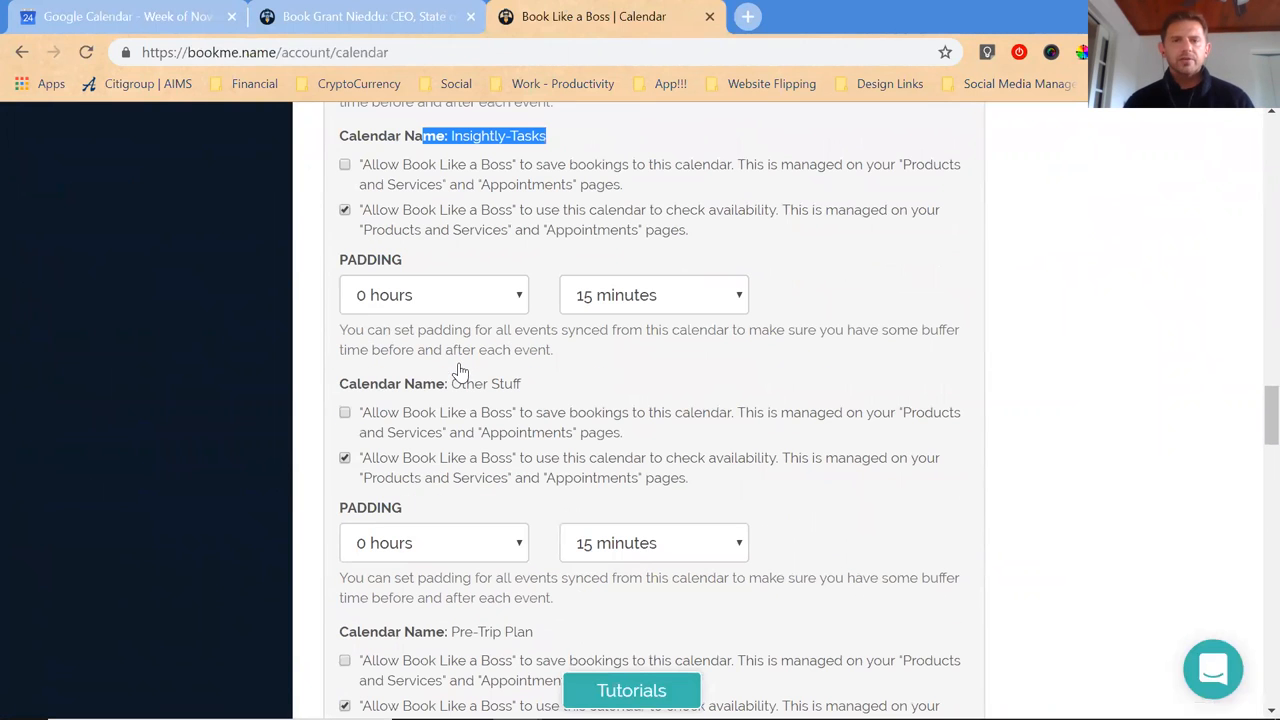
{"action": "scroll", "scroll_direction": "down", "scroll_amount": 3}
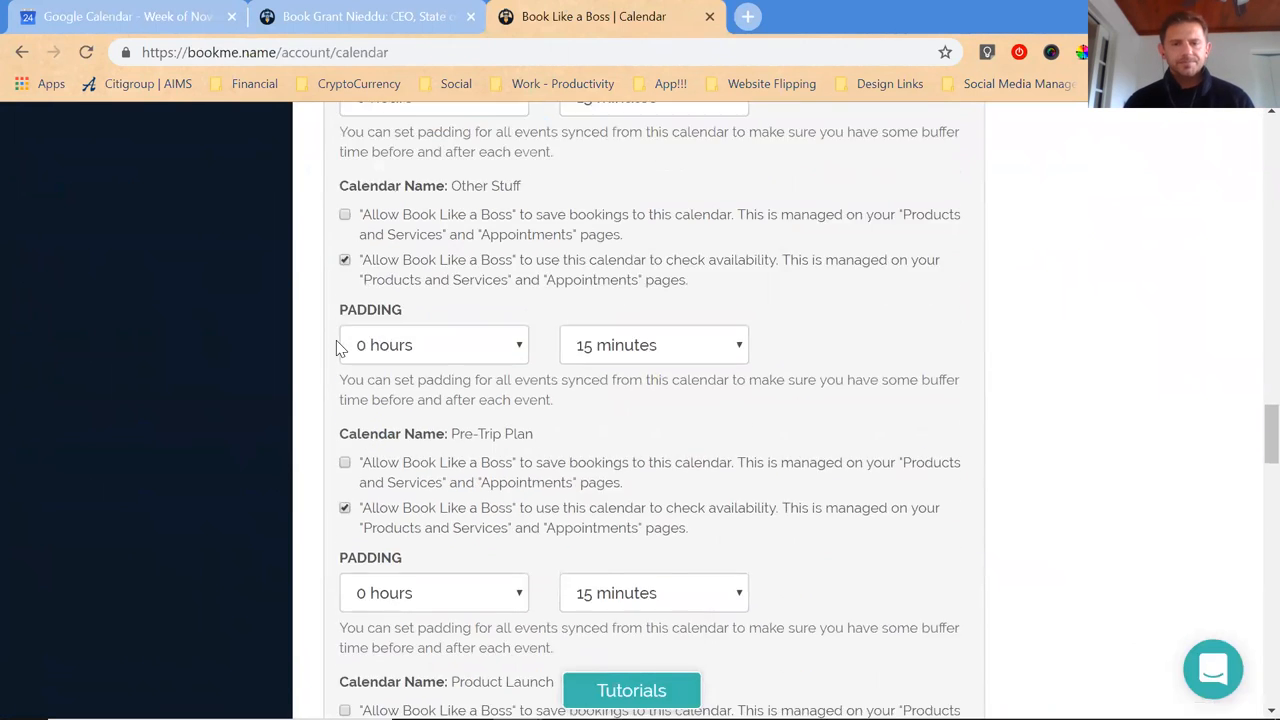
{"action": "scroll", "scroll_direction": "down", "scroll_amount": 3}
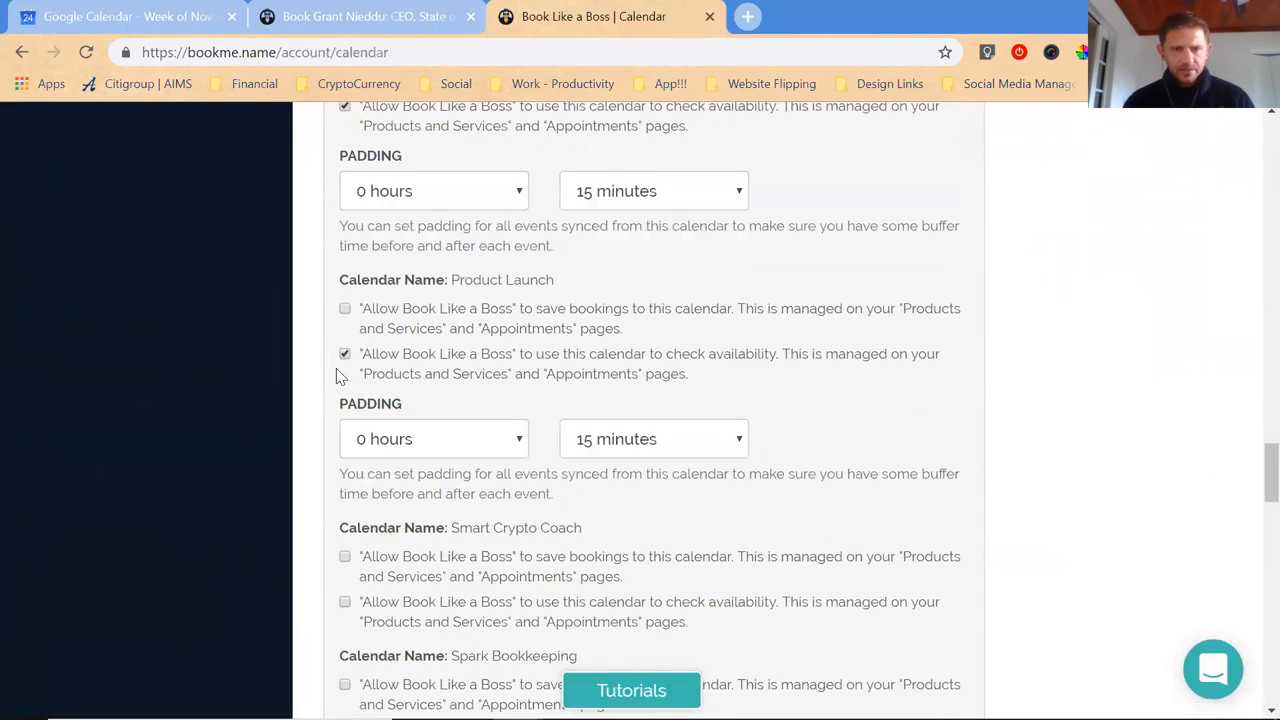
{"action": "scroll", "scroll_direction": "down", "scroll_amount": 3}
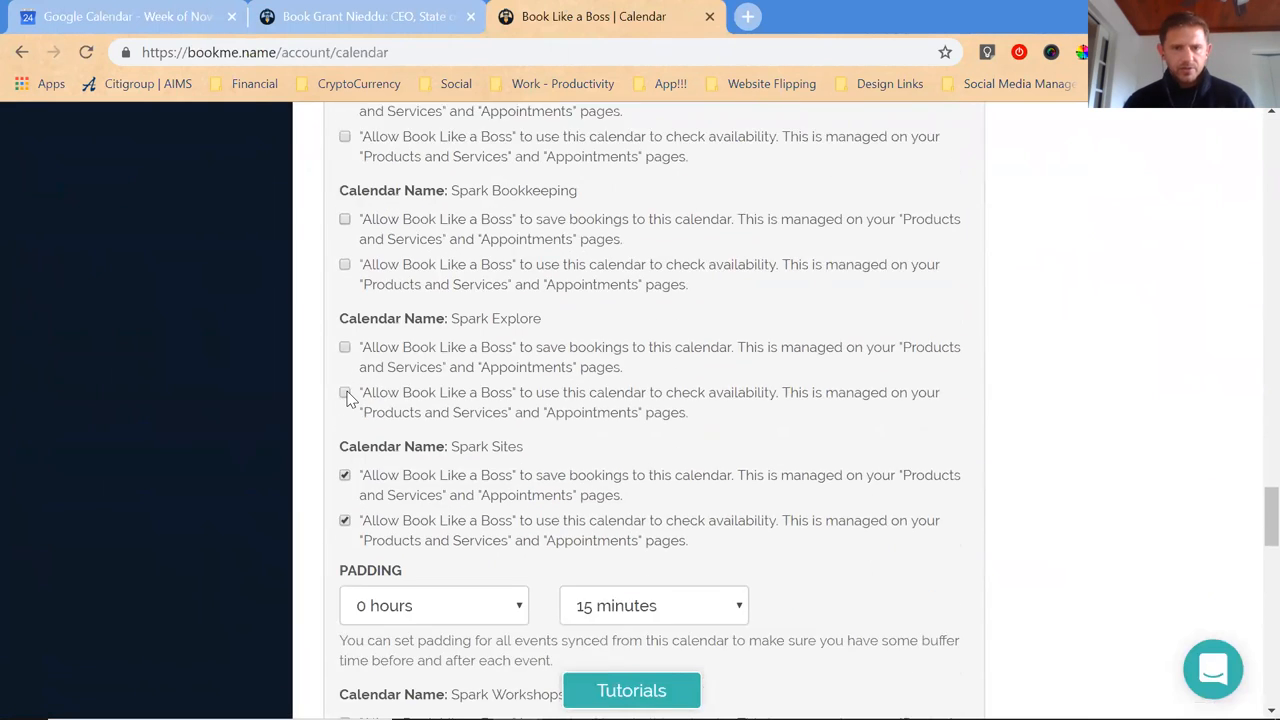
{"action": "scroll", "scroll_direction": "down", "scroll_amount": 3}
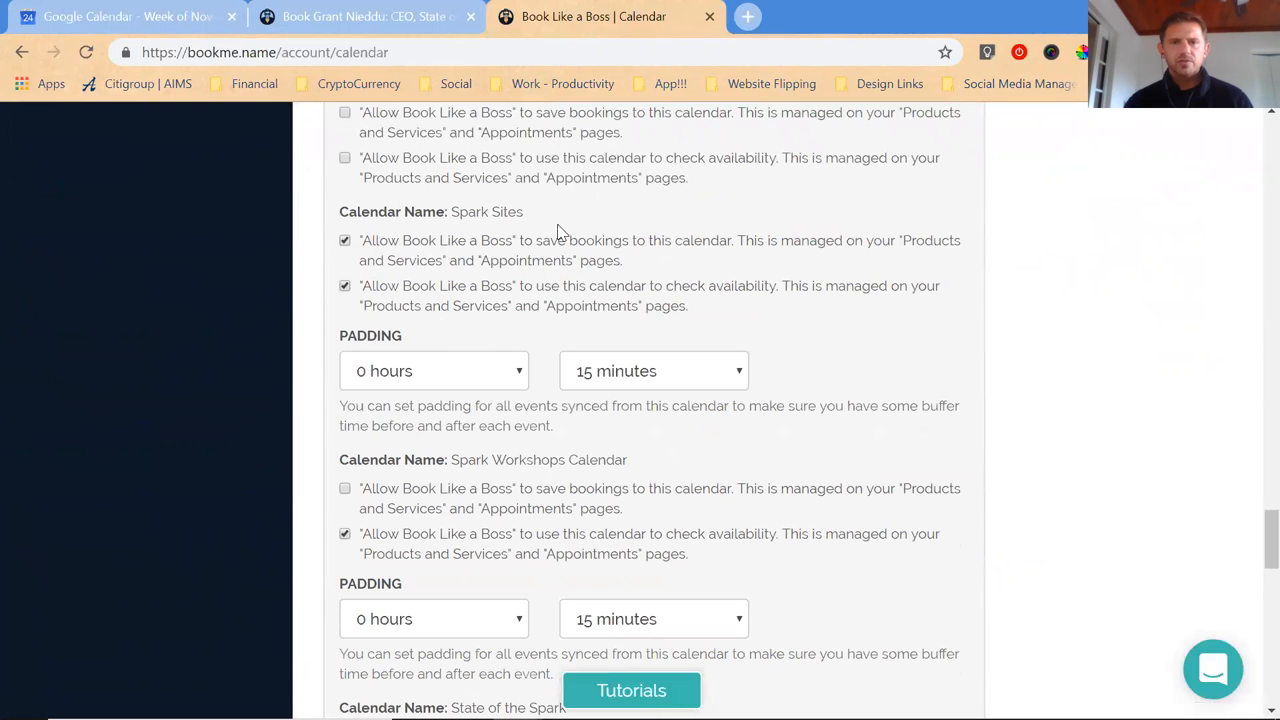
{"action": "double_click", "coordinate": [486, 212]}
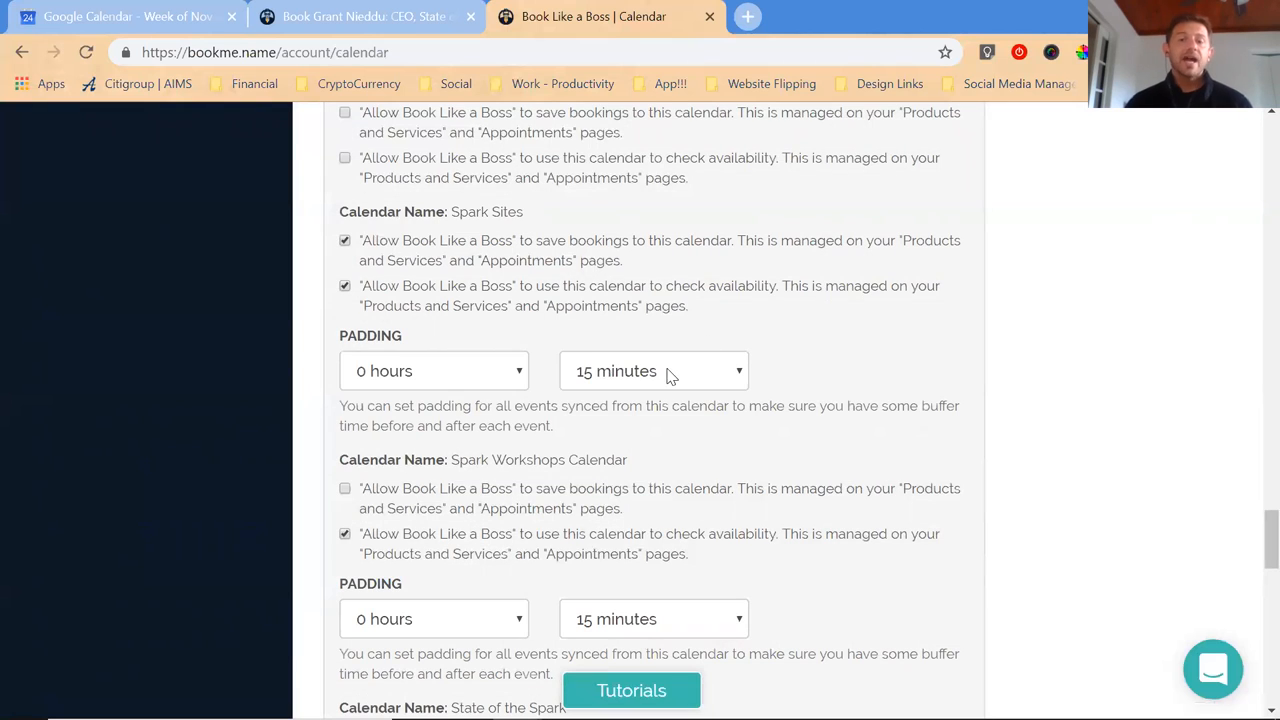
{"action": "scroll", "scroll_direction": "down", "scroll_amount": 3}
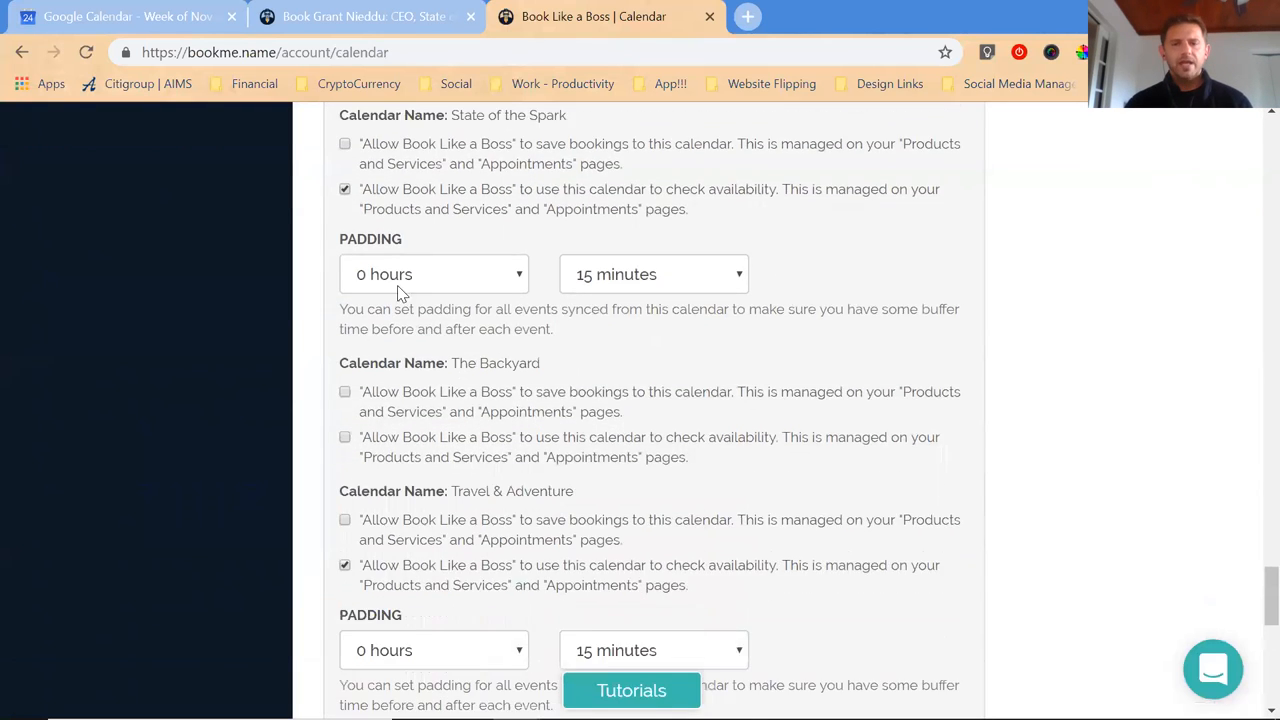
{"action": "scroll", "scroll_direction": "down", "scroll_amount": 3}
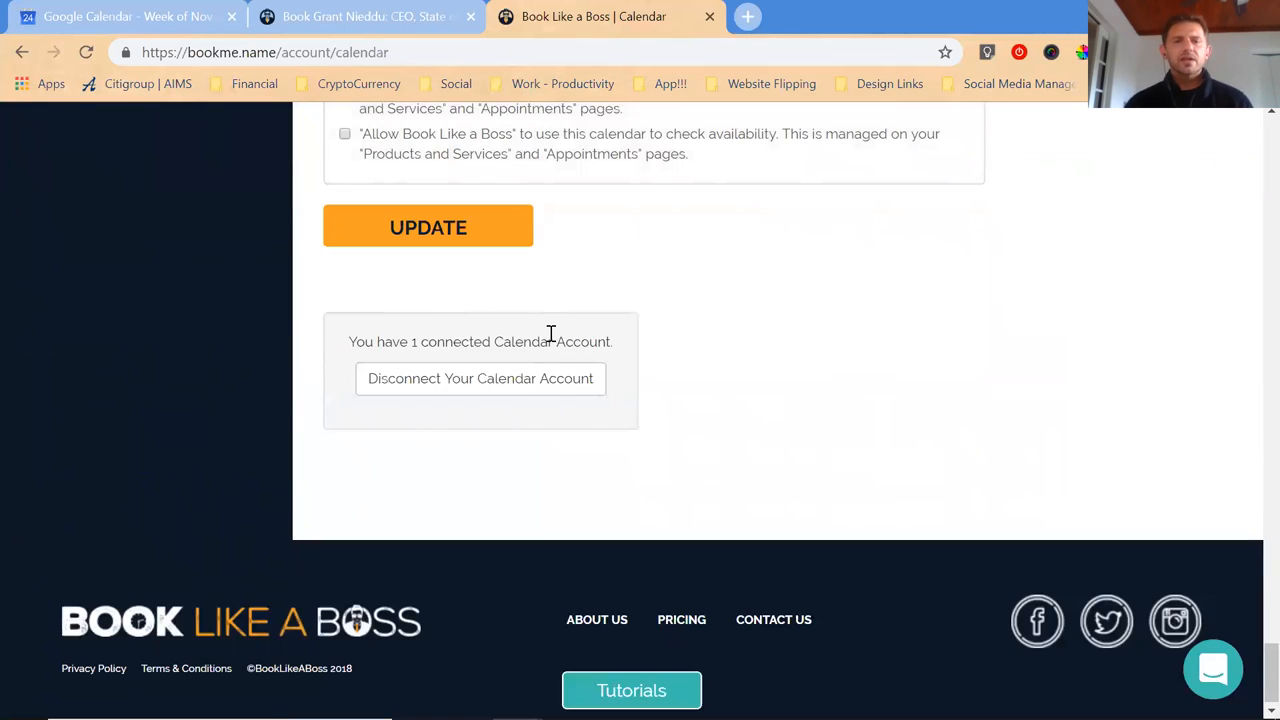
{"action": "mouse_move", "coordinate": [464, 240]}
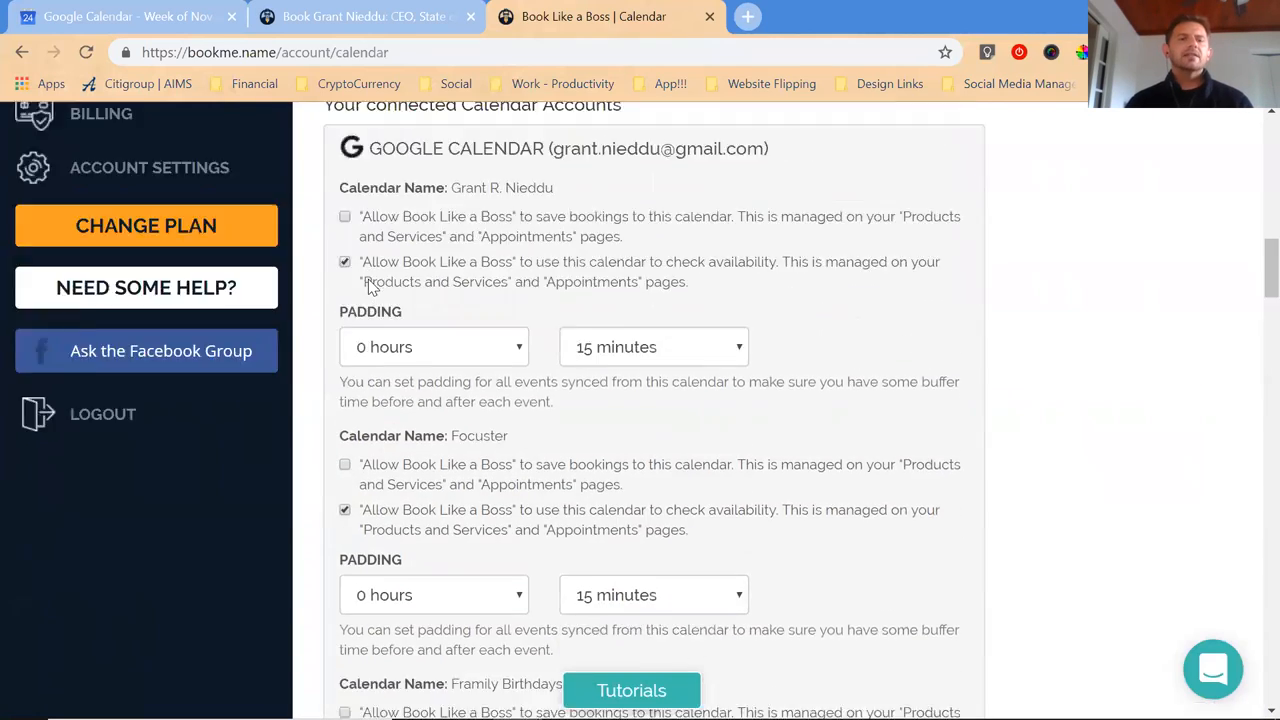
Show the appointment types list and highlight the every-15-minutes interval setting.
{"action": "left_click", "coordinate": [112, 374]}
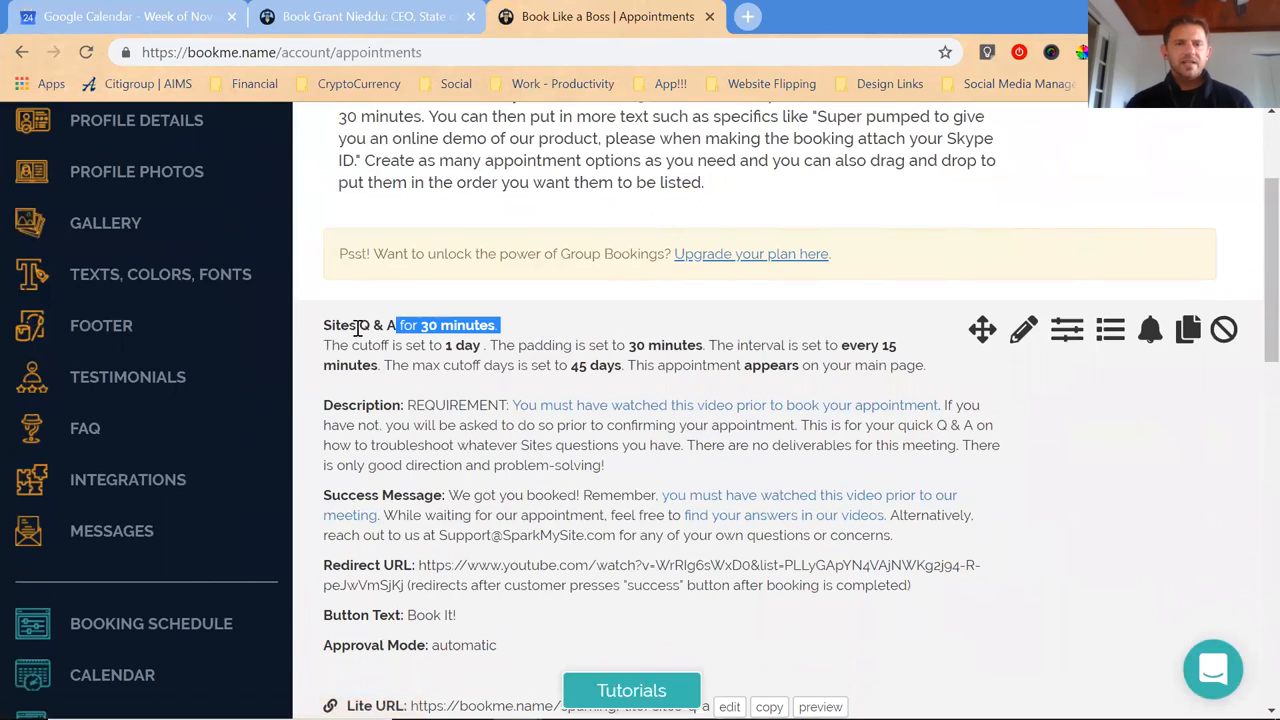
{"action": "scroll", "scroll_direction": "down", "scroll_amount": 3}
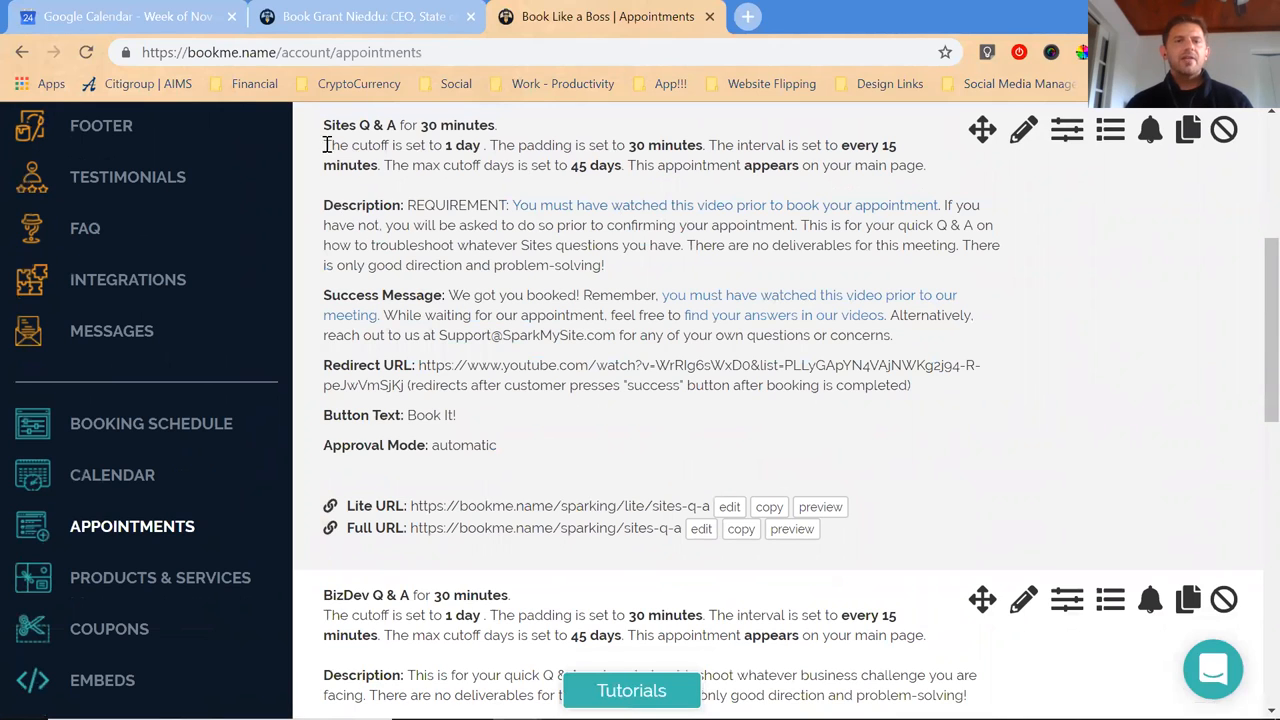
{"action": "left_click_drag", "start_coordinate": [324, 144], "coordinate": [924, 164]}
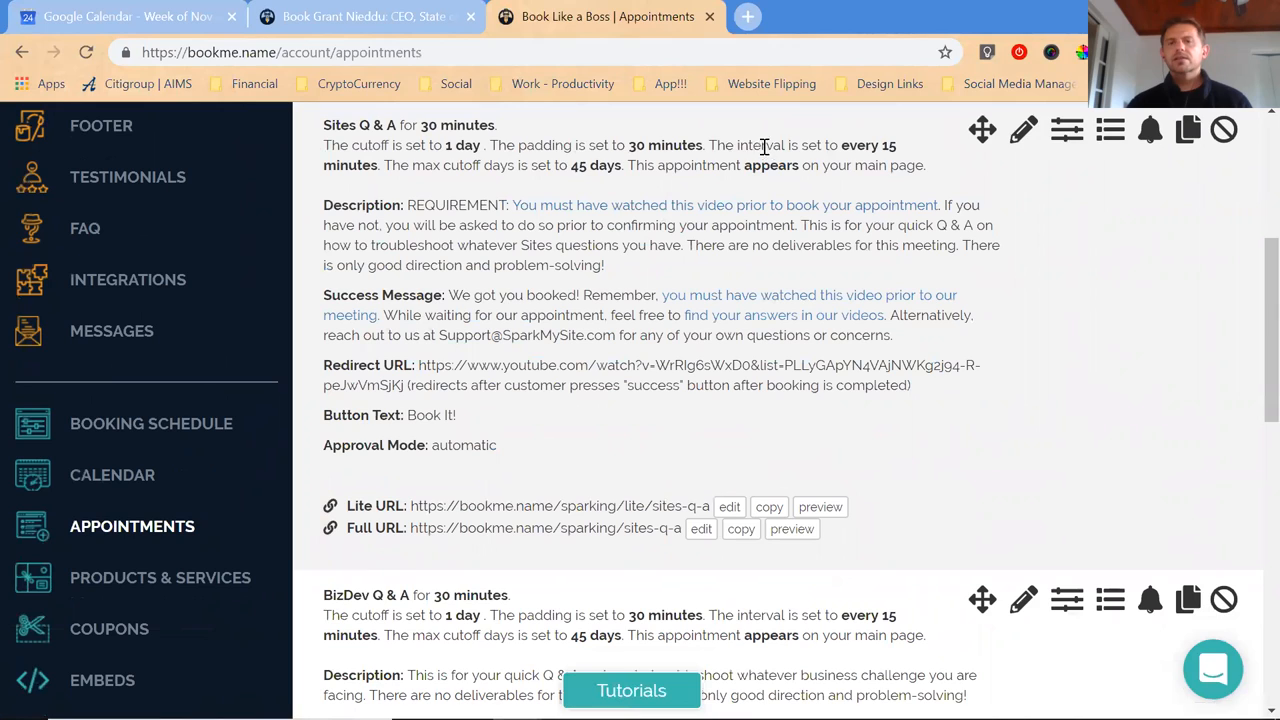
{"action": "left_click_drag", "start_coordinate": [732, 144], "coordinate": [898, 144]}
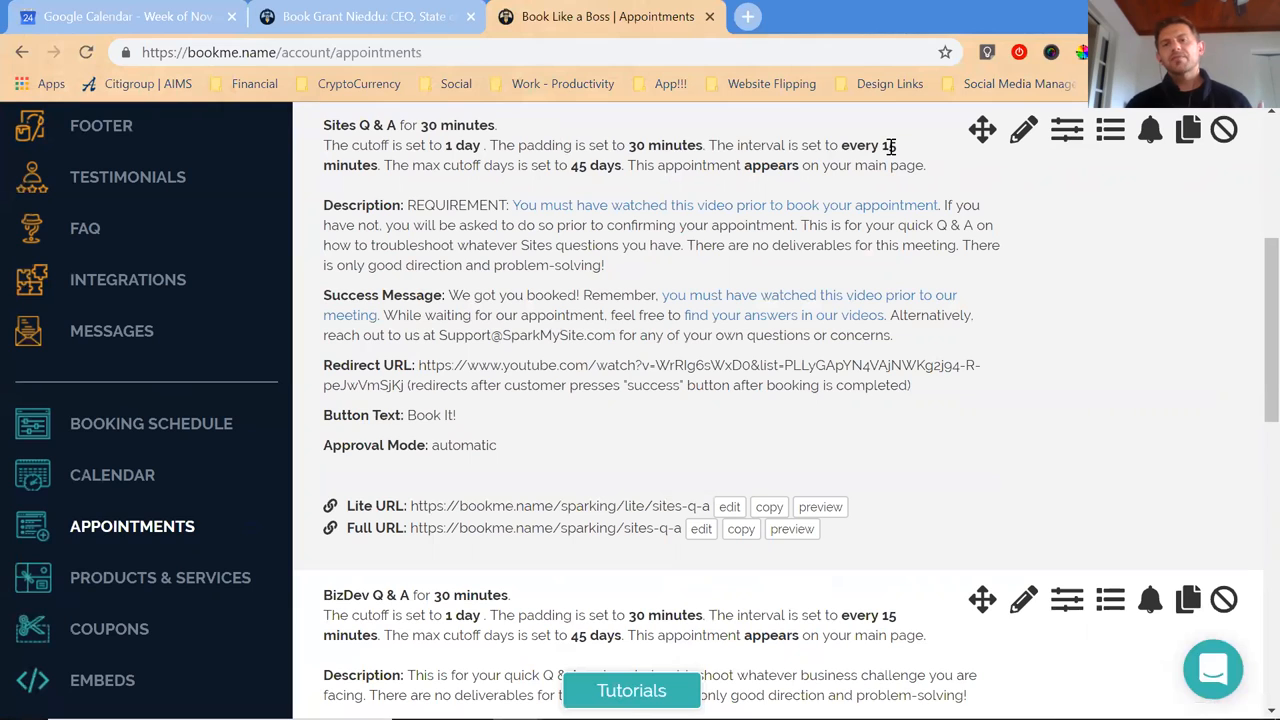
{"action": "double_click", "coordinate": [886, 144]}
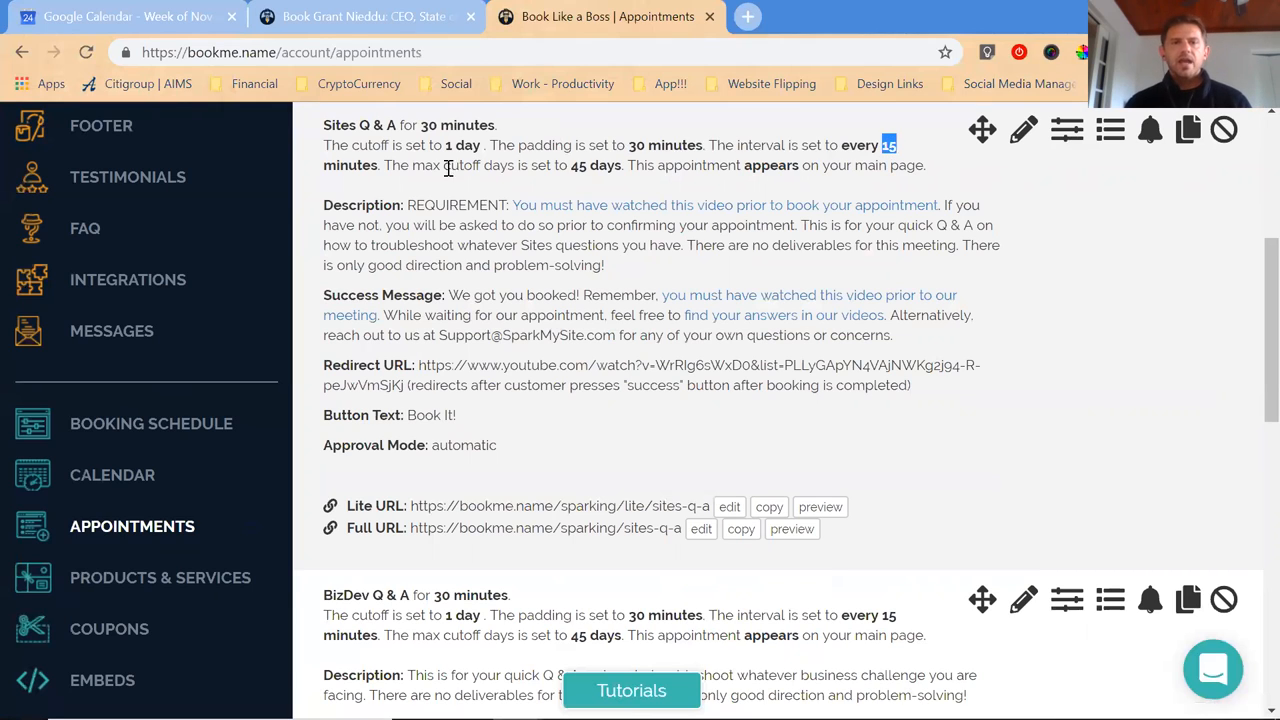
Highlight the 45-days maximum cutoff and review the BizDev Q & A and Coffee Connection settings.
{"action": "left_click_drag", "start_coordinate": [412, 164], "coordinate": [620, 164]}
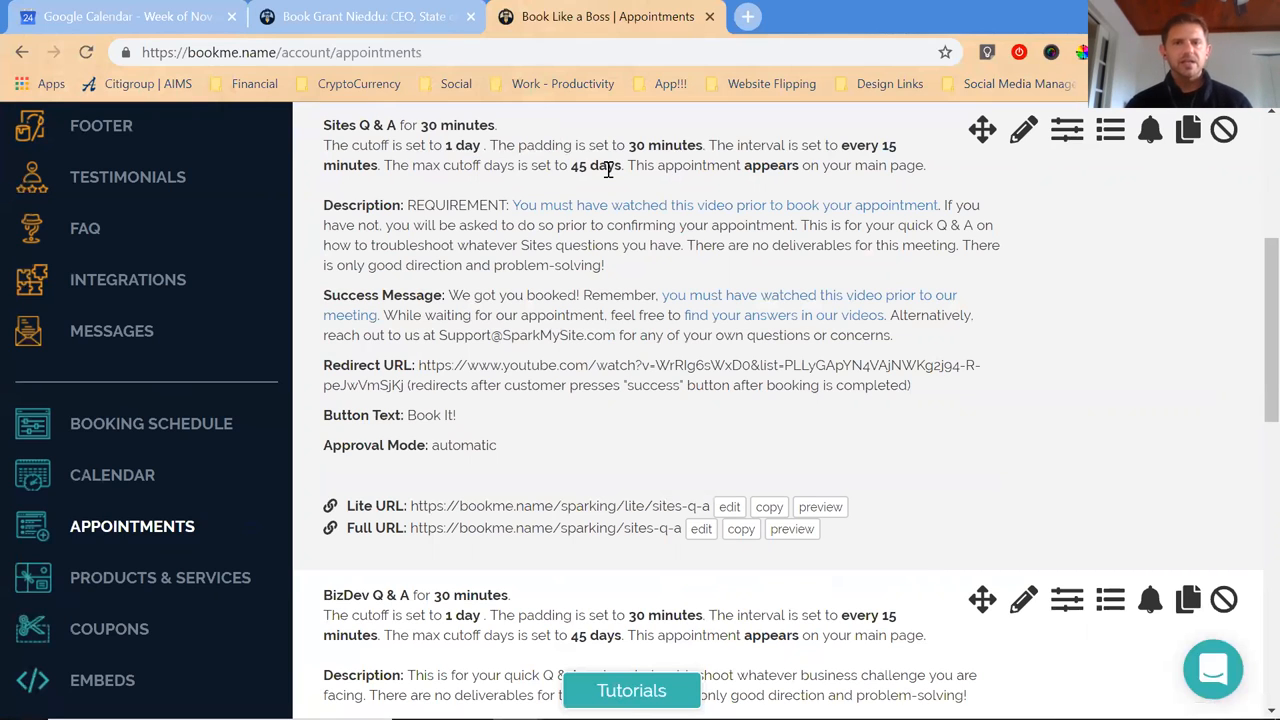
{"action": "double_click", "coordinate": [580, 164]}
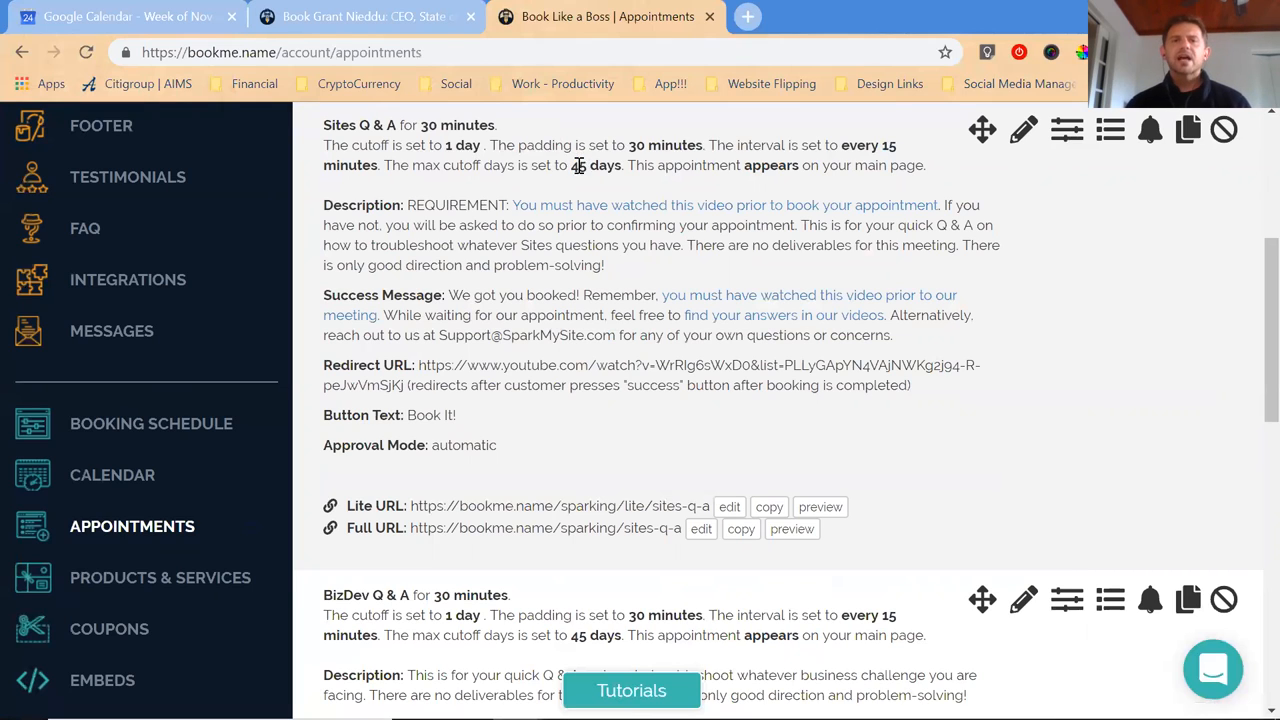
{"action": "double_click", "coordinate": [580, 164]}
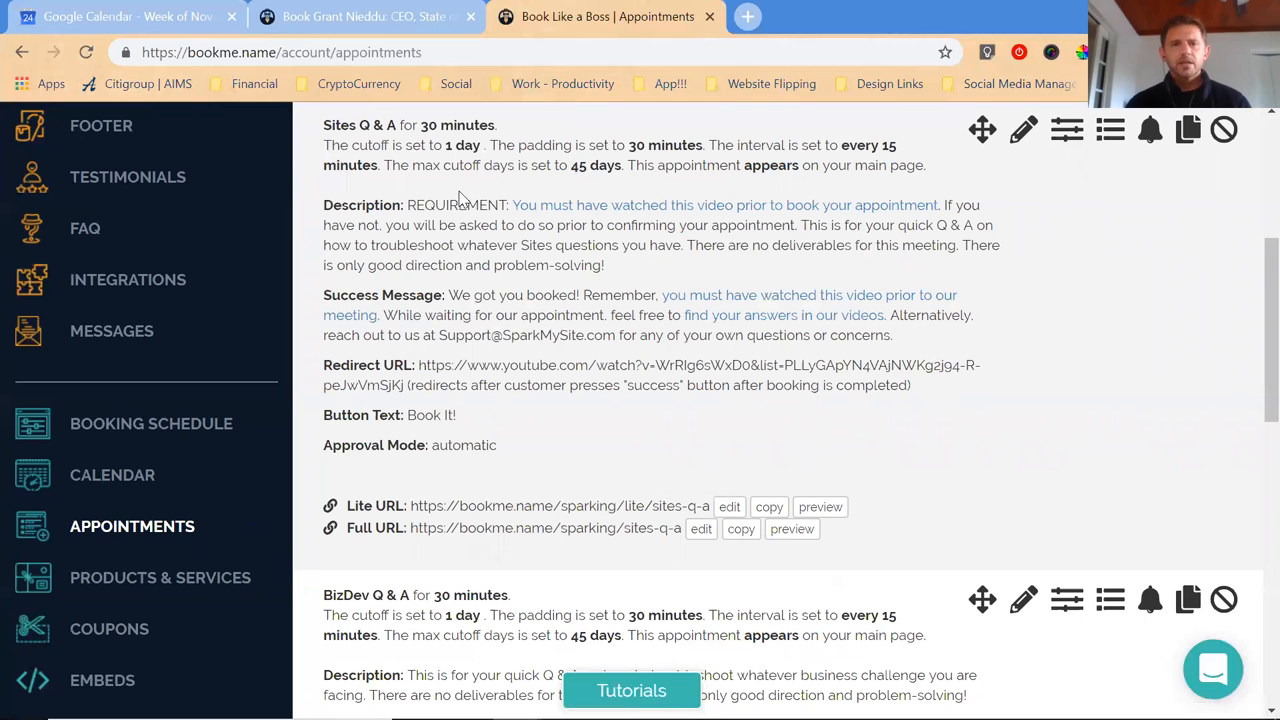
{"action": "scroll", "scroll_direction": "down", "scroll_amount": 3}
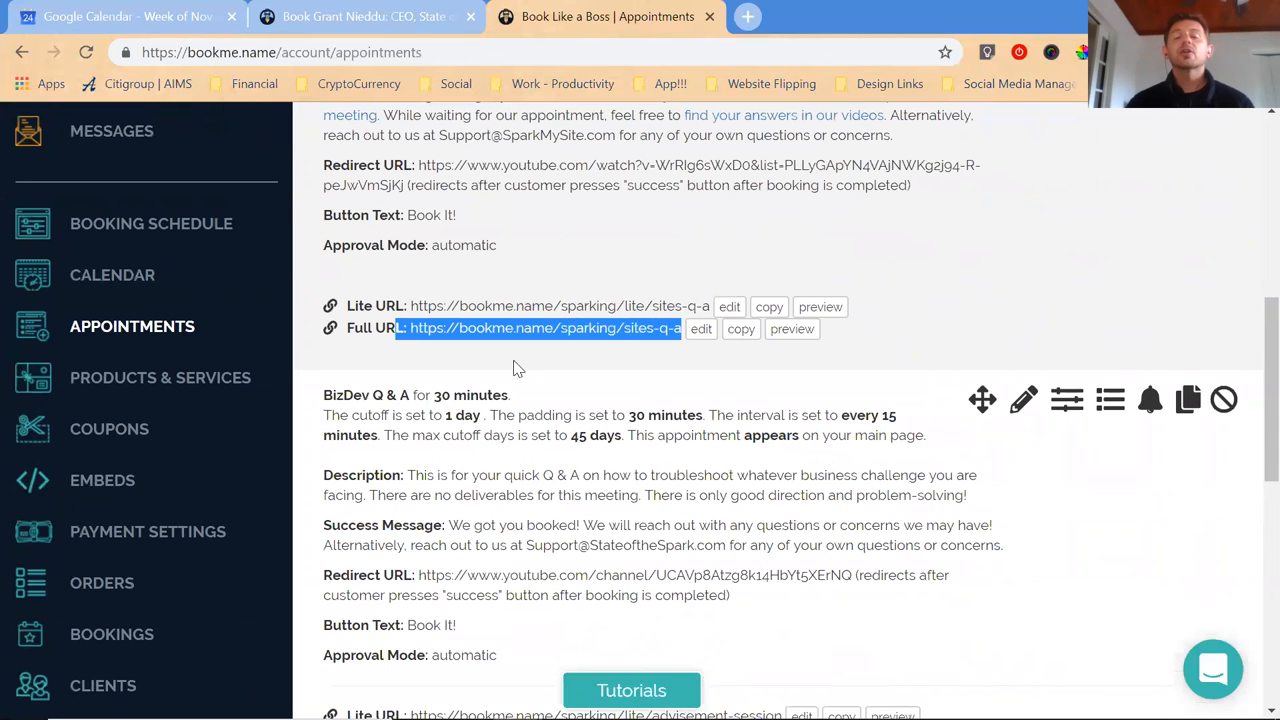
{"action": "scroll", "scroll_direction": "down", "scroll_amount": 3}
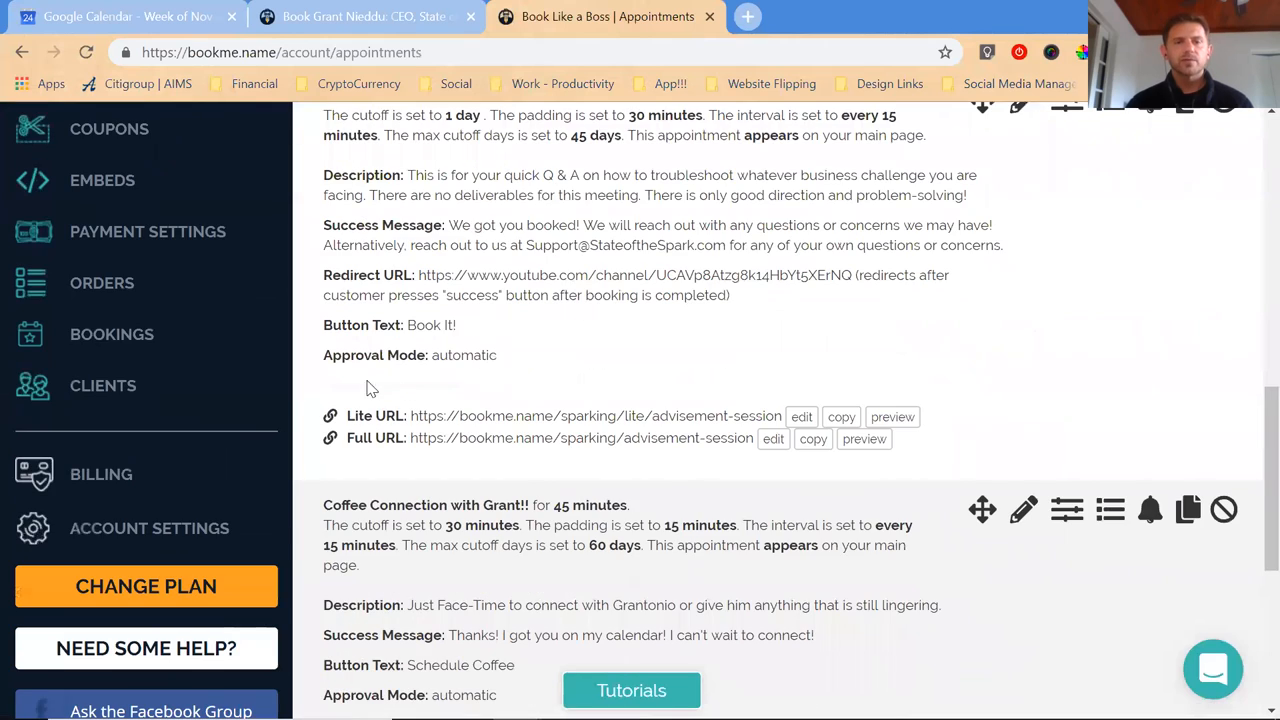
{"action": "scroll", "scroll_direction": "down", "scroll_amount": 3}
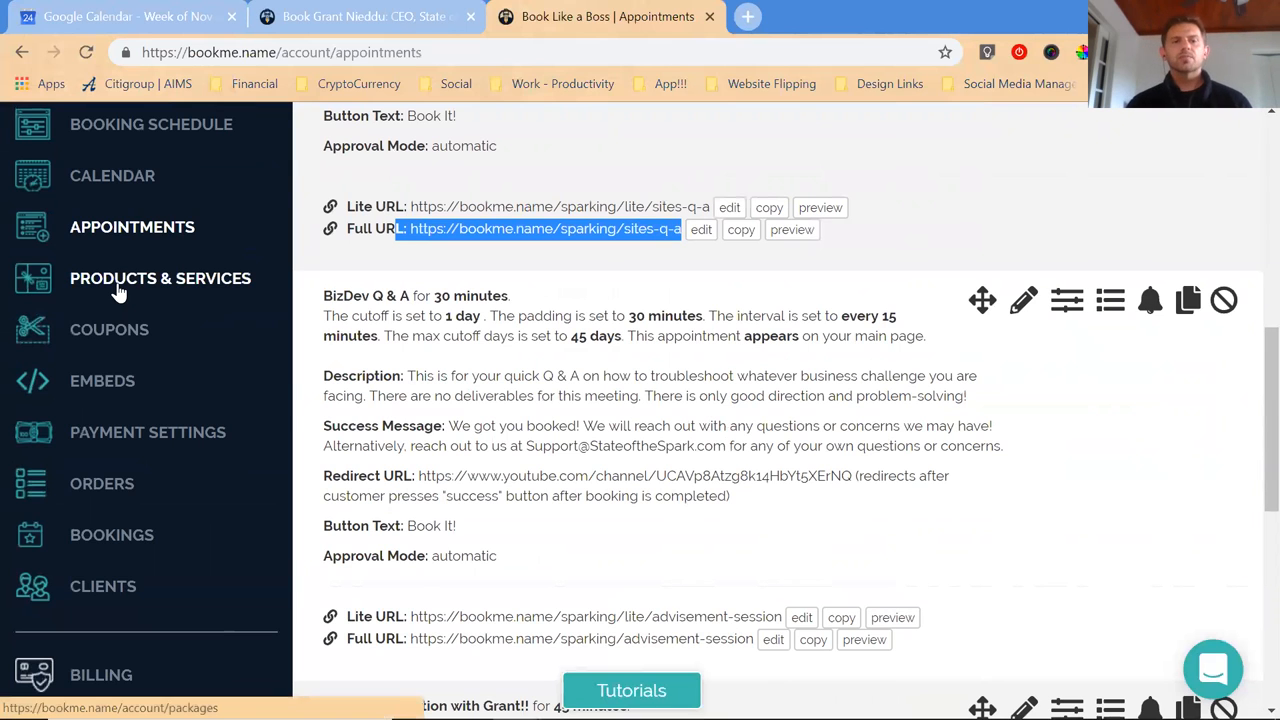
Review the Content Strategy package ($191.98) settings and booking links on Products & Services.
{"action": "left_click", "coordinate": [160, 278]}
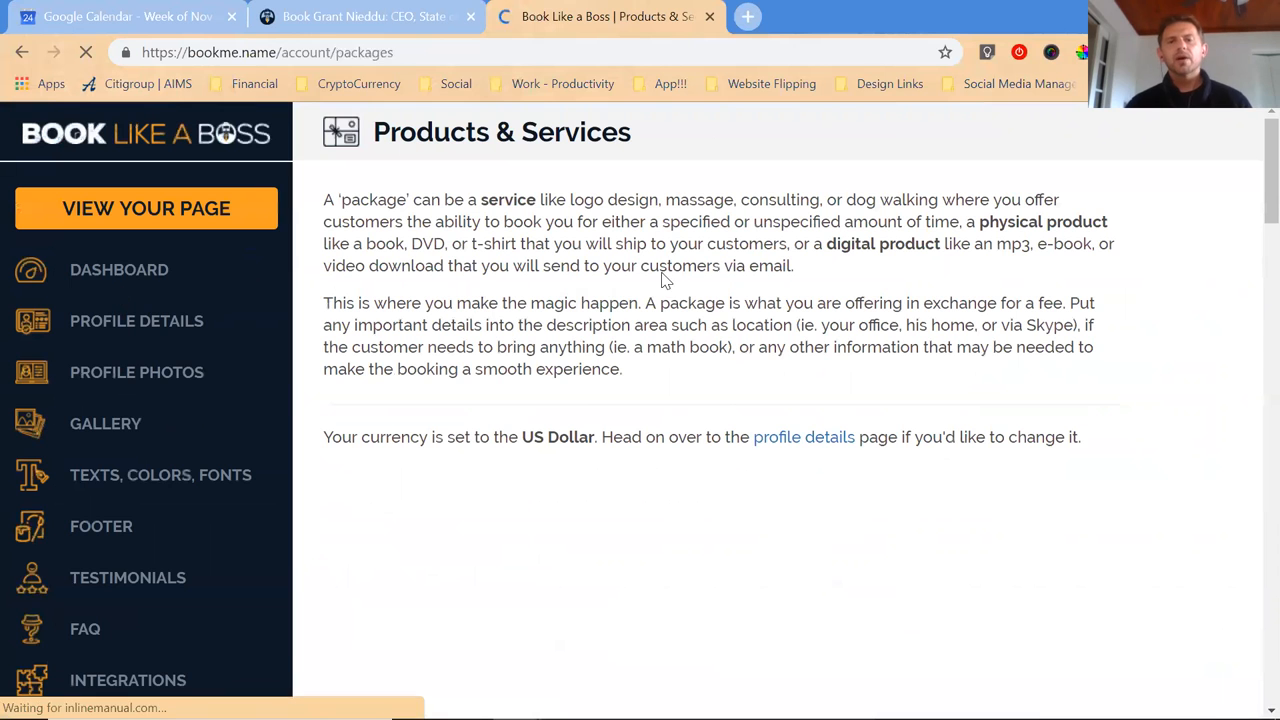
{"action": "scroll", "scroll_direction": "down", "scroll_amount": 3}
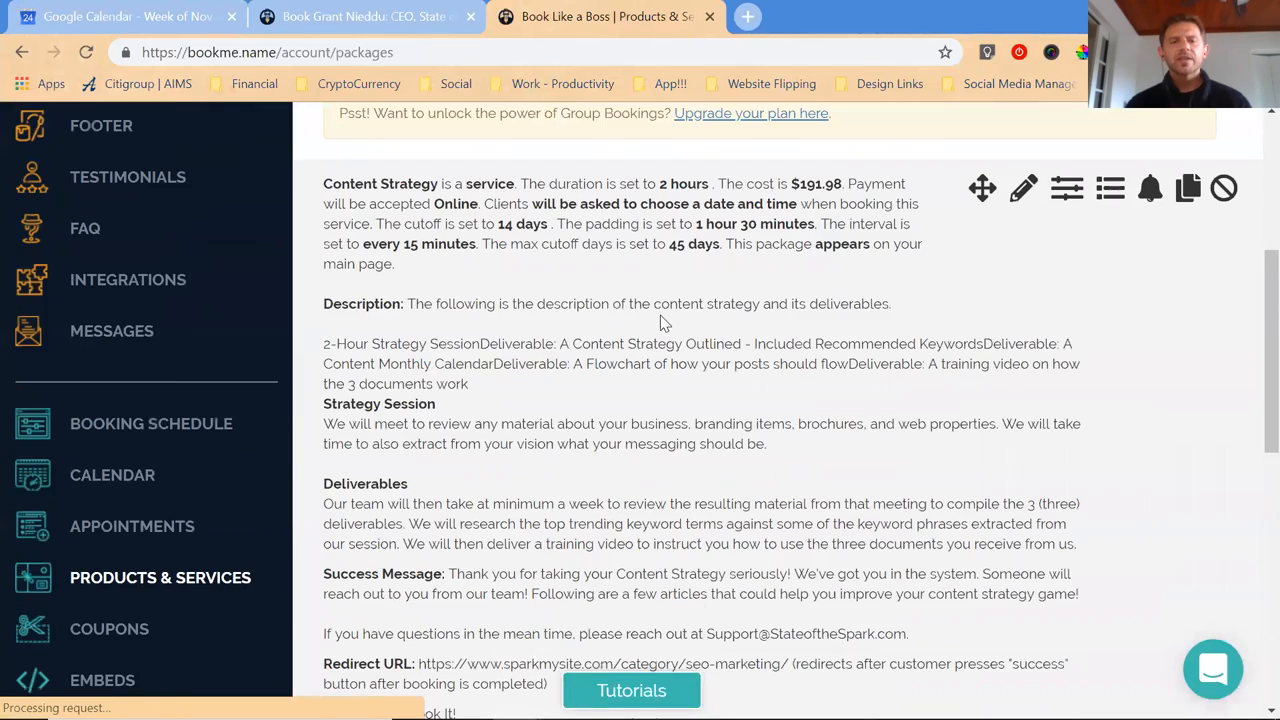
{"action": "scroll", "scroll_direction": "down", "scroll_amount": 3}
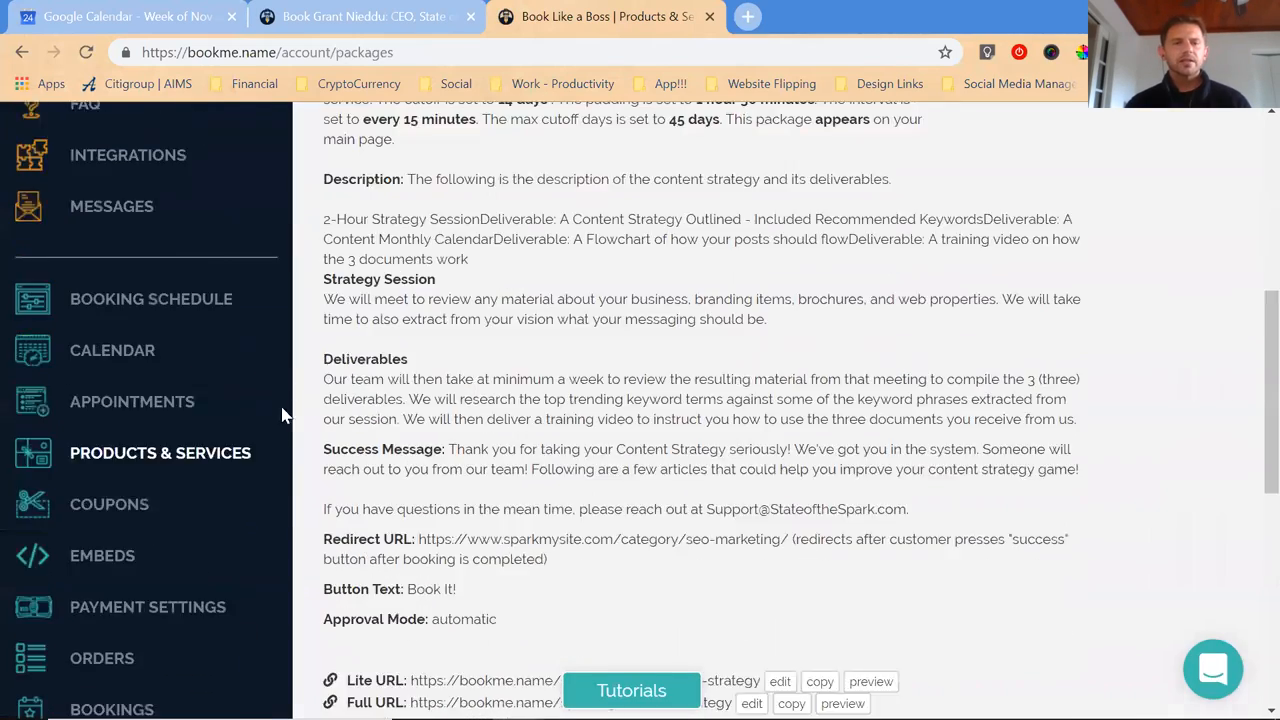
{"action": "scroll", "scroll_direction": "up", "scroll_amount": 3}
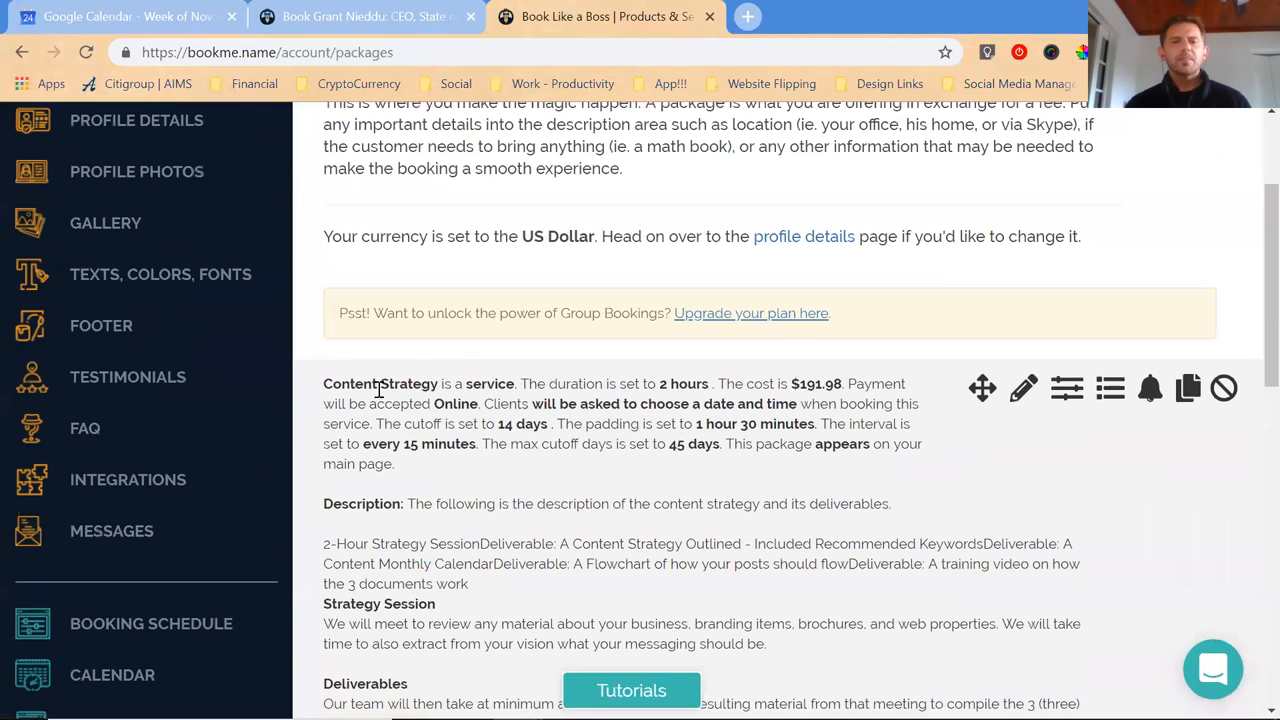
{"action": "mouse_move", "coordinate": [444, 384]}
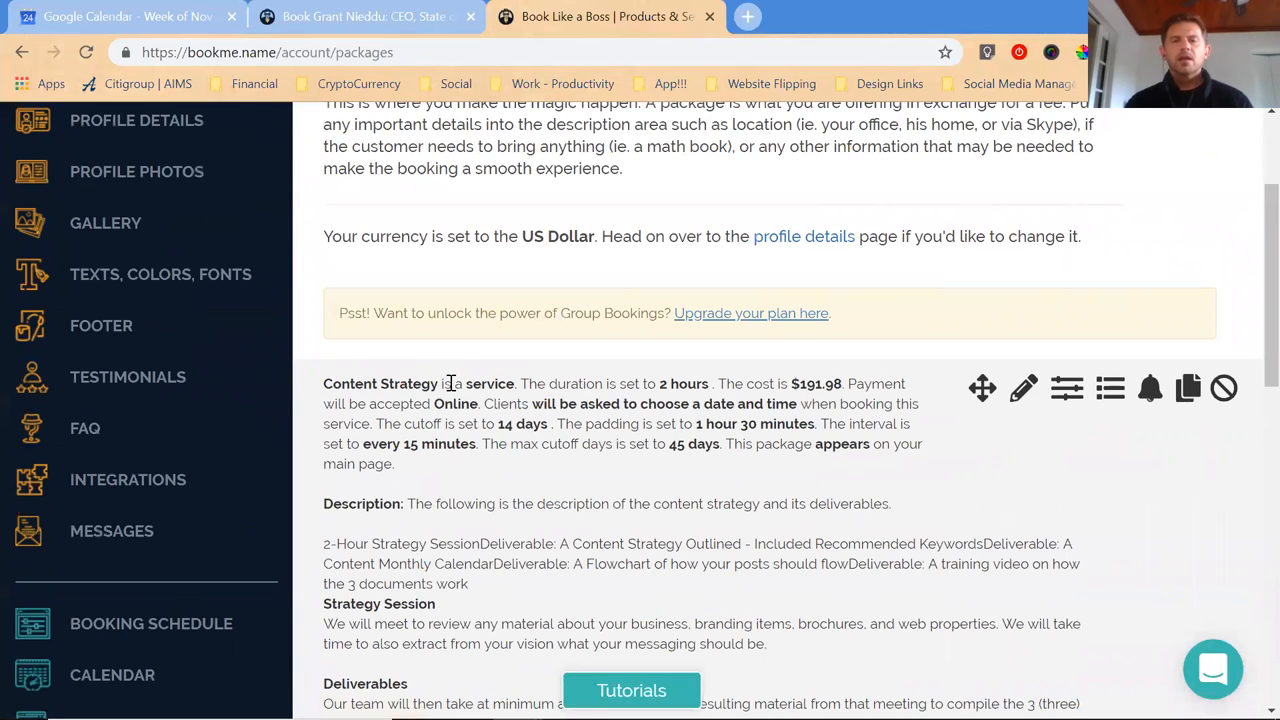
{"action": "scroll", "scroll_direction": "down", "scroll_amount": 3}
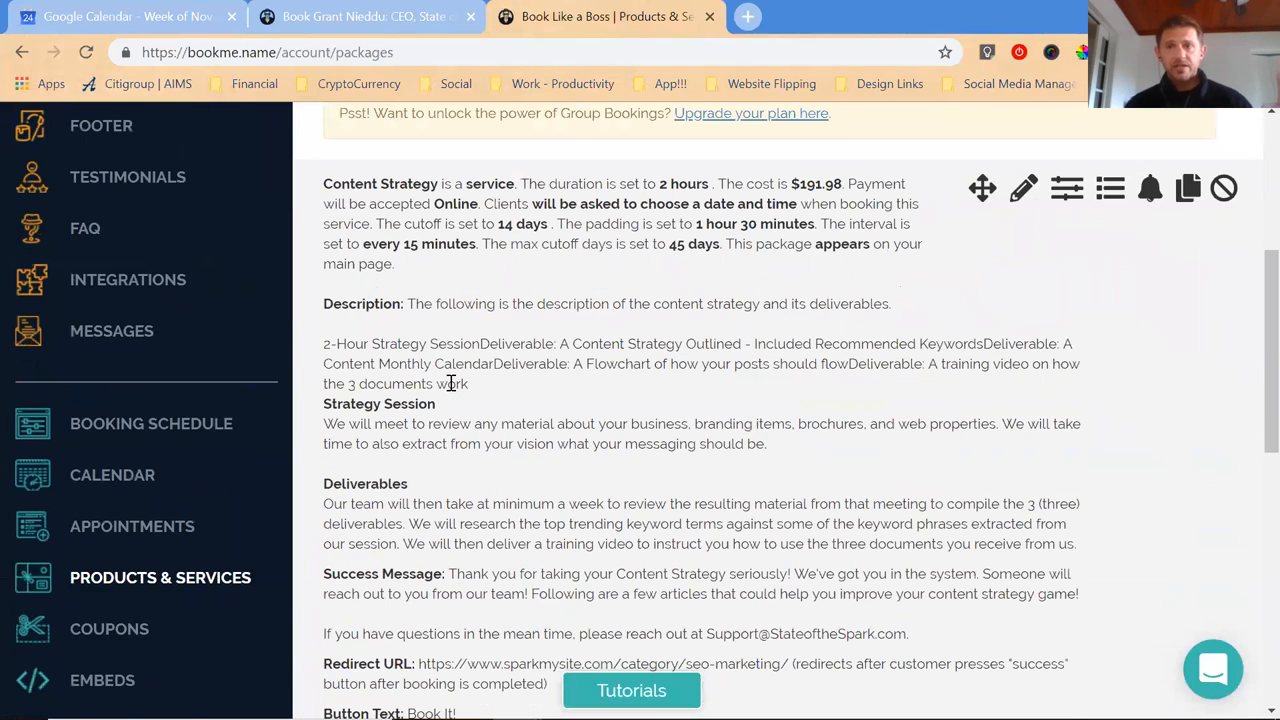
{"action": "scroll", "scroll_direction": "down", "scroll_amount": 3}
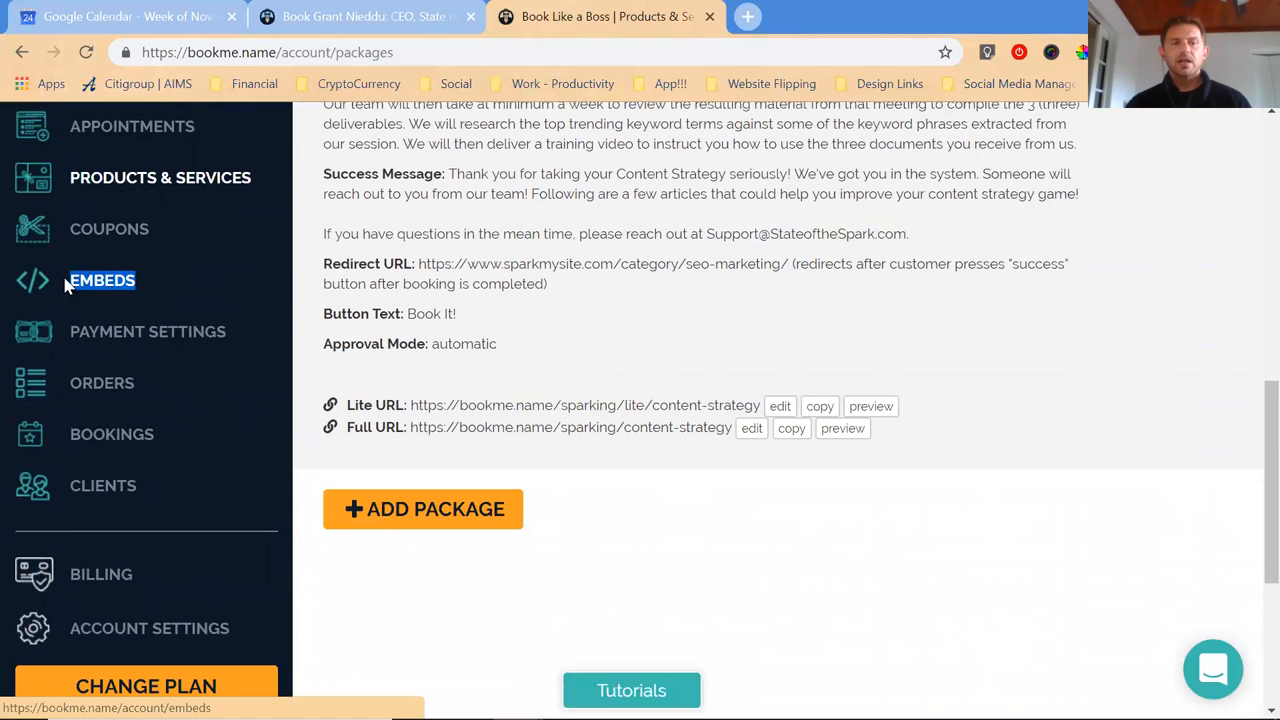
{"action": "scroll", "scroll_direction": "up", "scroll_amount": 3}
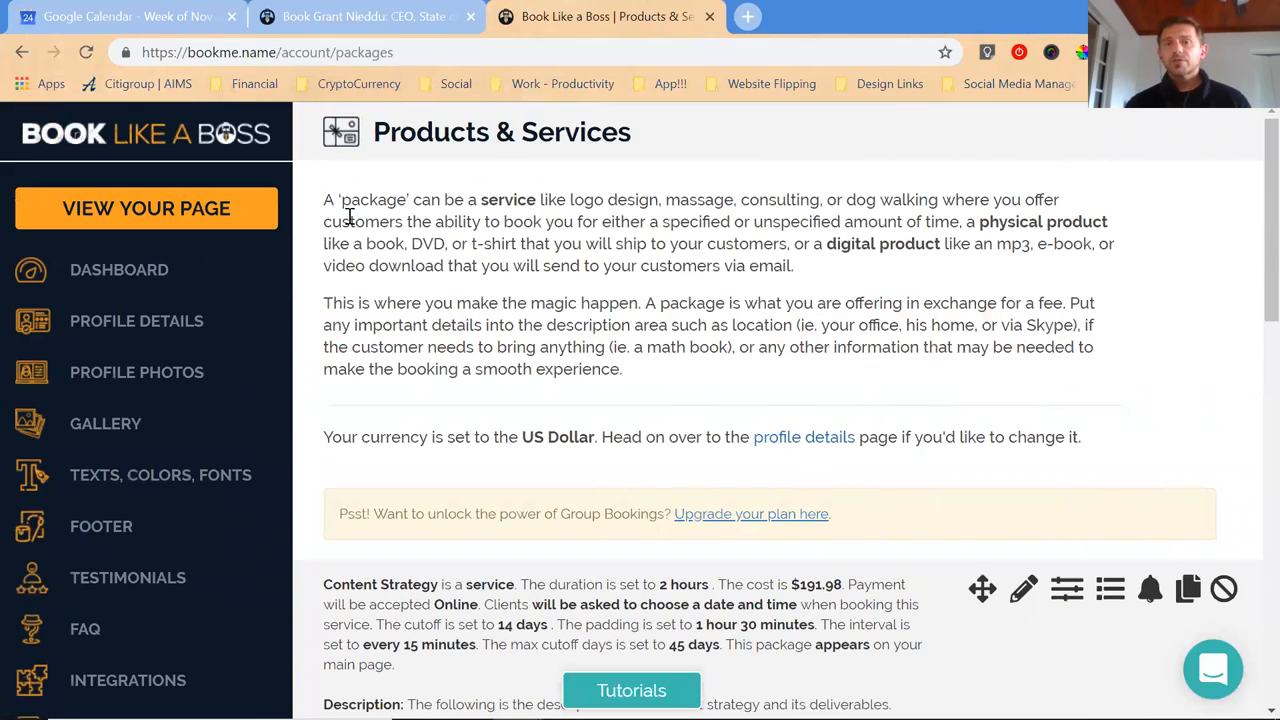
Show the live public booking page with the November 2018 calendar and Content Strategy offering.
{"action": "left_click", "coordinate": [356, 16]}
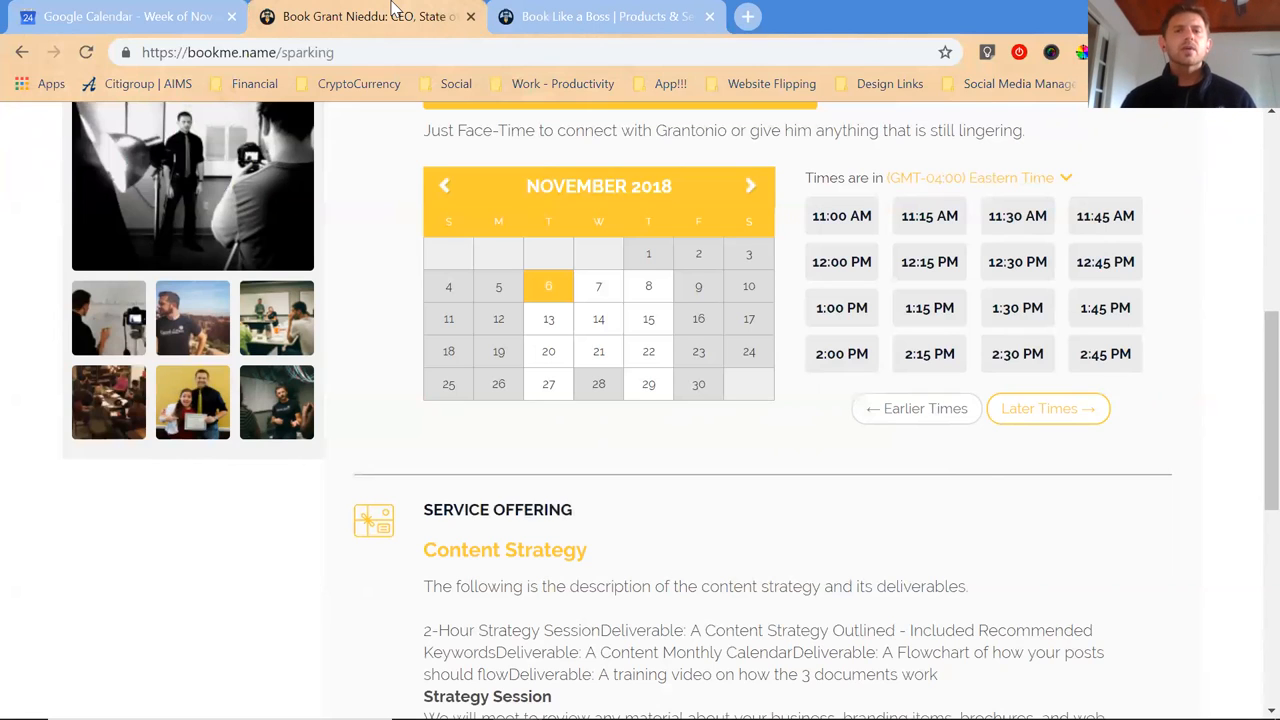
{"action": "mouse_move", "coordinate": [912, 20]}
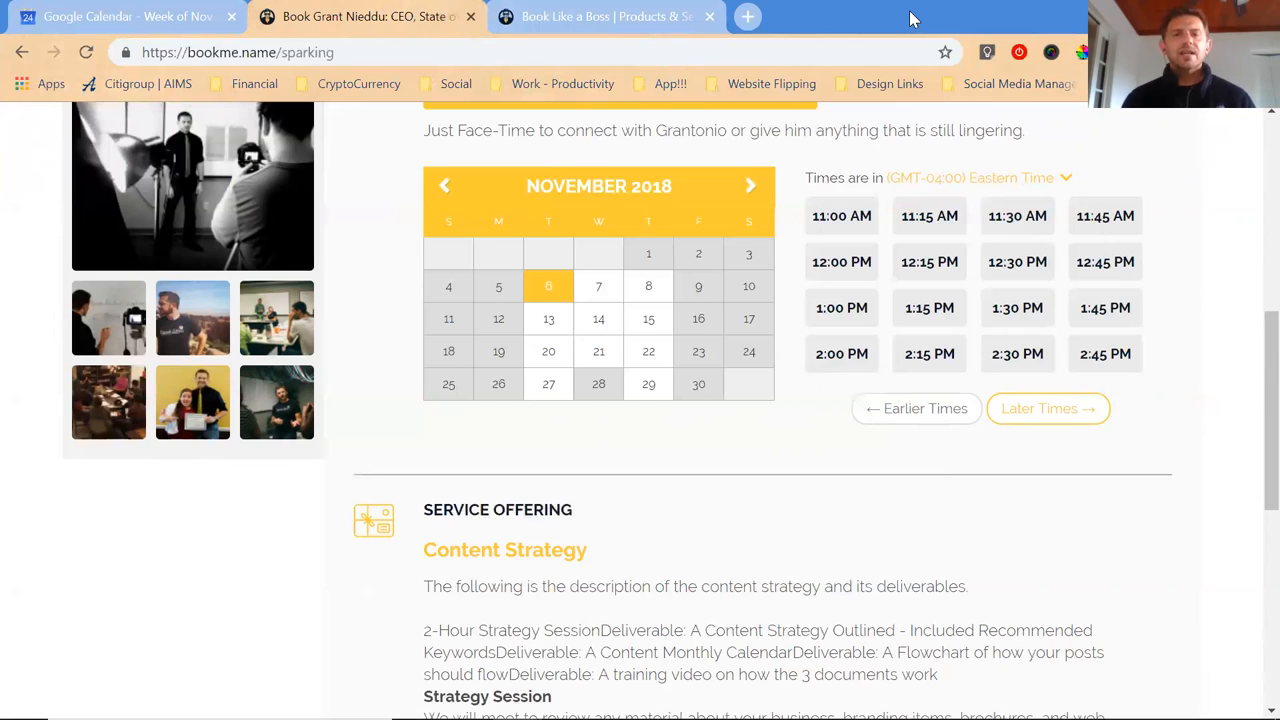
{"action": "mouse_move", "coordinate": [1068, 162]}
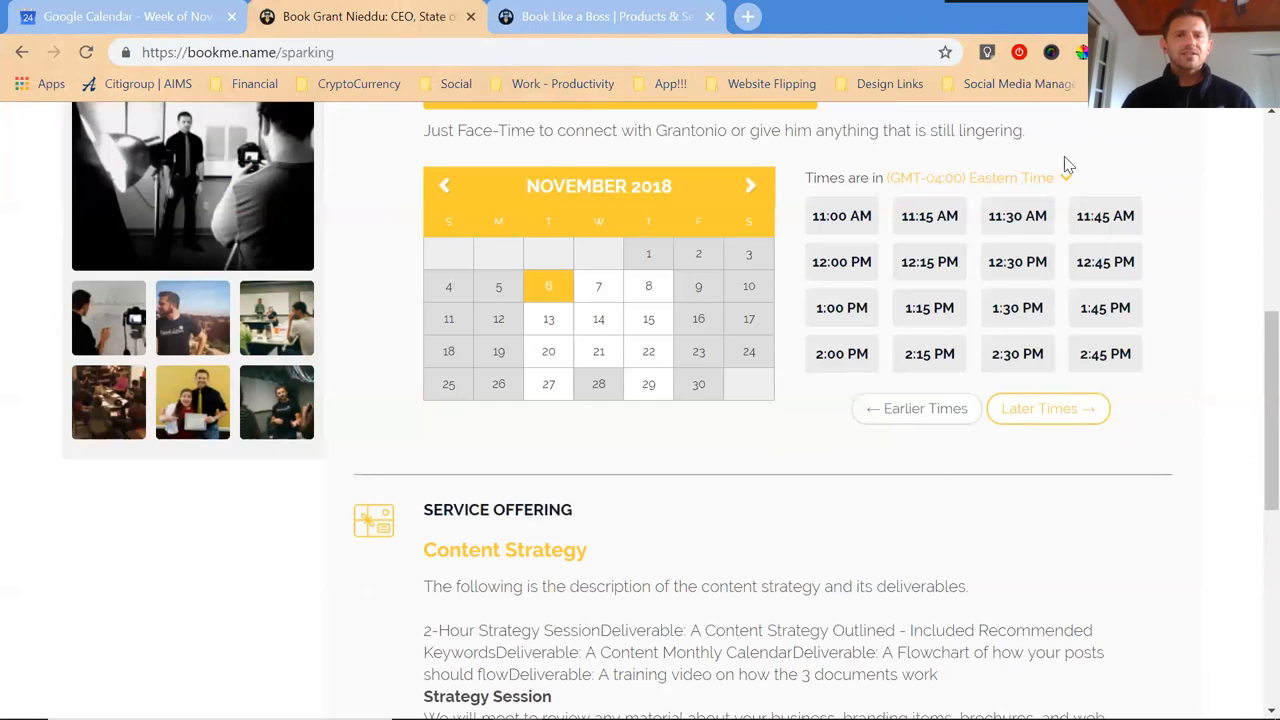